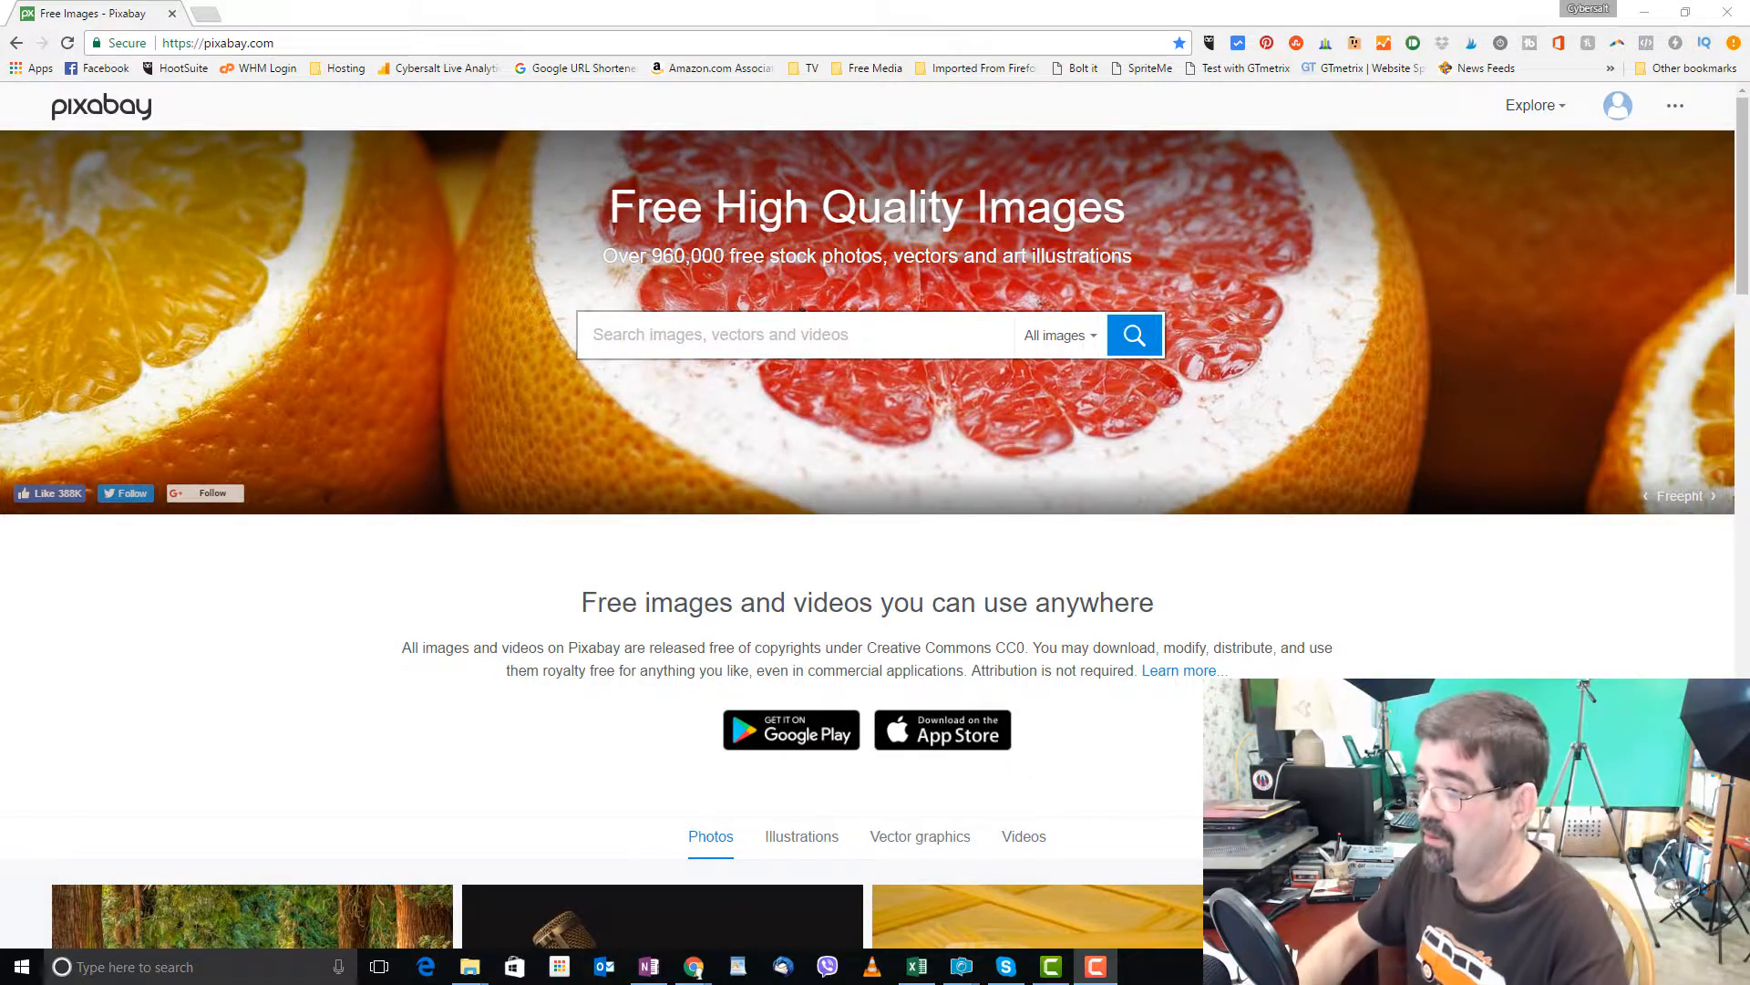
- Search Pixabay for 'Important' to get free image results
{"action": "scroll", "scroll_direction": "down", "scroll_amount": 3}
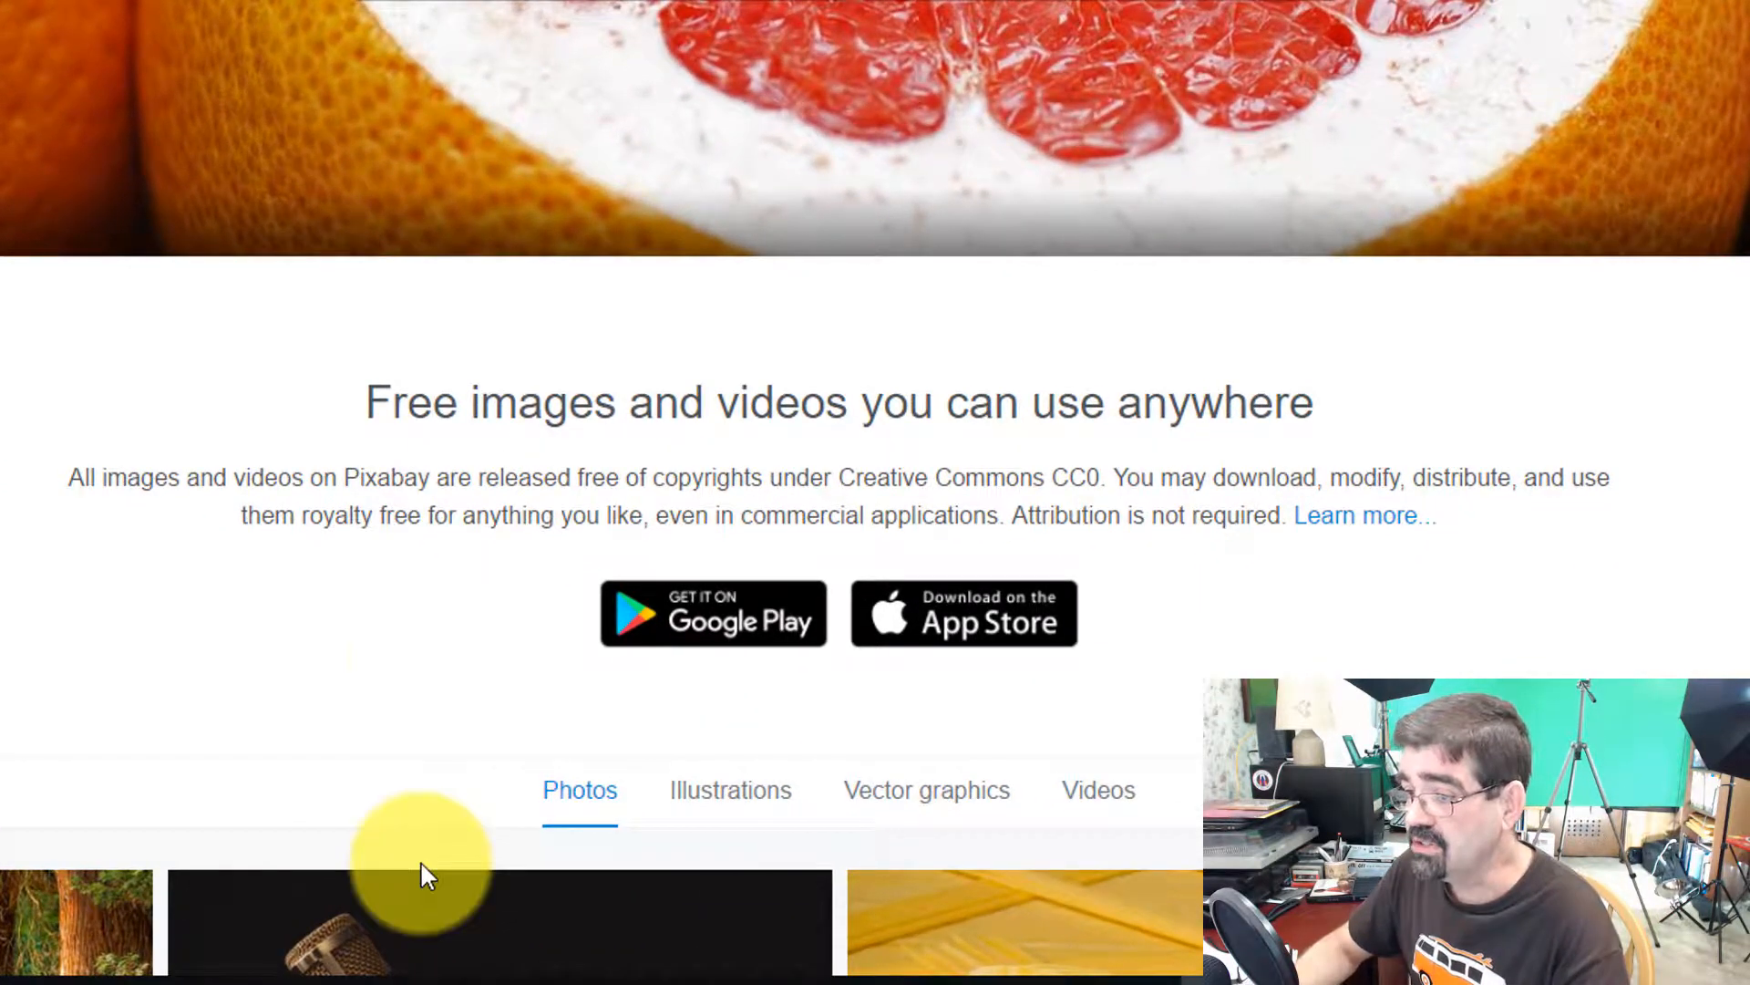
{"action": "mouse_move", "coordinate": [352, 458]}
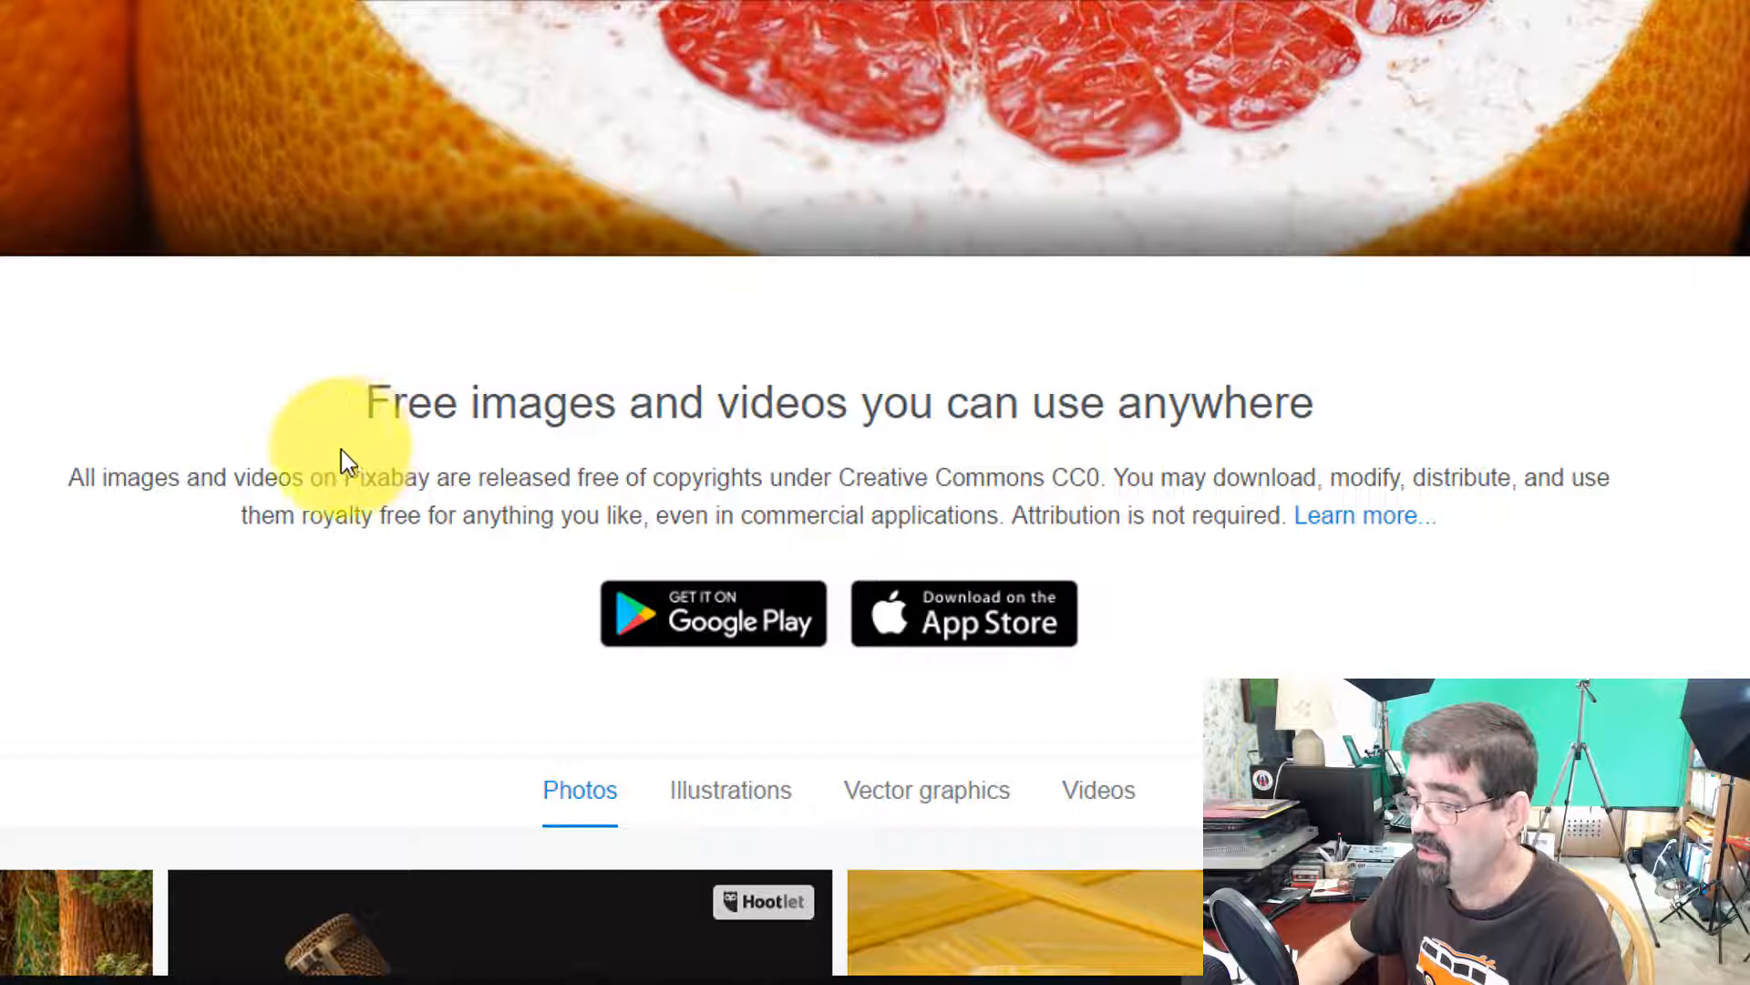
{"action": "mouse_move", "coordinate": [589, 516]}
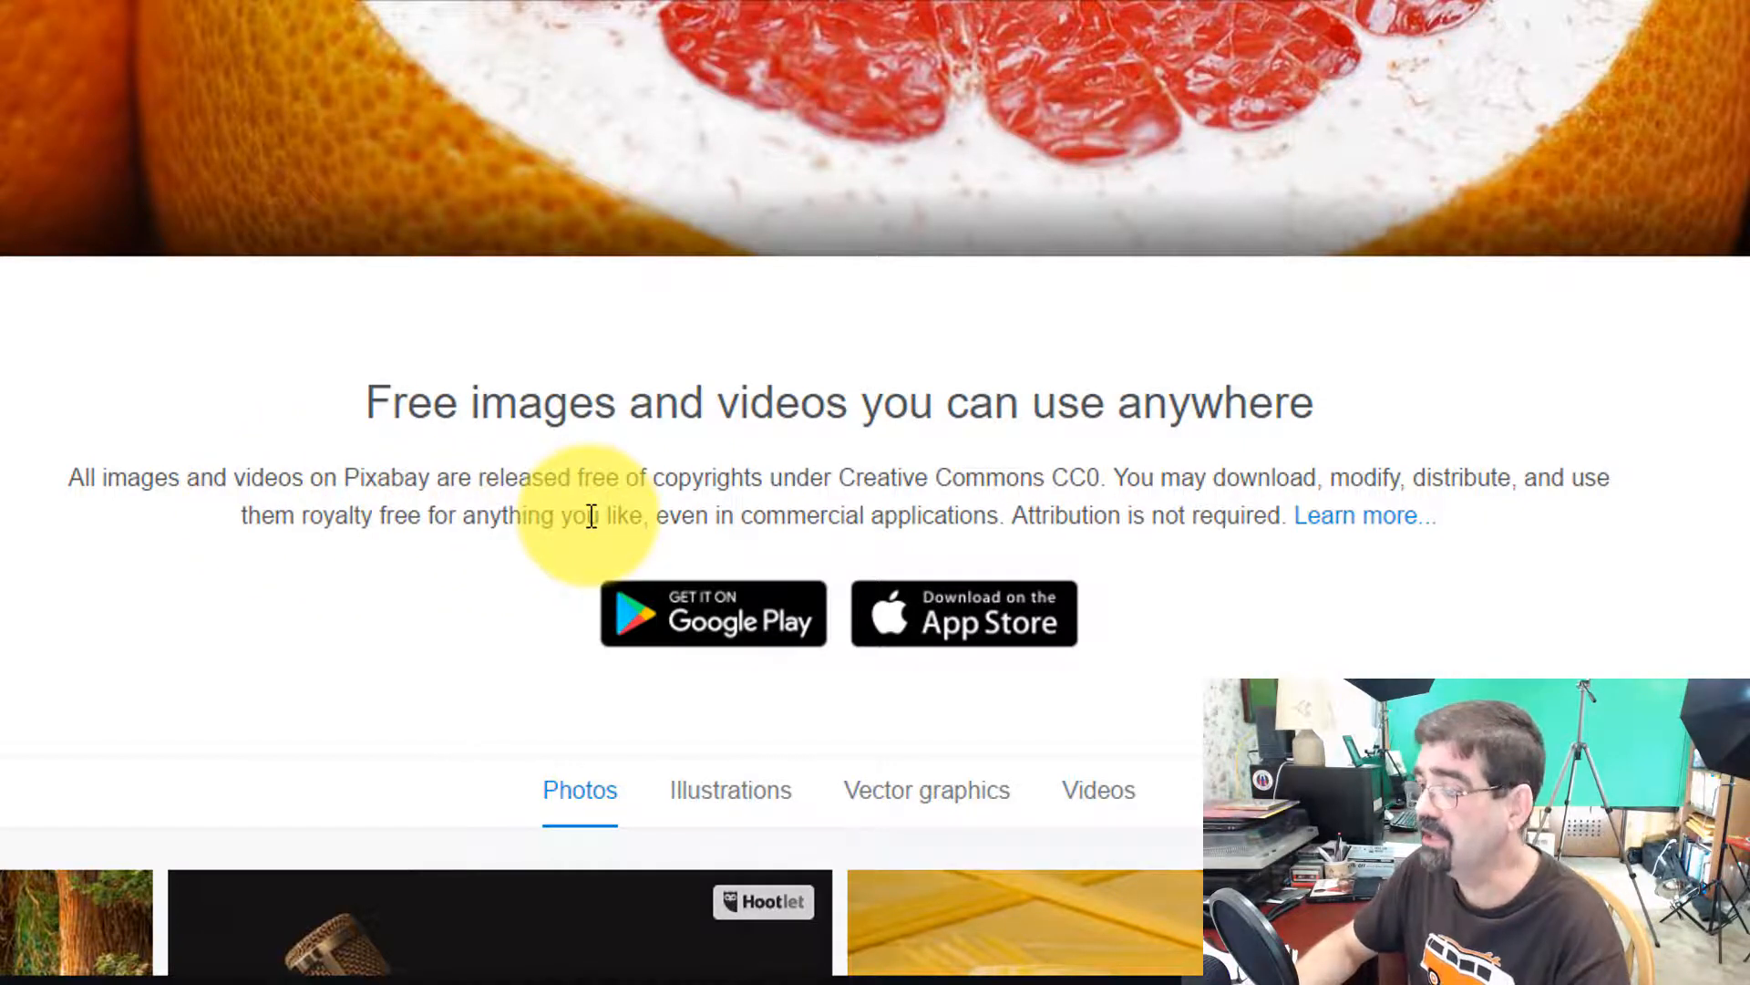
{"action": "mouse_move", "coordinate": [921, 520]}
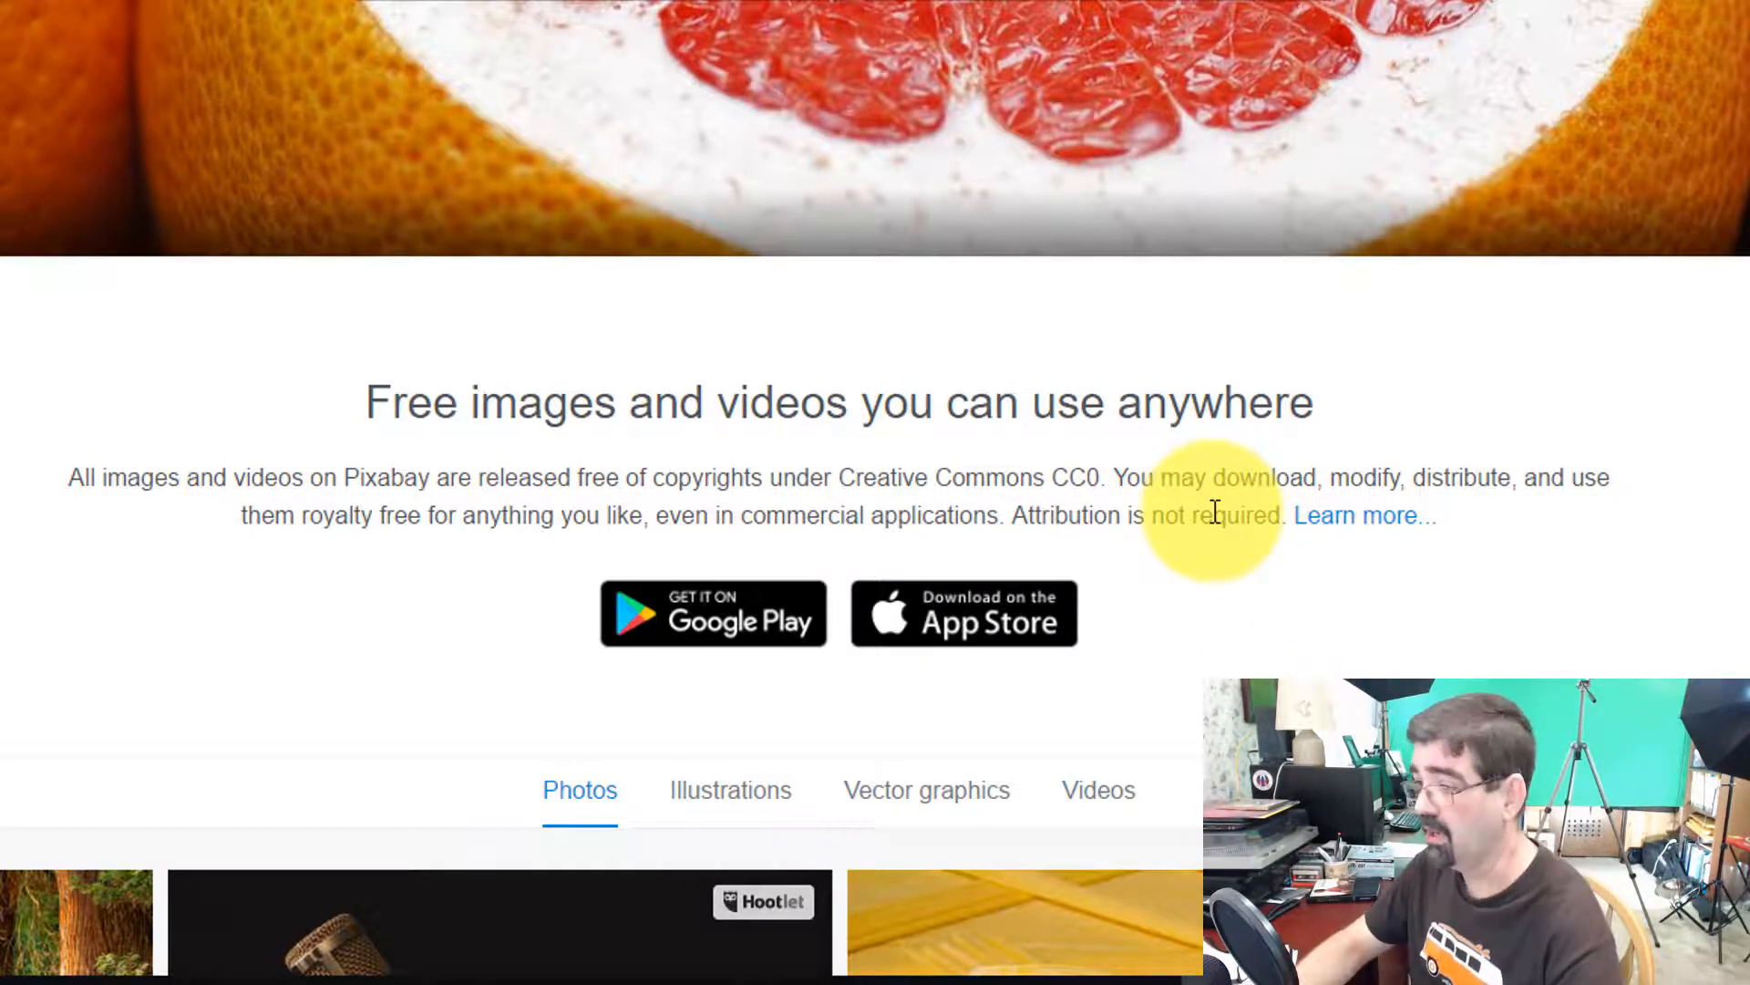
{"action": "scroll", "scroll_direction": "up", "scroll_amount": 3}
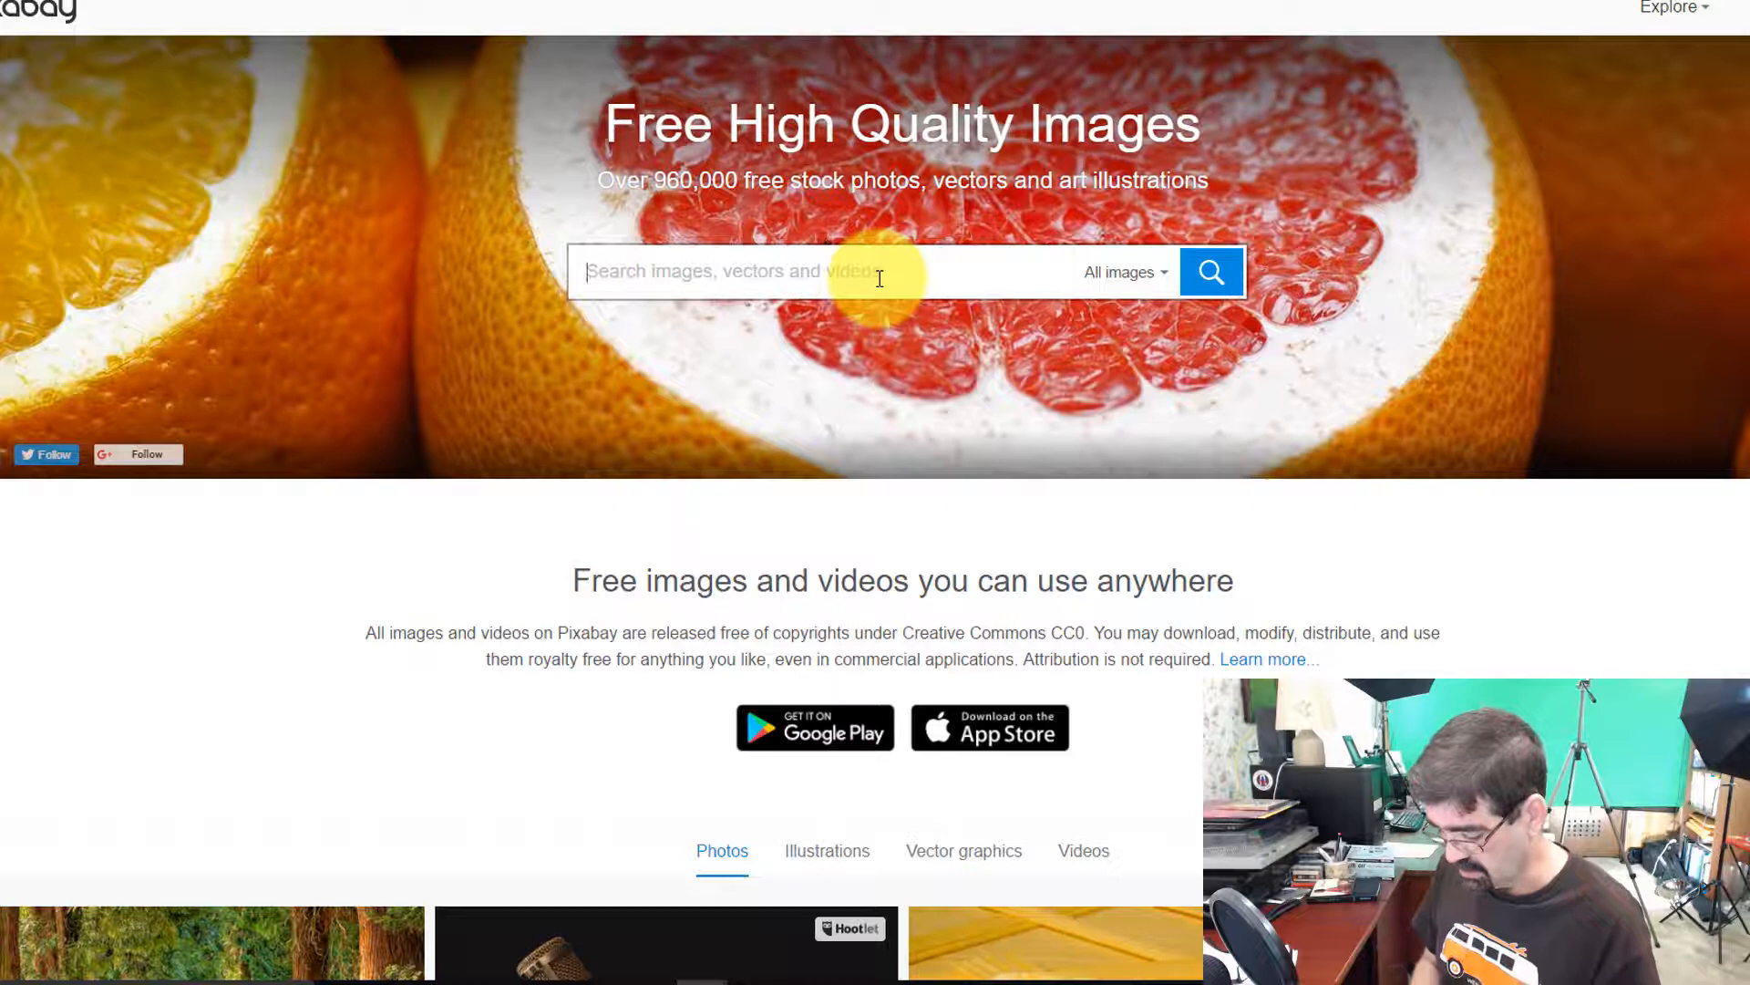
{"action": "type", "text": "Important"}
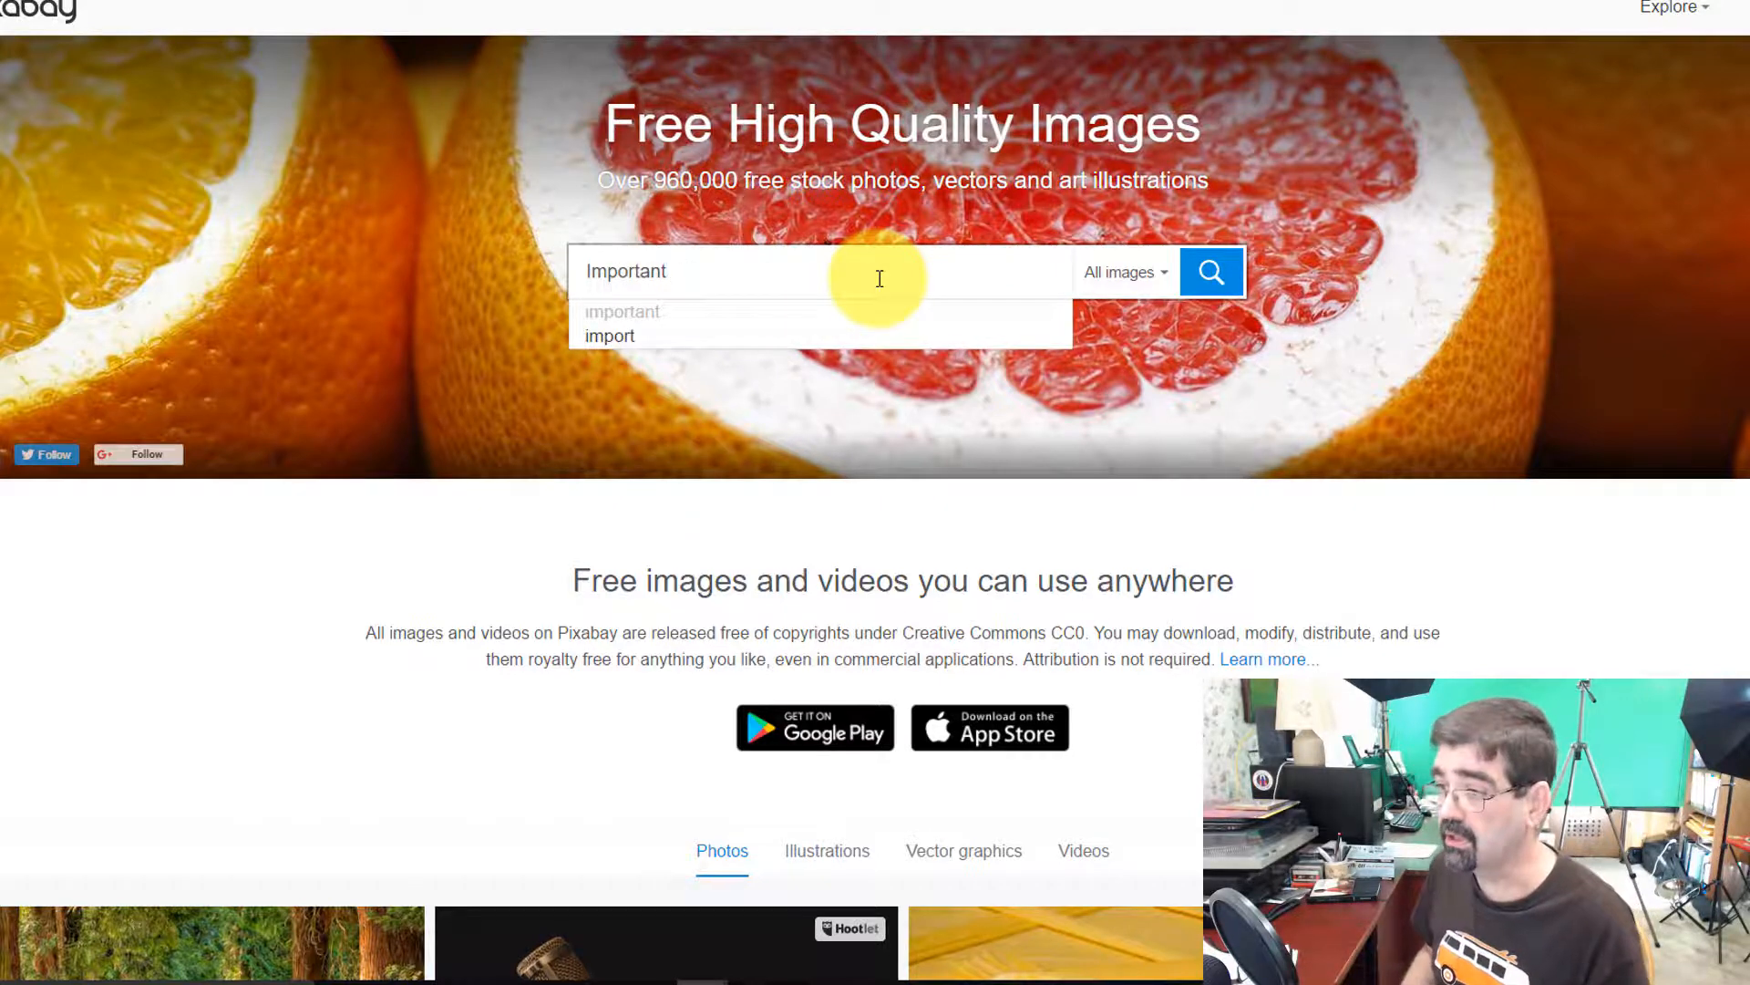
{"action": "left_click", "coordinate": [1211, 272]}
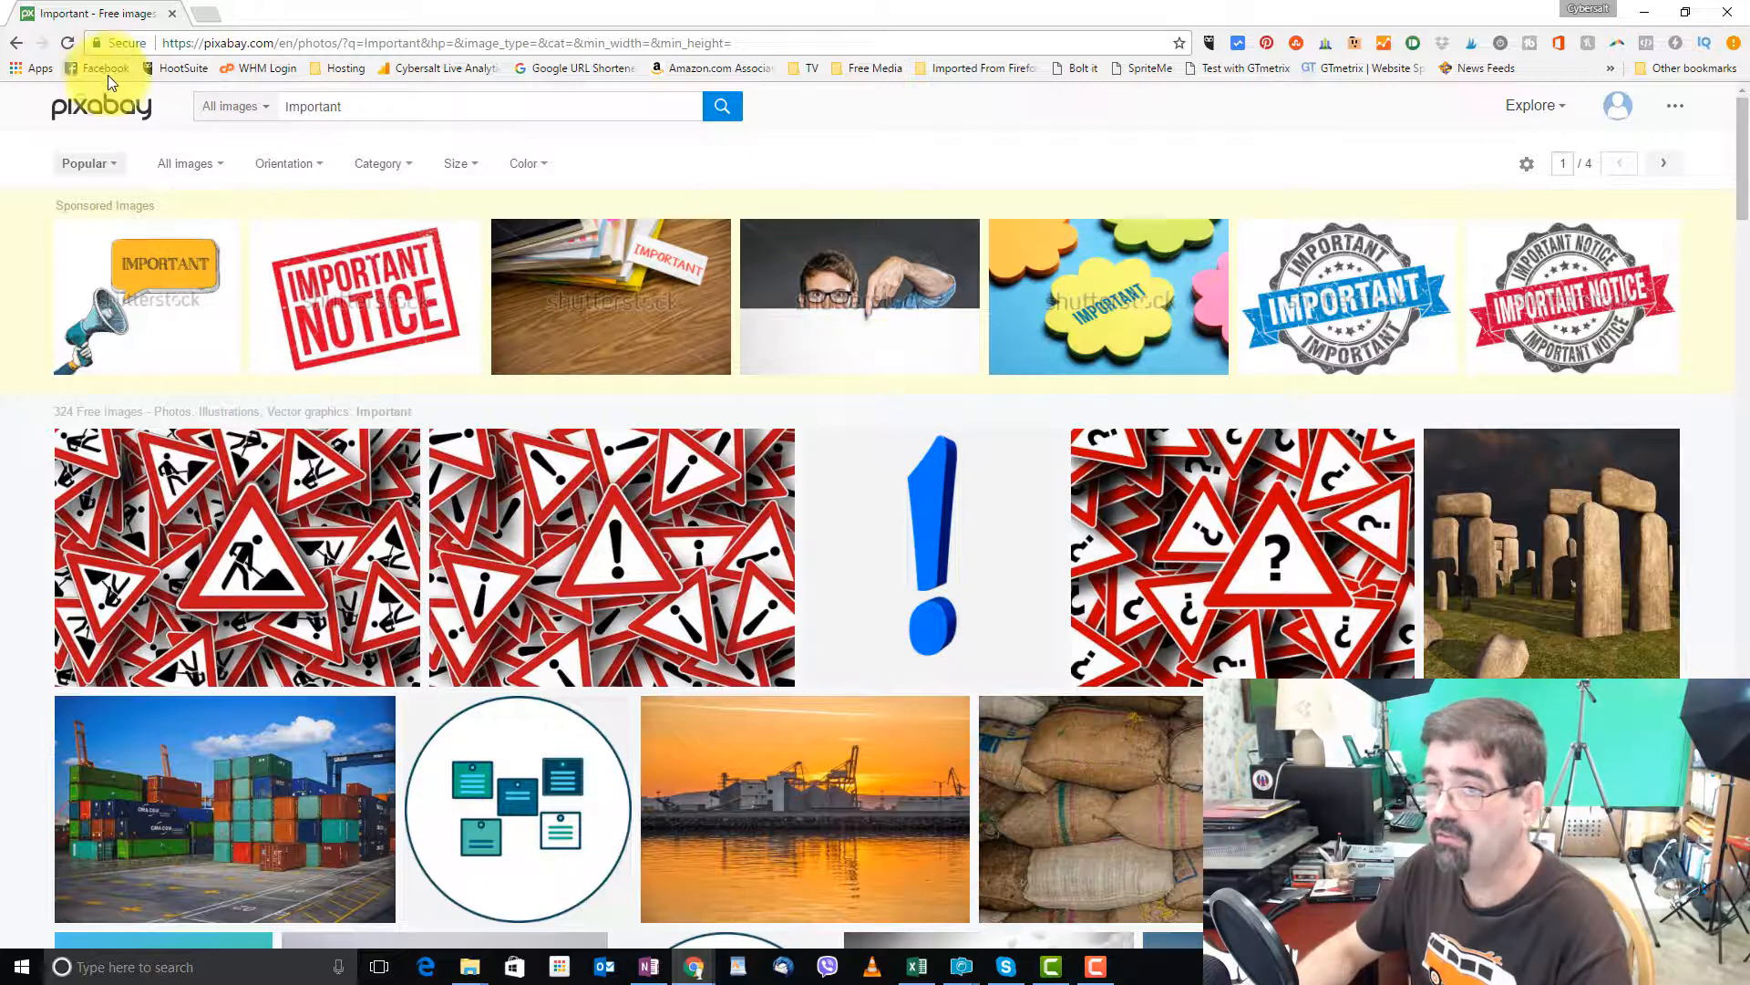
- Go back, show the image filters, then return forward to the Important results
{"action": "left_click", "coordinate": [102, 108]}
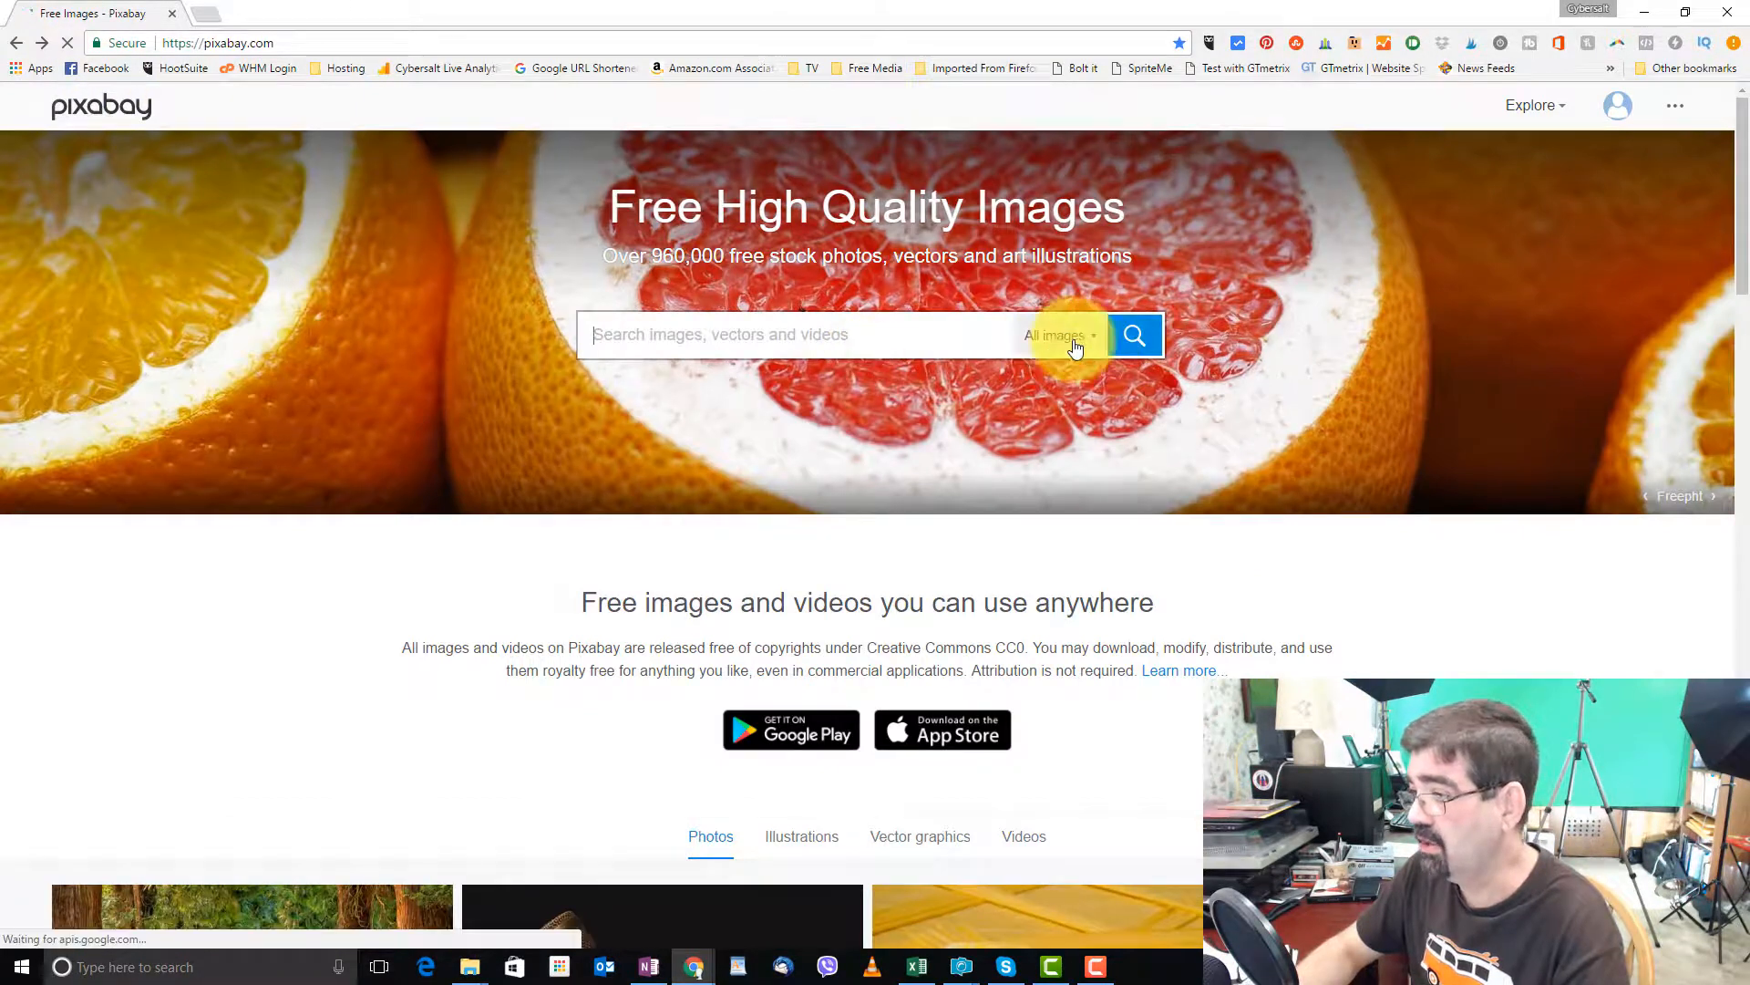
{"action": "left_click", "coordinate": [1058, 335]}
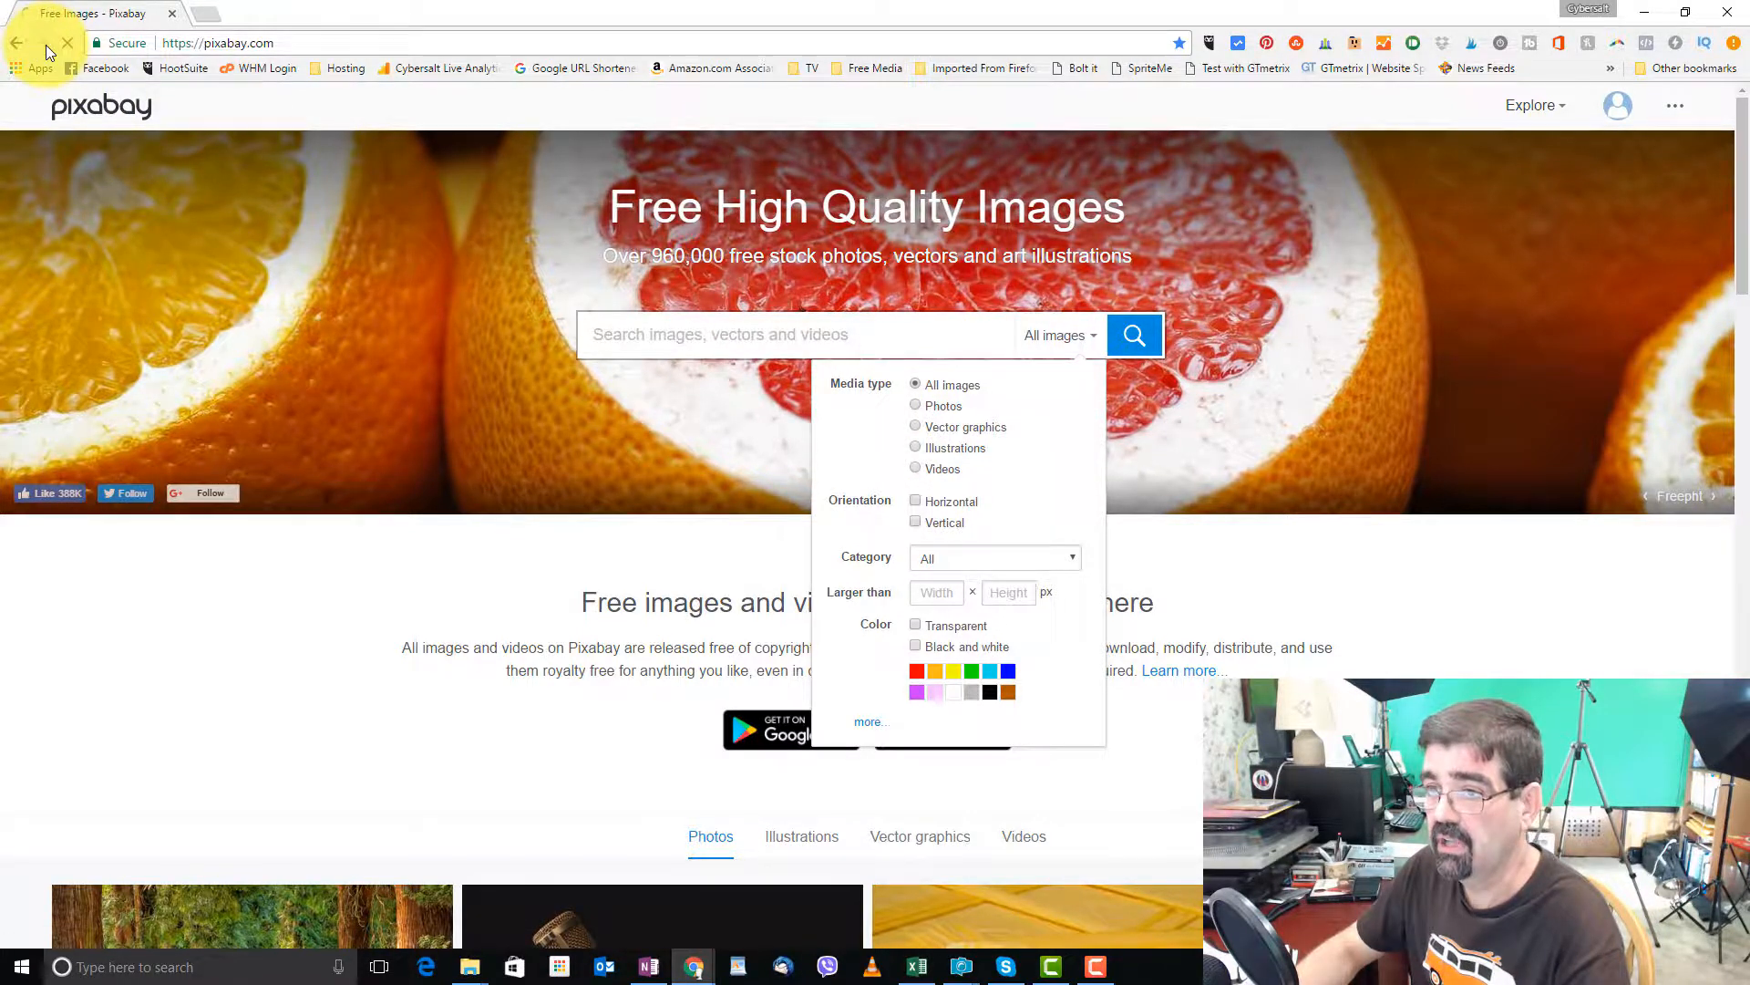
{"action": "left_click", "coordinate": [1135, 336]}
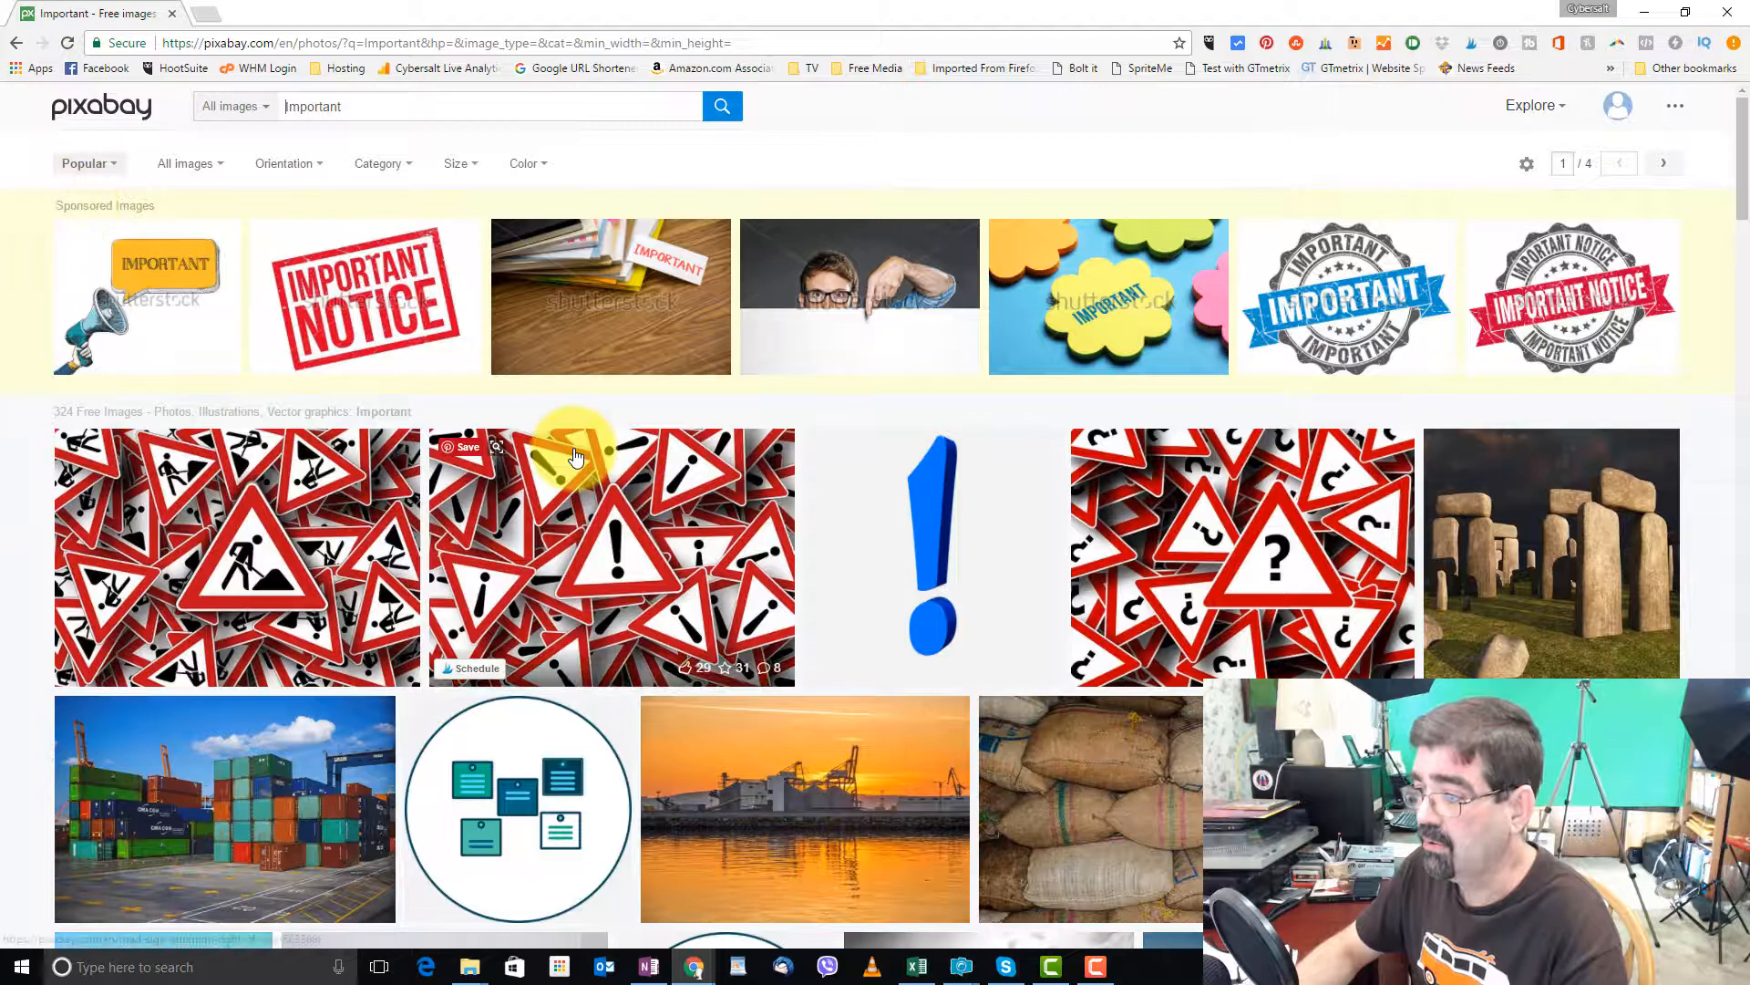
{"action": "scroll", "scroll_direction": "down", "scroll_amount": 3}
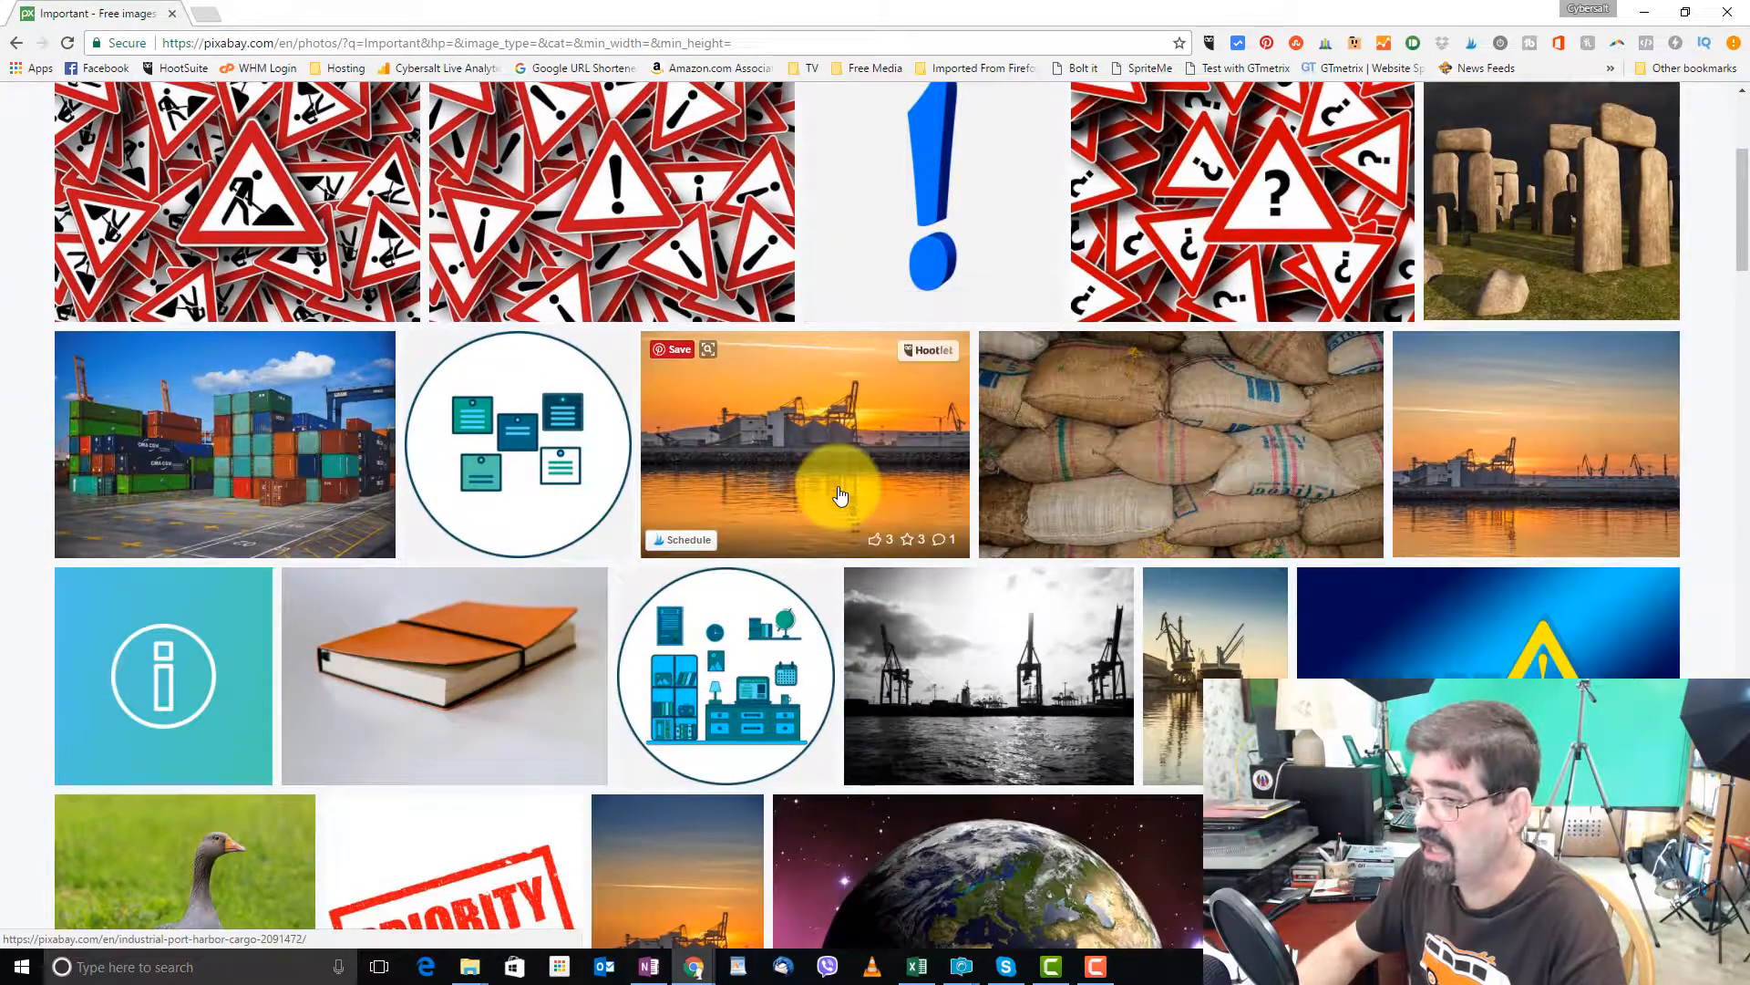
{"action": "scroll", "scroll_direction": "up", "scroll_amount": 3}
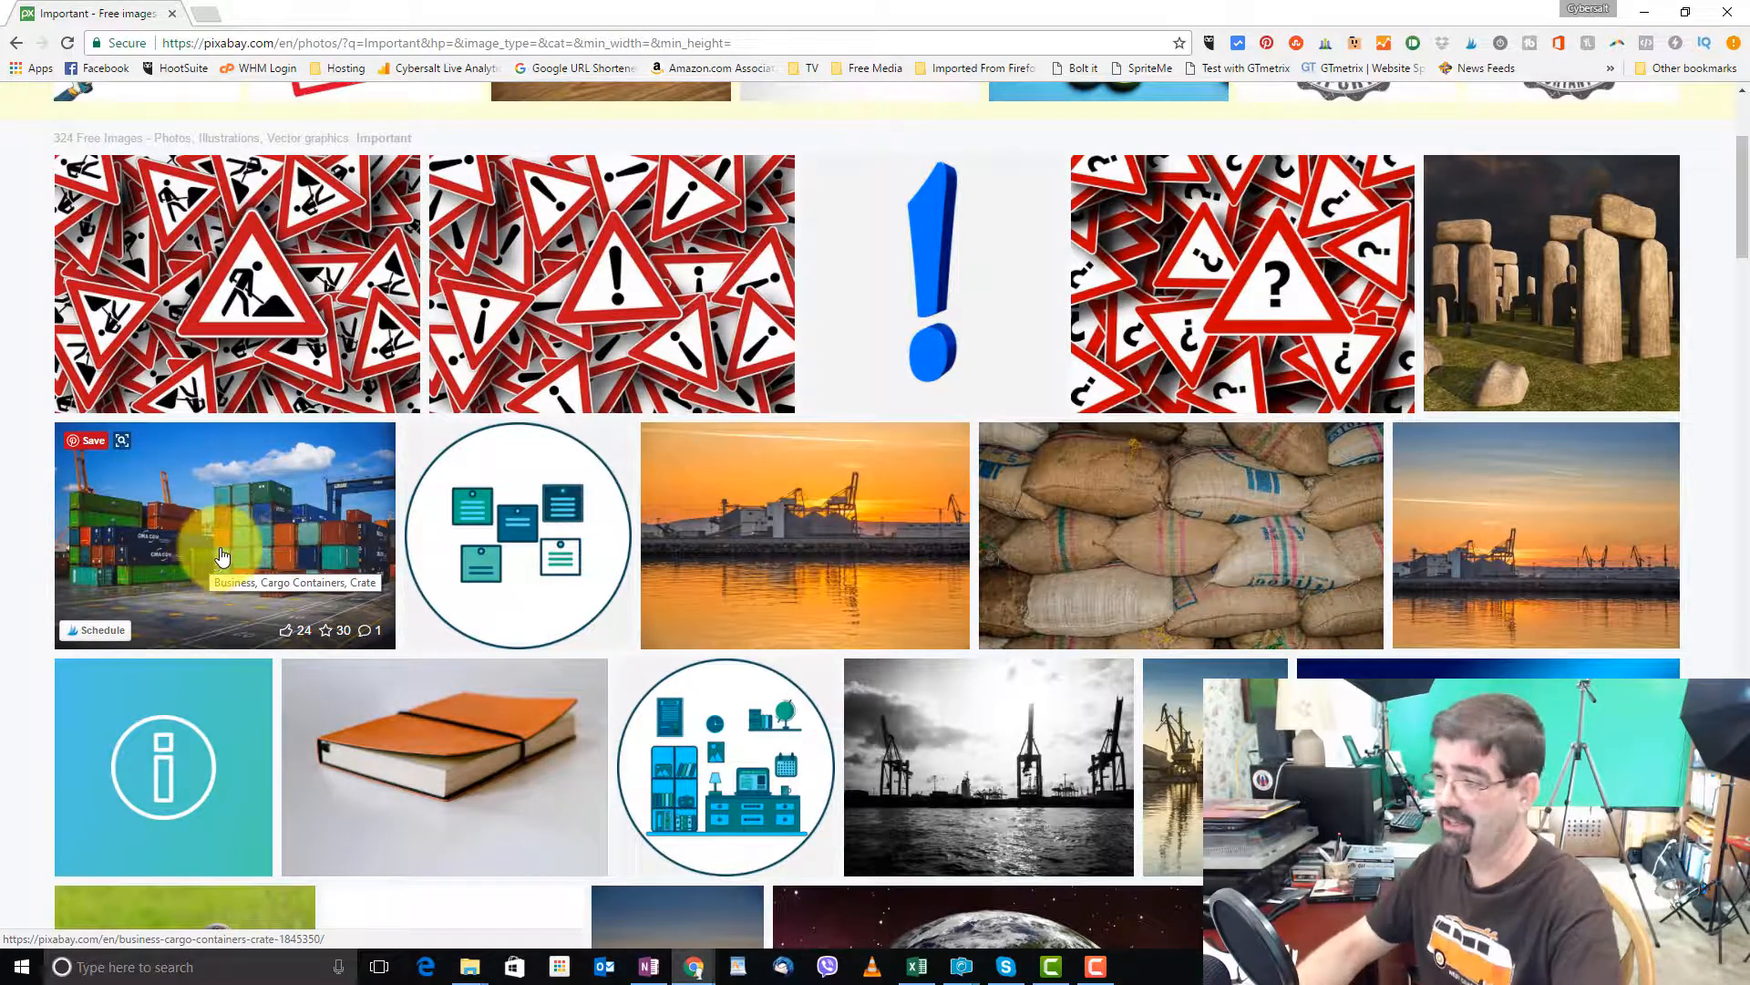
{"action": "mouse_move", "coordinate": [618, 549]}
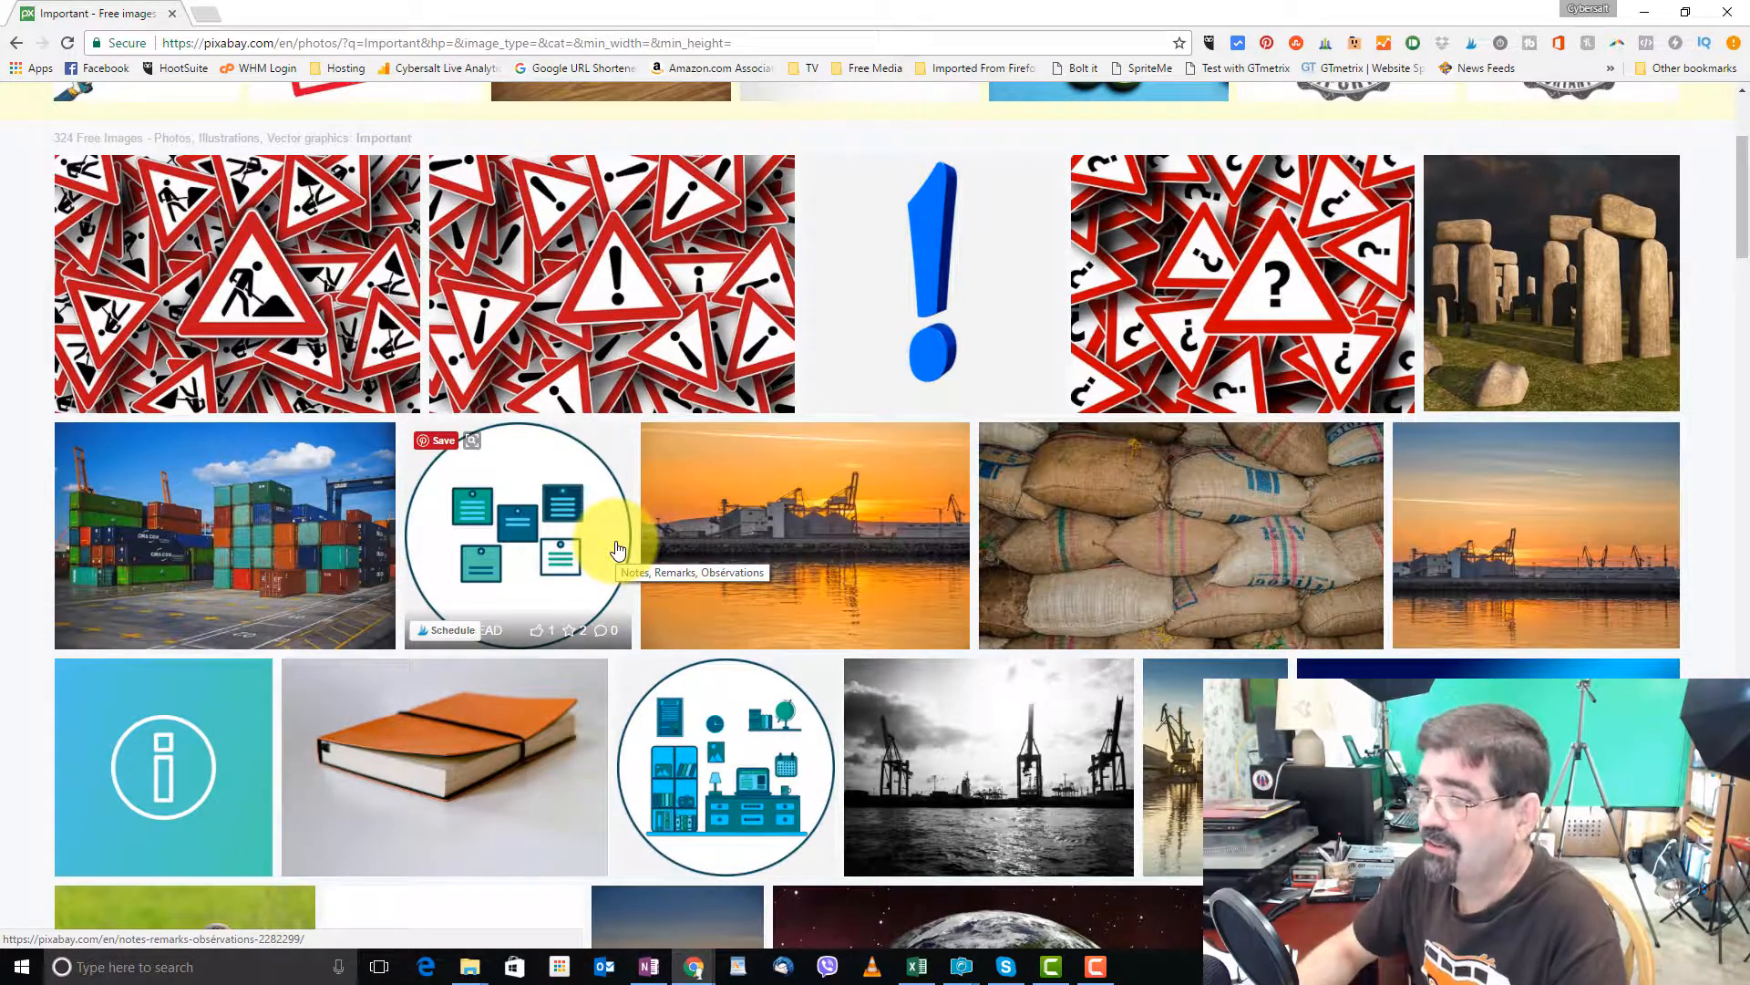
{"action": "scroll", "scroll_direction": "up", "scroll_amount": 3}
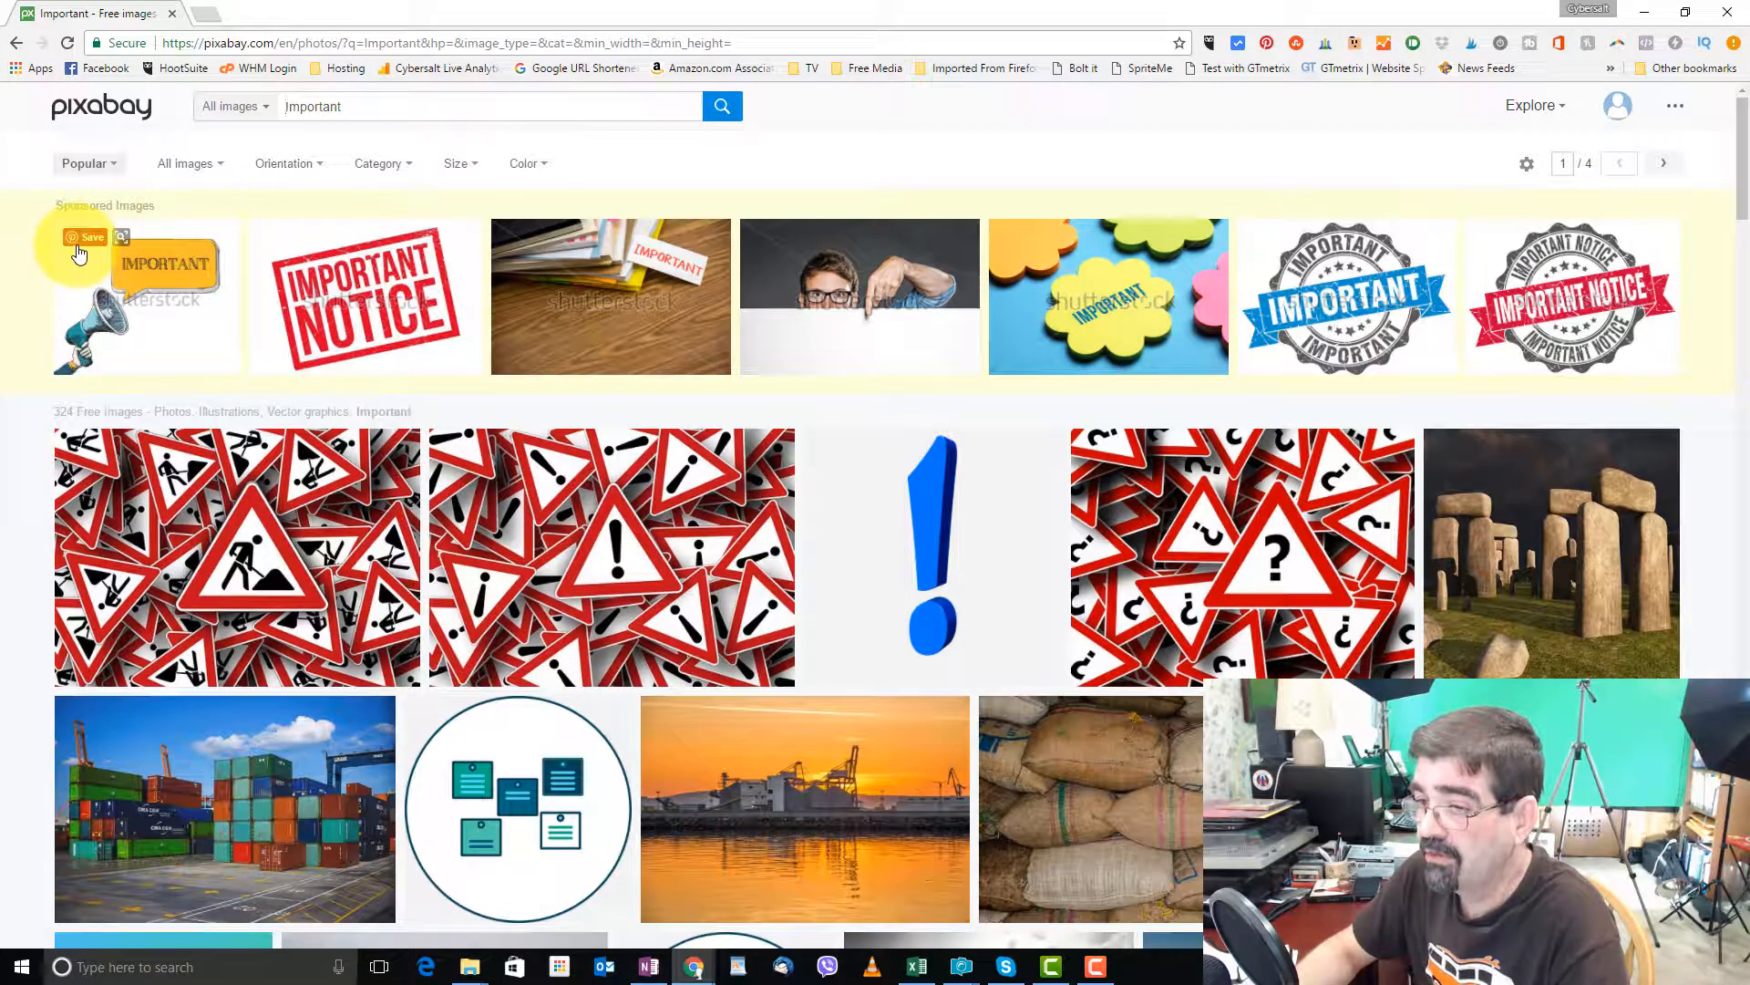
{"action": "mouse_move", "coordinate": [788, 271]}
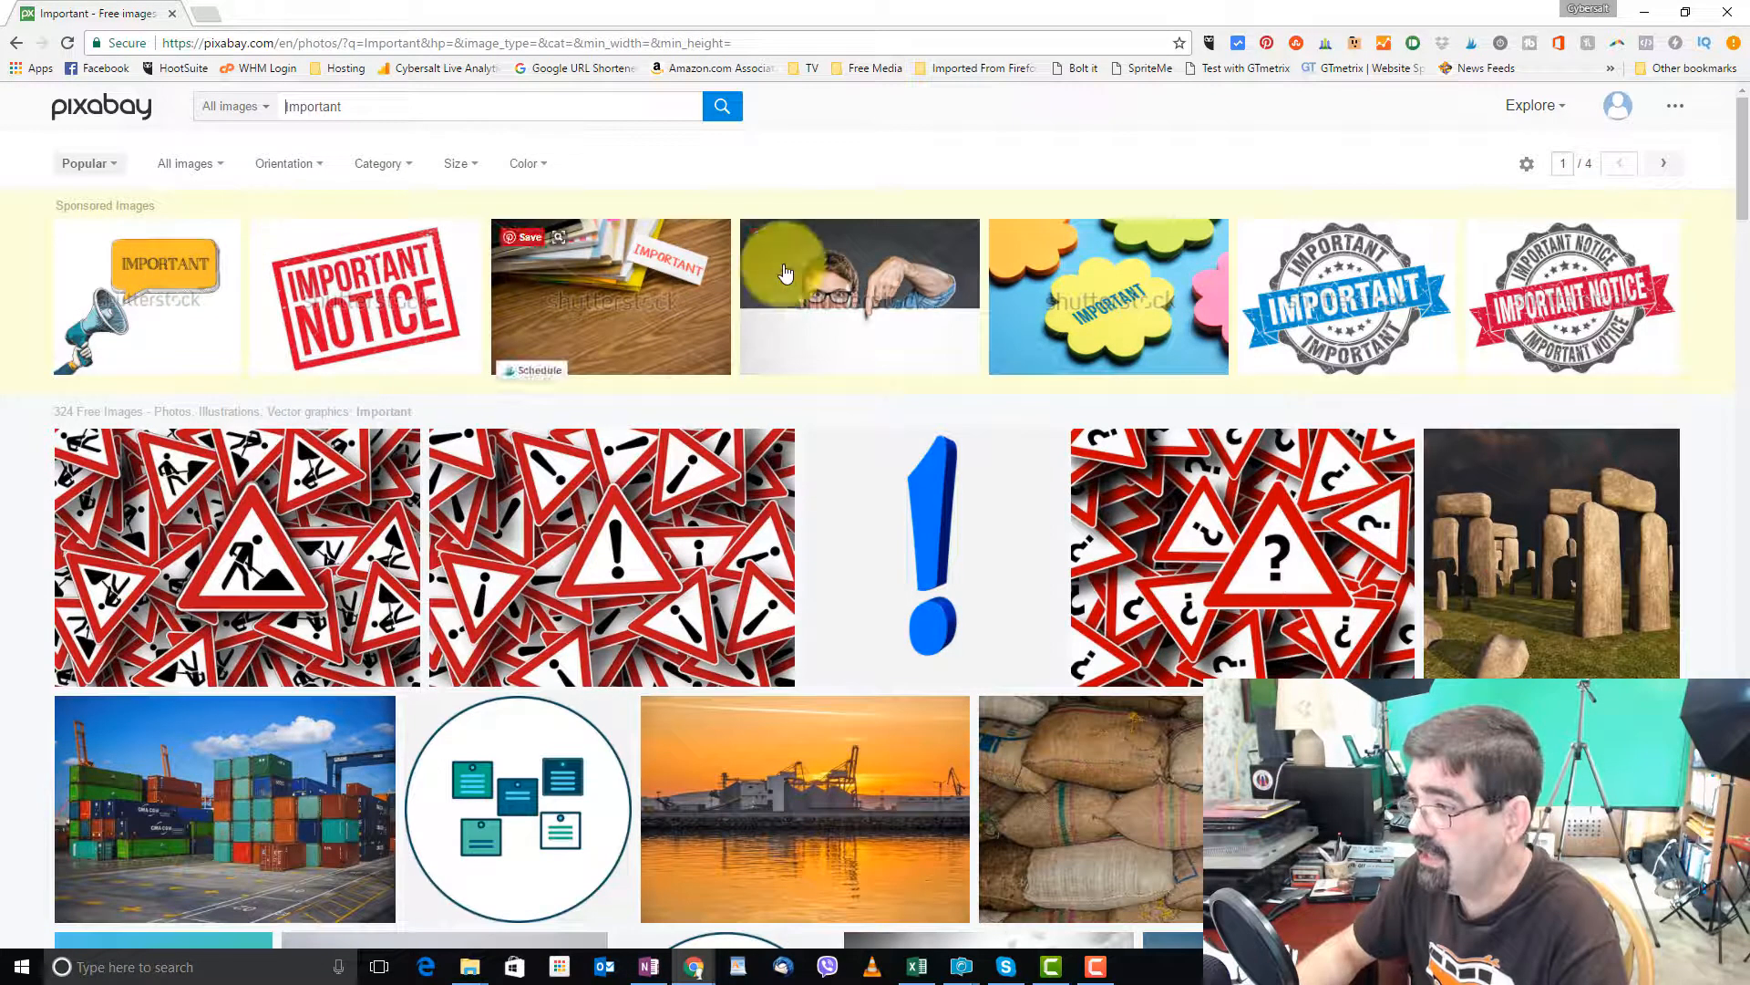
{"action": "mouse_move", "coordinate": [1001, 313]}
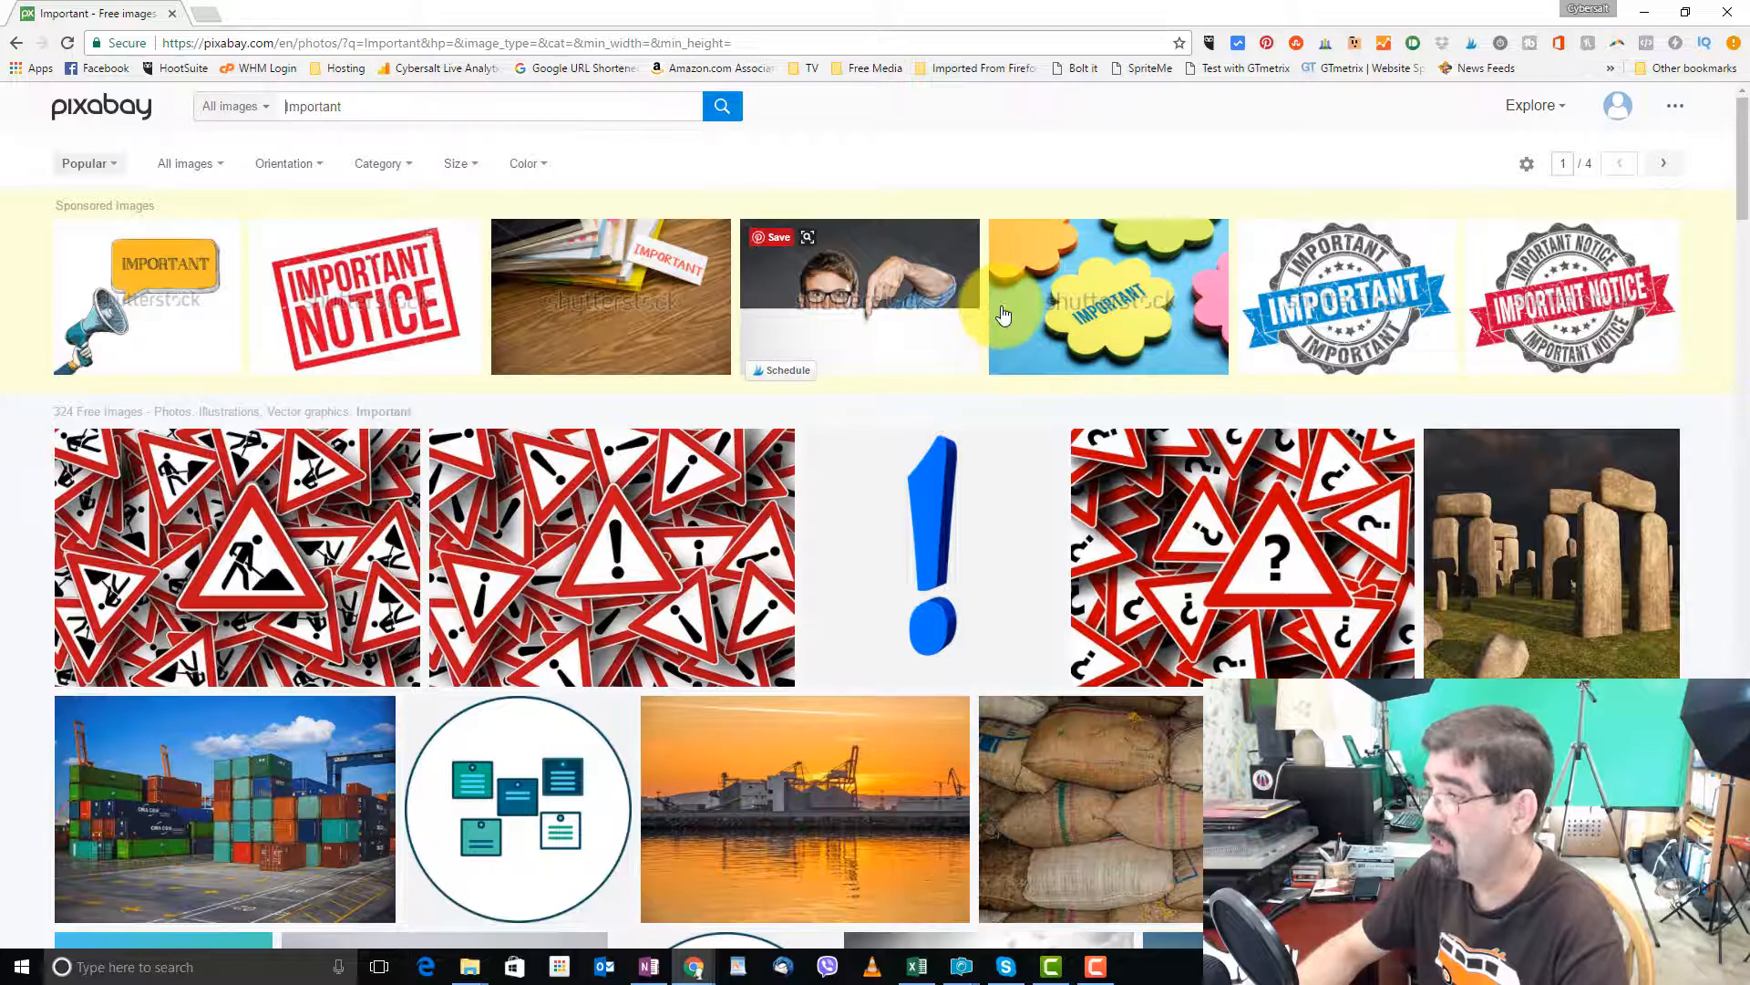
{"action": "mouse_move", "coordinate": [1236, 310]}
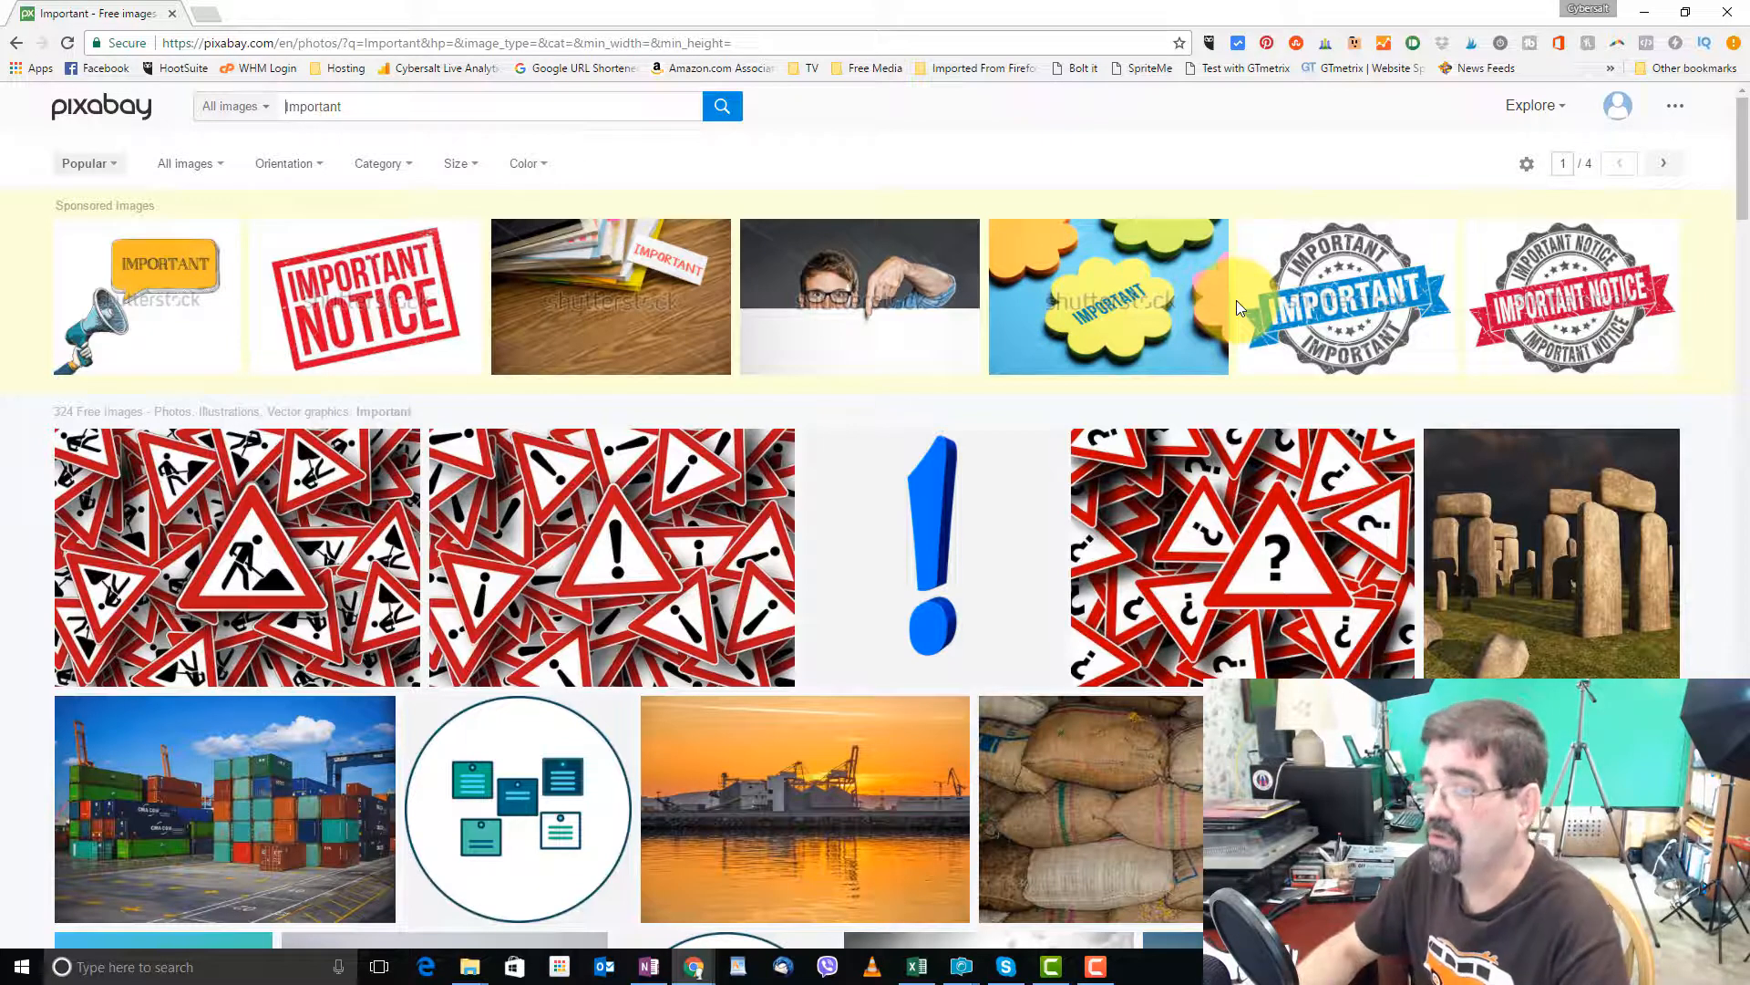
{"action": "mouse_move", "coordinate": [858, 312]}
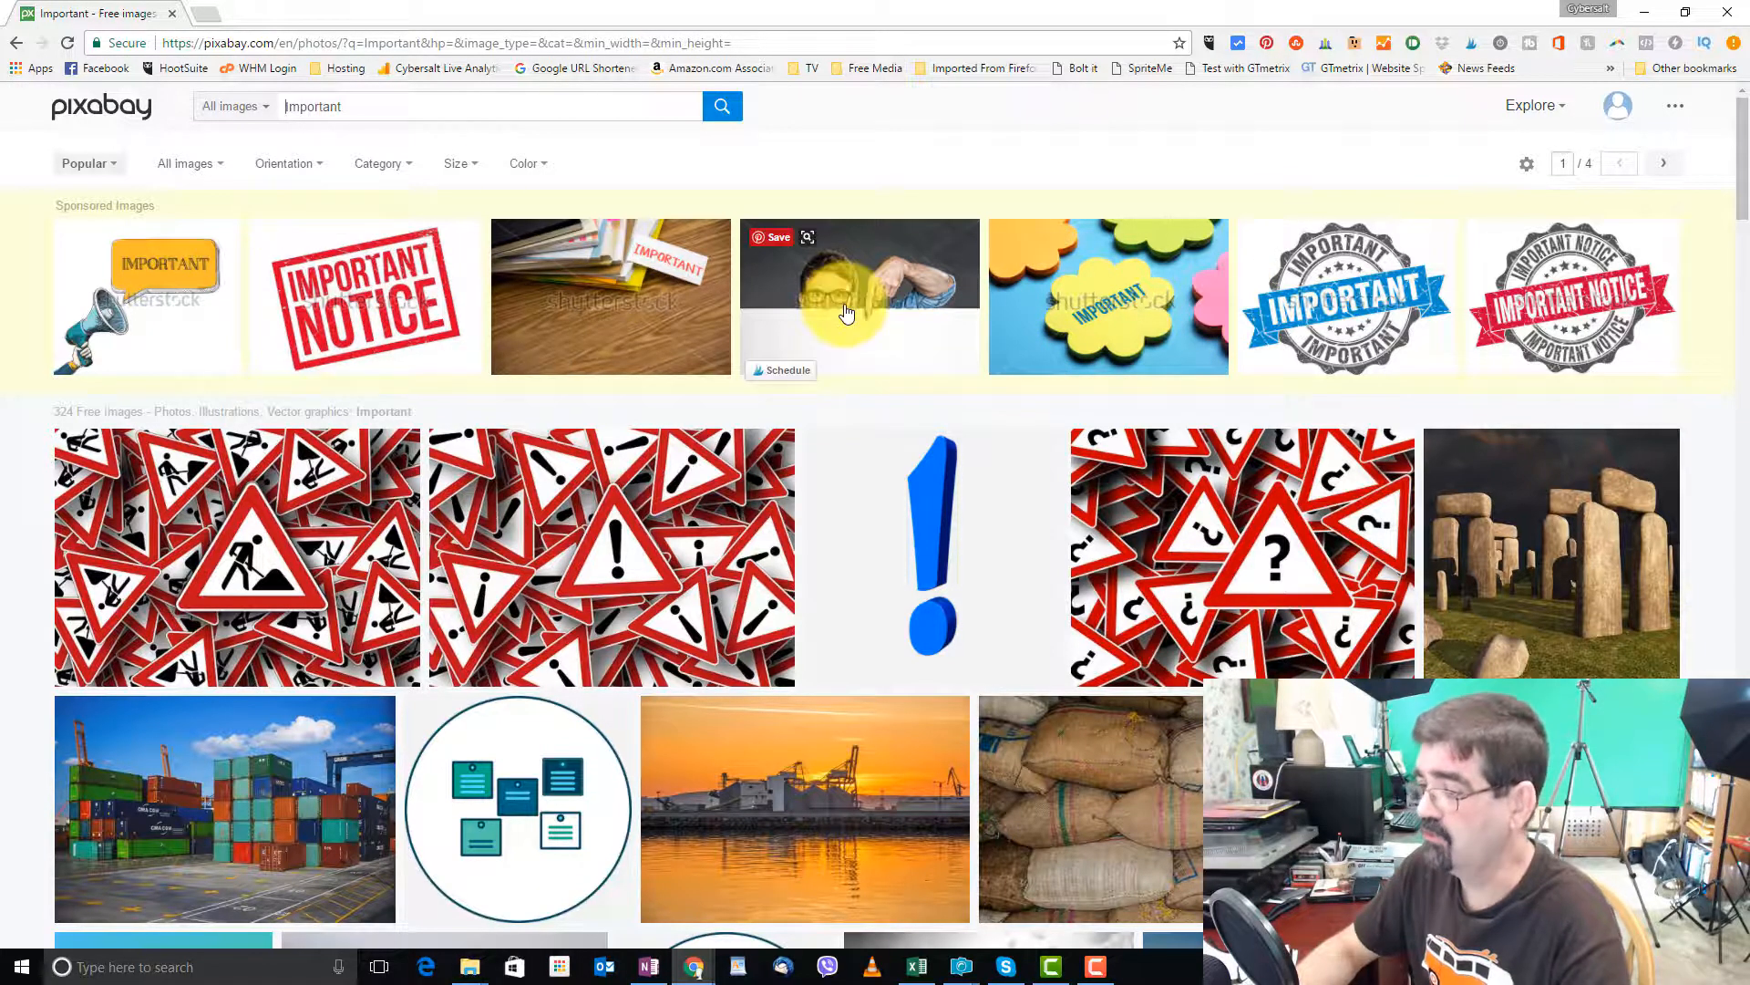
{"action": "scroll", "scroll_direction": "down", "scroll_amount": 3}
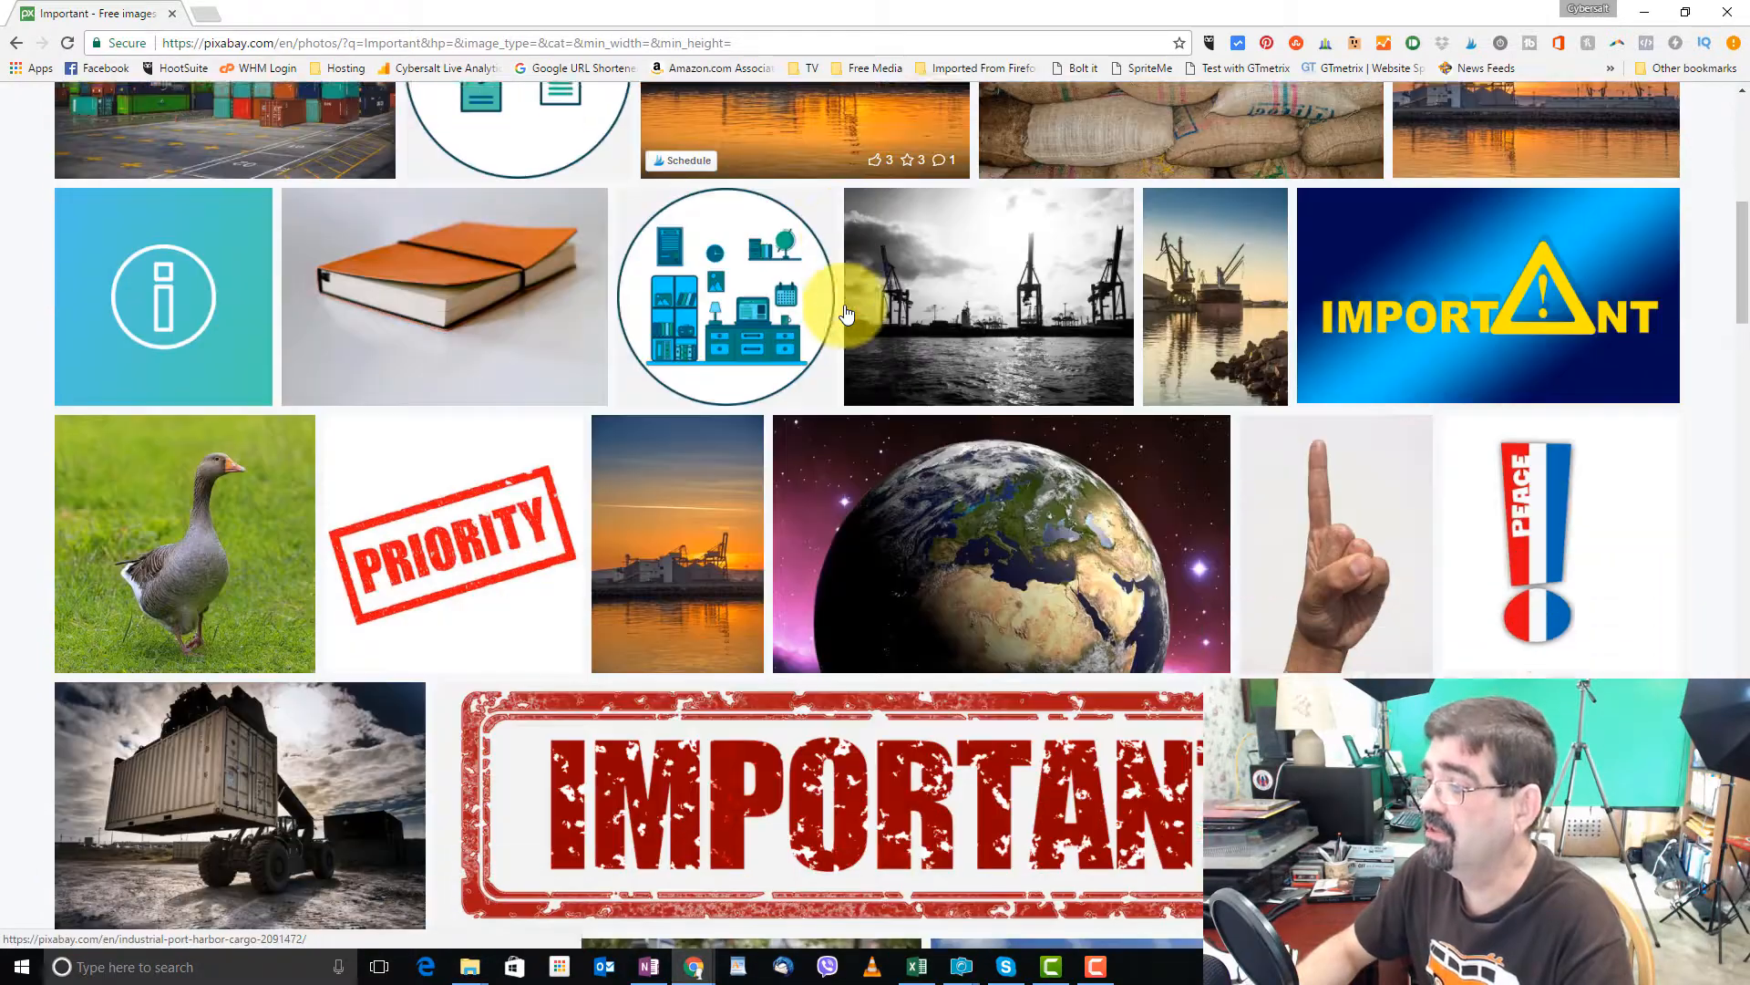
{"action": "scroll", "scroll_direction": "down", "scroll_amount": 3}
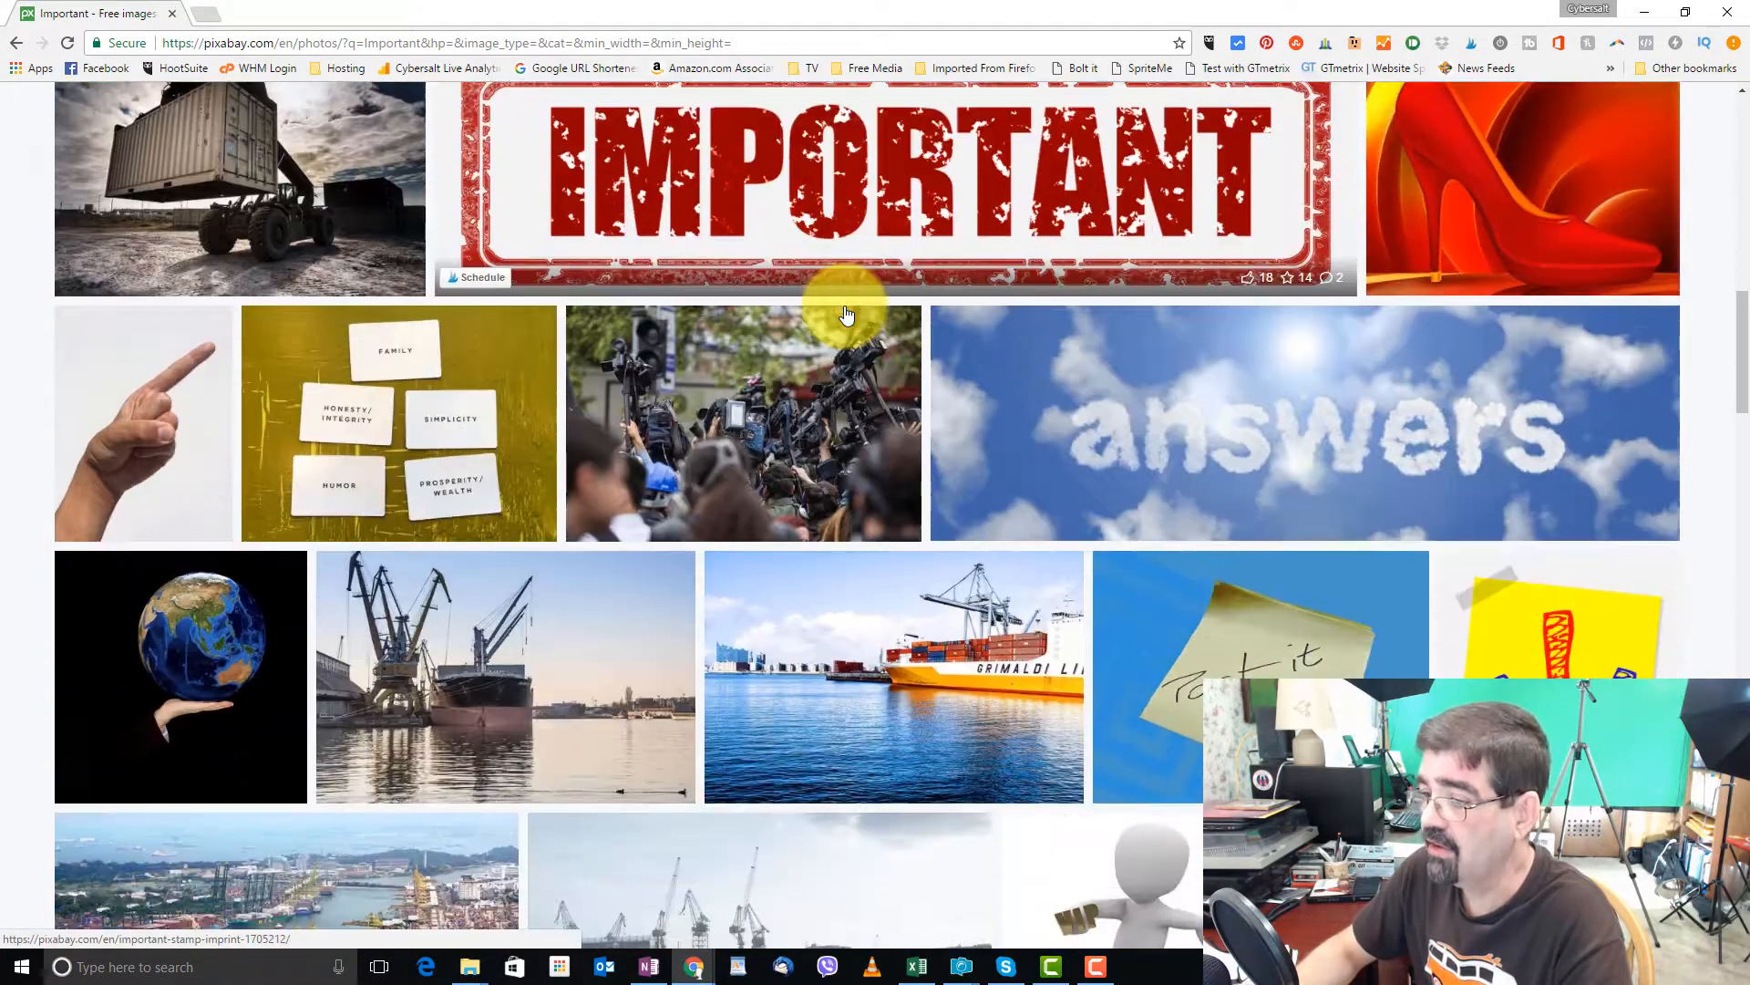
{"action": "scroll", "scroll_direction": "down", "scroll_amount": 3}
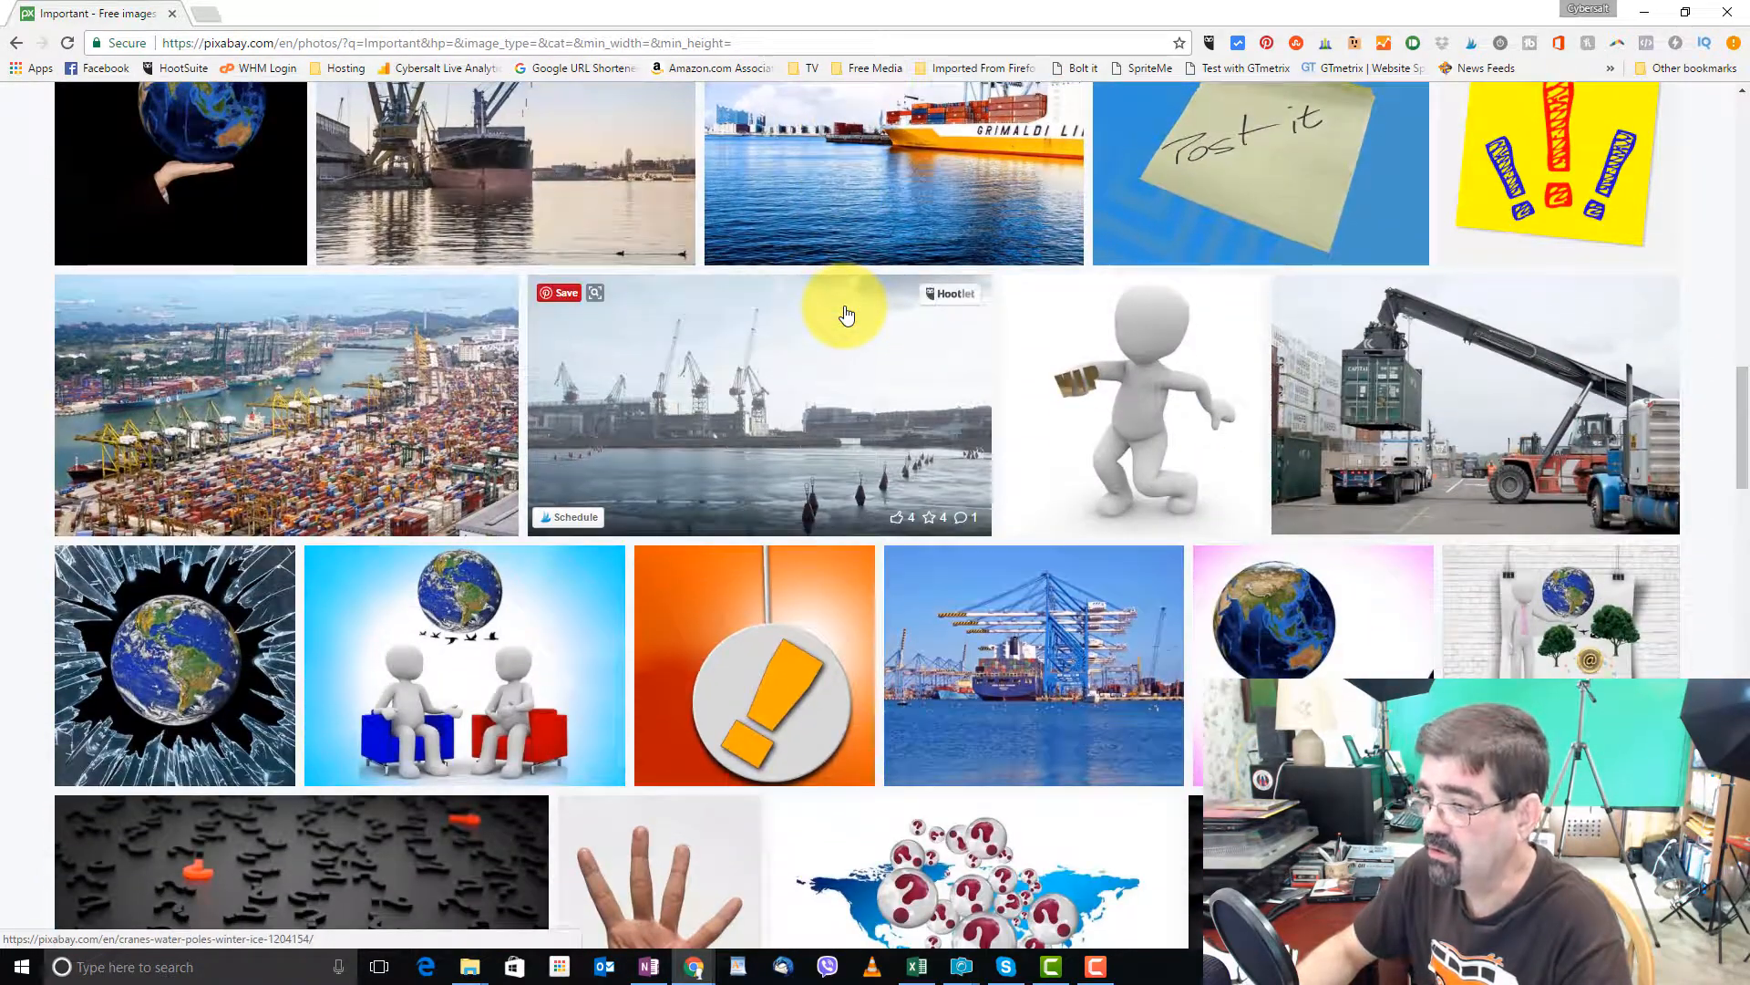
{"action": "scroll", "scroll_direction": "down", "scroll_amount": 3}
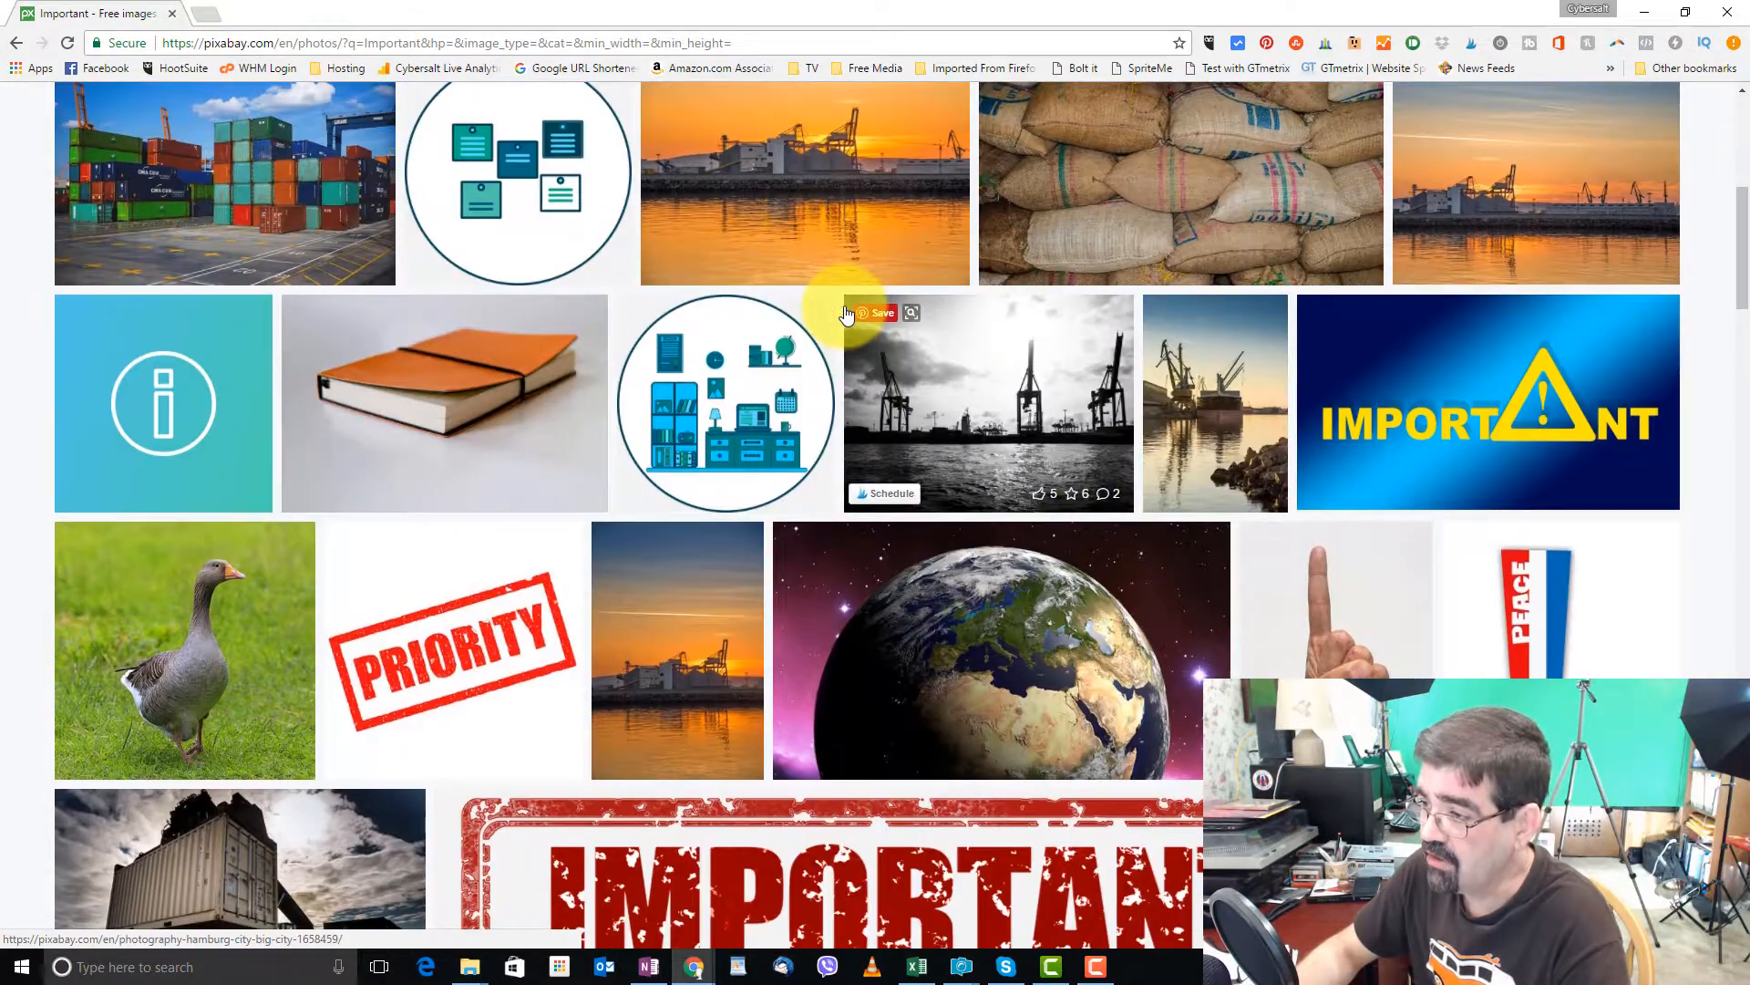
{"action": "scroll", "scroll_direction": "up", "scroll_amount": 3}
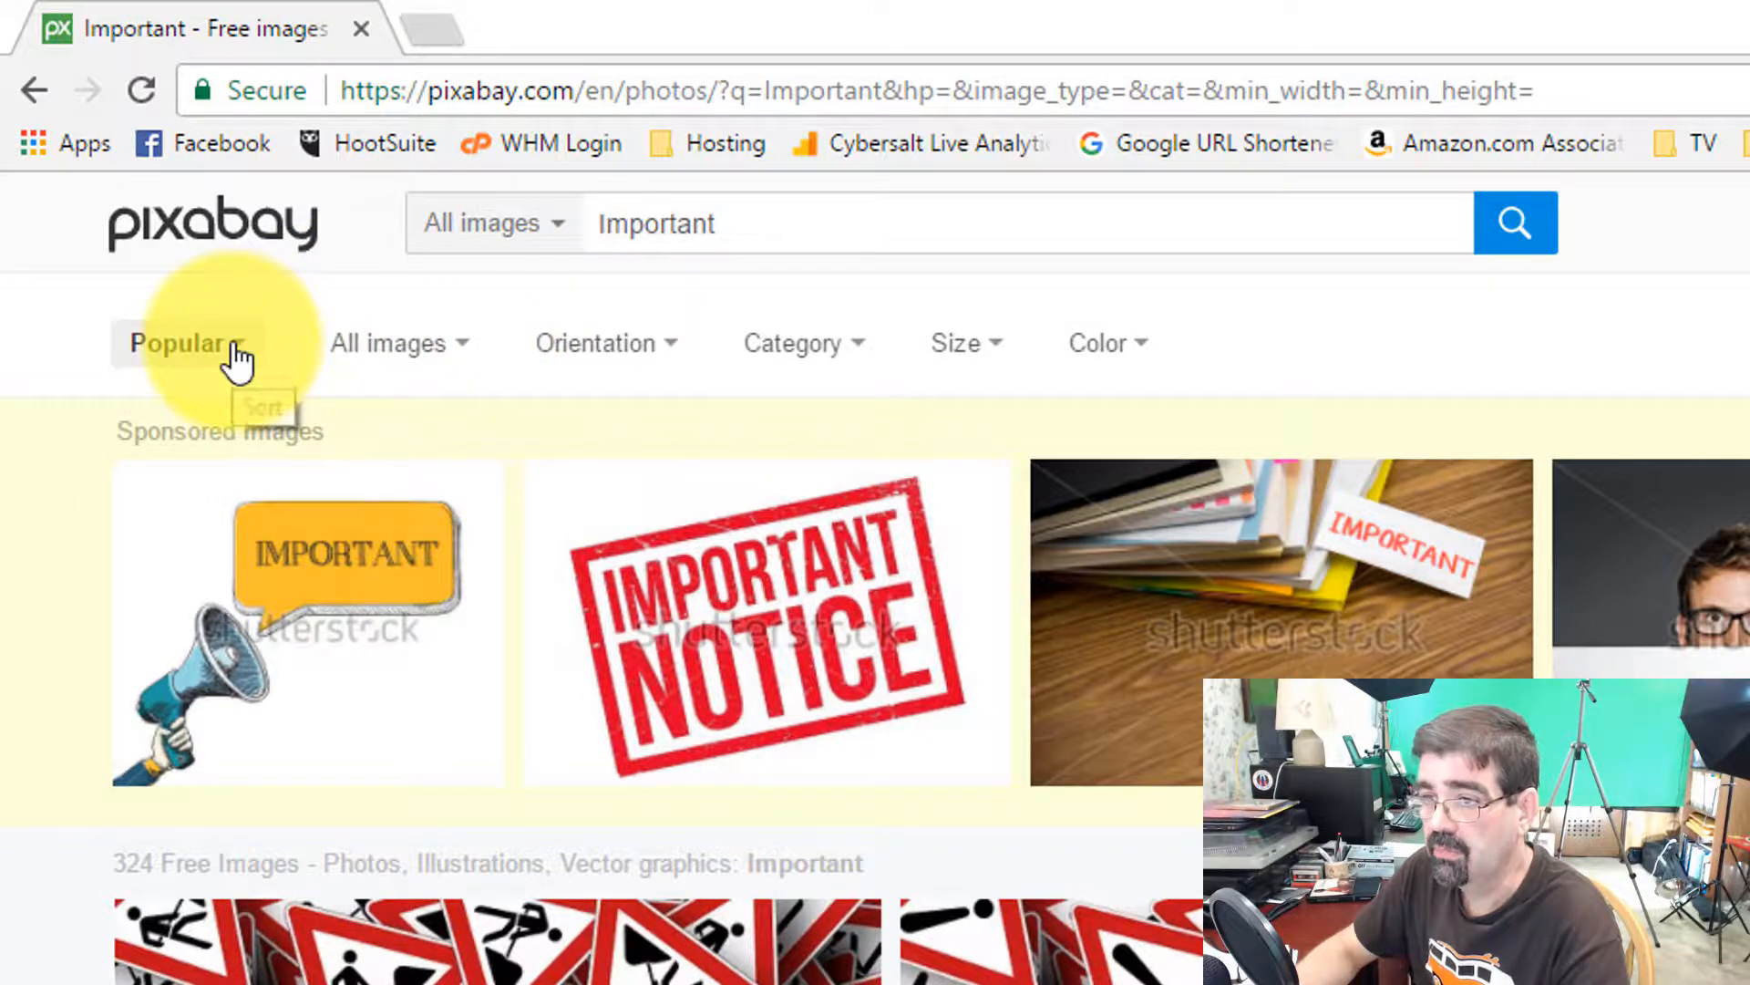
{"action": "left_click", "coordinate": [179, 343]}
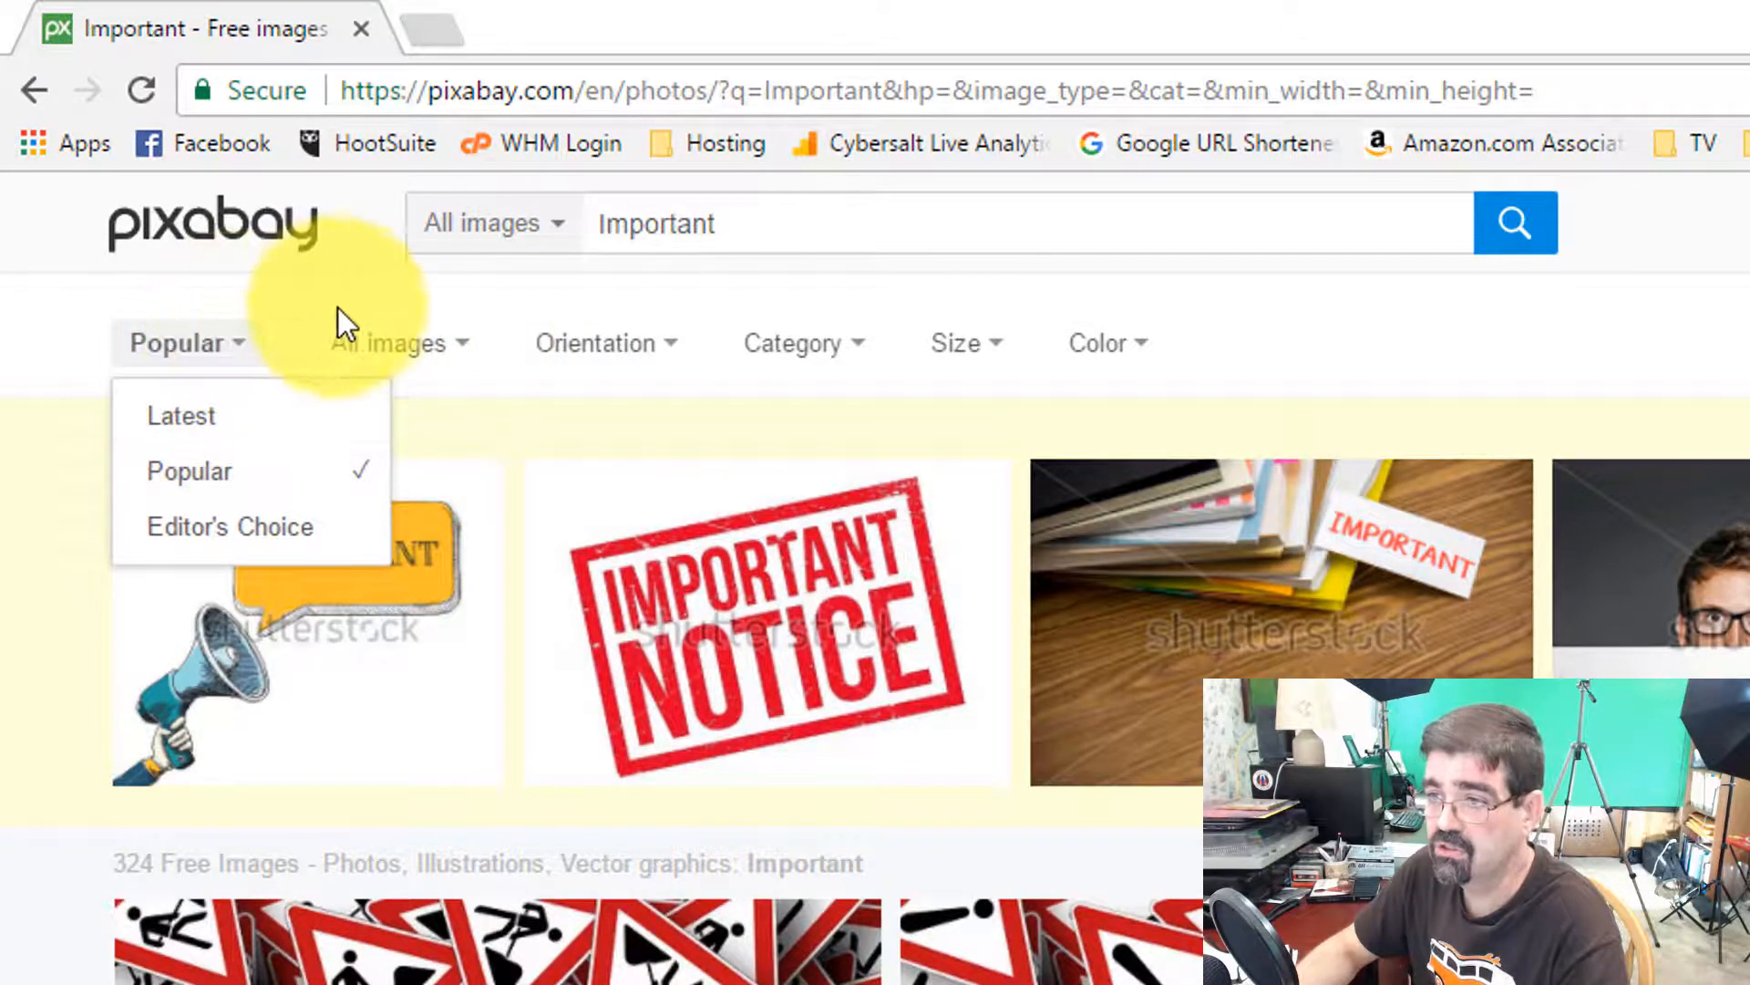
{"action": "left_click", "coordinate": [390, 342]}
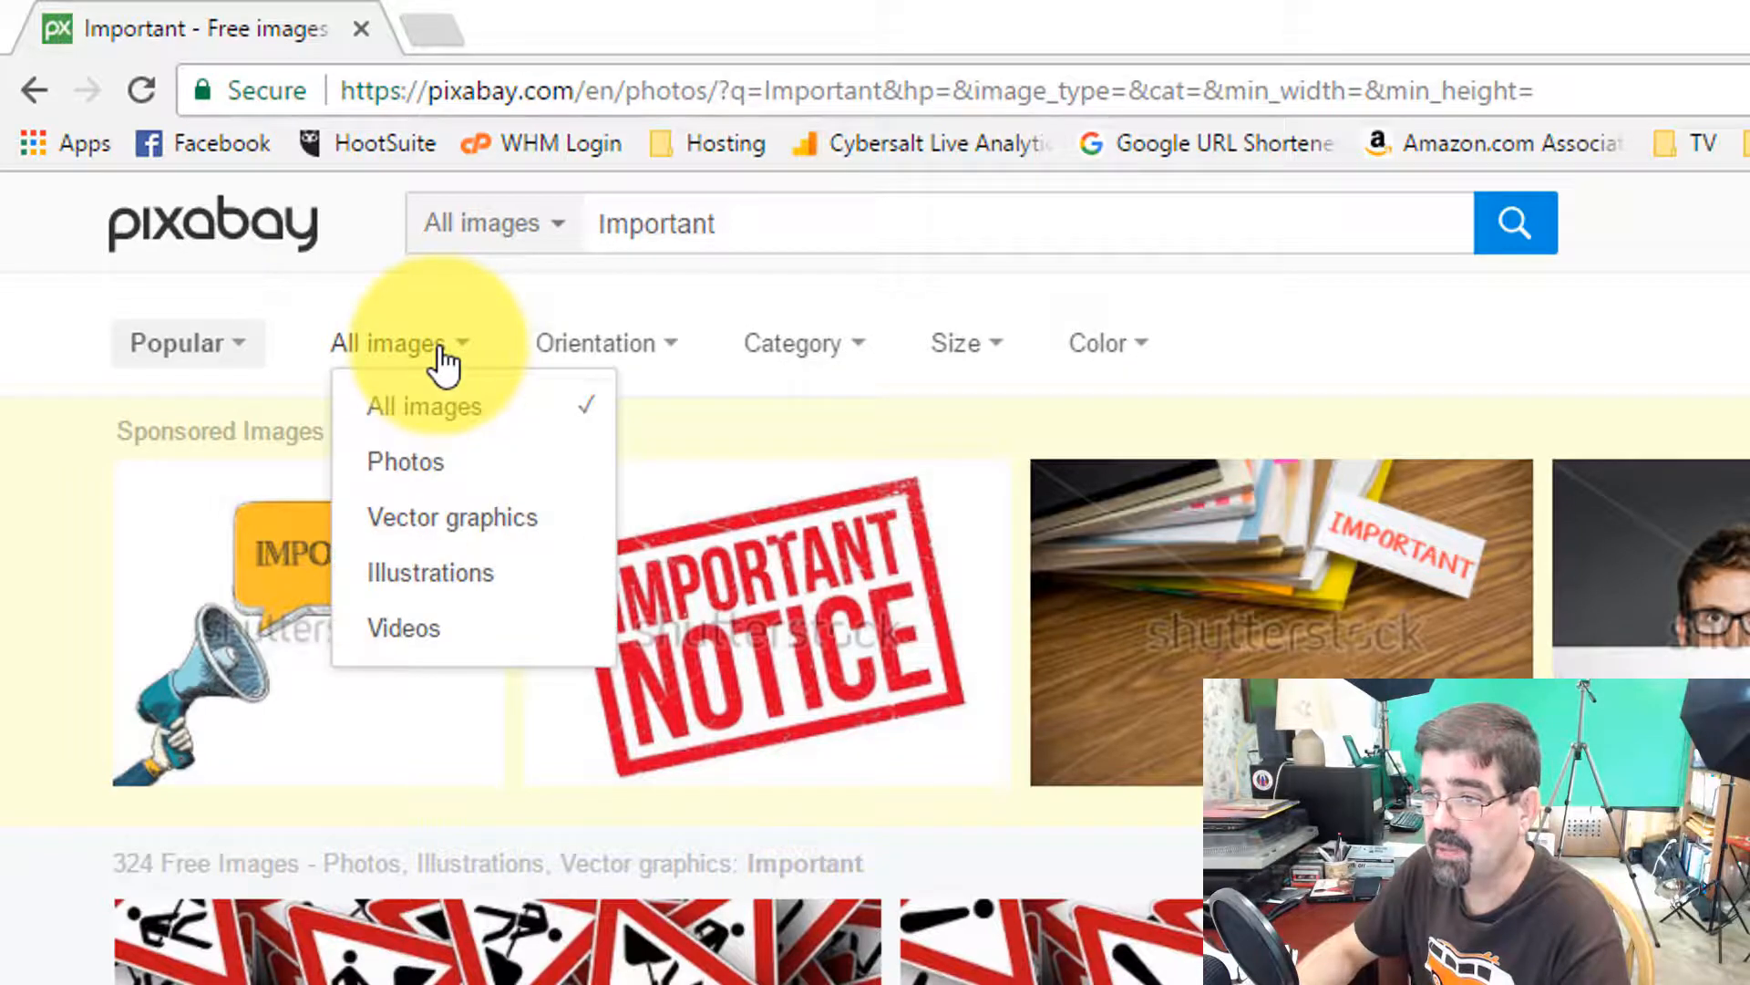
{"action": "mouse_move", "coordinate": [475, 525]}
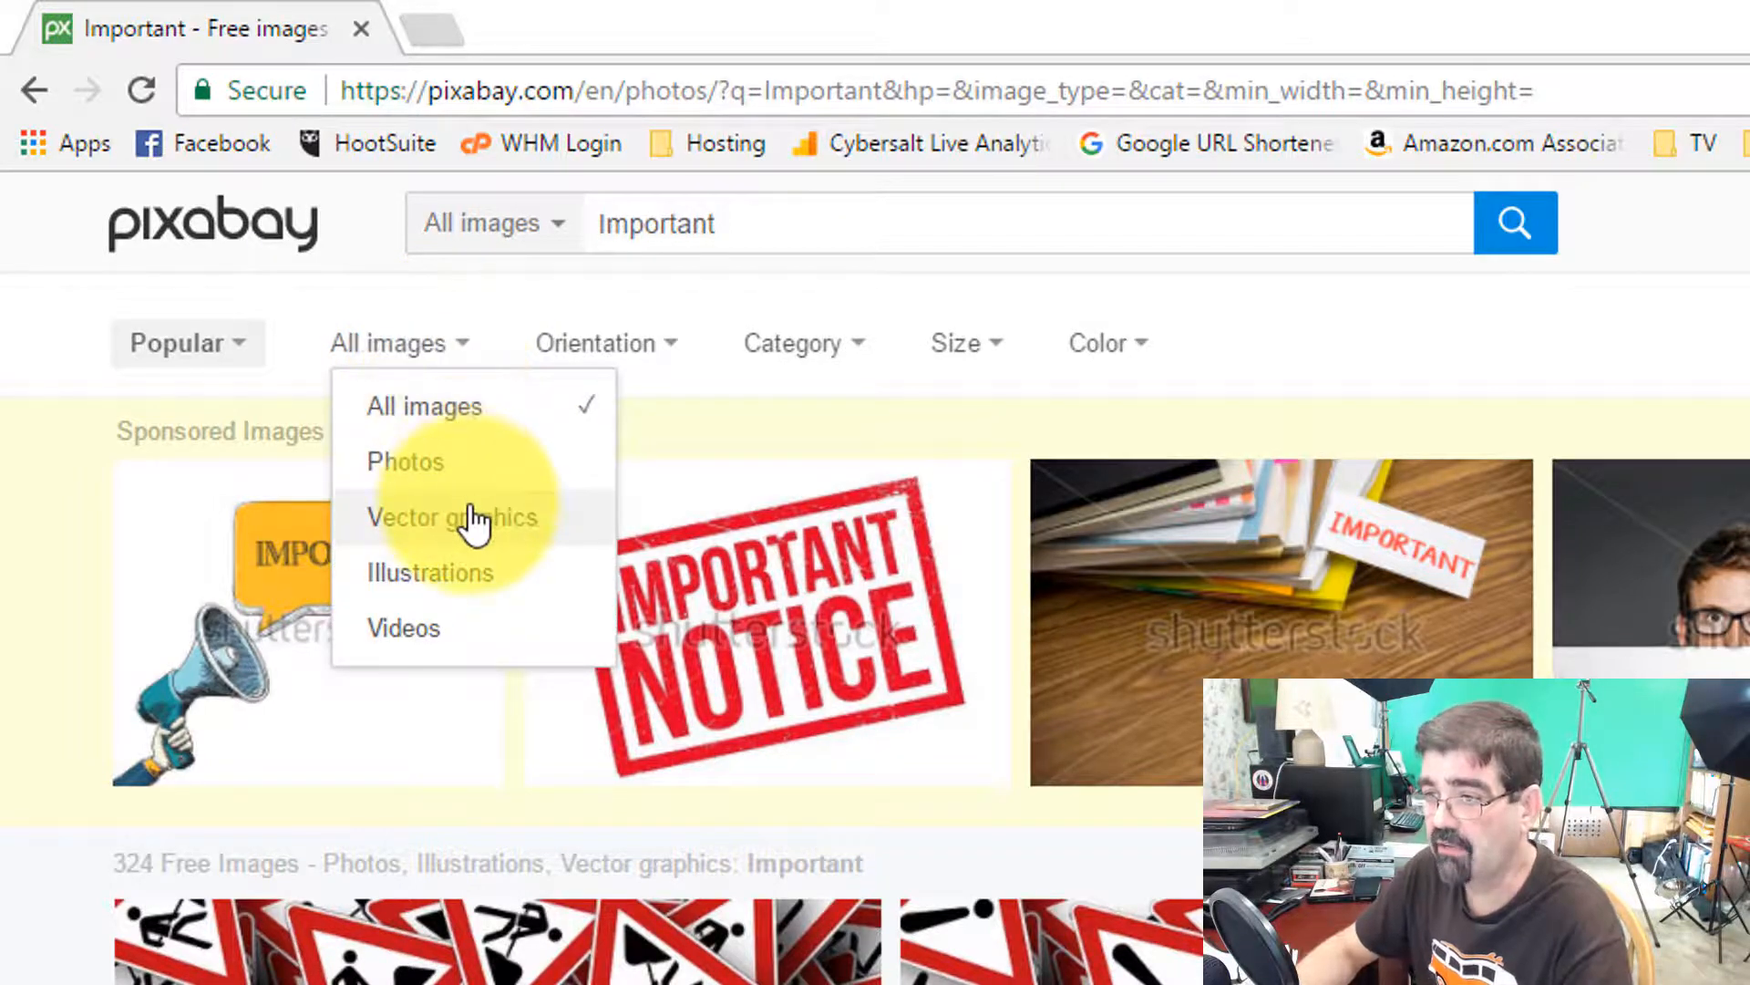
{"action": "left_click", "coordinate": [452, 516]}
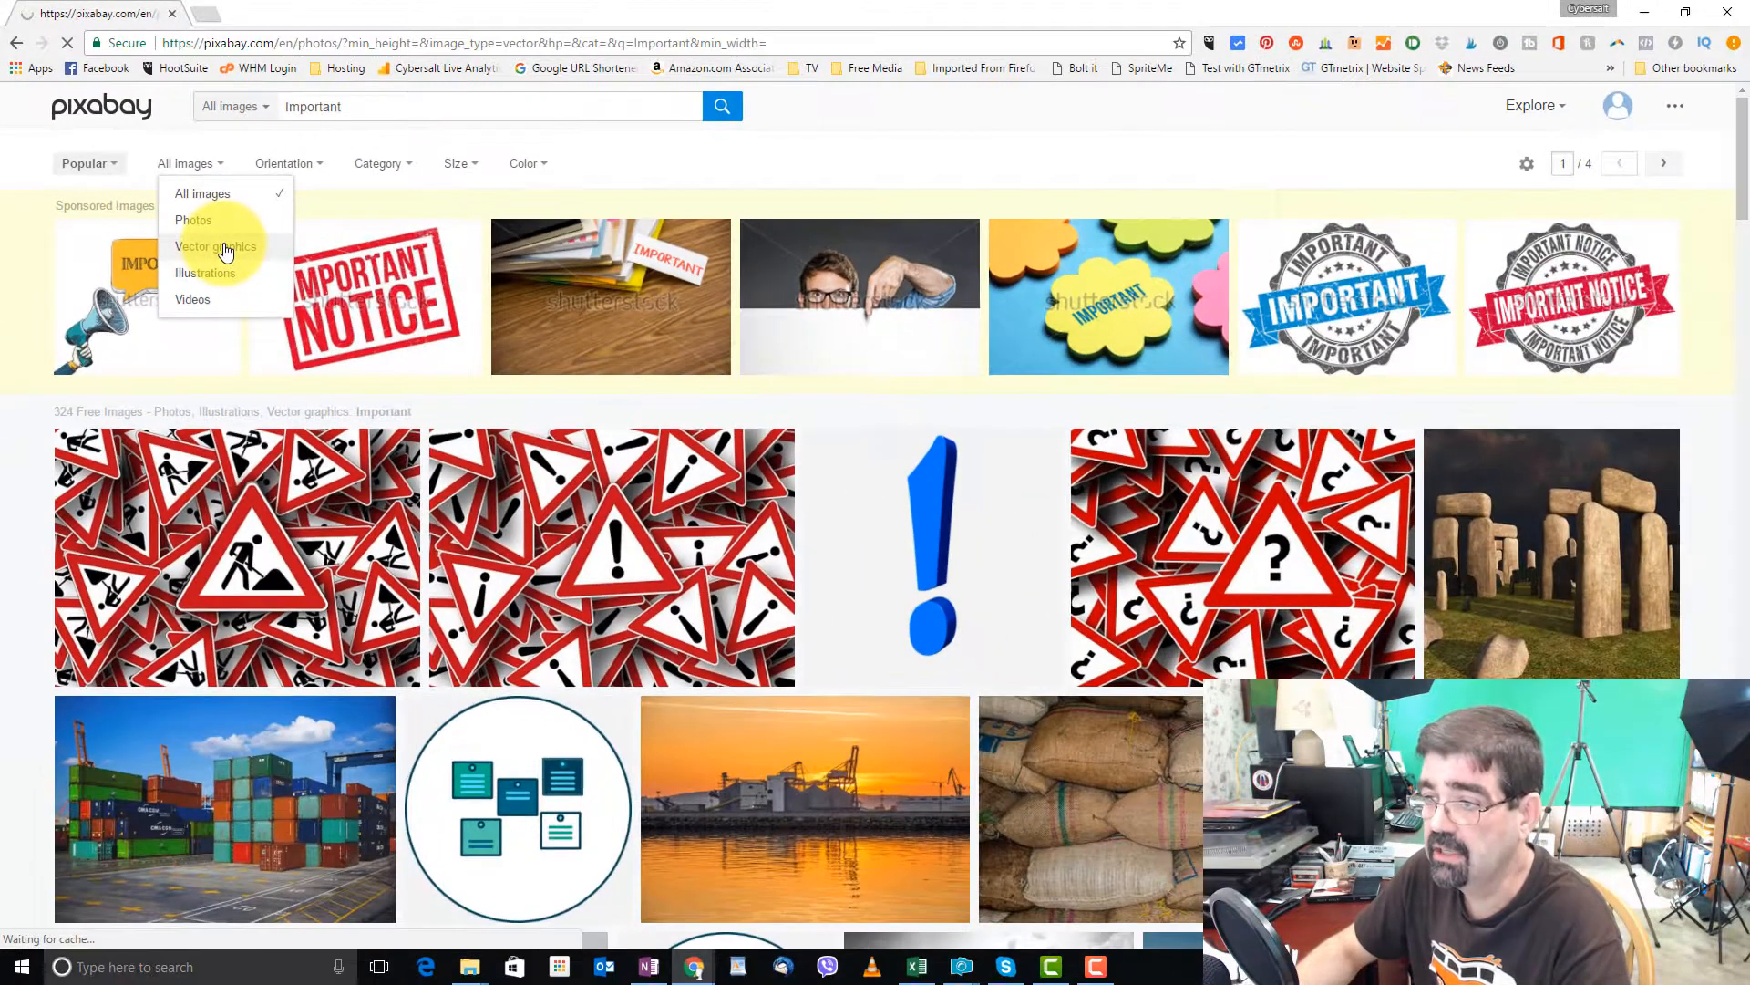
{"action": "left_click", "coordinate": [215, 246]}
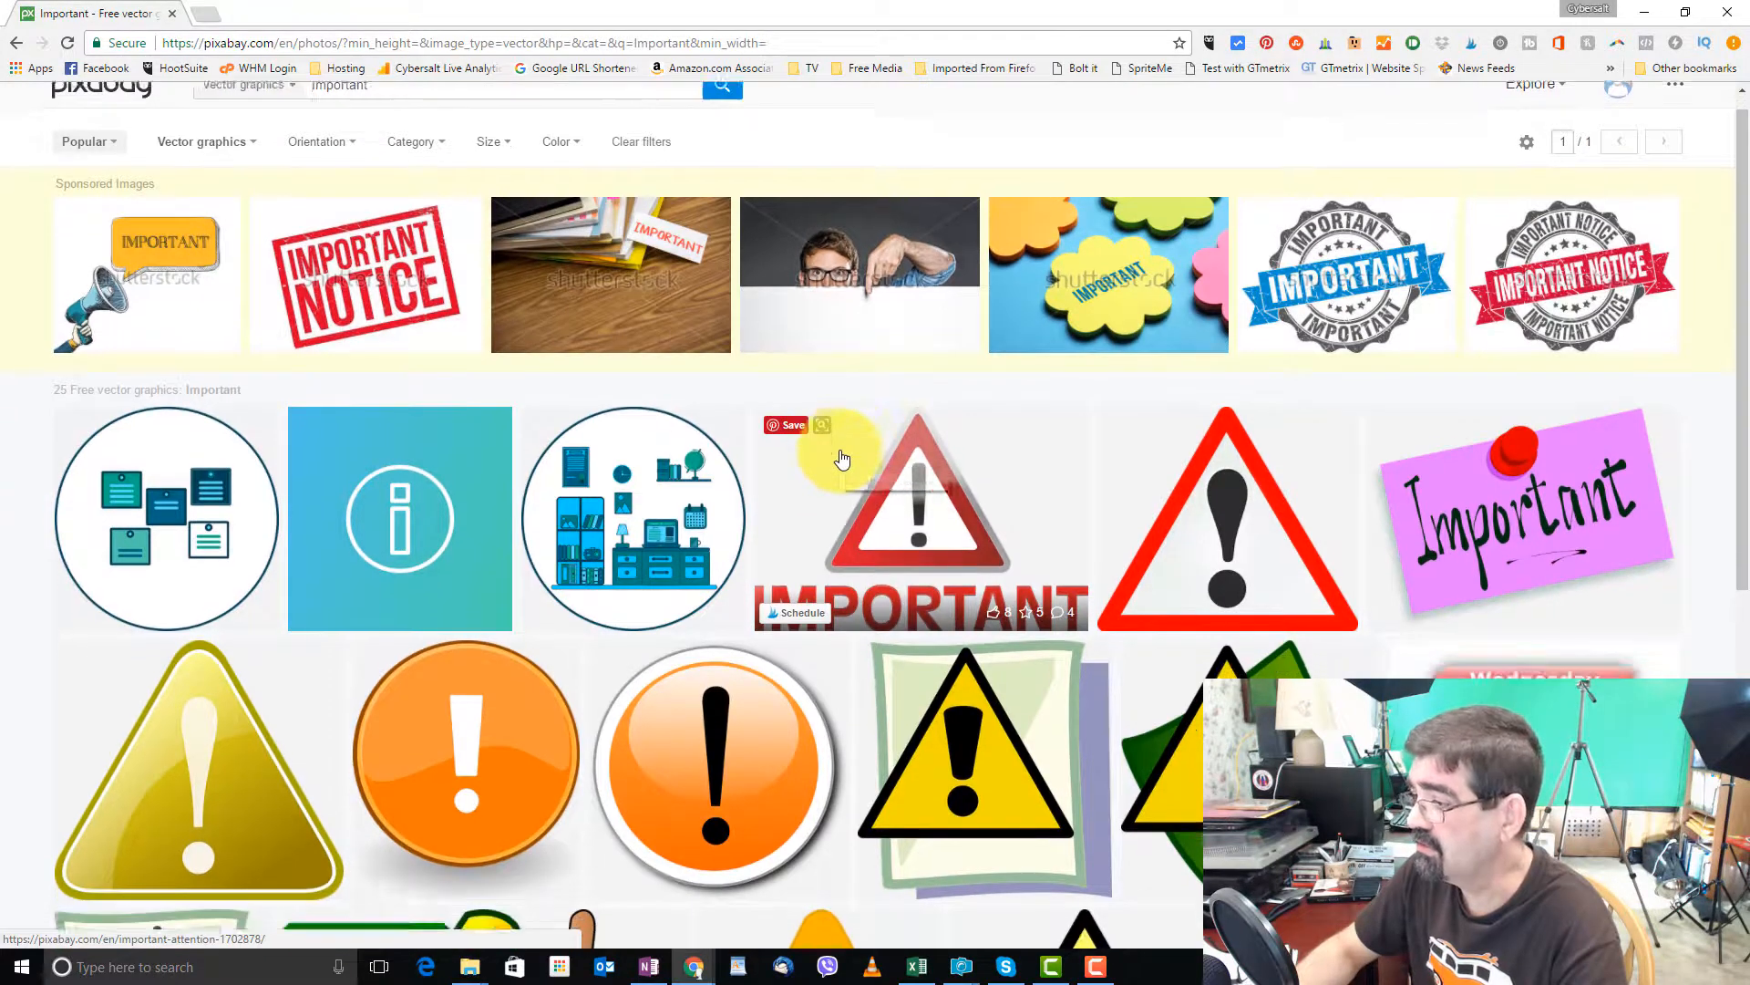
{"action": "scroll", "scroll_direction": "down", "scroll_amount": 3}
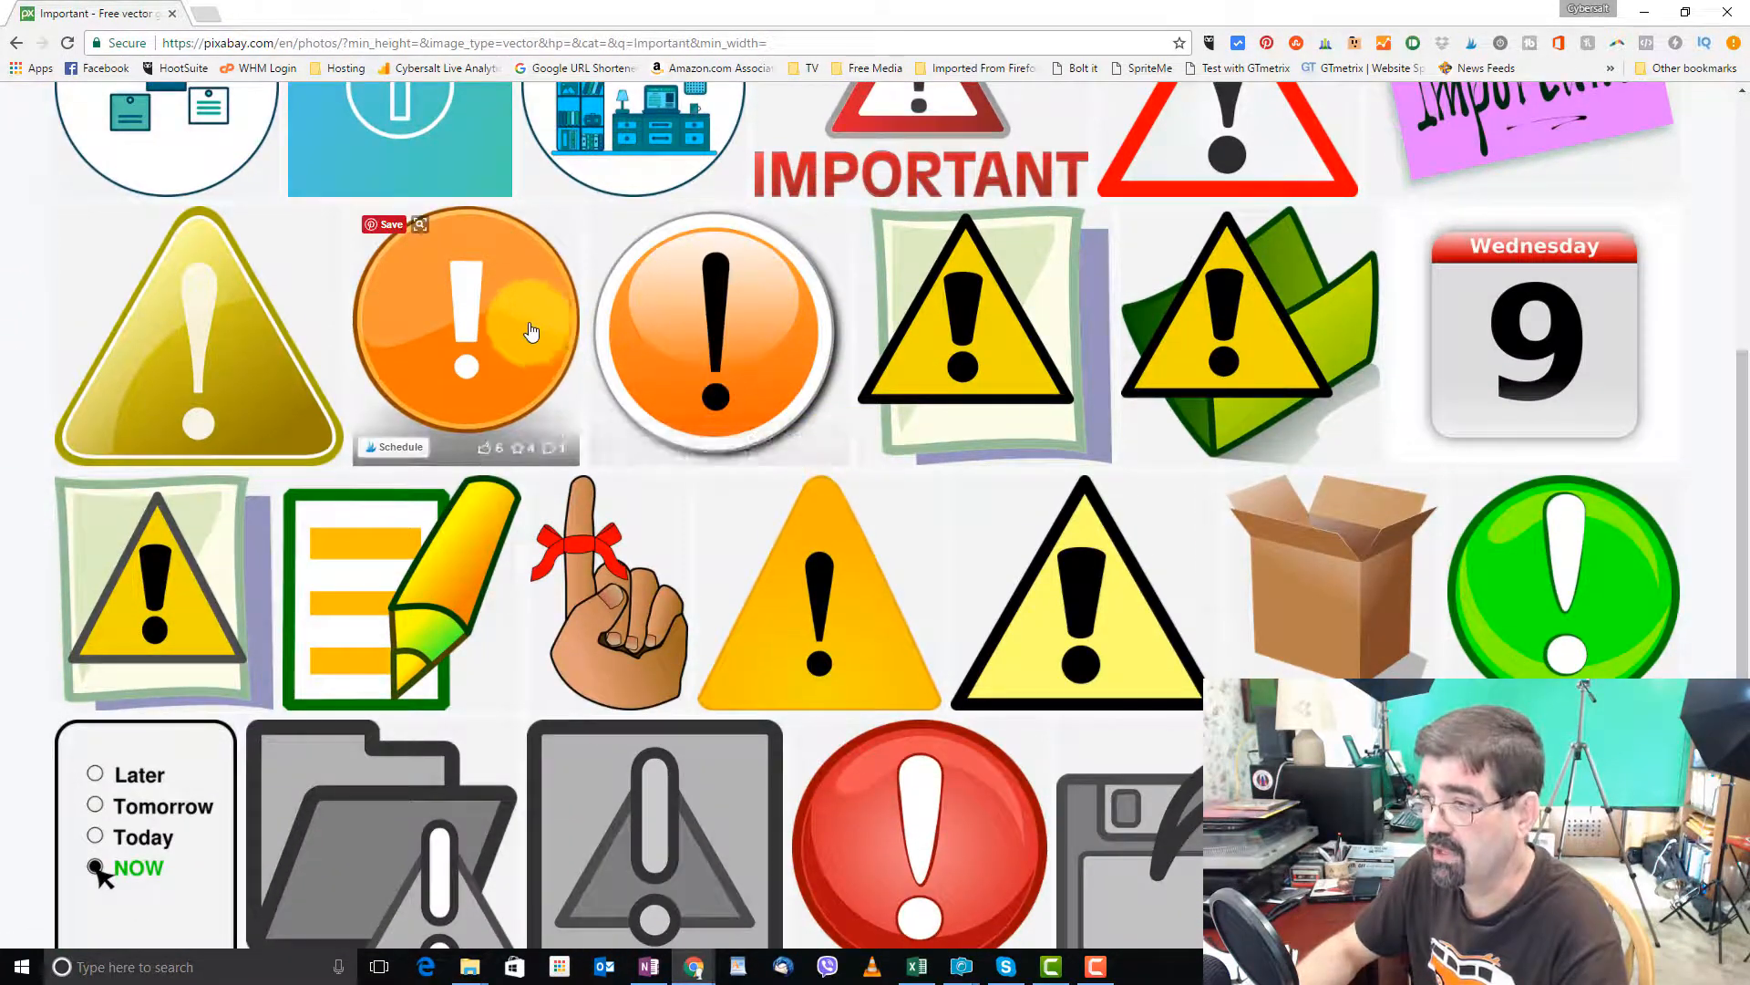
{"action": "mouse_move", "coordinate": [954, 461]}
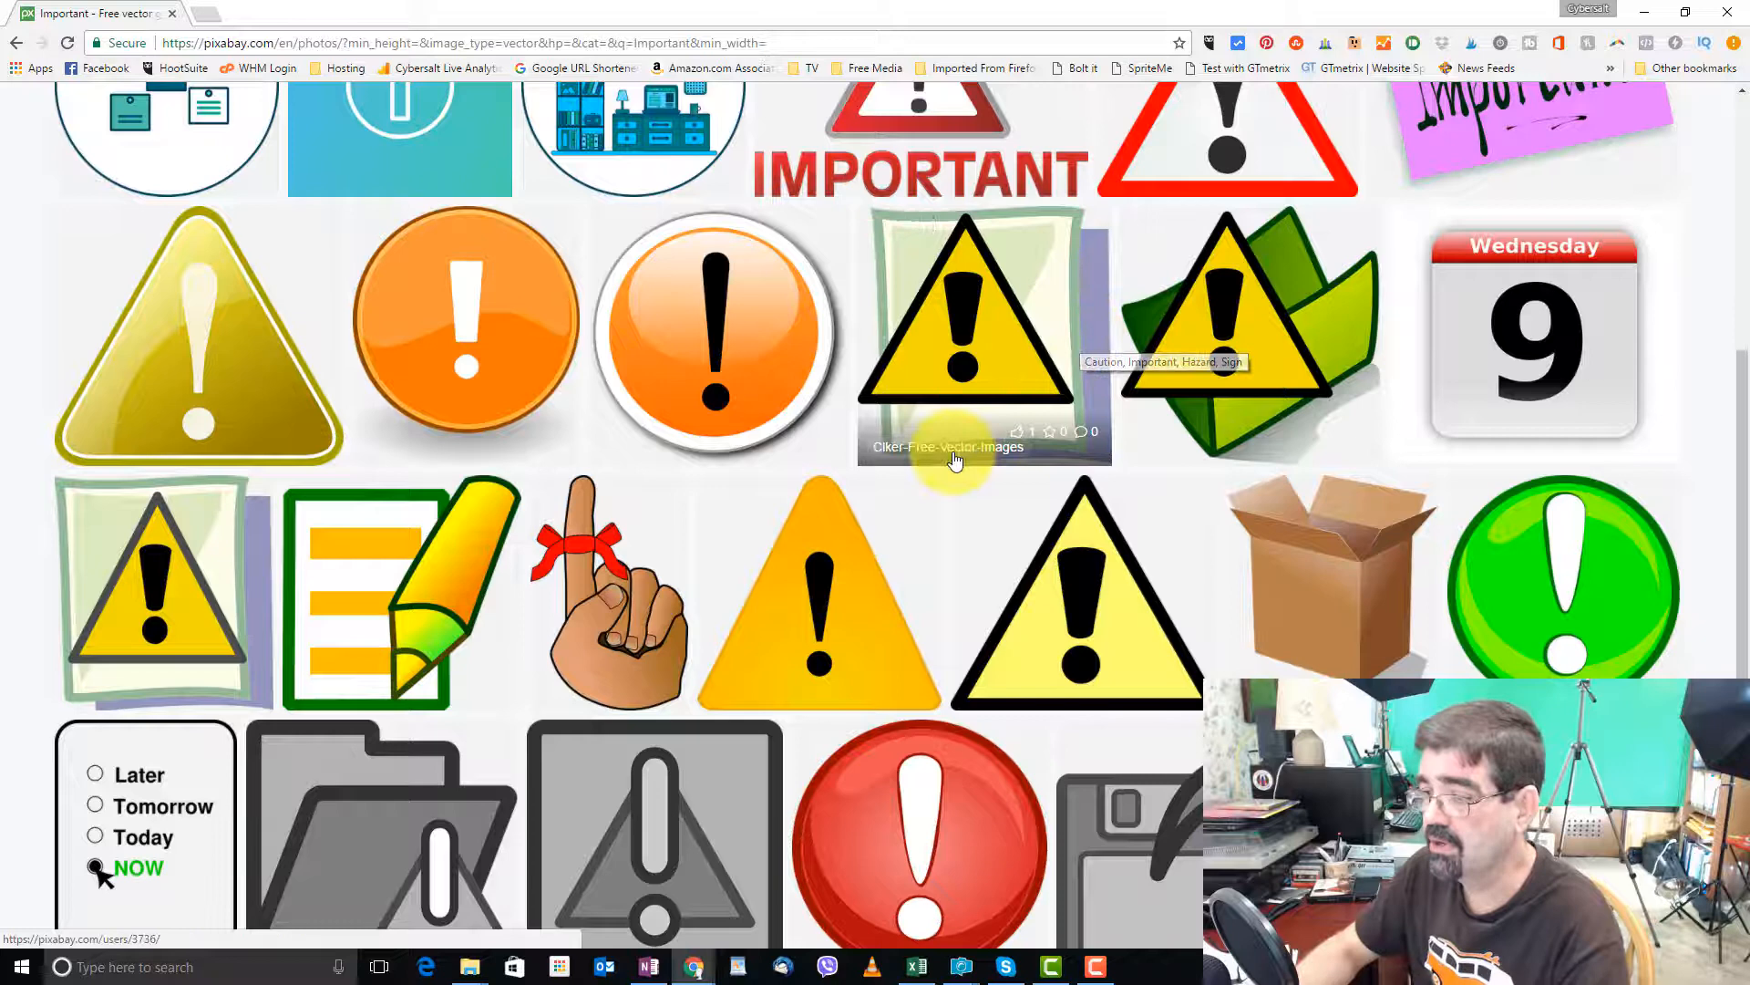
{"action": "scroll", "scroll_direction": "down", "scroll_amount": 3}
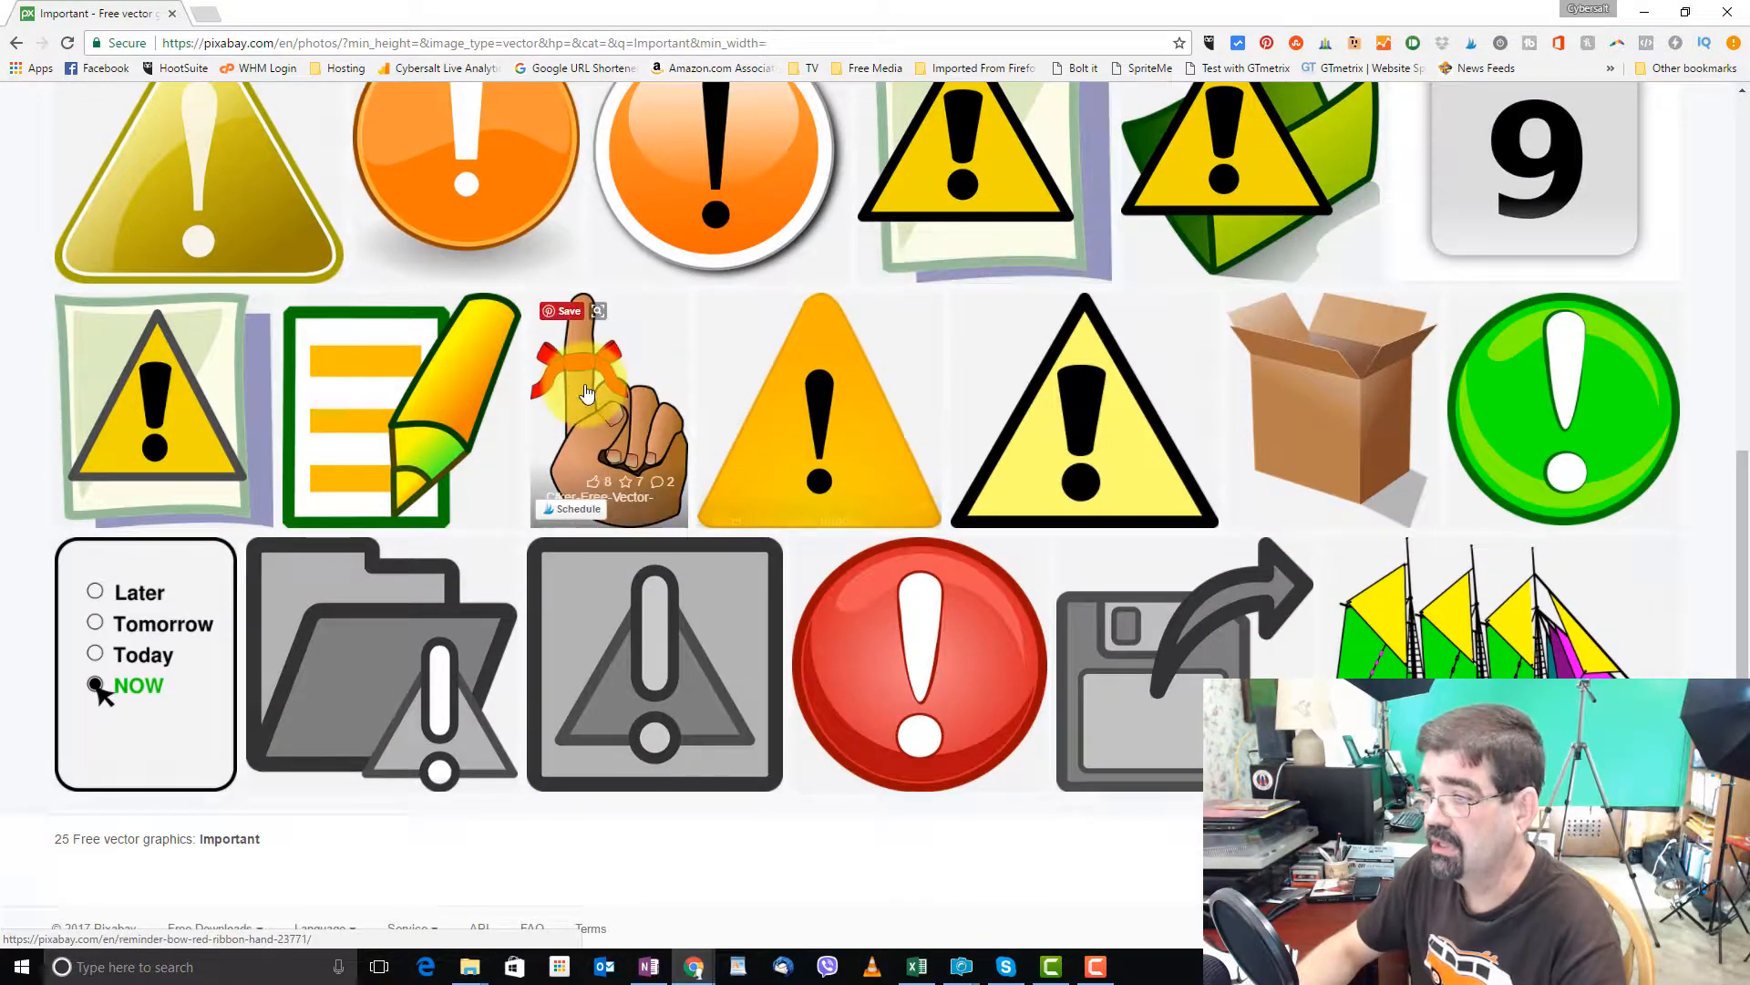
{"action": "mouse_move", "coordinate": [585, 380]}
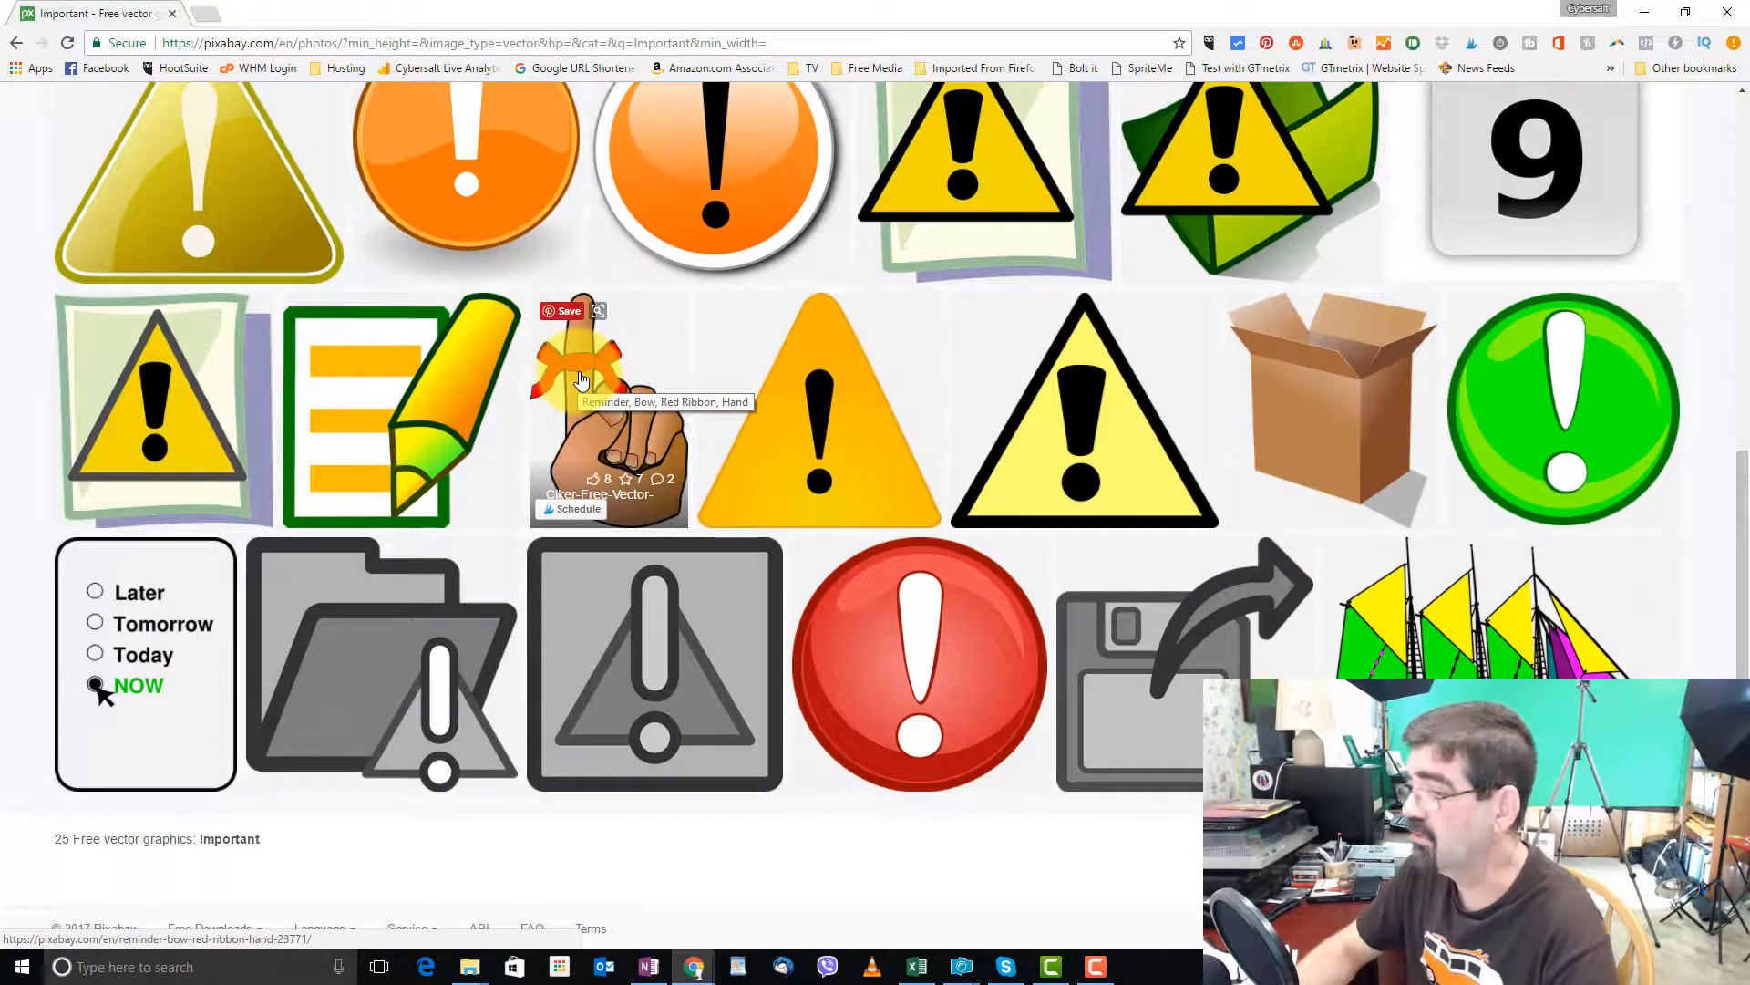
{"action": "scroll", "scroll_direction": "up", "scroll_amount": 3}
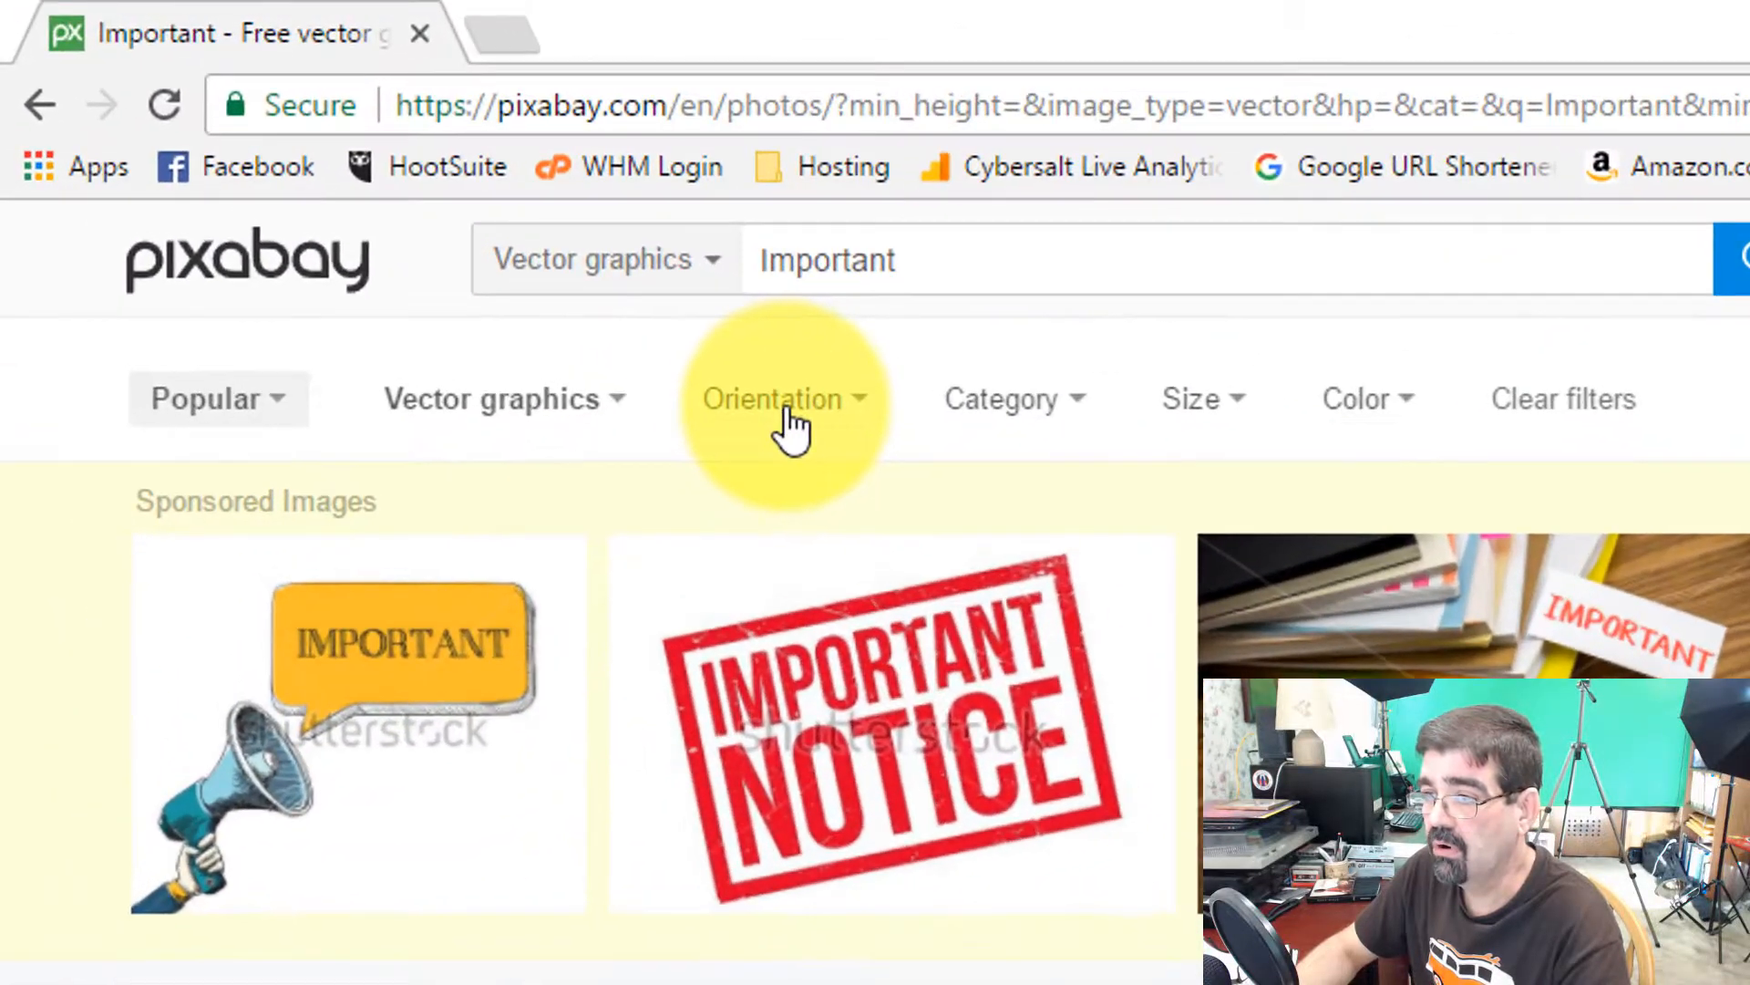
- Set Orientation to Horizontal, leaving 18 free vector graphics for Important
{"action": "left_click", "coordinate": [787, 400]}
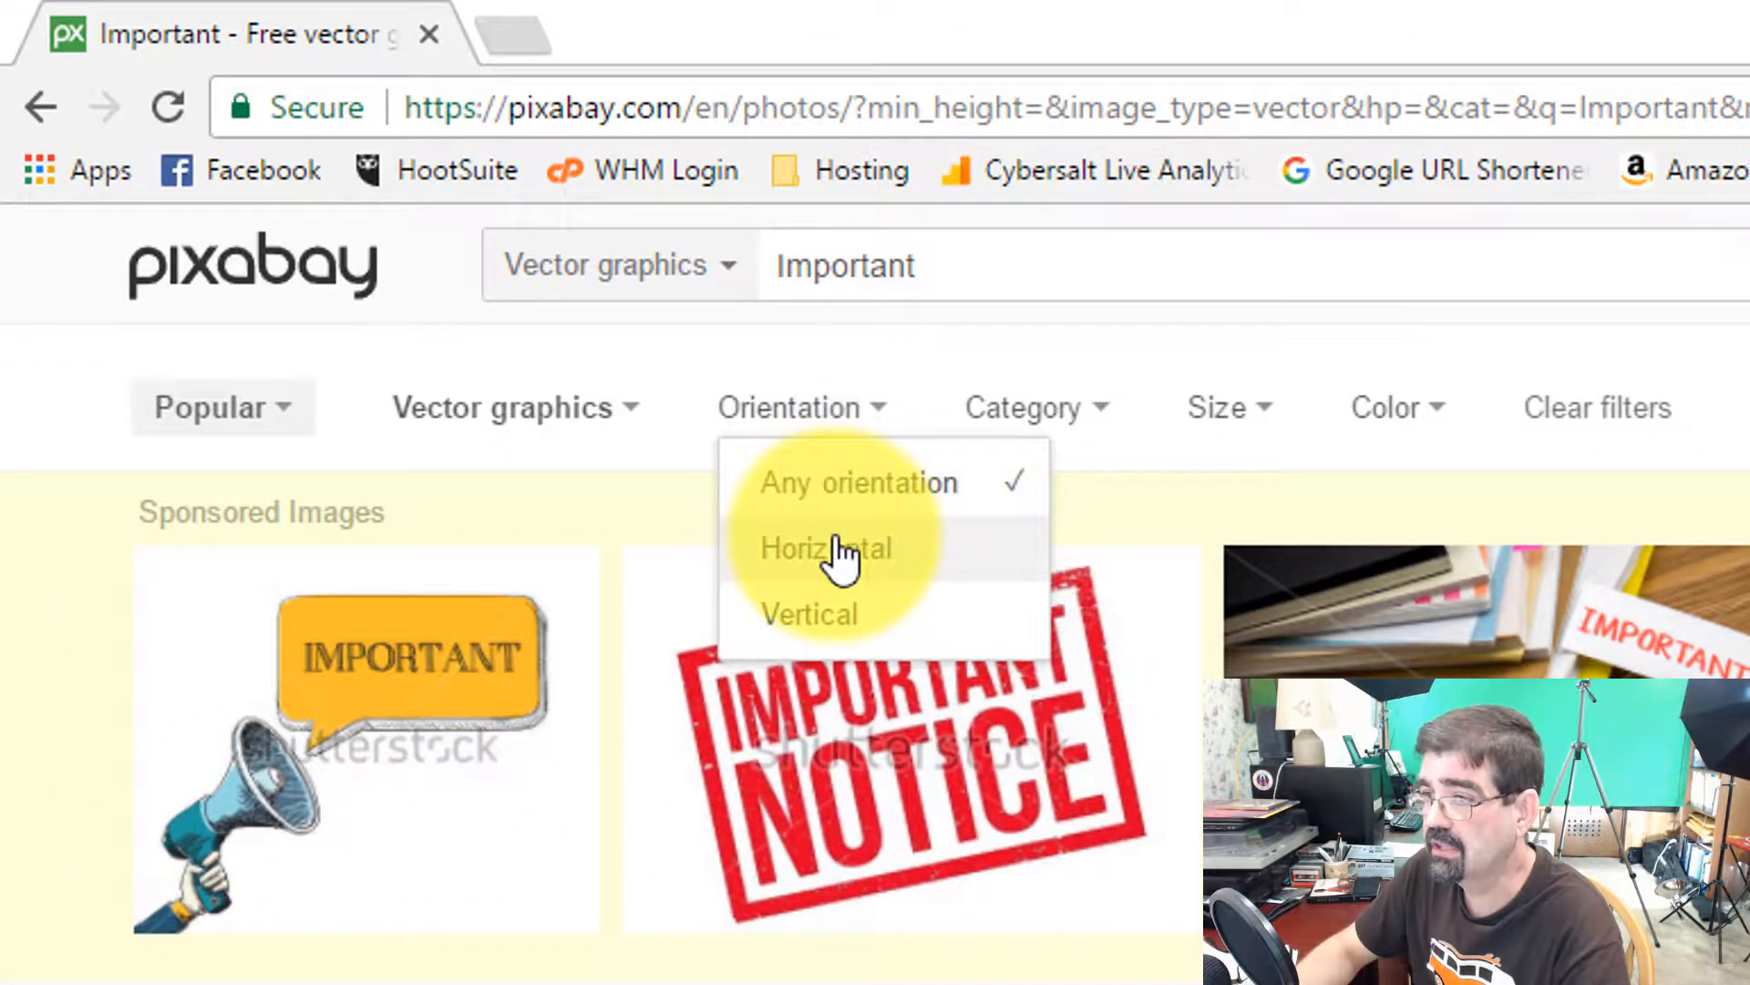
{"action": "left_click", "coordinate": [824, 549]}
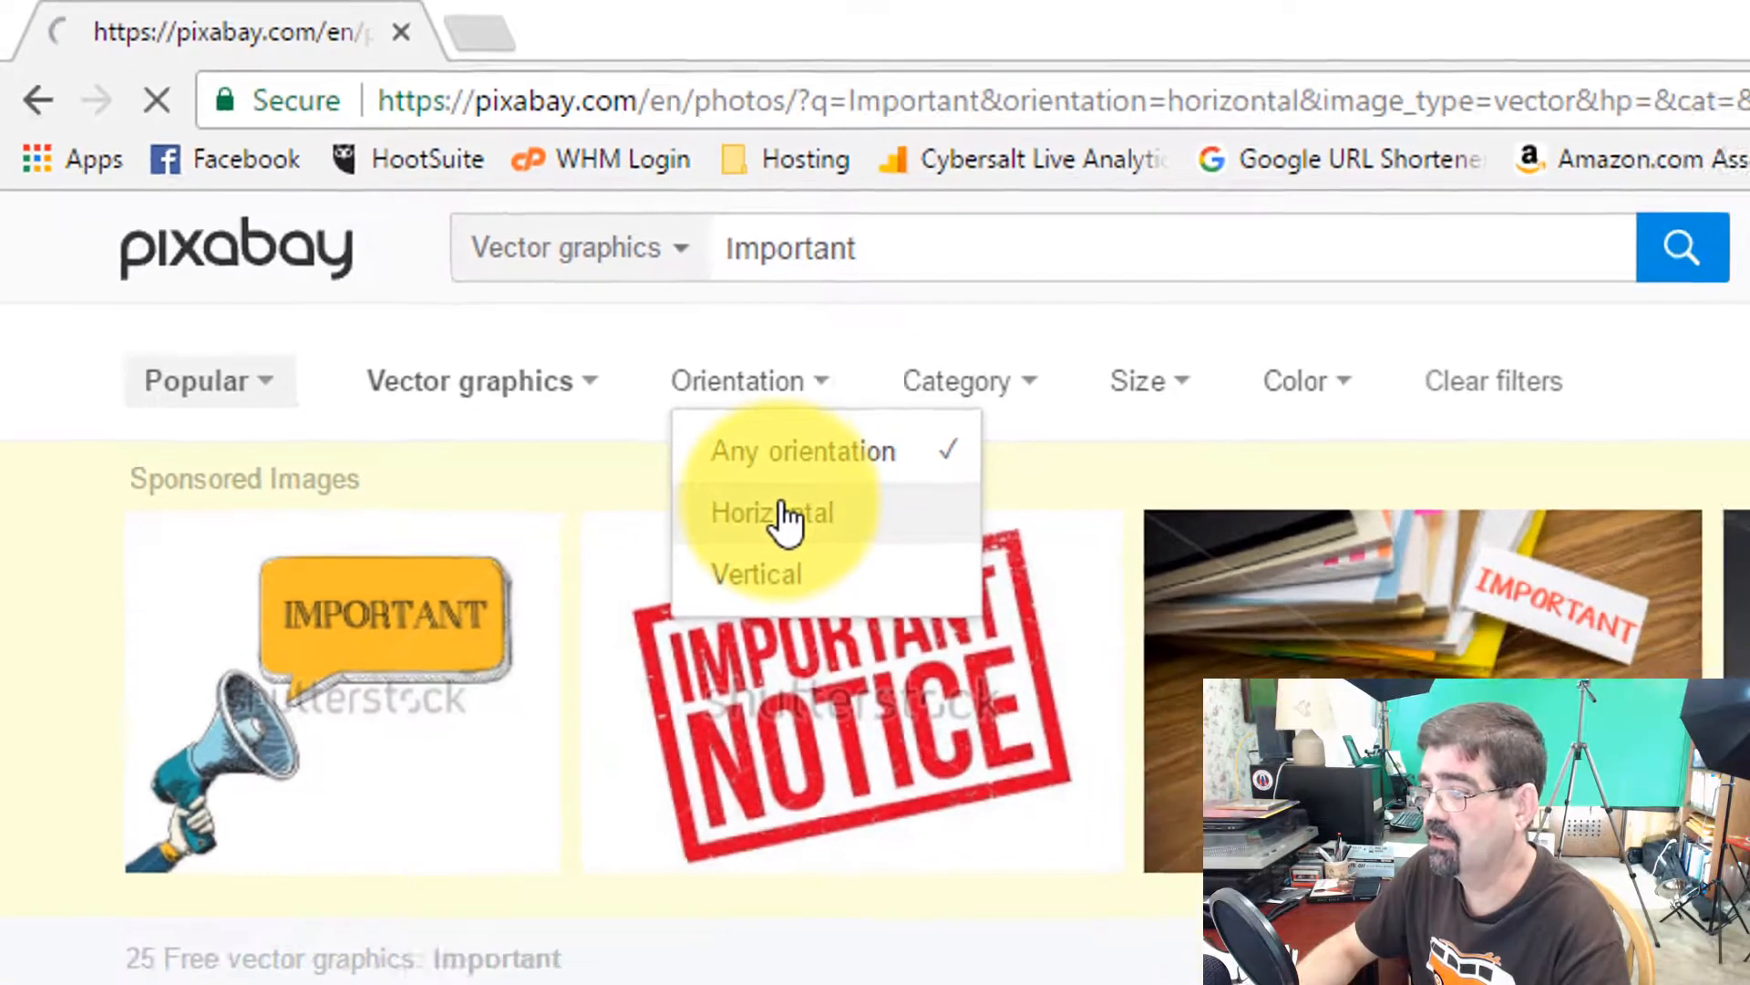
{"action": "left_click", "coordinate": [770, 513]}
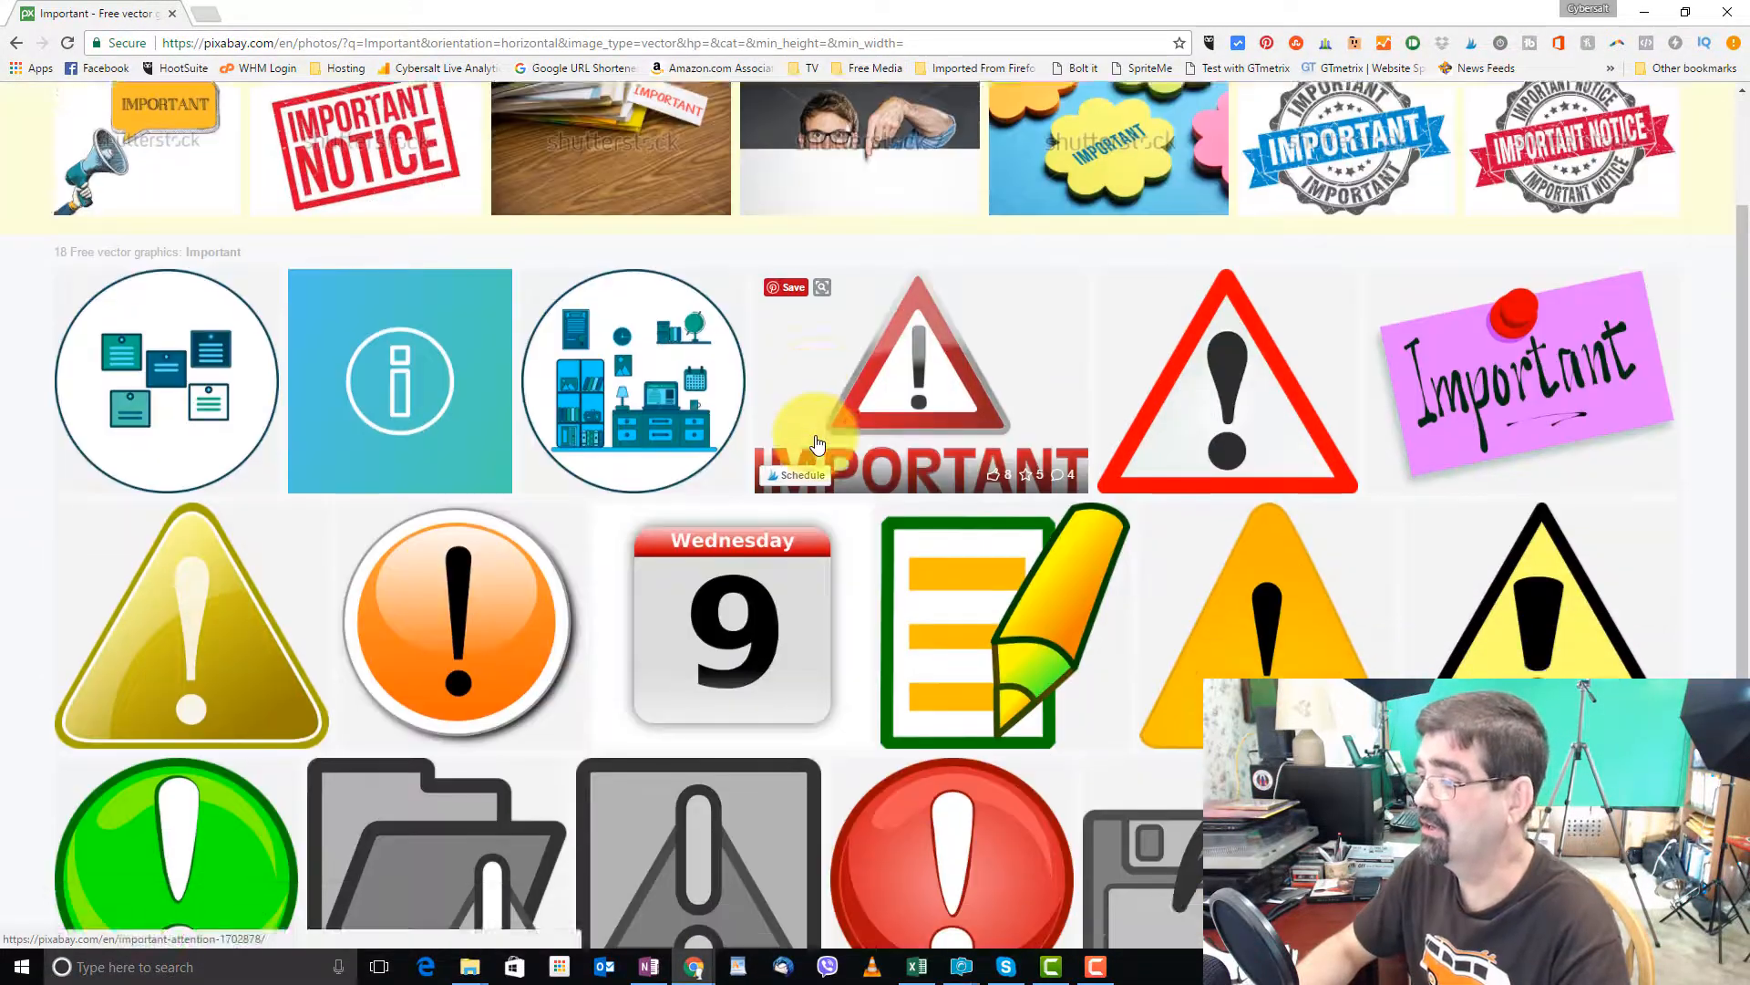
{"action": "scroll", "scroll_direction": "up", "scroll_amount": 3}
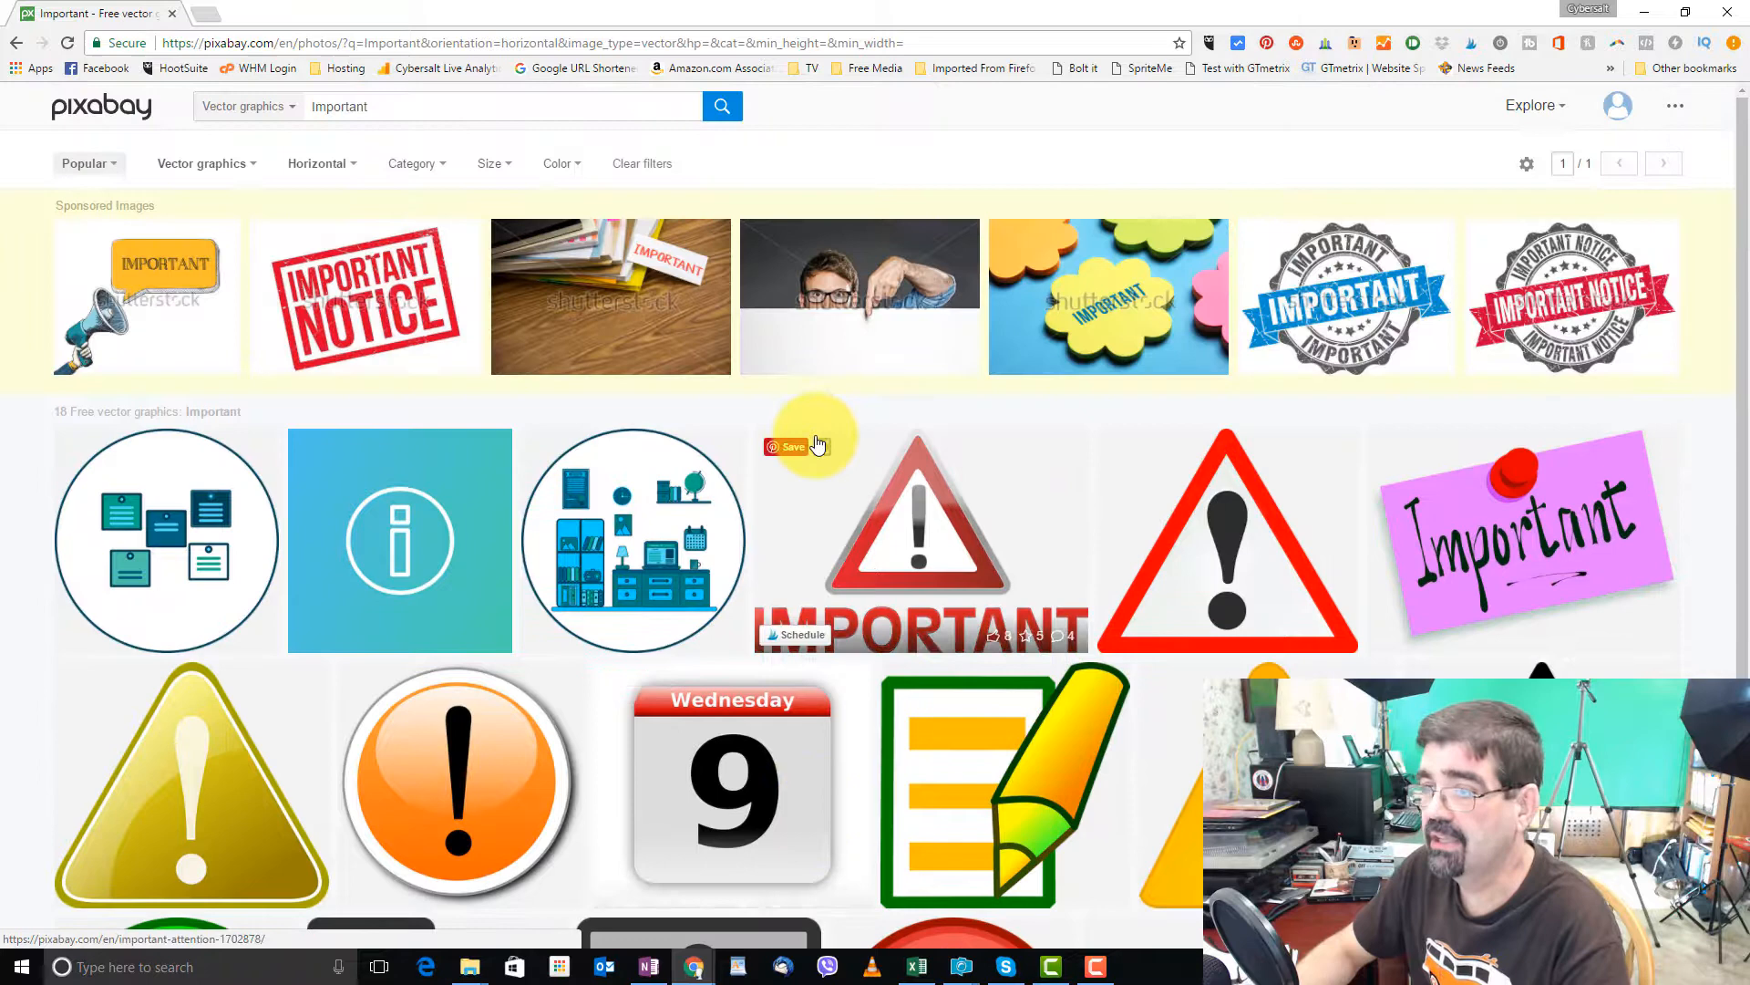
{"action": "mouse_move", "coordinate": [412, 162]}
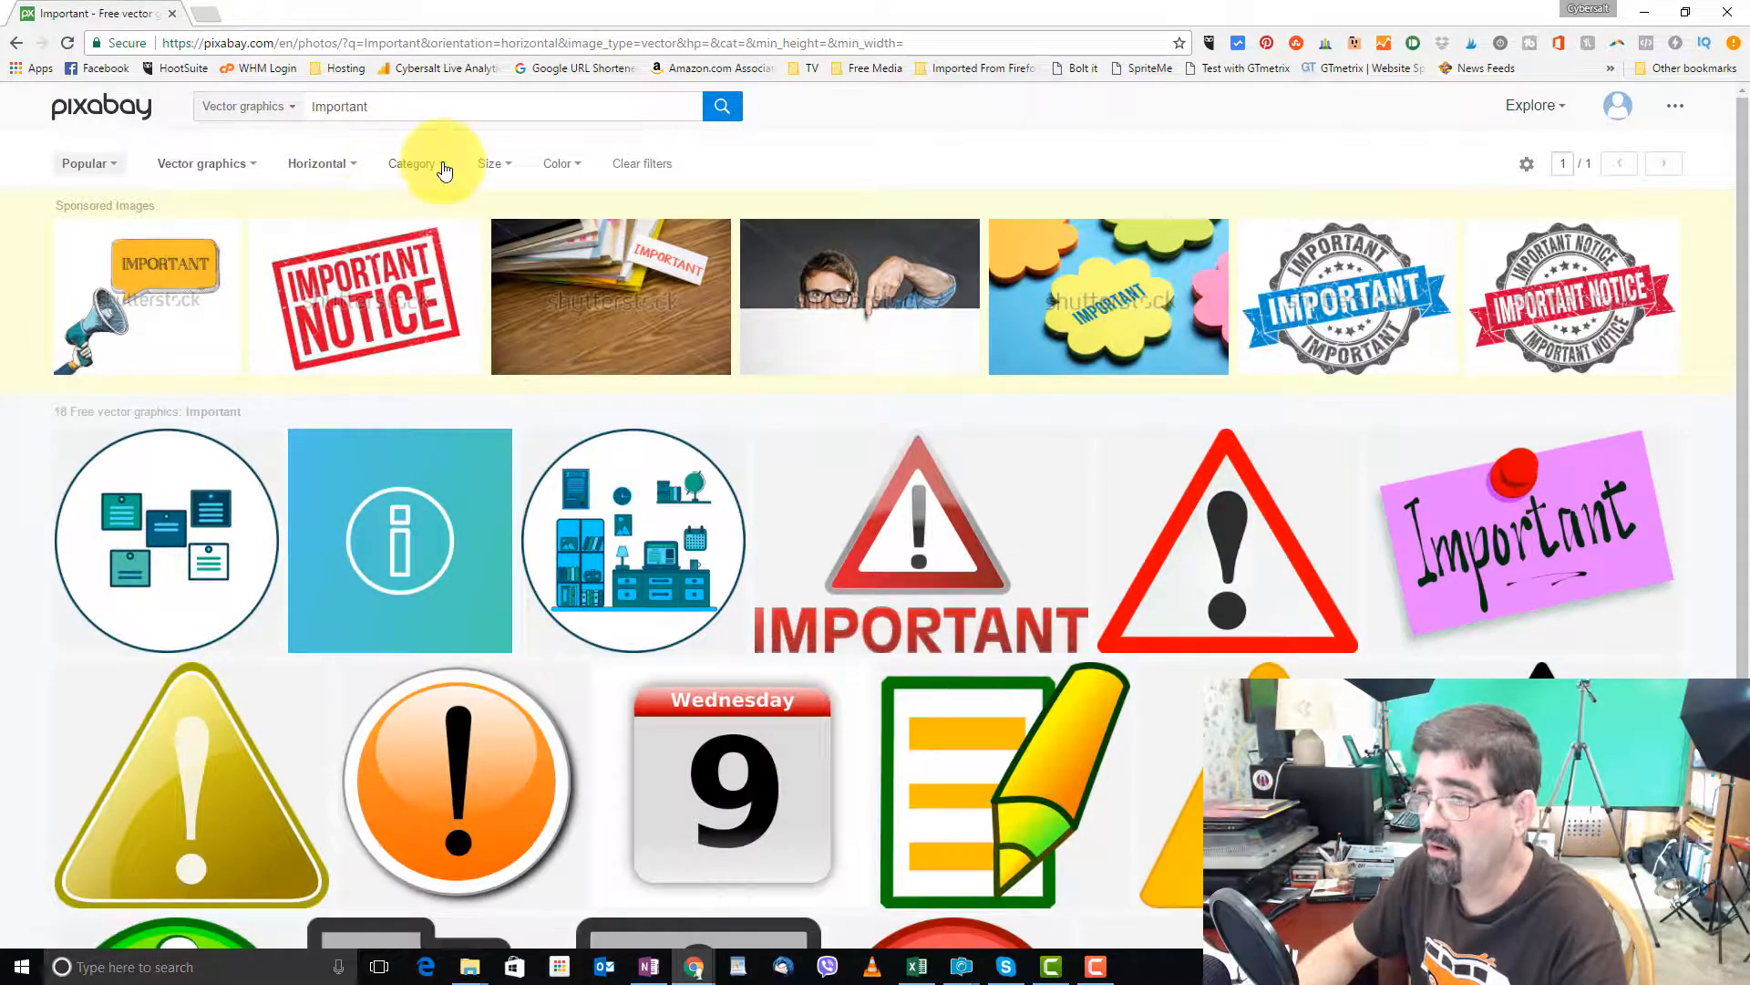
{"action": "left_click", "coordinate": [414, 162]}
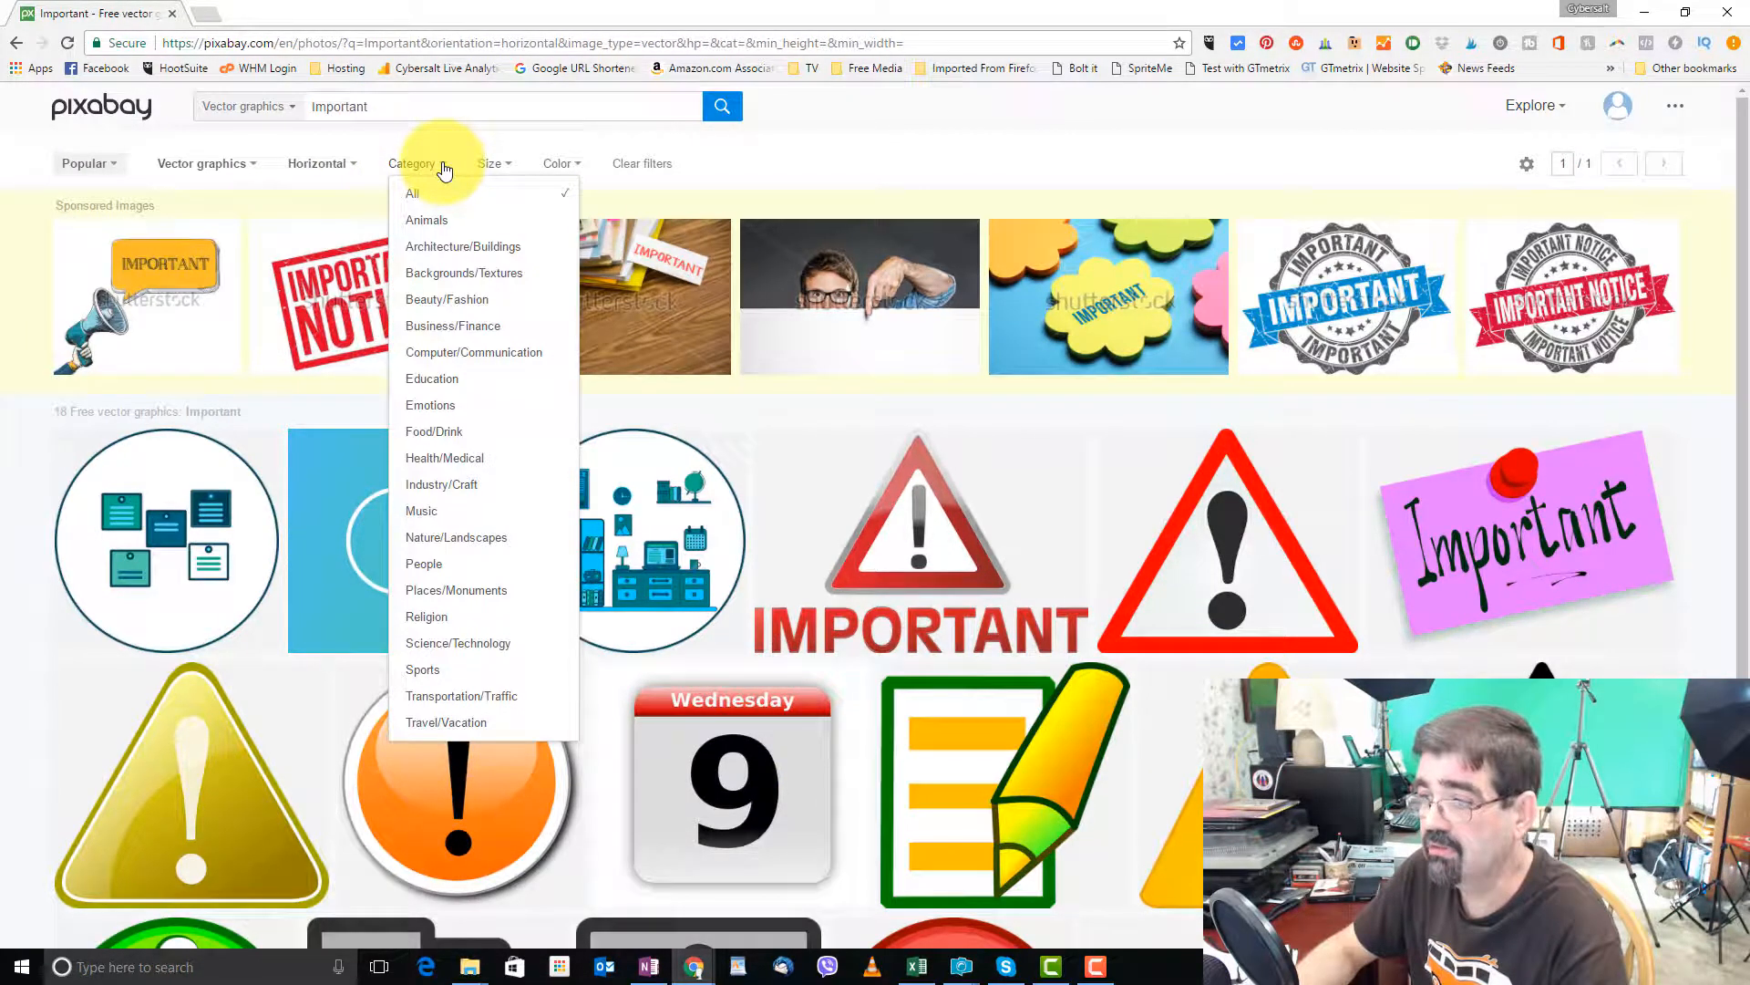
{"action": "left_click", "coordinate": [490, 163]}
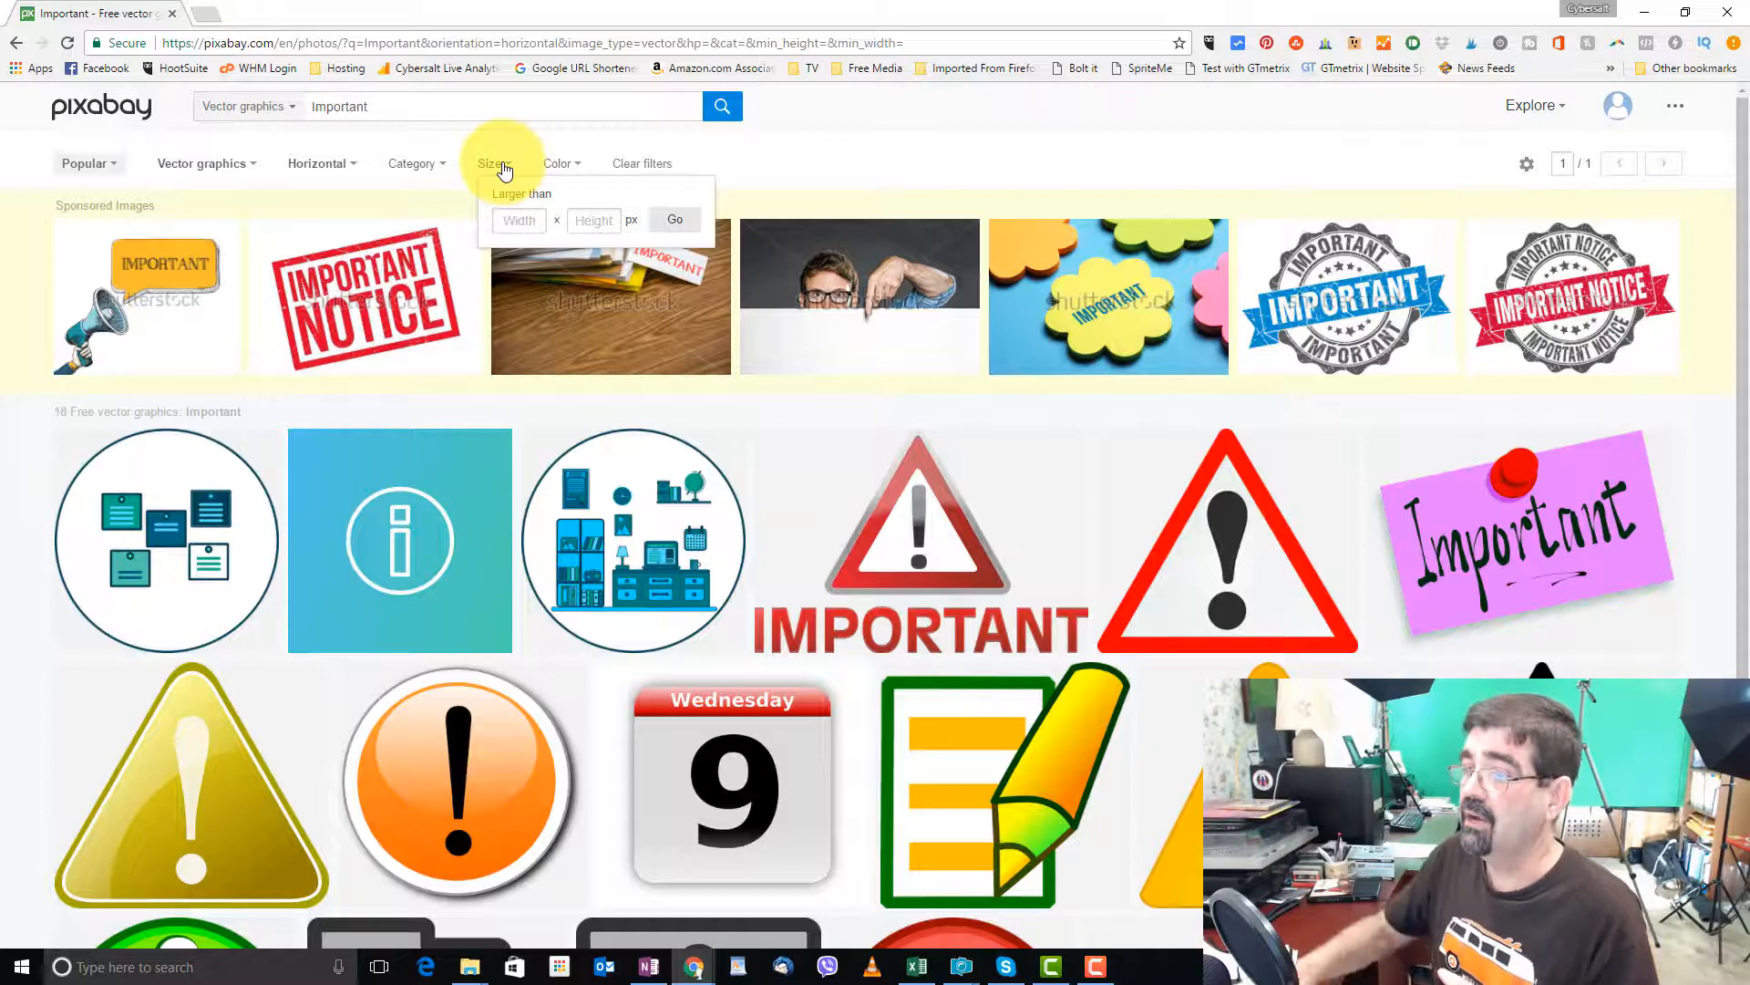
{"action": "mouse_move", "coordinate": [563, 164]}
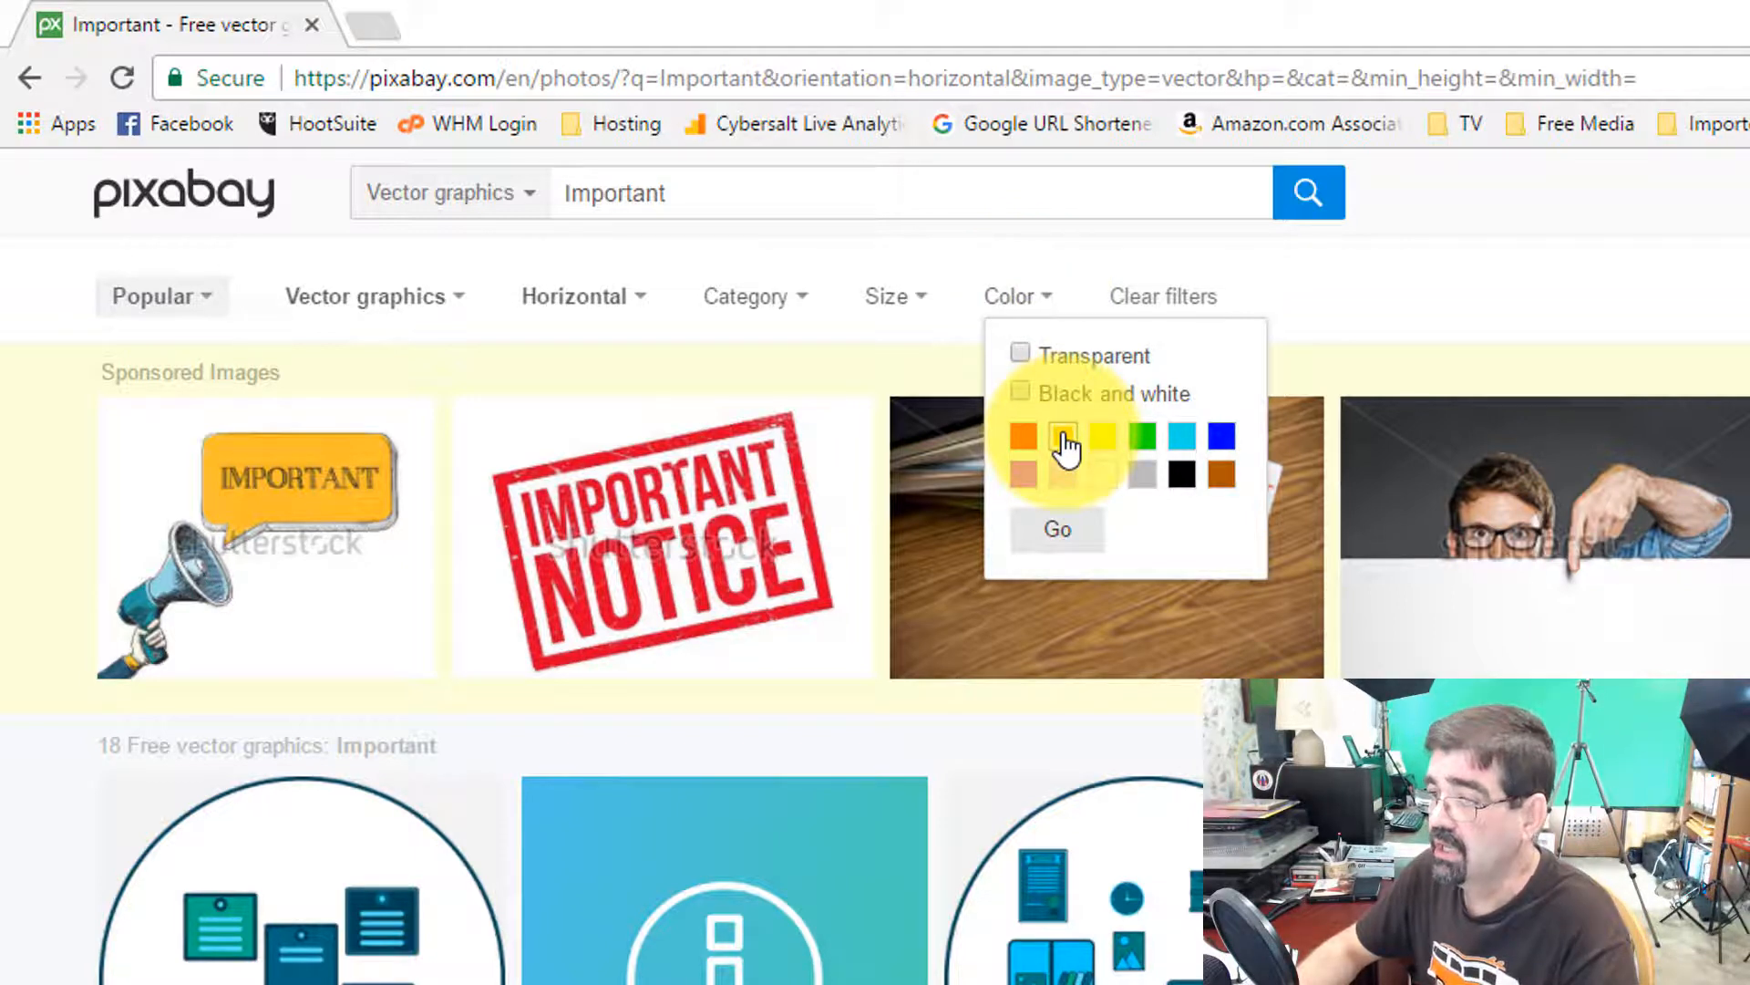
- Apply orange and then green colour filters to the Important vector results
{"action": "left_click", "coordinate": [1056, 528]}
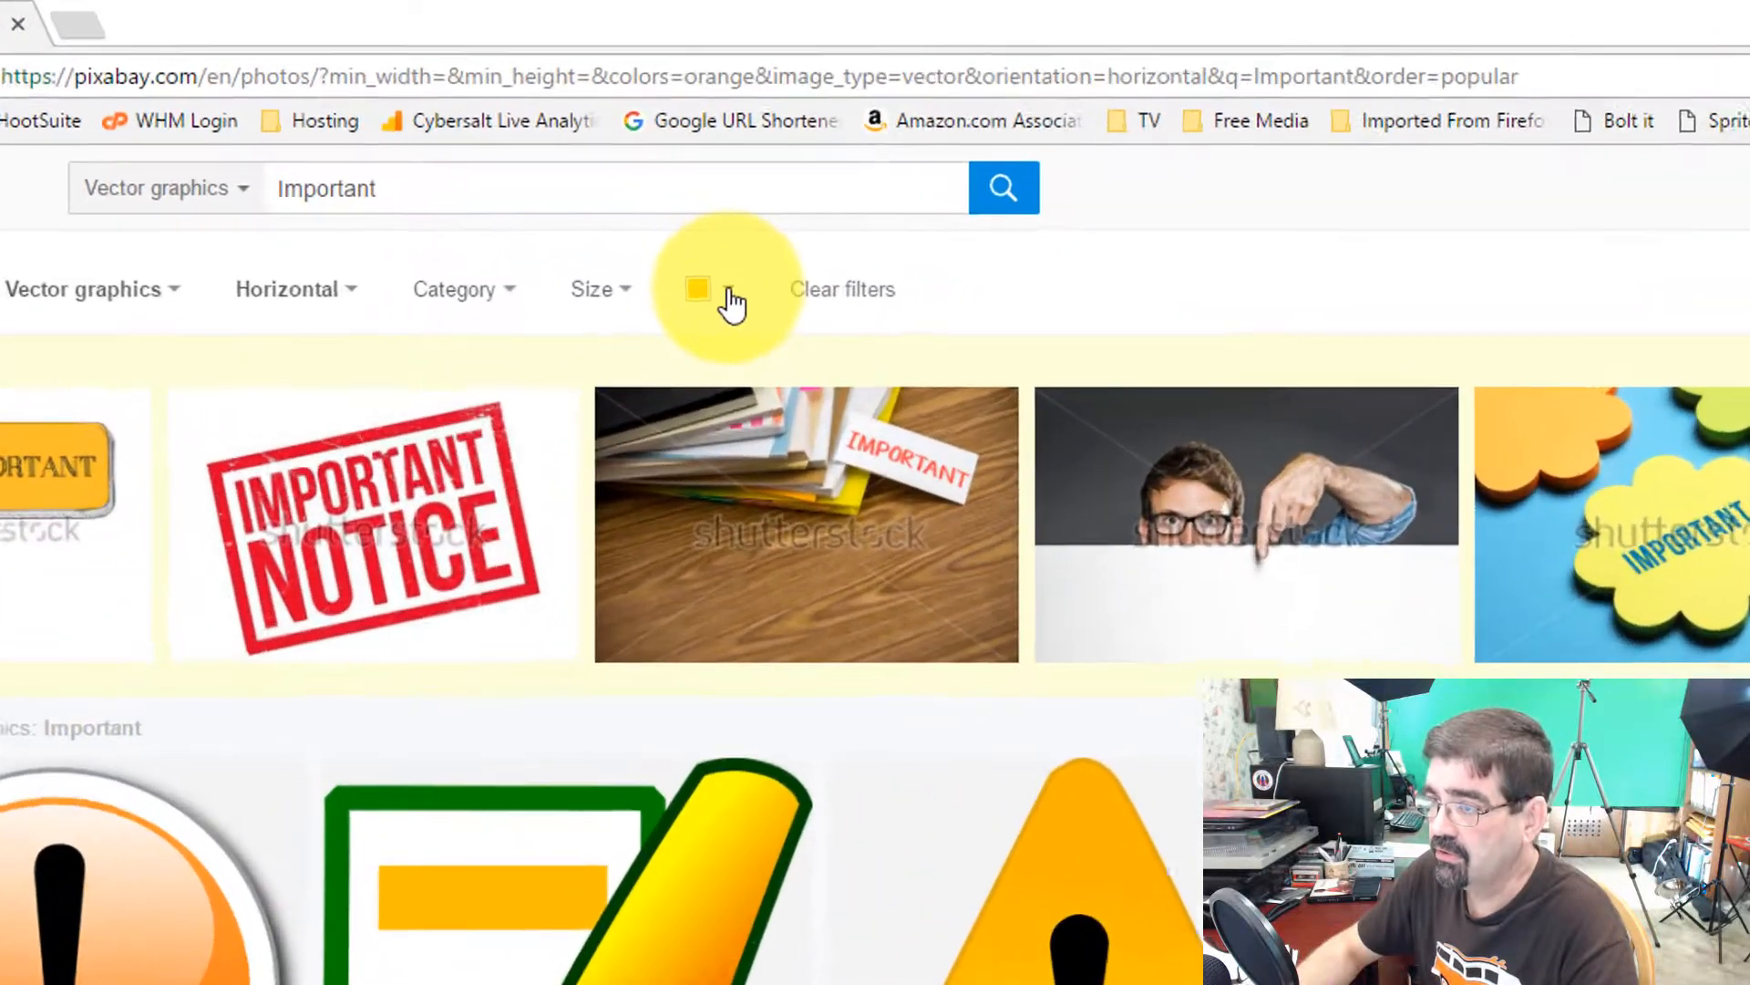
{"action": "left_click", "coordinate": [699, 288]}
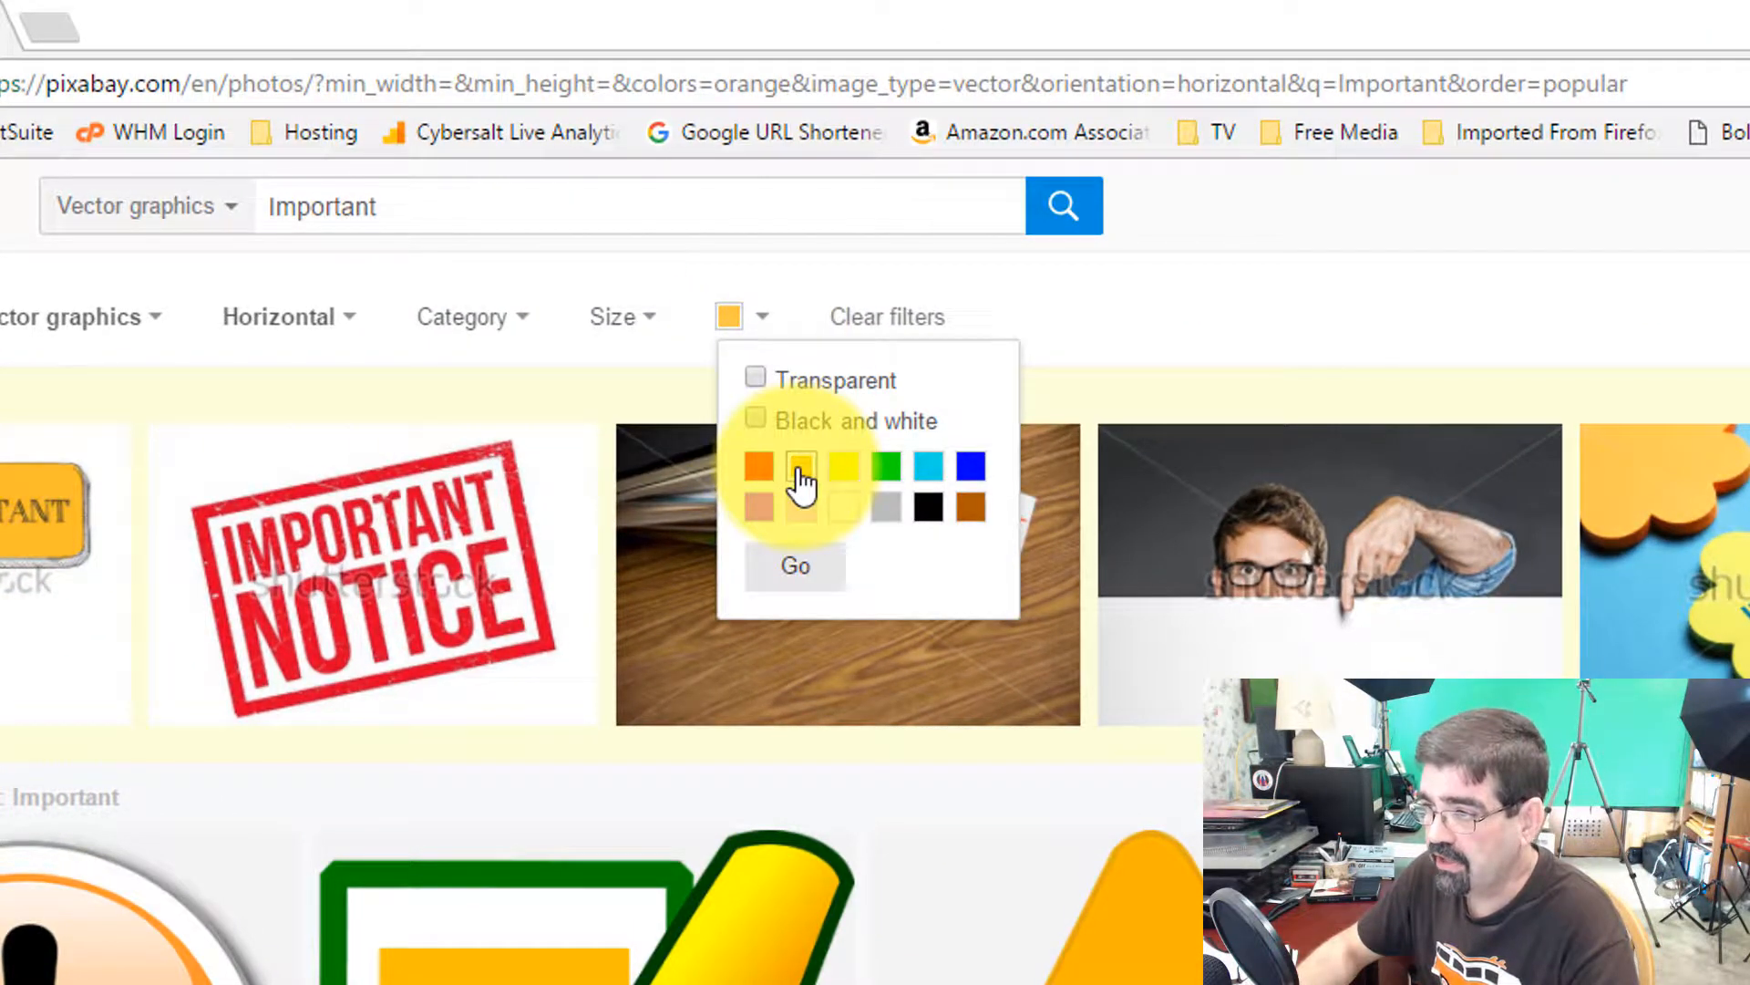
{"action": "mouse_move", "coordinate": [893, 479]}
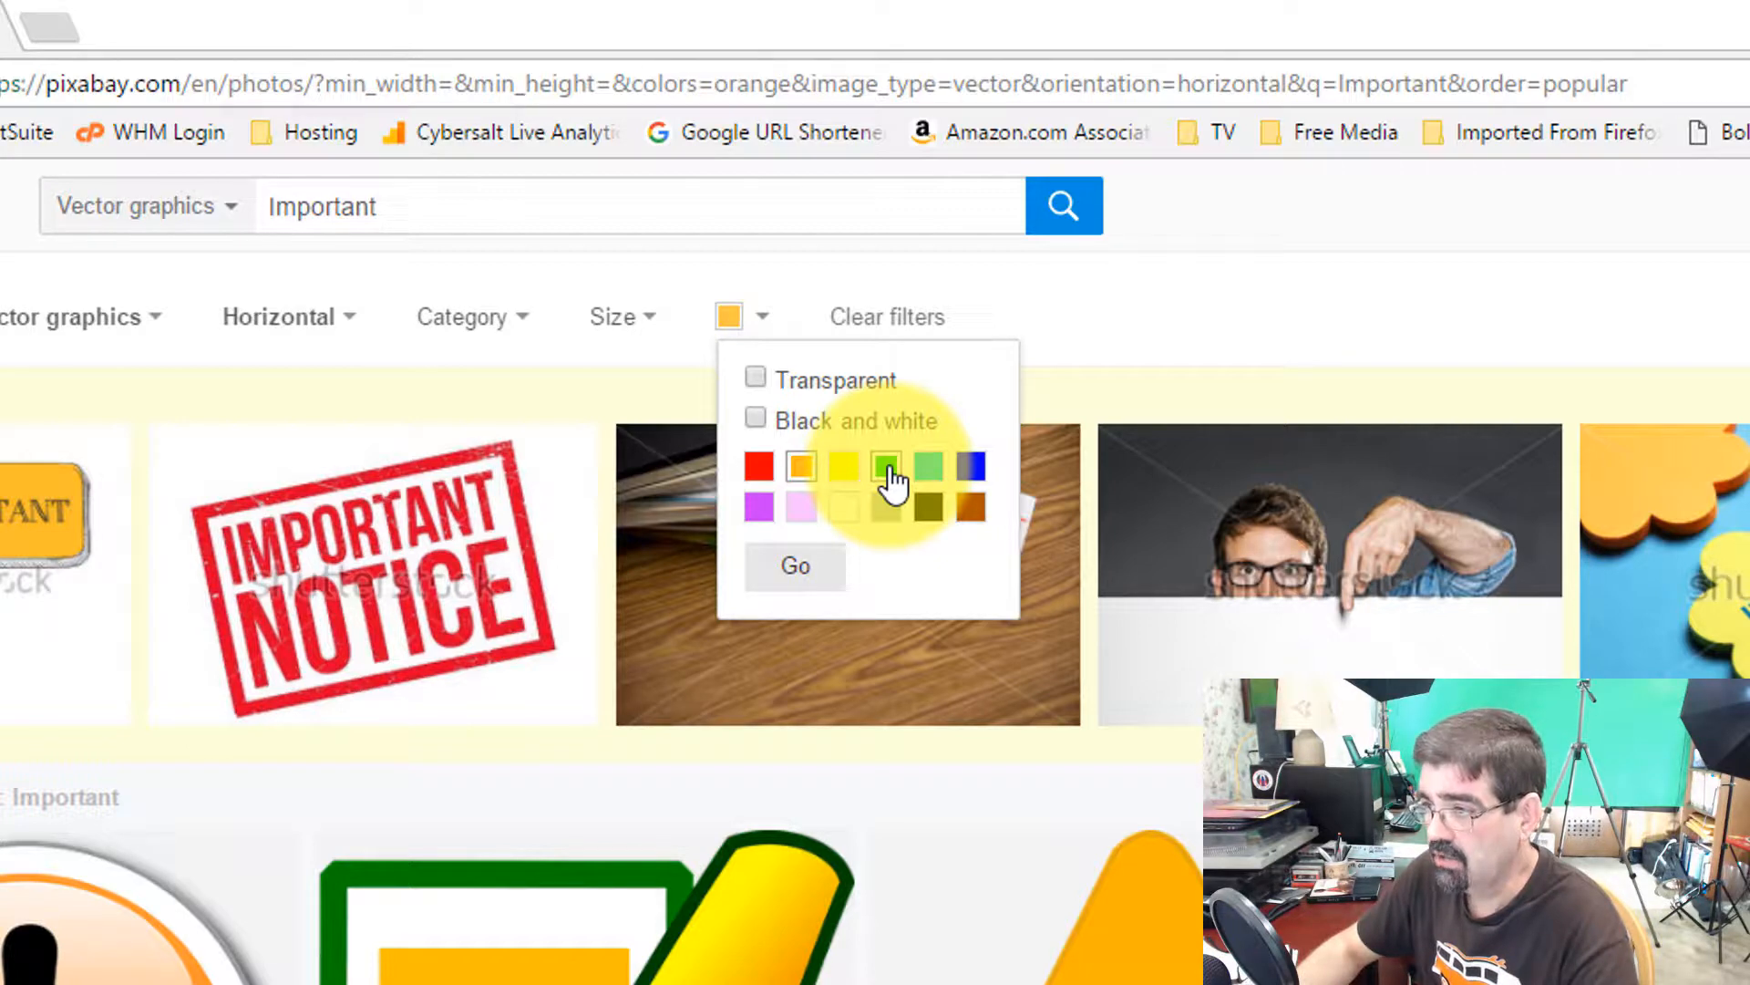
{"action": "left_click", "coordinate": [886, 465]}
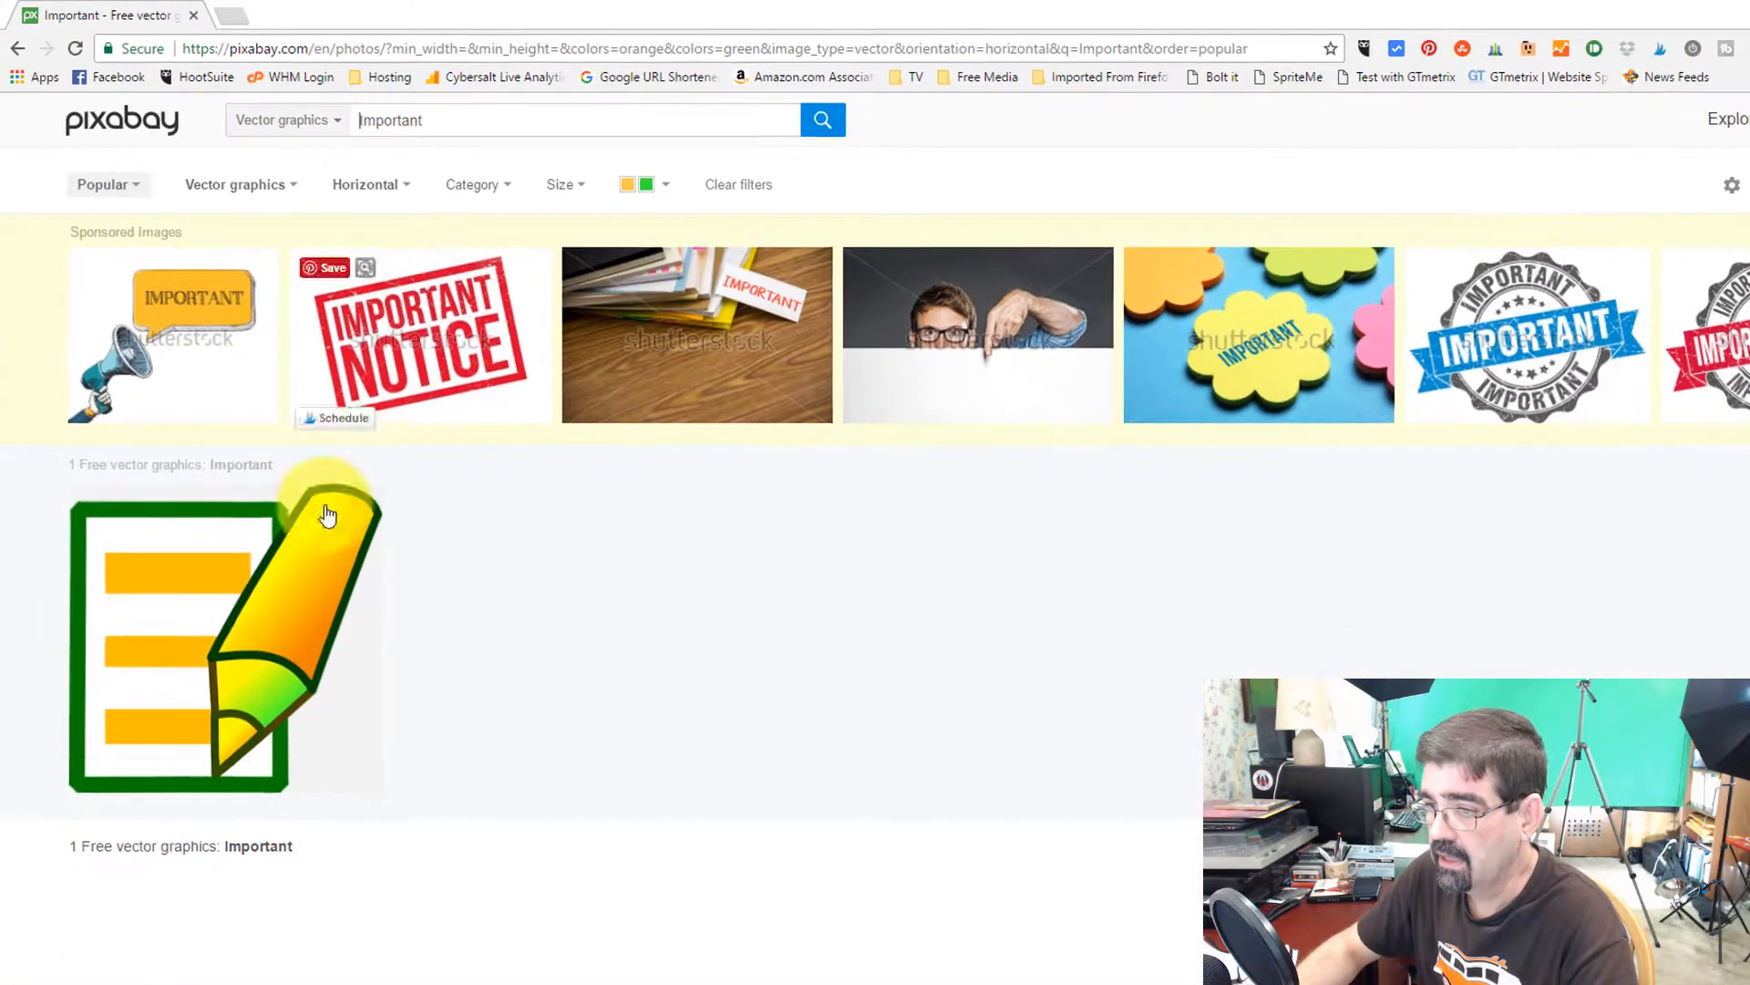
{"action": "mouse_move", "coordinate": [221, 636]}
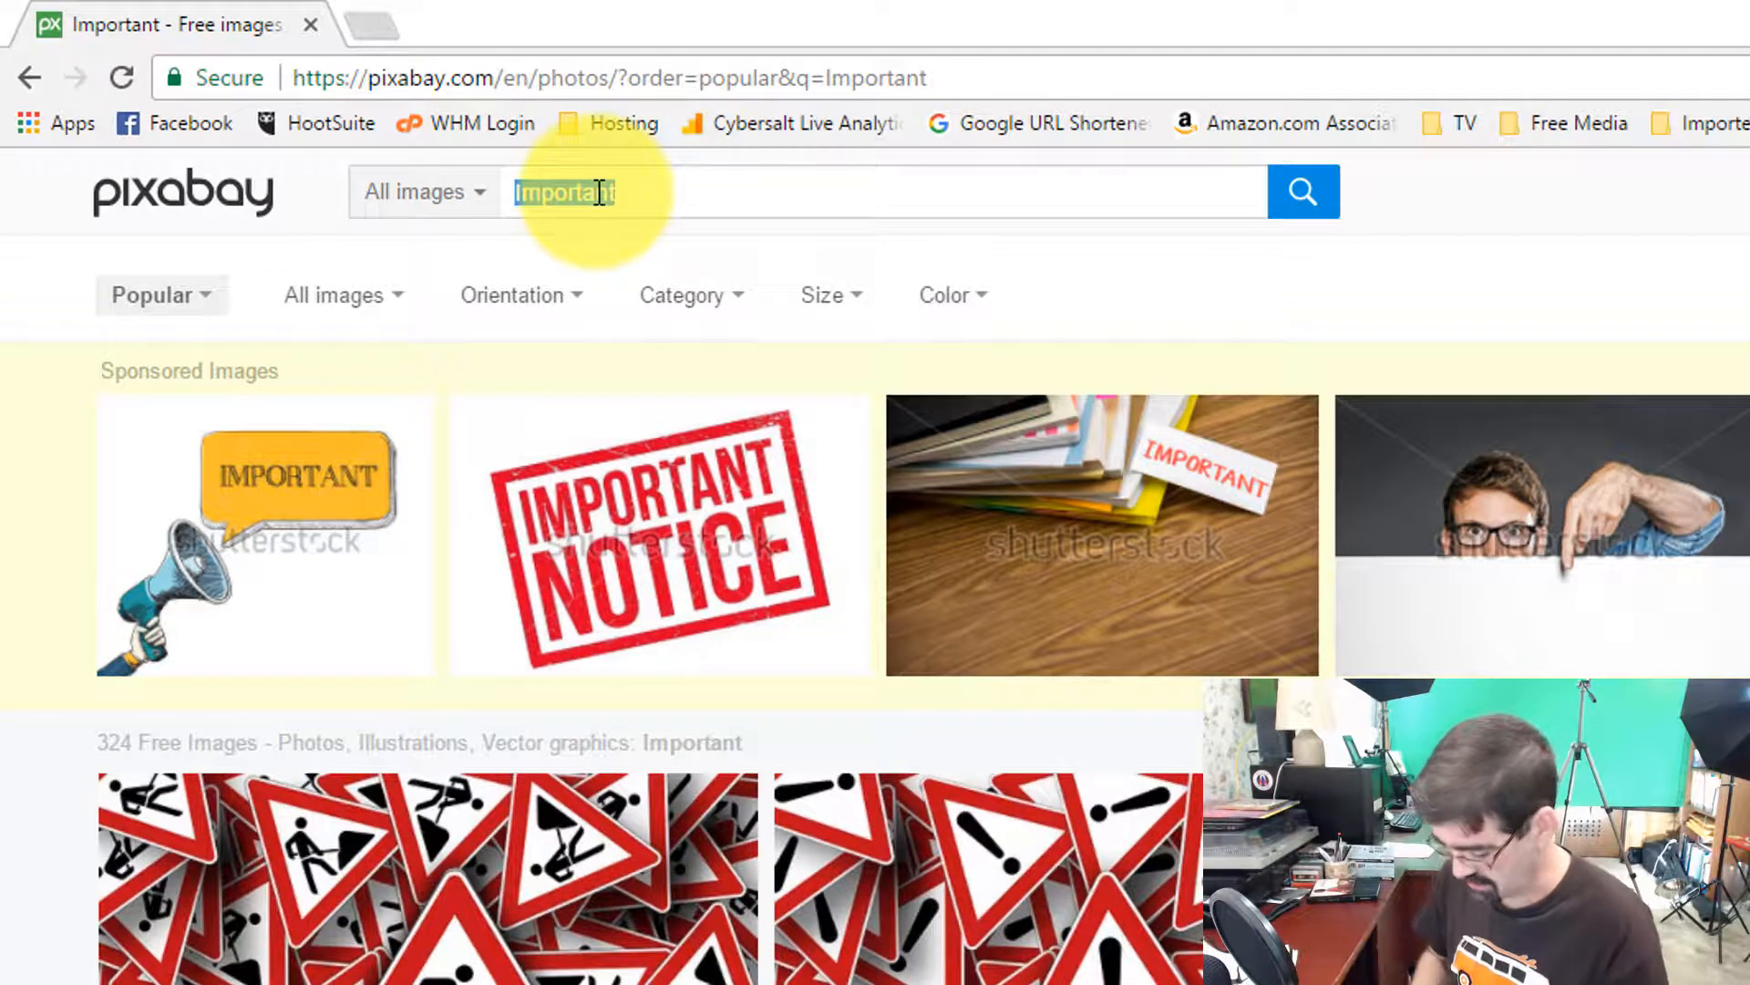
- Search 'Train' limited to horizontal photos
{"action": "type", "text": "Train"}
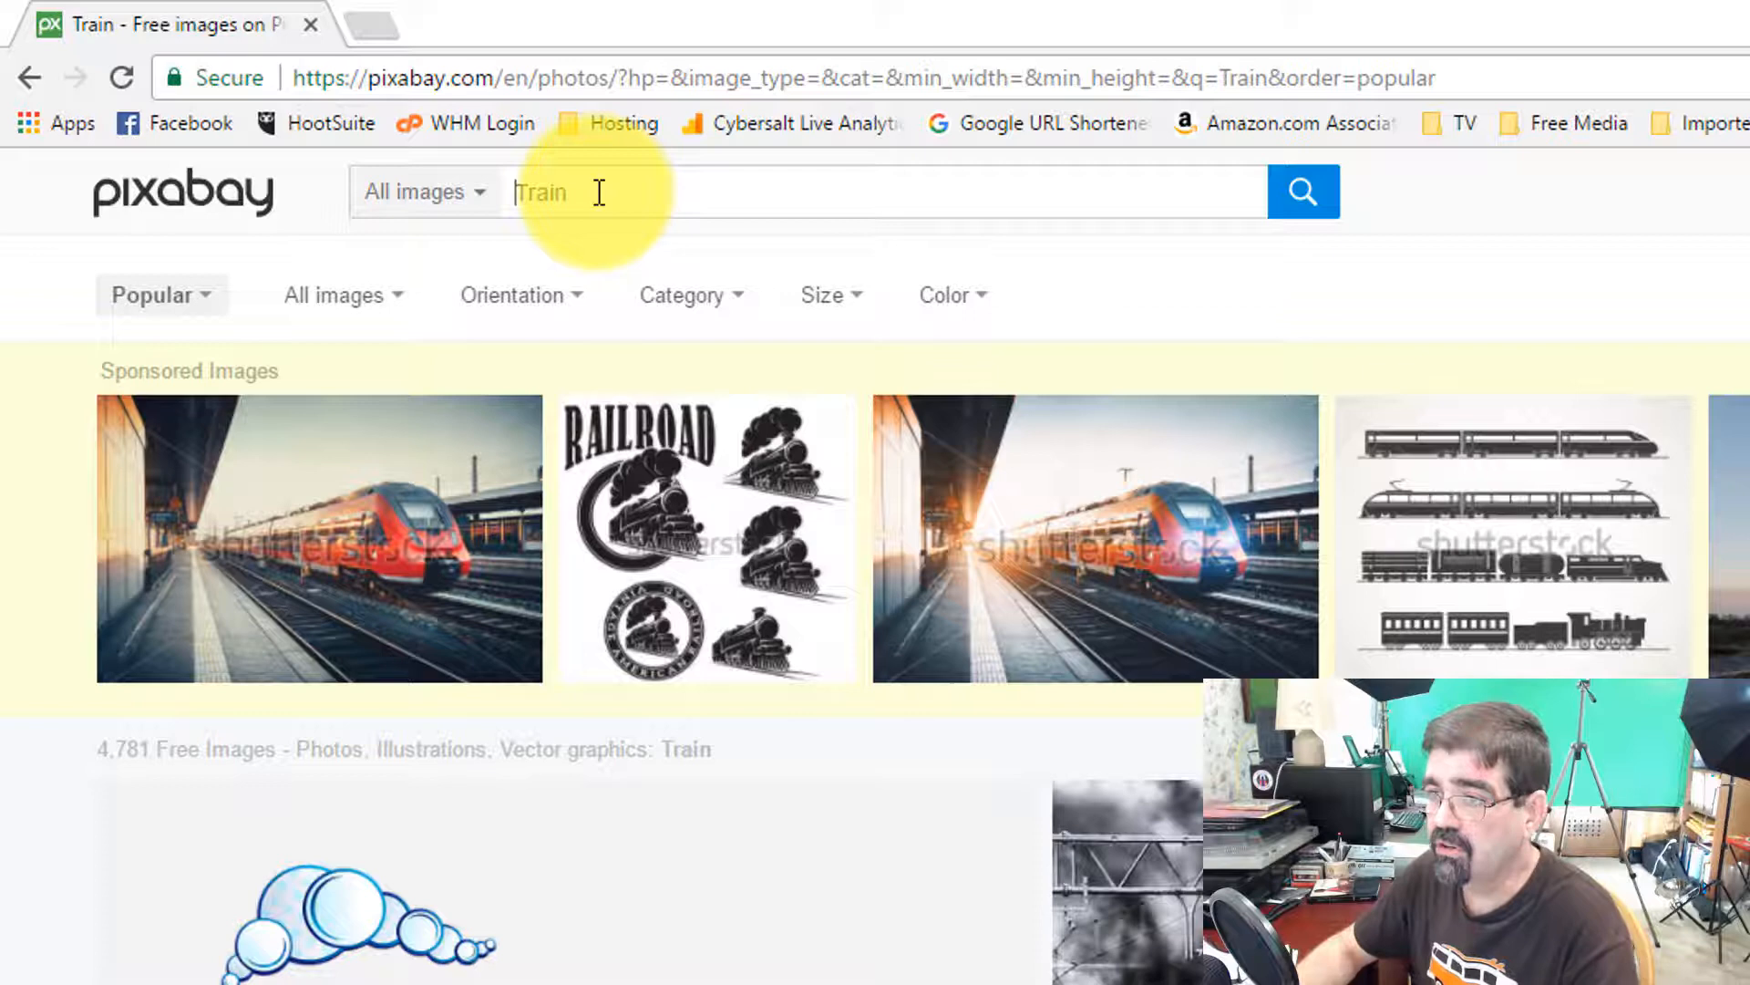
{"action": "left_click", "coordinate": [343, 295]}
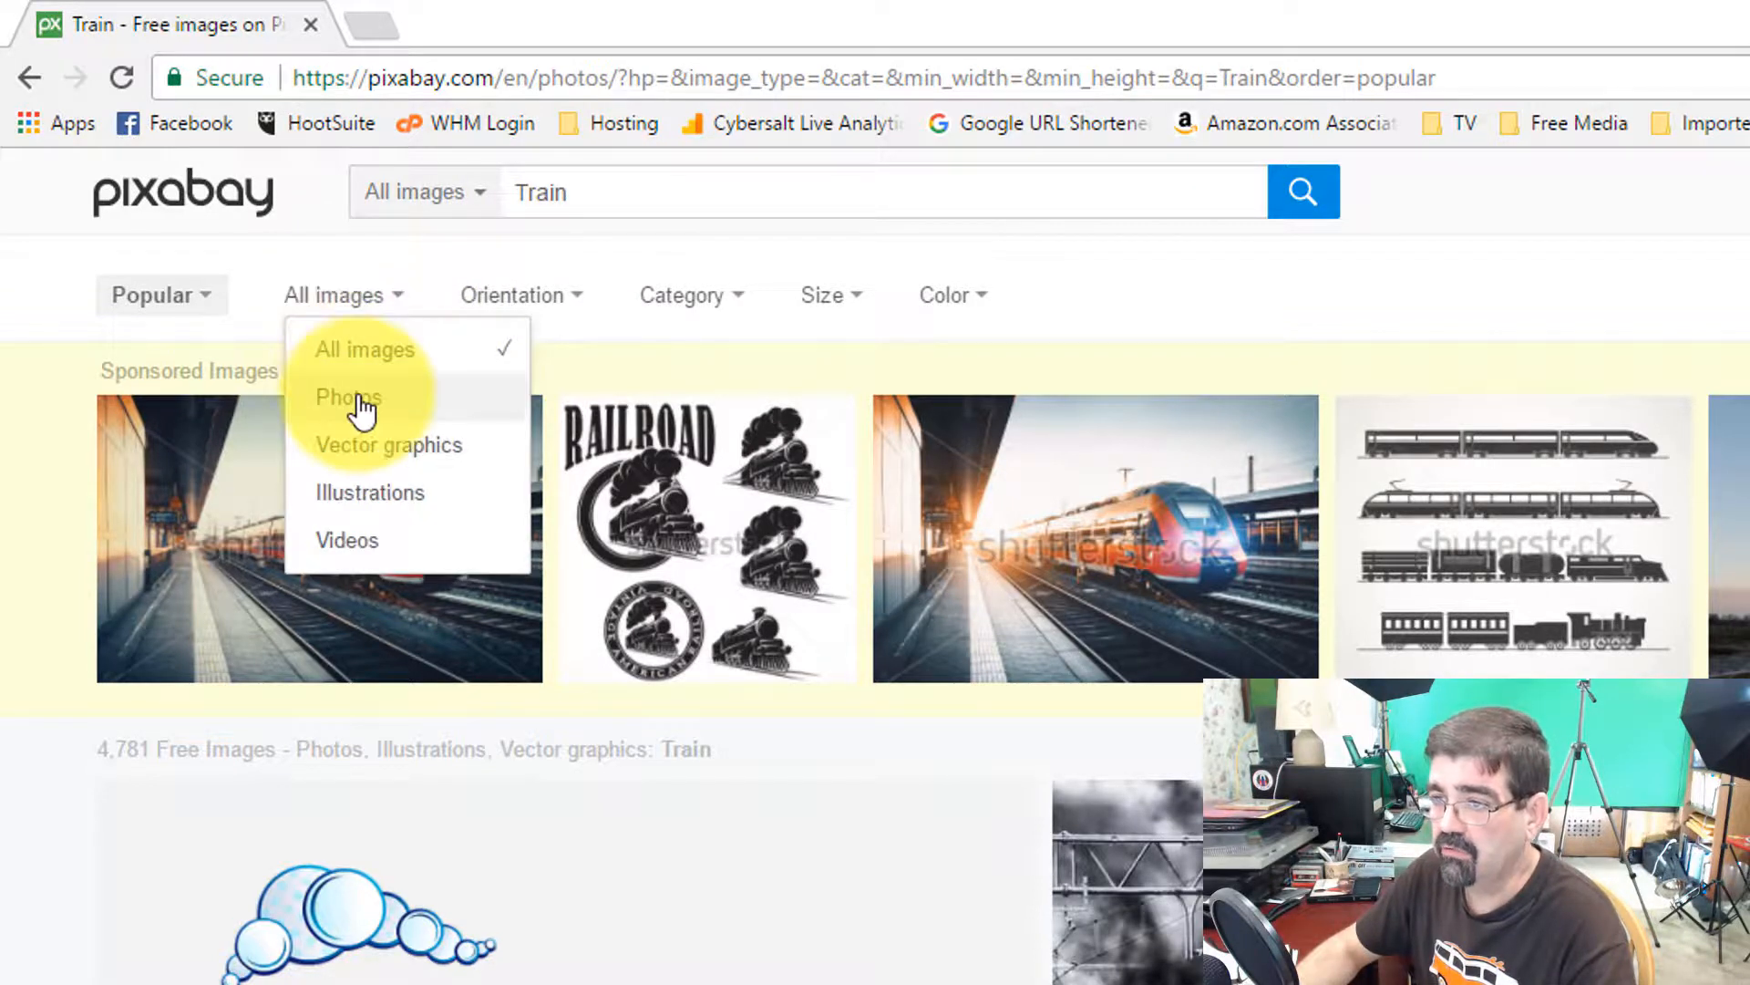
{"action": "left_click", "coordinate": [348, 397]}
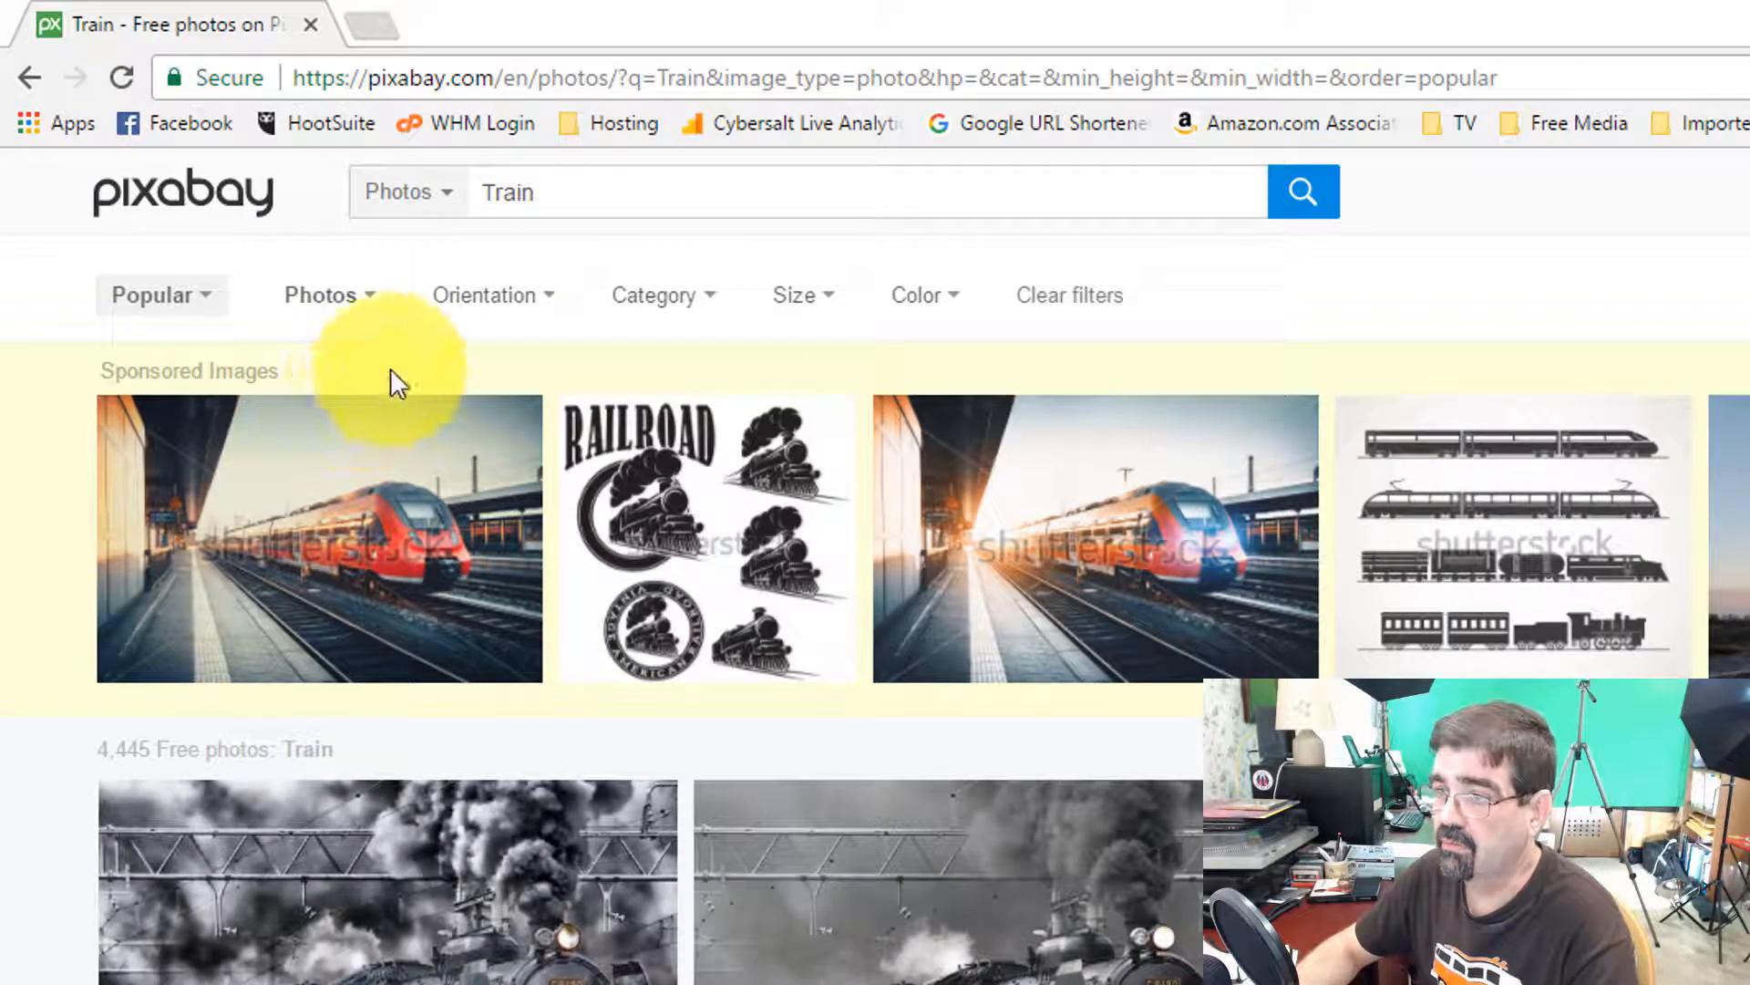
{"action": "left_click", "coordinate": [485, 295]}
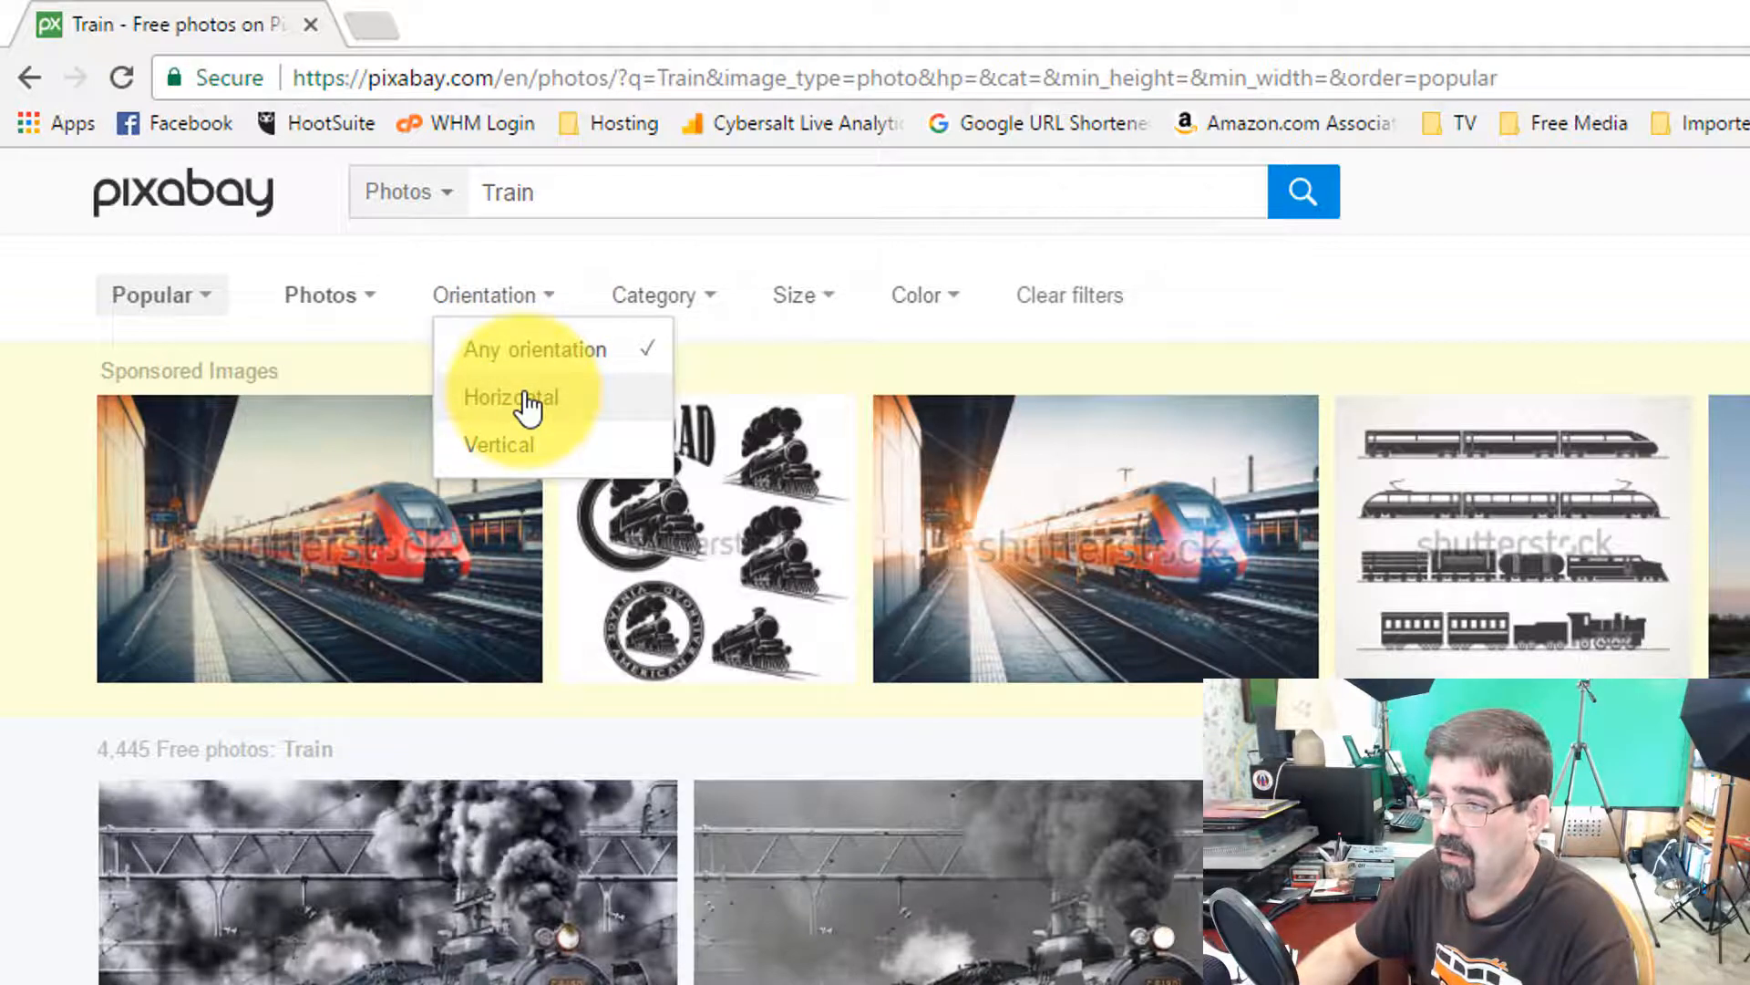
{"action": "left_click", "coordinate": [509, 397]}
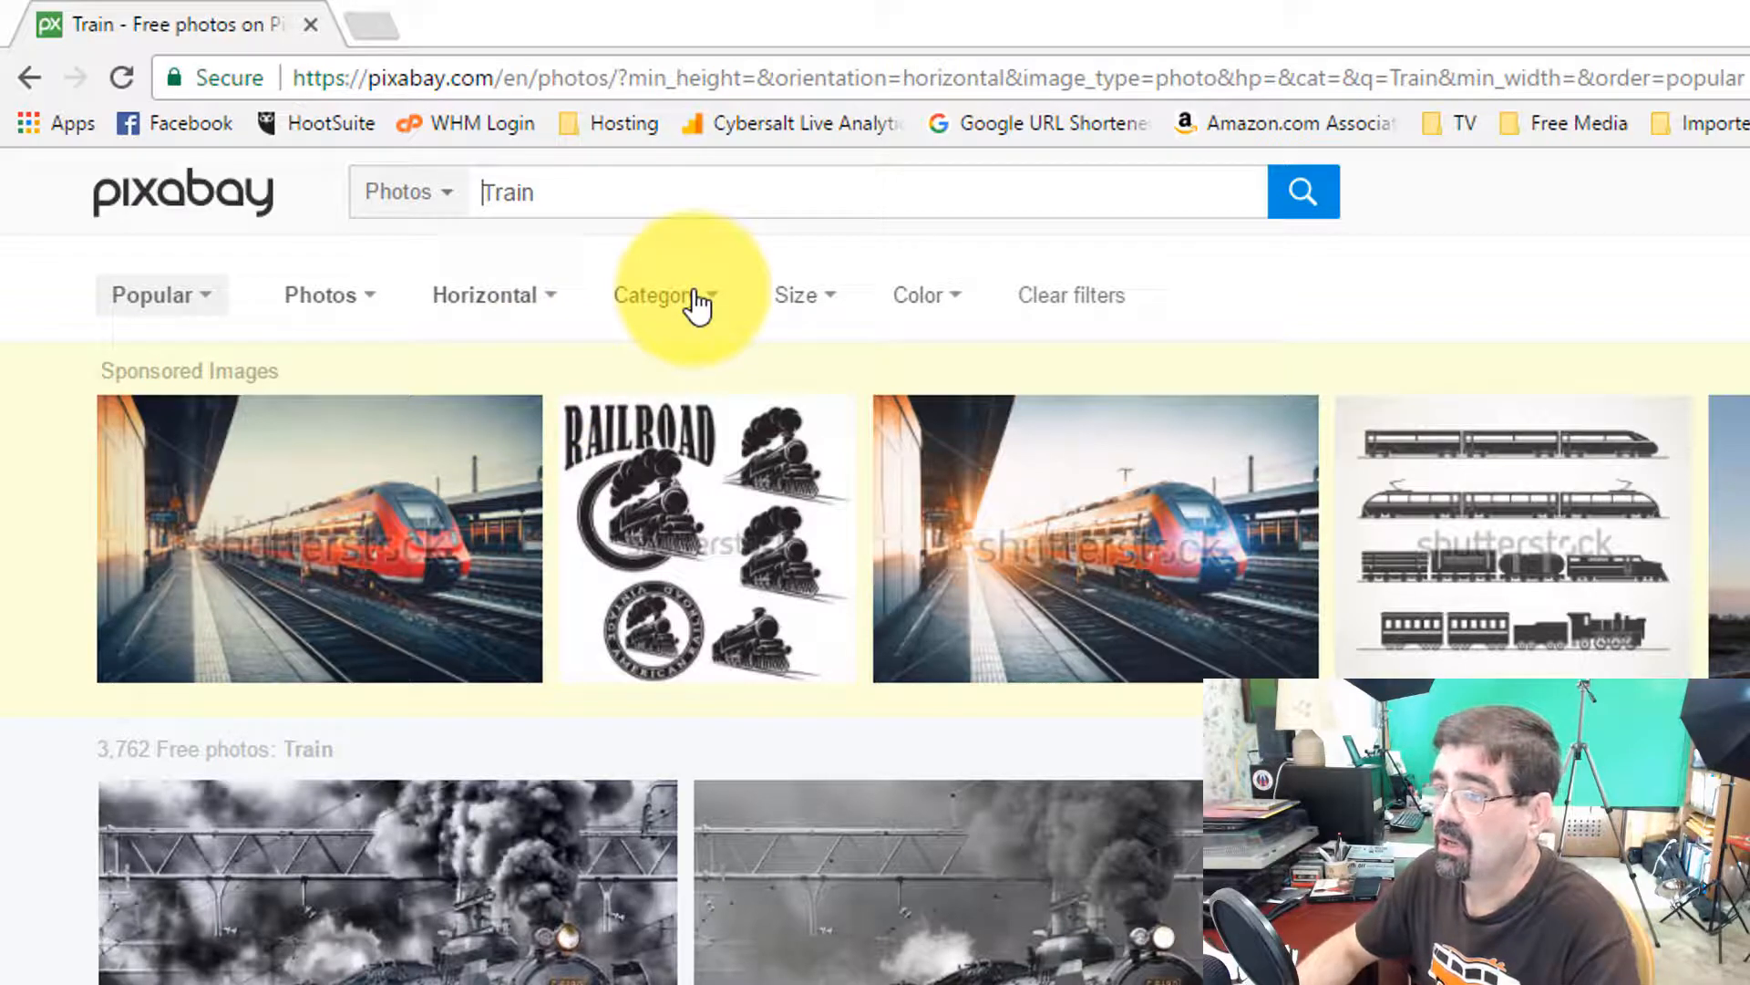
- Restrict to the Transportation/Traffic category and orange colour, giving 54 free photos
{"action": "left_click", "coordinate": [667, 295]}
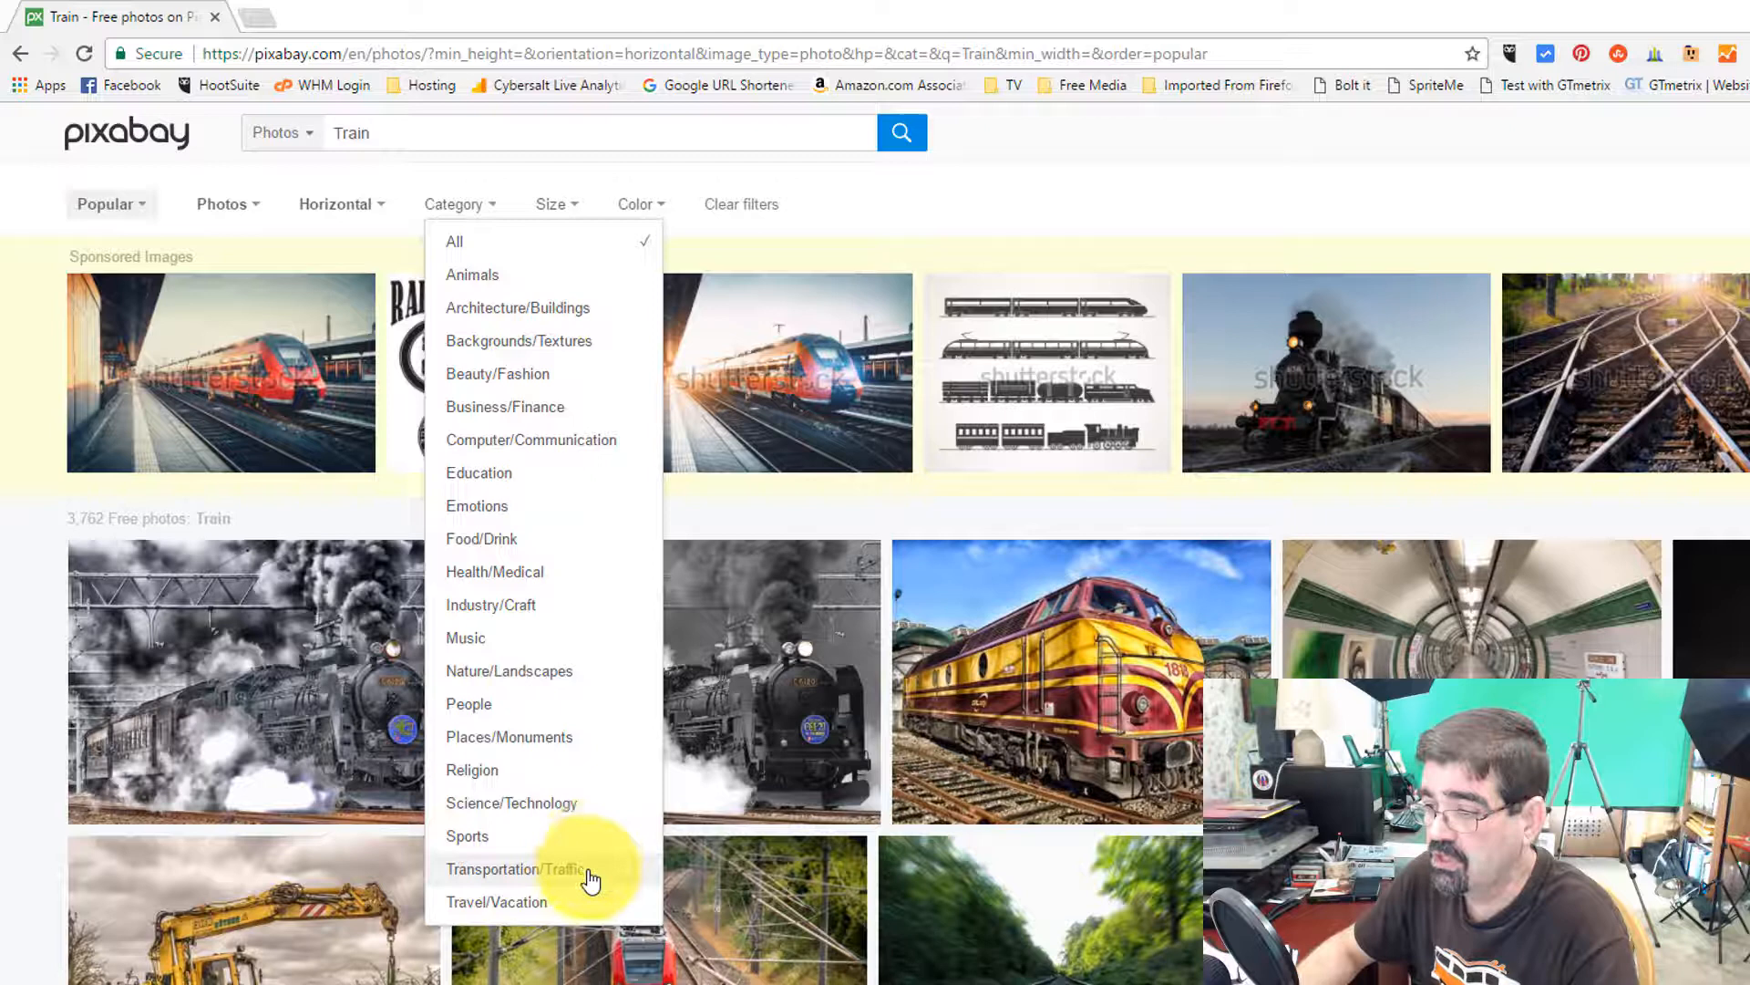
{"action": "left_click", "coordinate": [515, 868]}
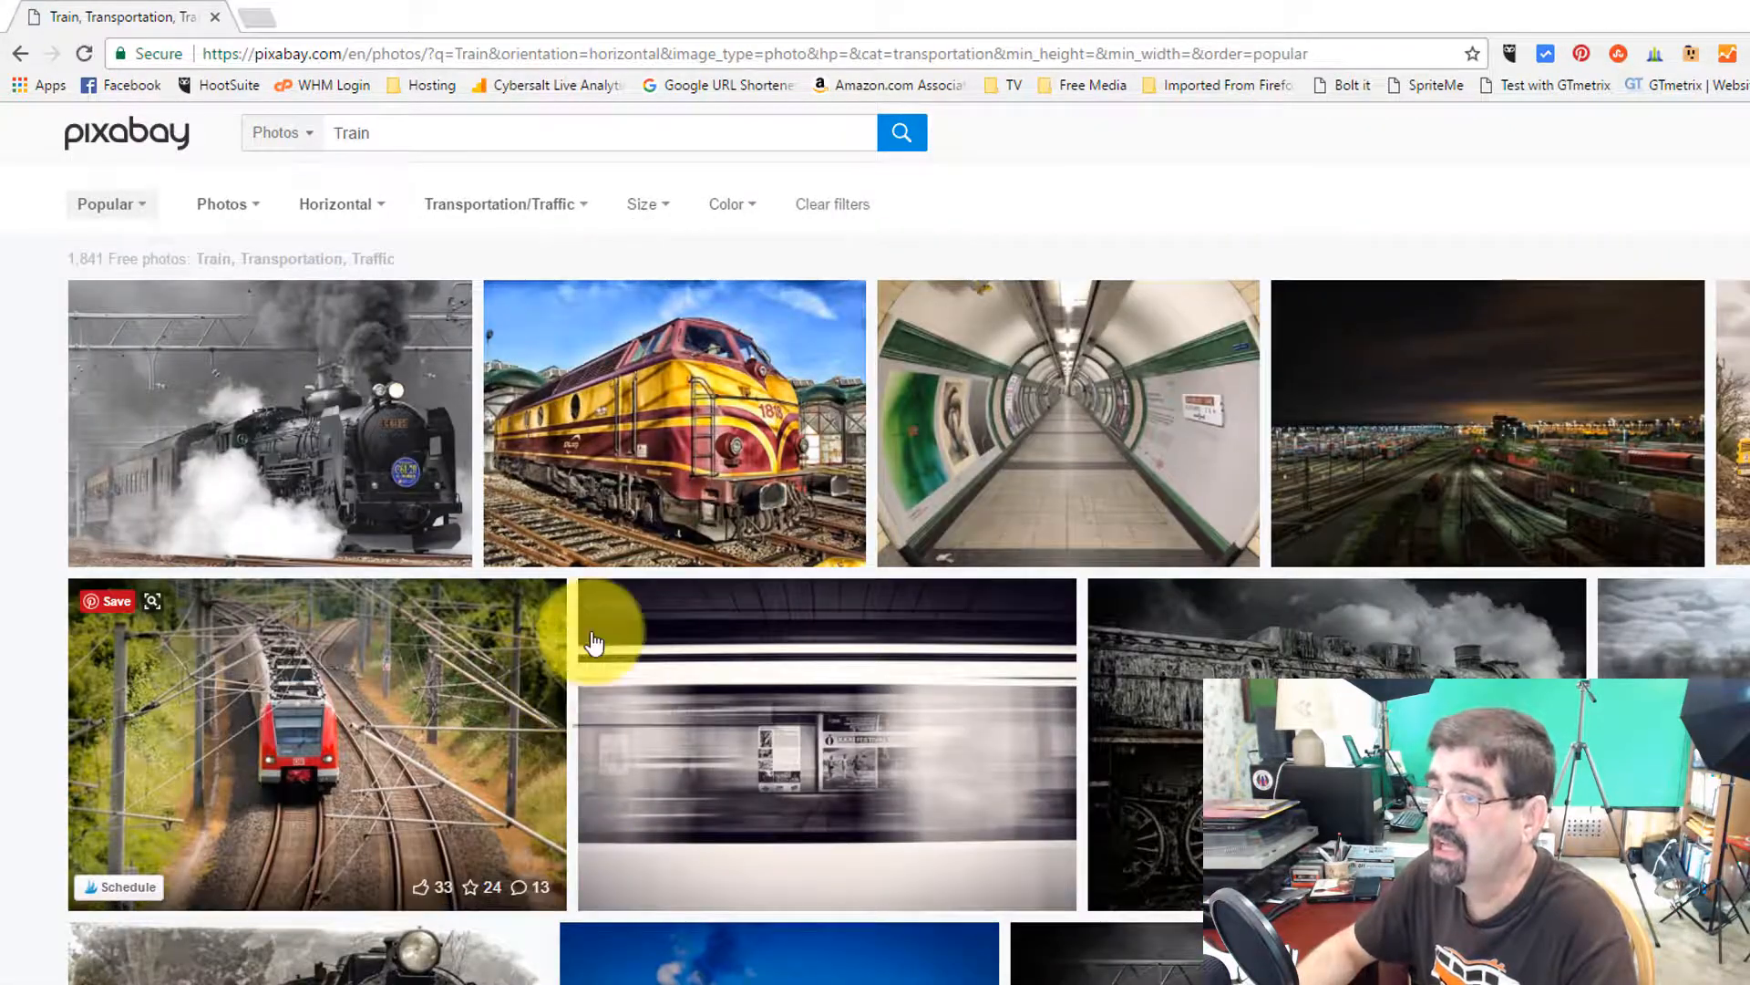
{"action": "left_click", "coordinate": [727, 204]}
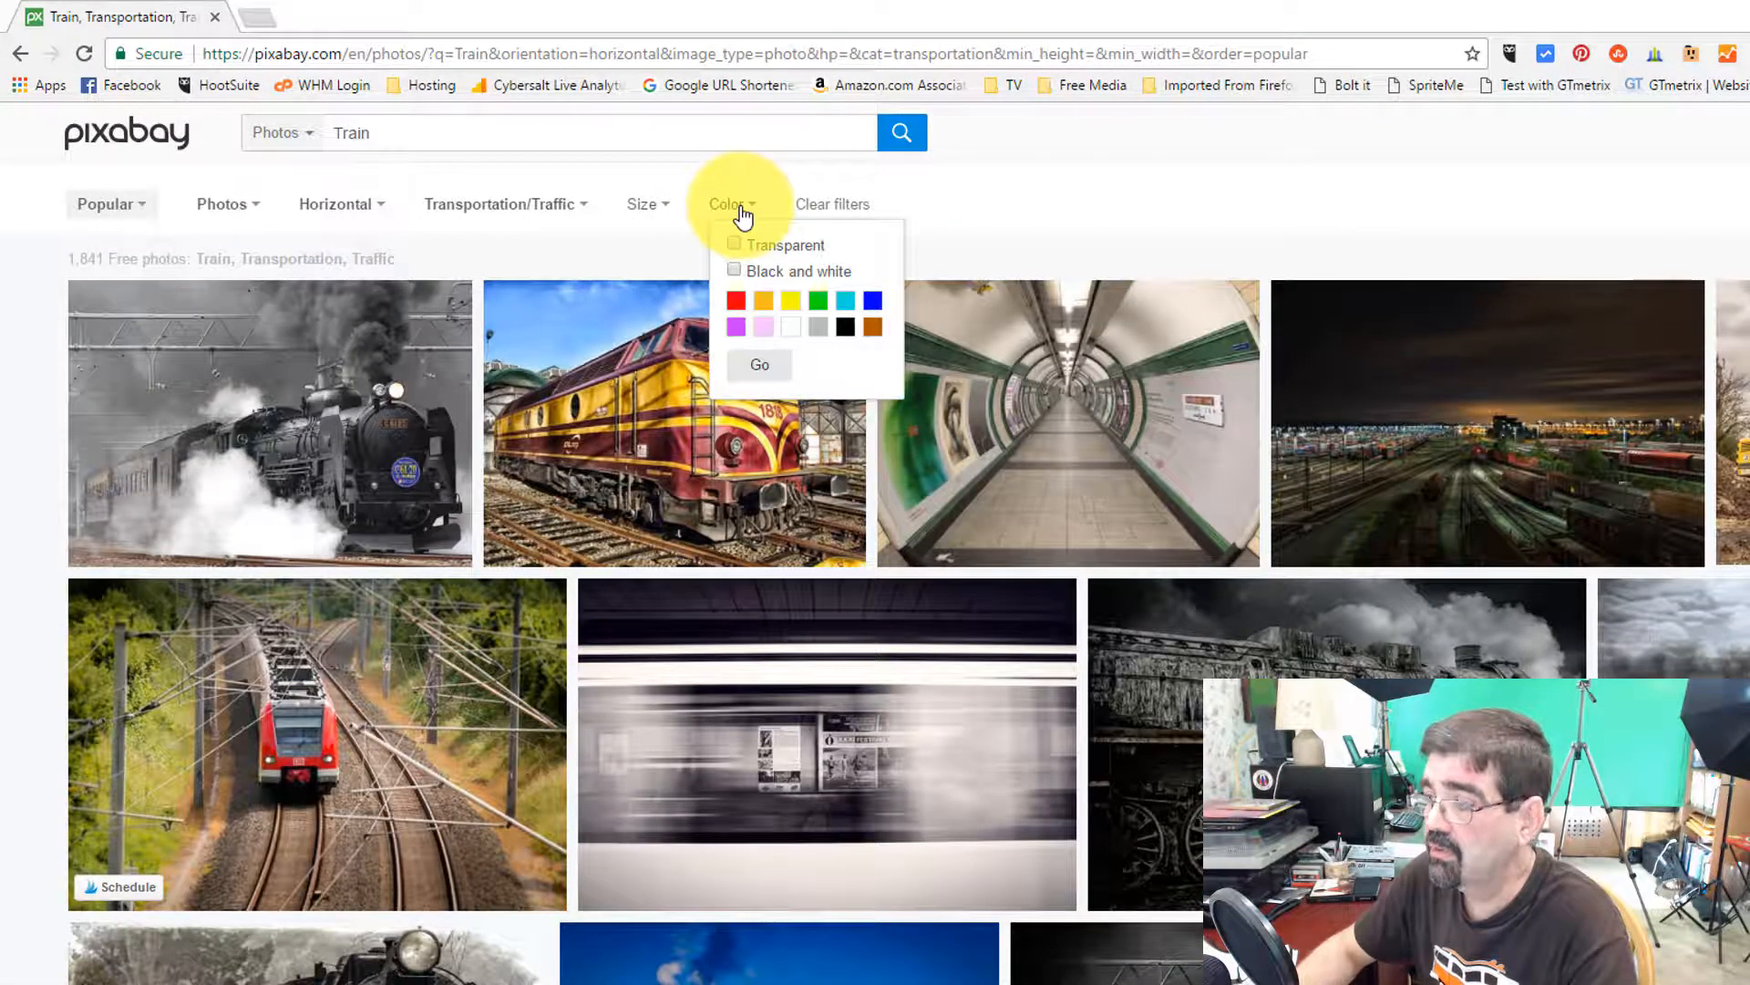
{"action": "mouse_move", "coordinate": [764, 310]}
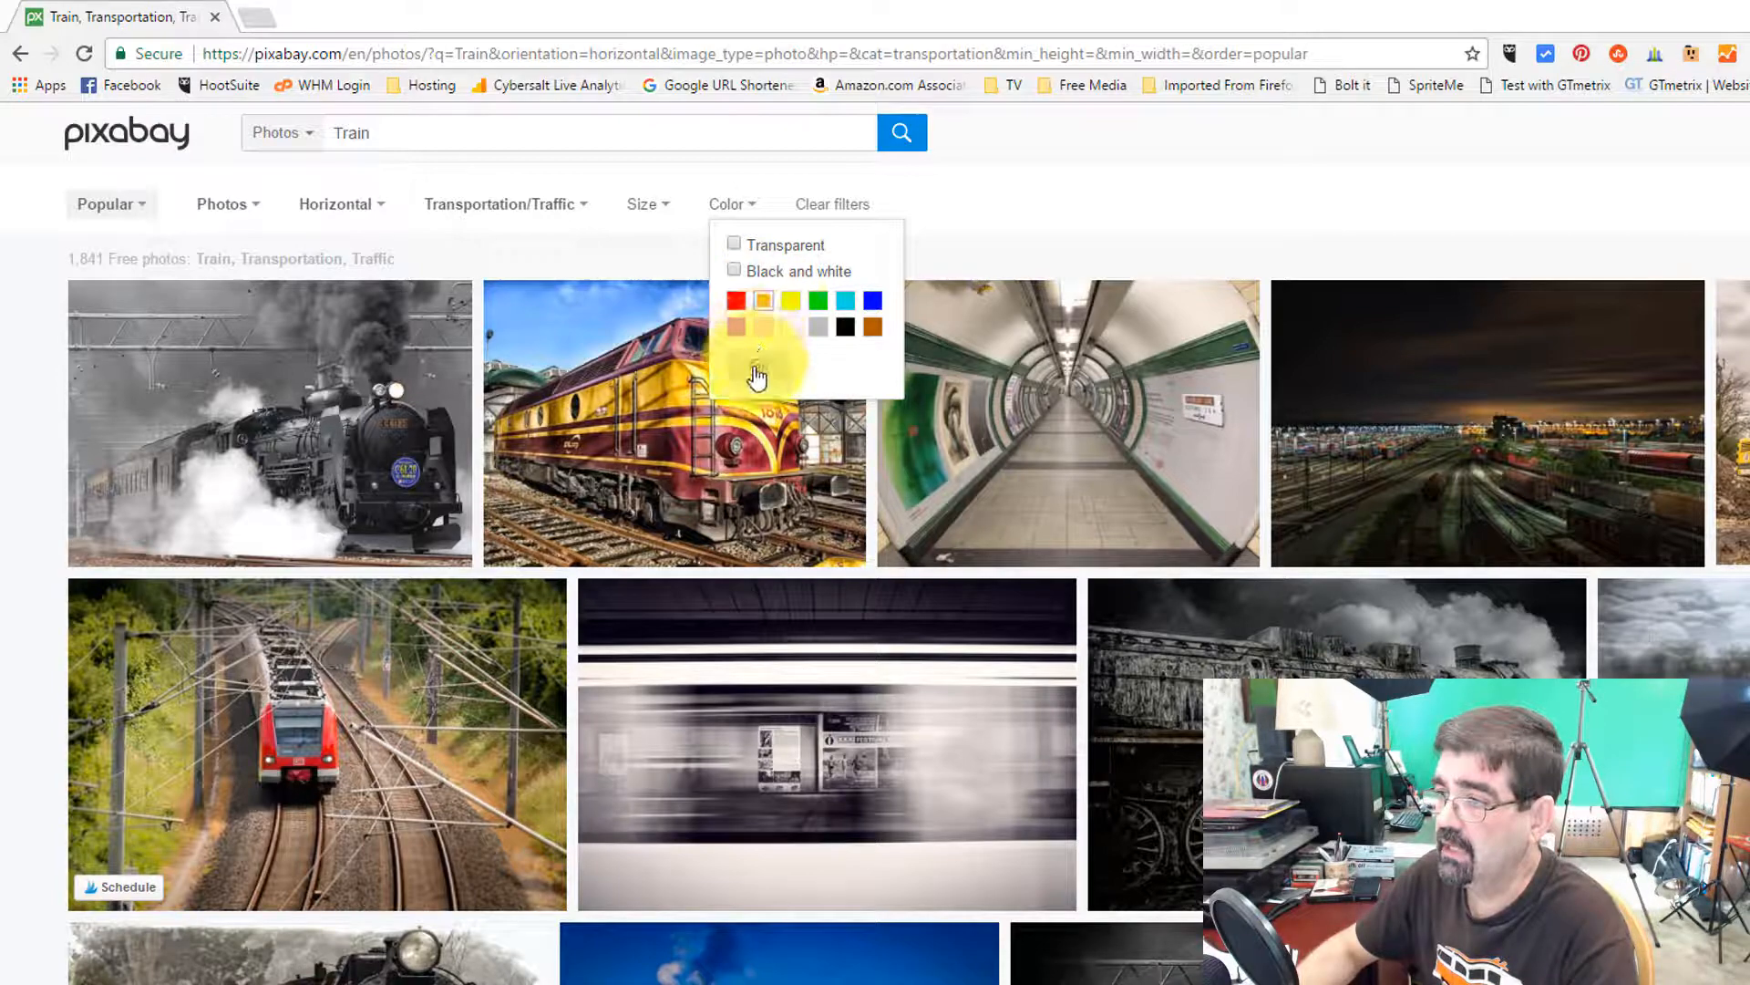
{"action": "left_click", "coordinate": [764, 299]}
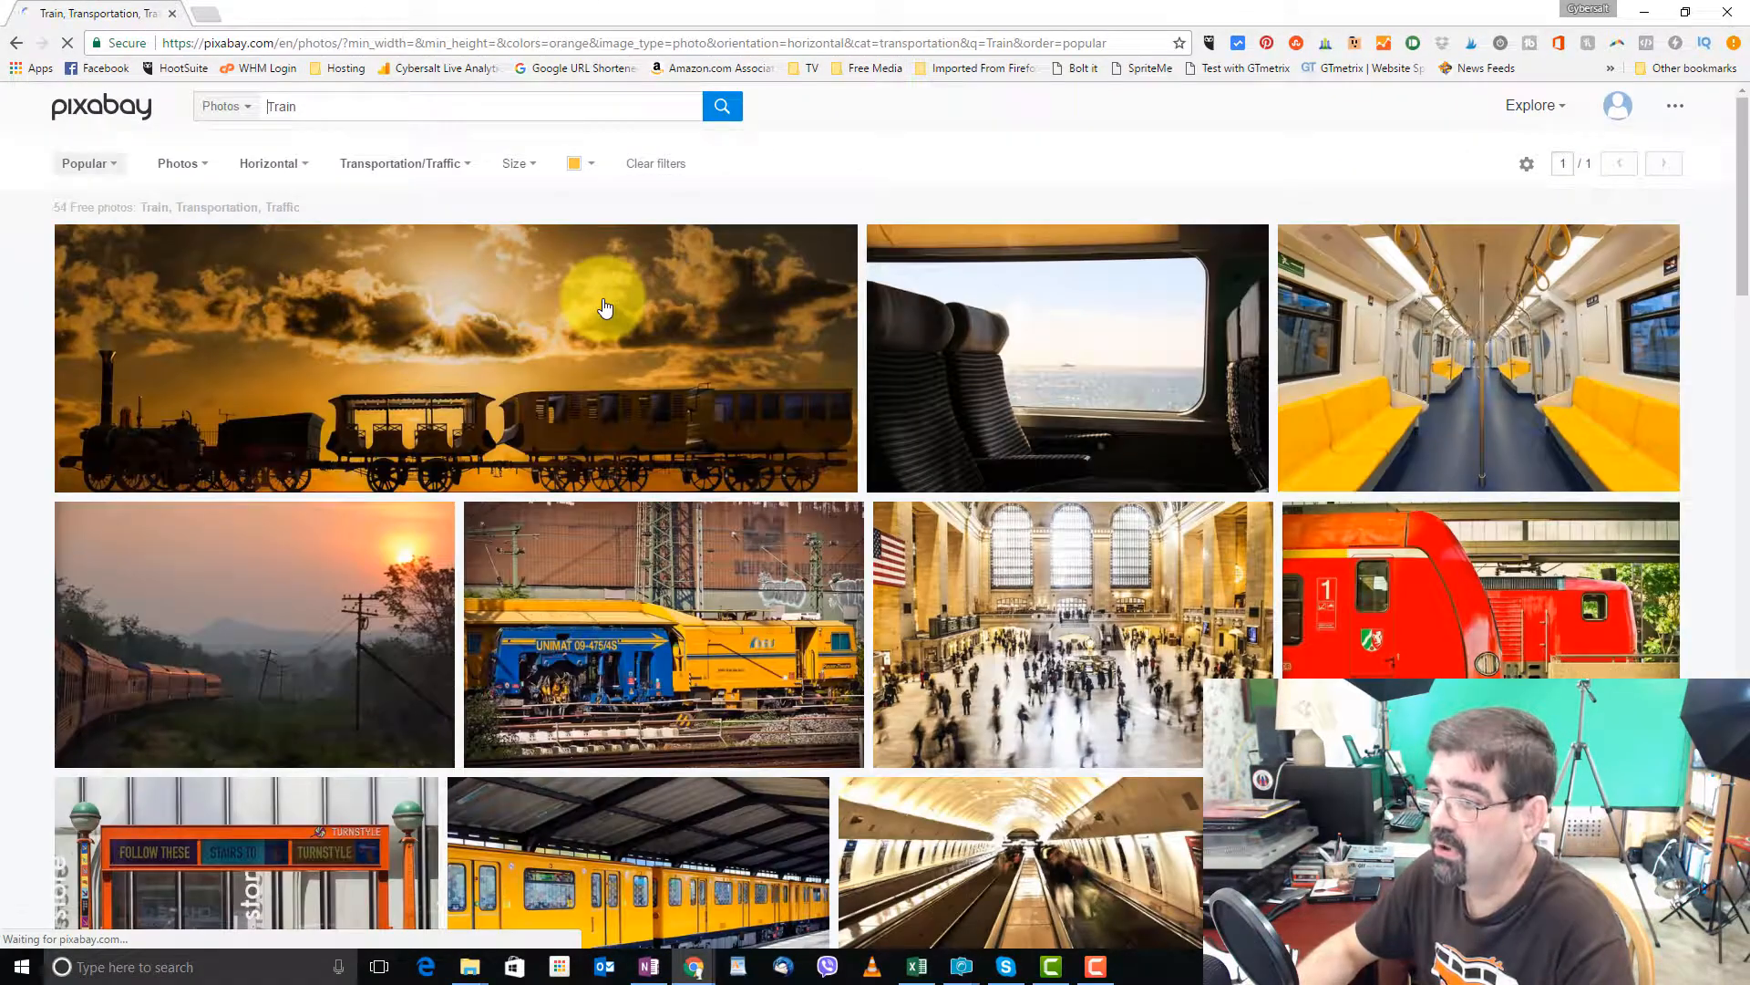
{"action": "mouse_move", "coordinate": [689, 354]}
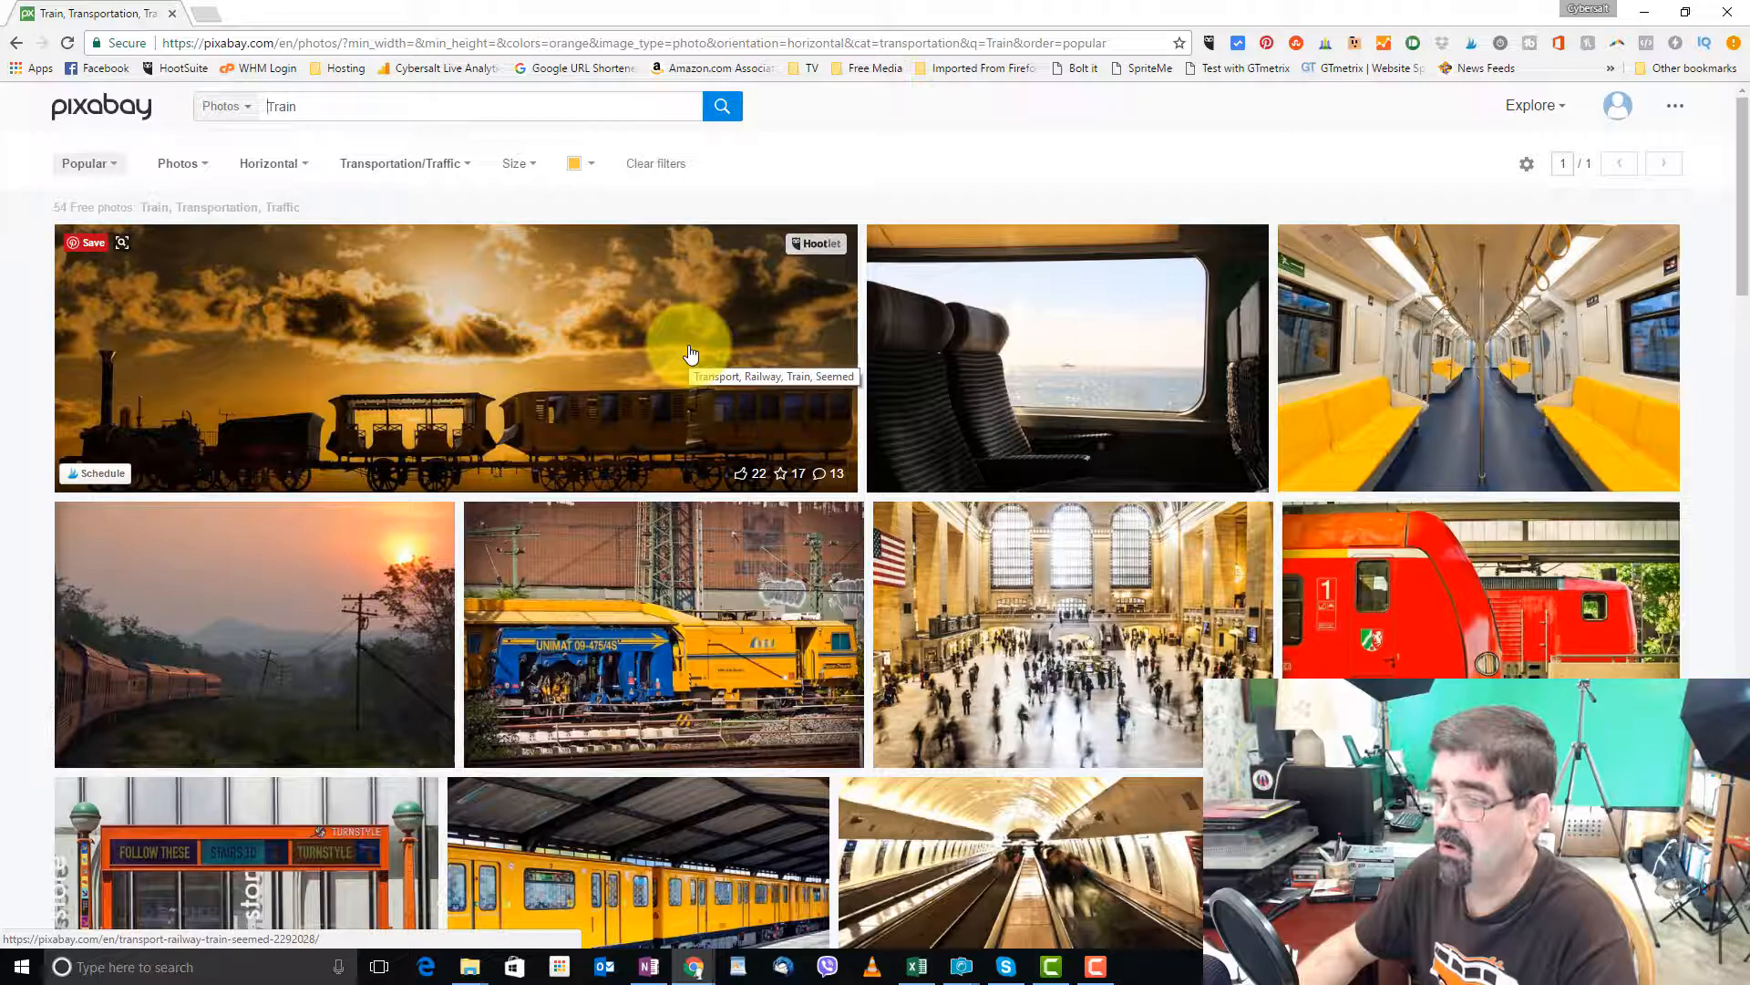
{"action": "scroll", "scroll_direction": "down", "scroll_amount": 3}
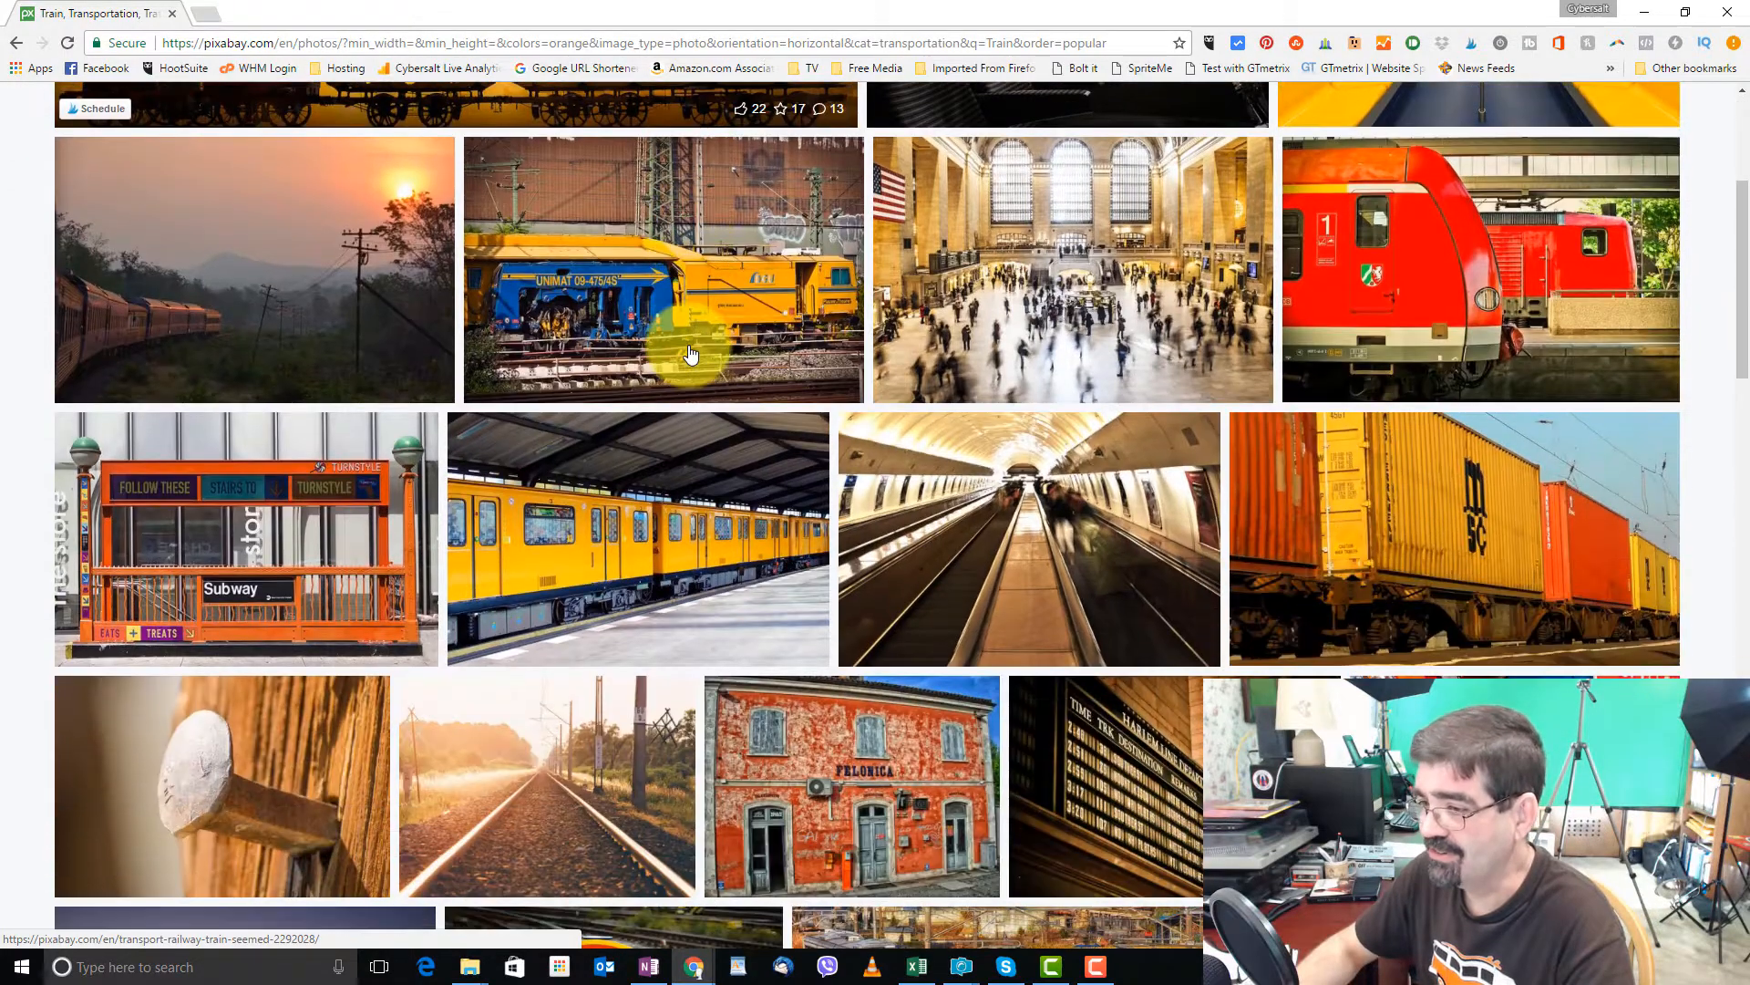
{"action": "scroll", "scroll_direction": "up", "scroll_amount": 3}
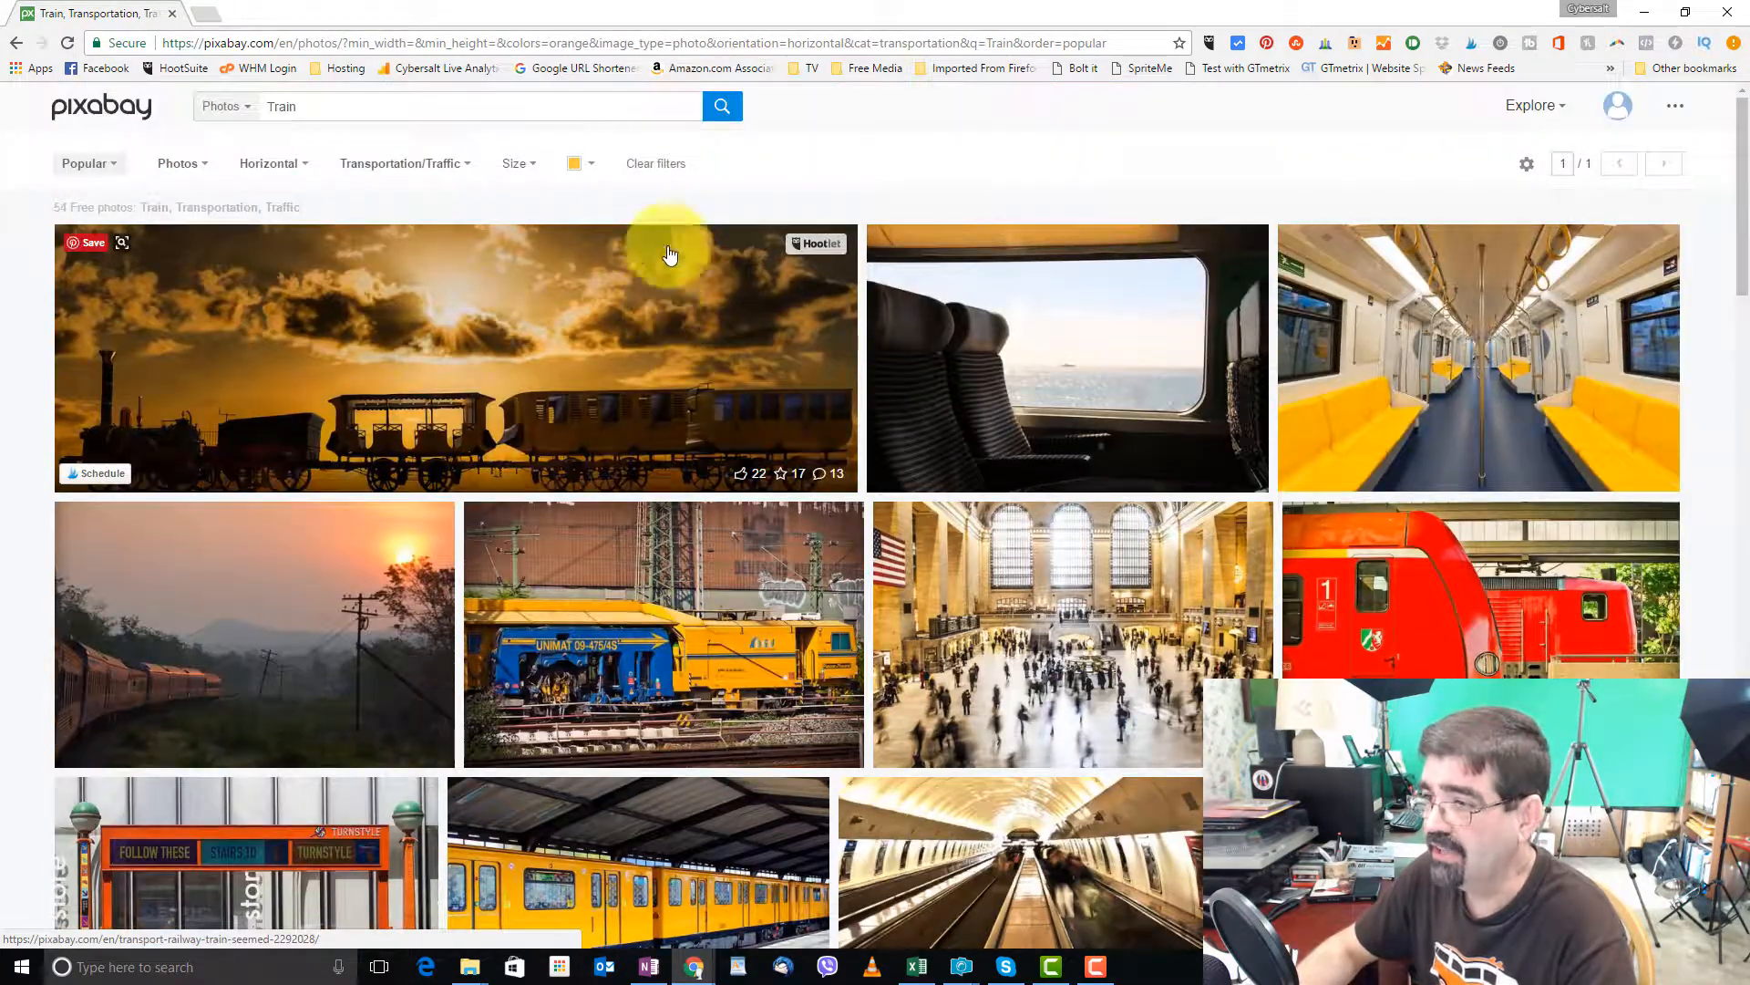
{"action": "left_click", "coordinate": [570, 162]}
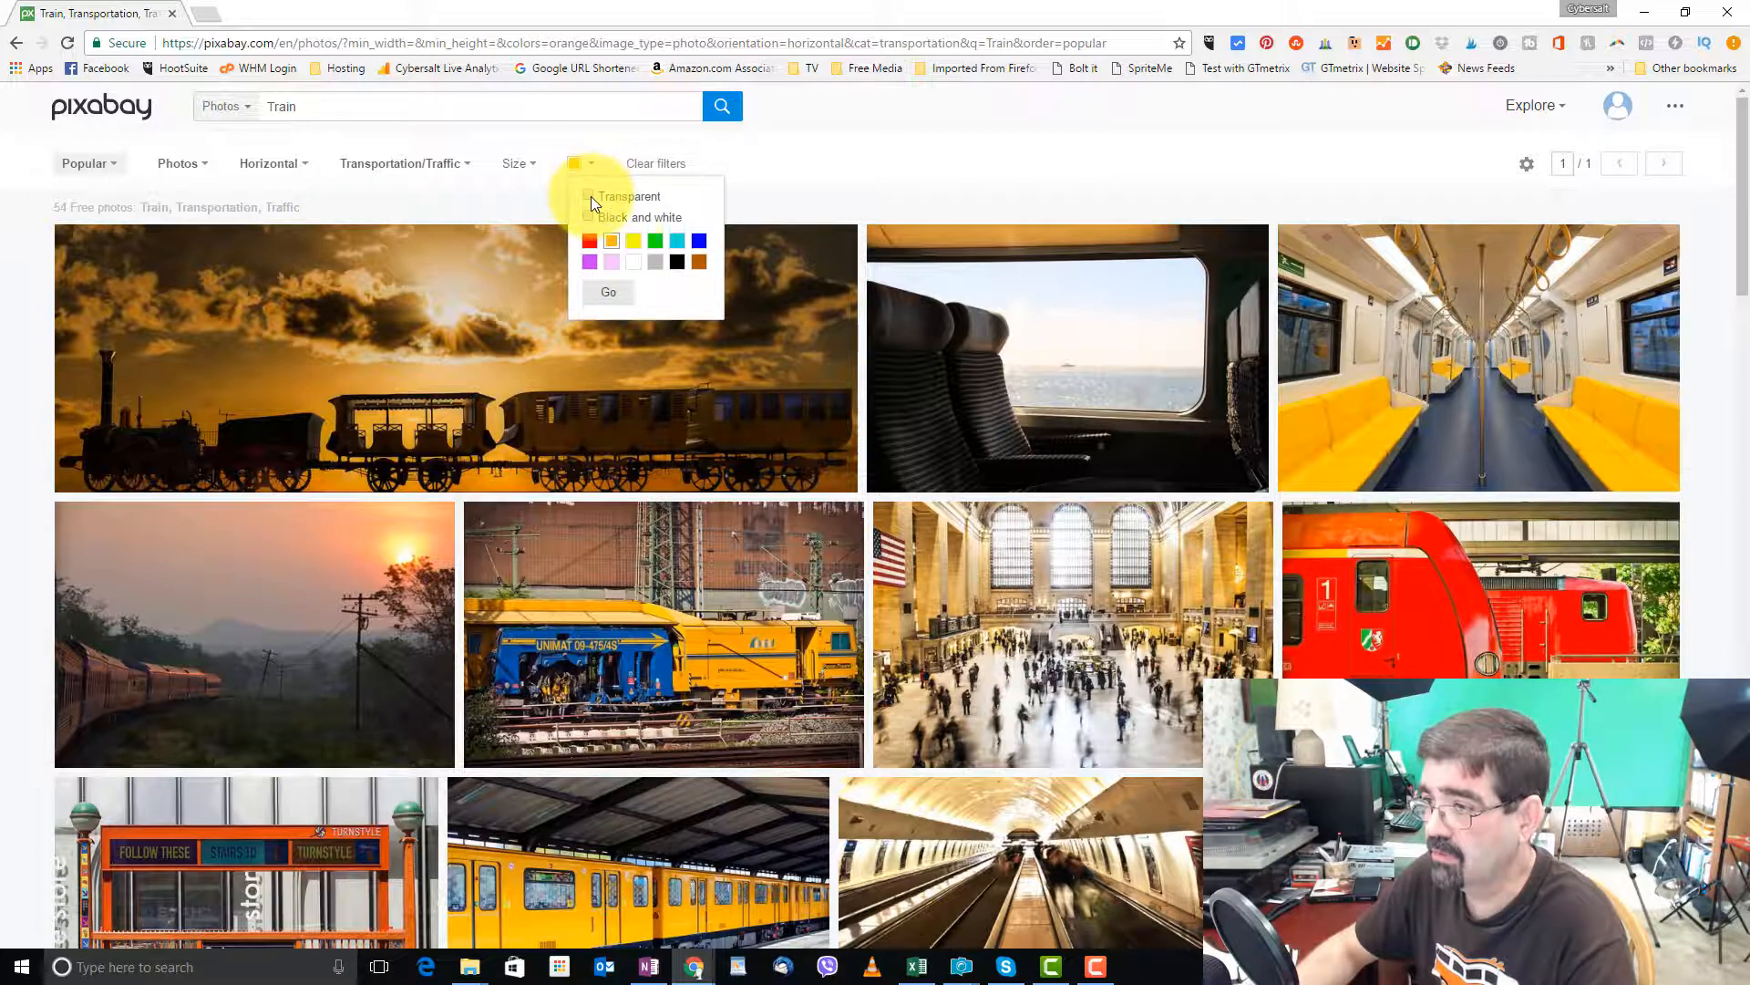
{"action": "left_click", "coordinate": [589, 196]}
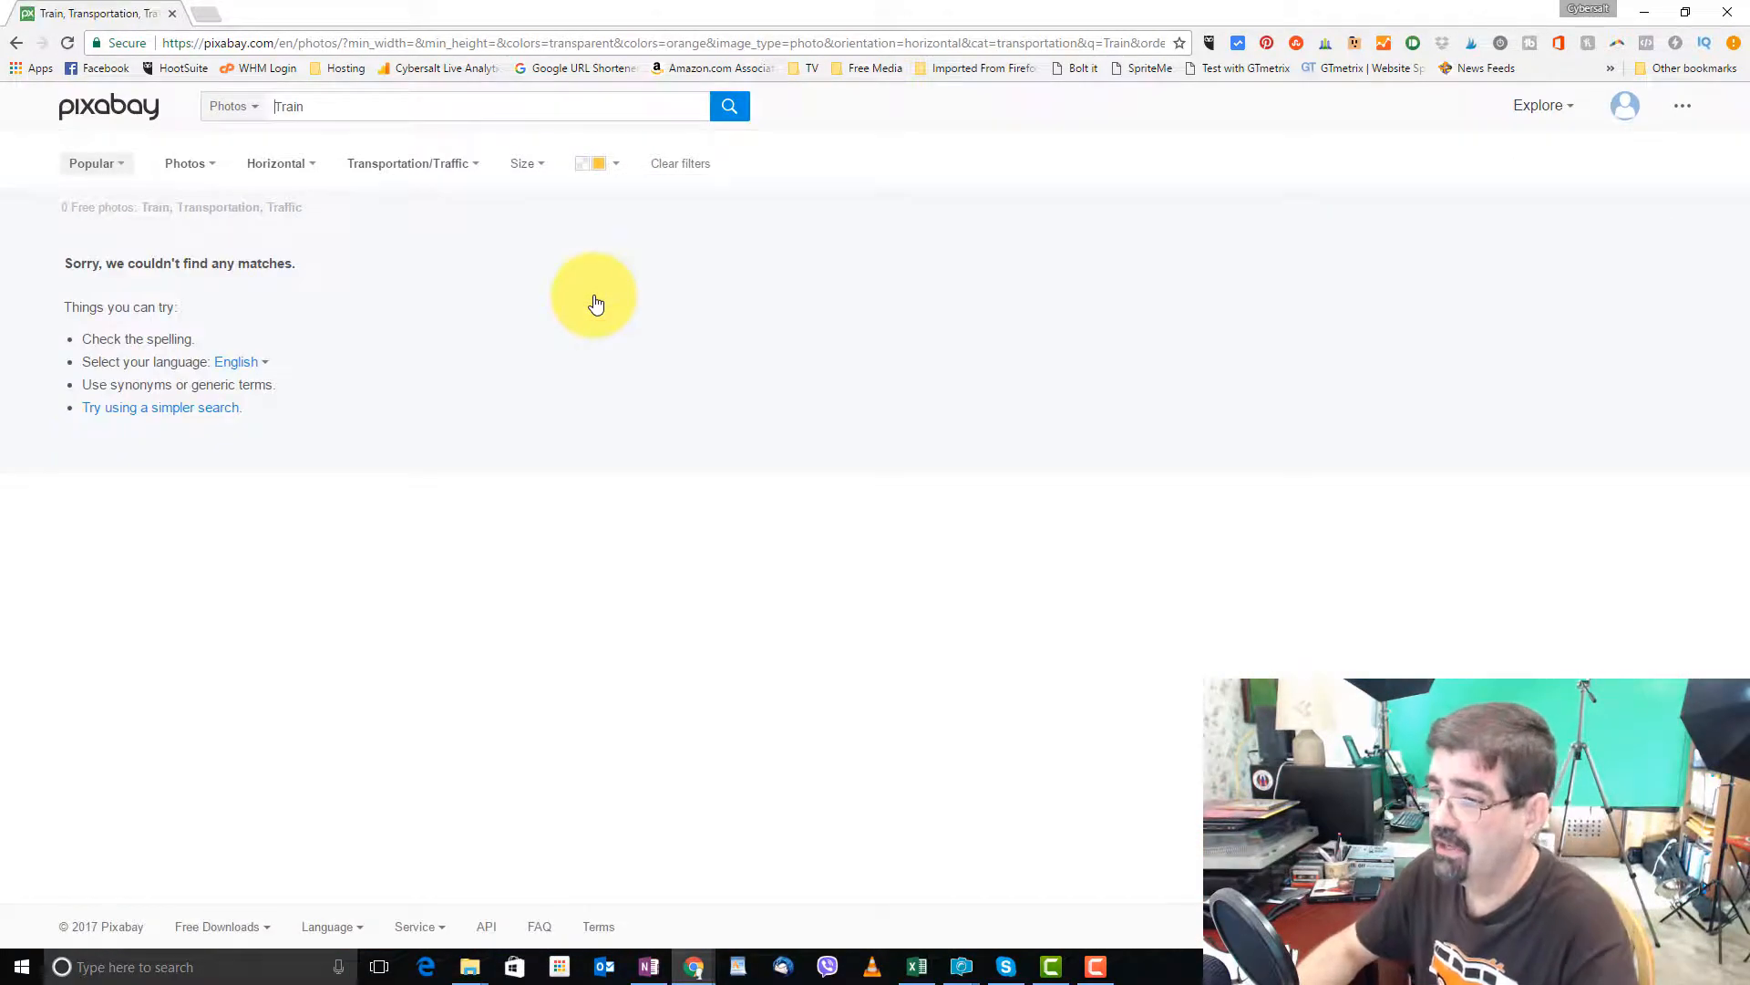
{"action": "mouse_move", "coordinate": [608, 172]}
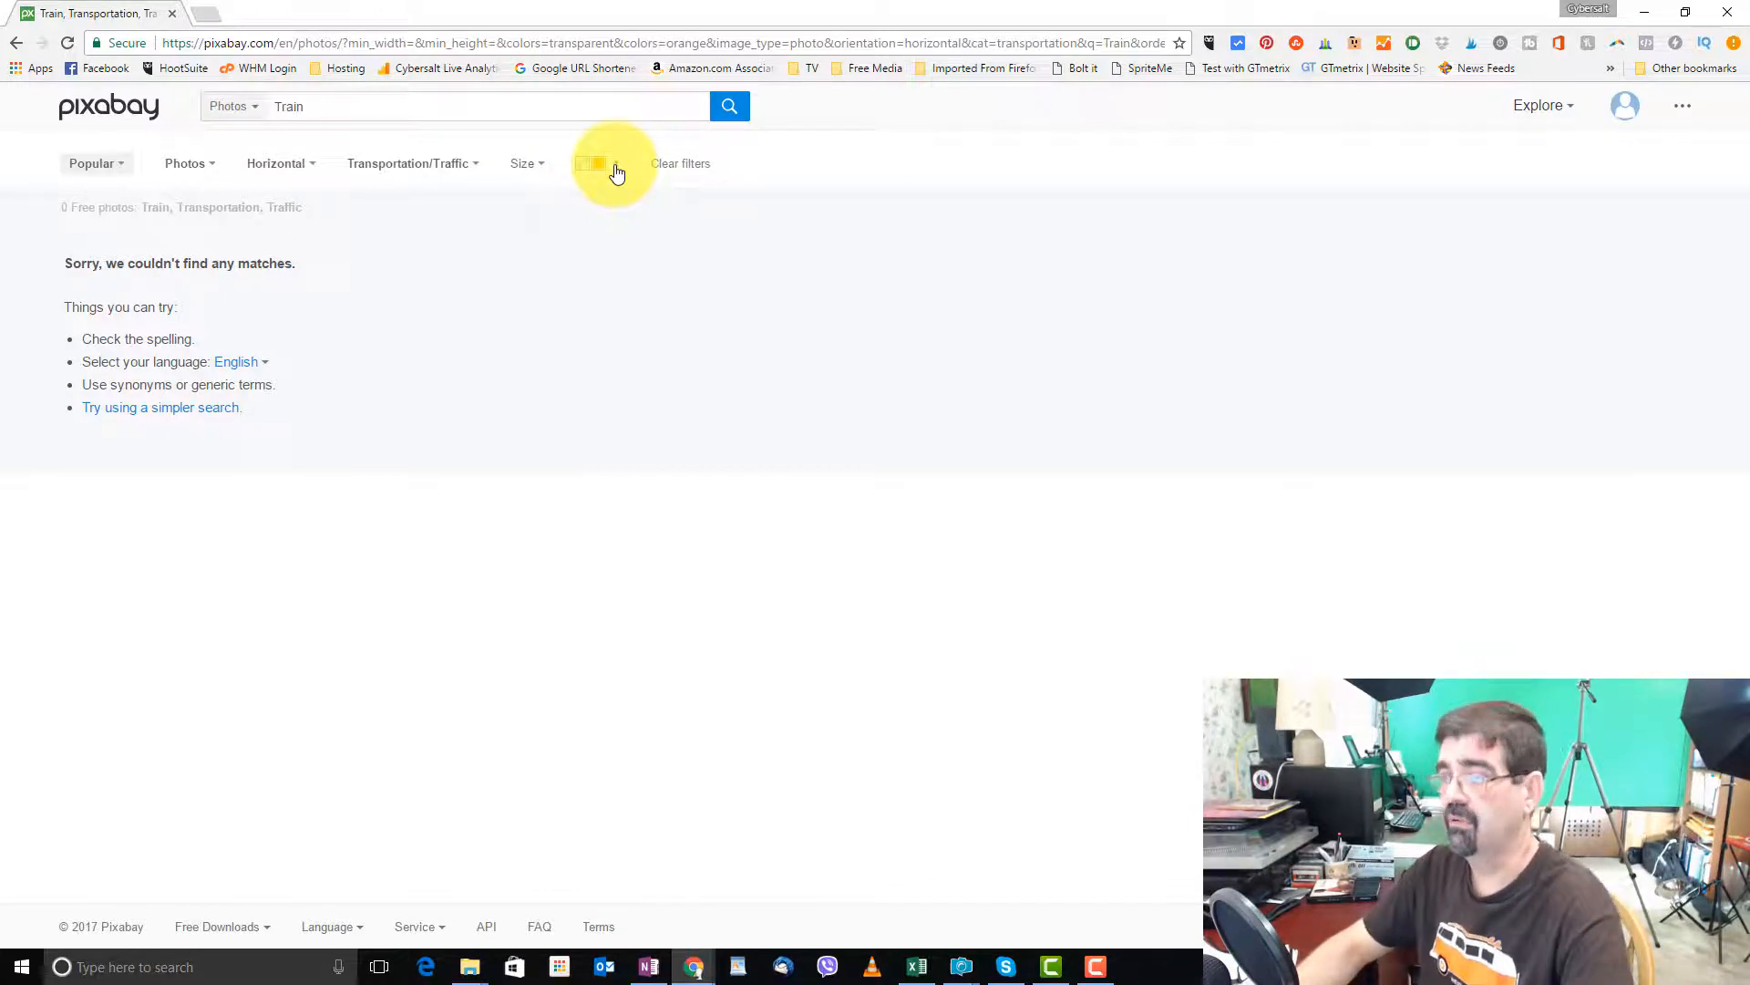
{"action": "left_click", "coordinate": [591, 162]}
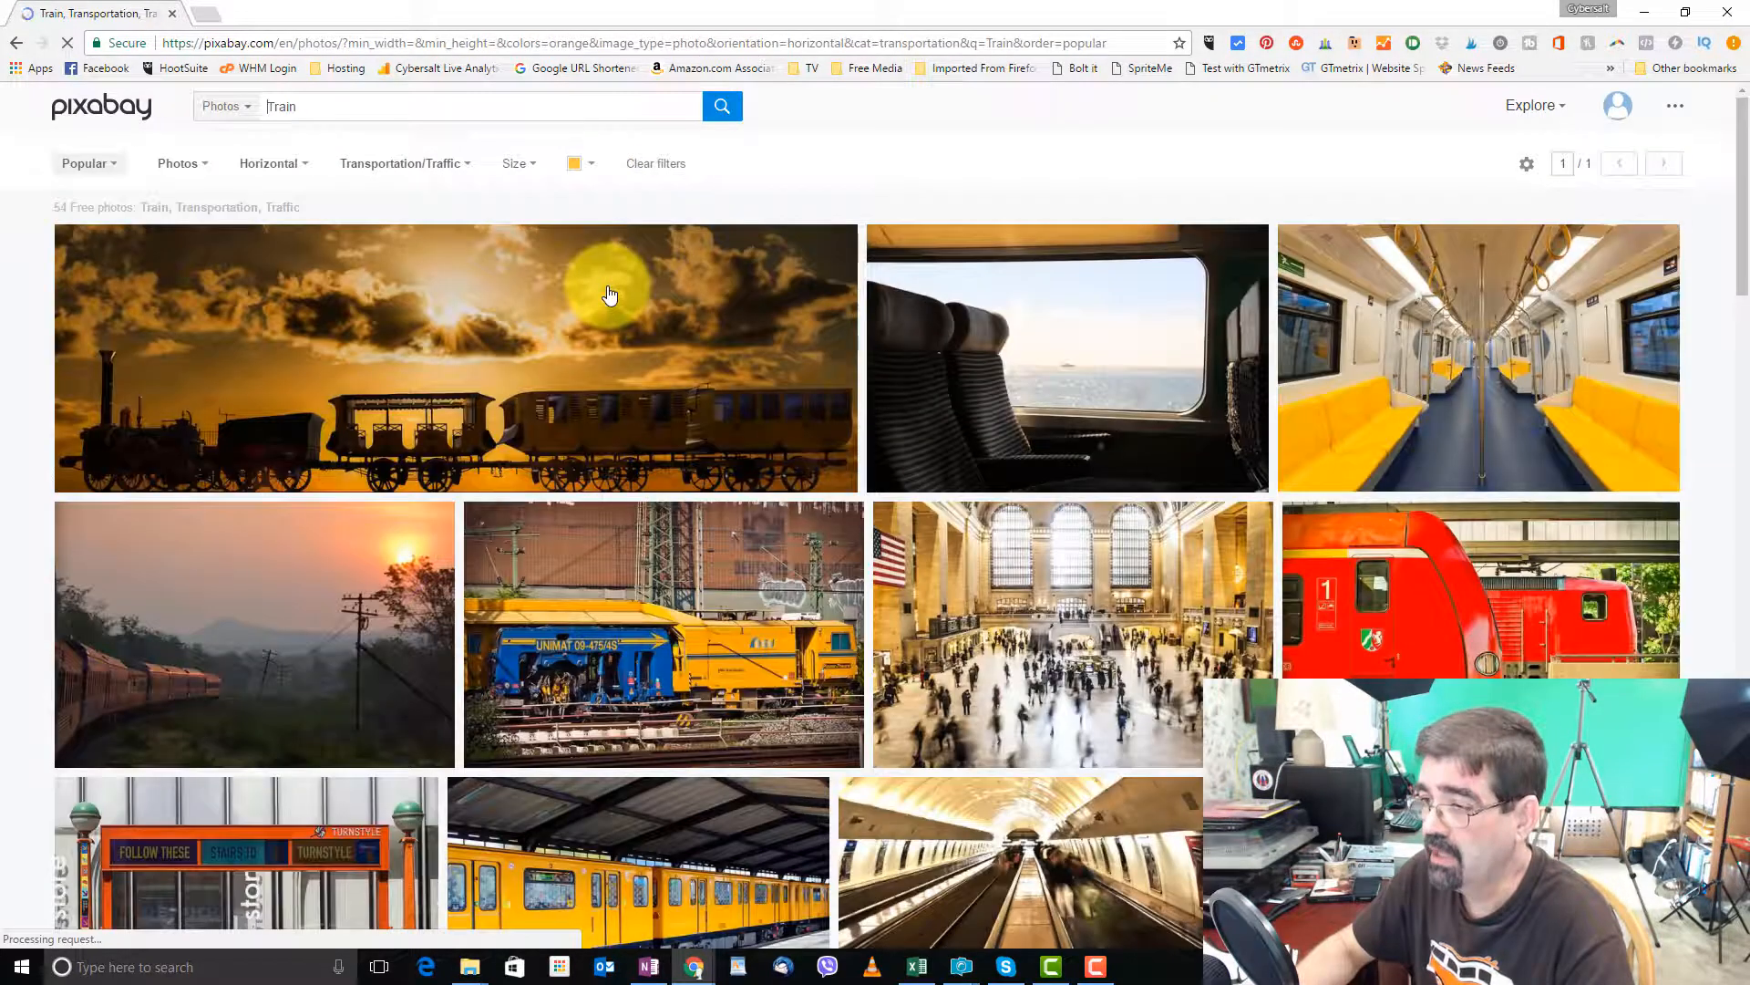
{"action": "mouse_move", "coordinate": [421, 330]}
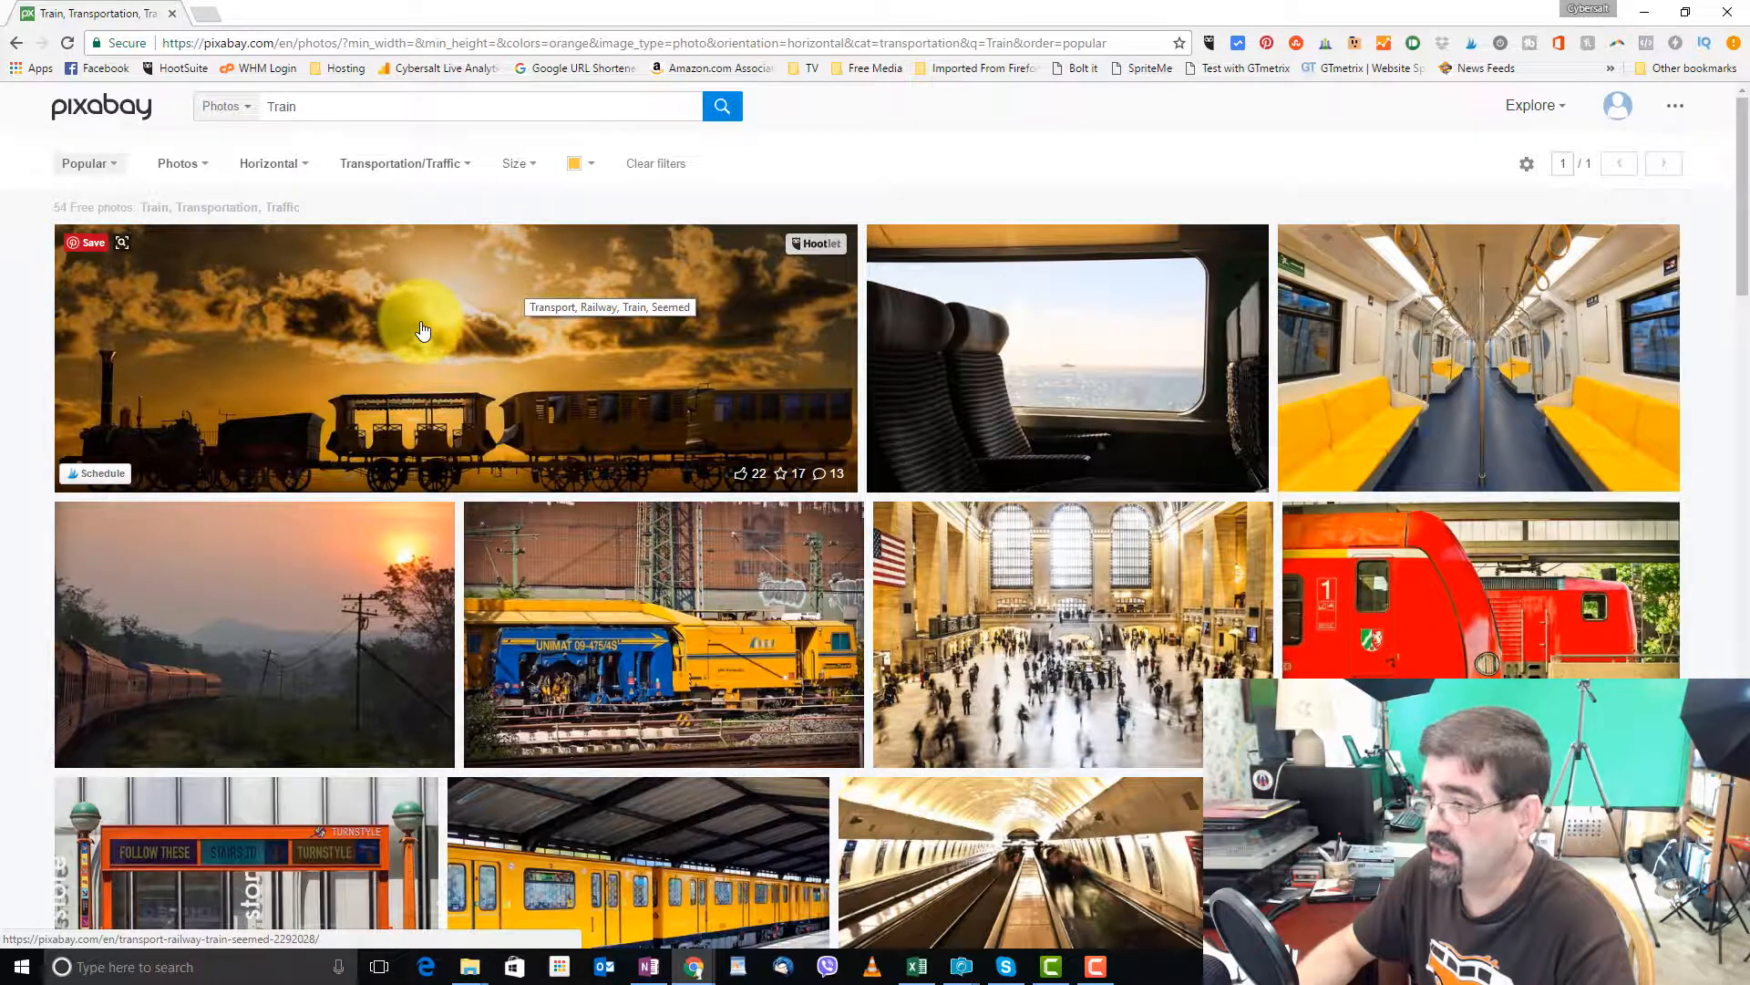
{"action": "mouse_move", "coordinate": [706, 594]}
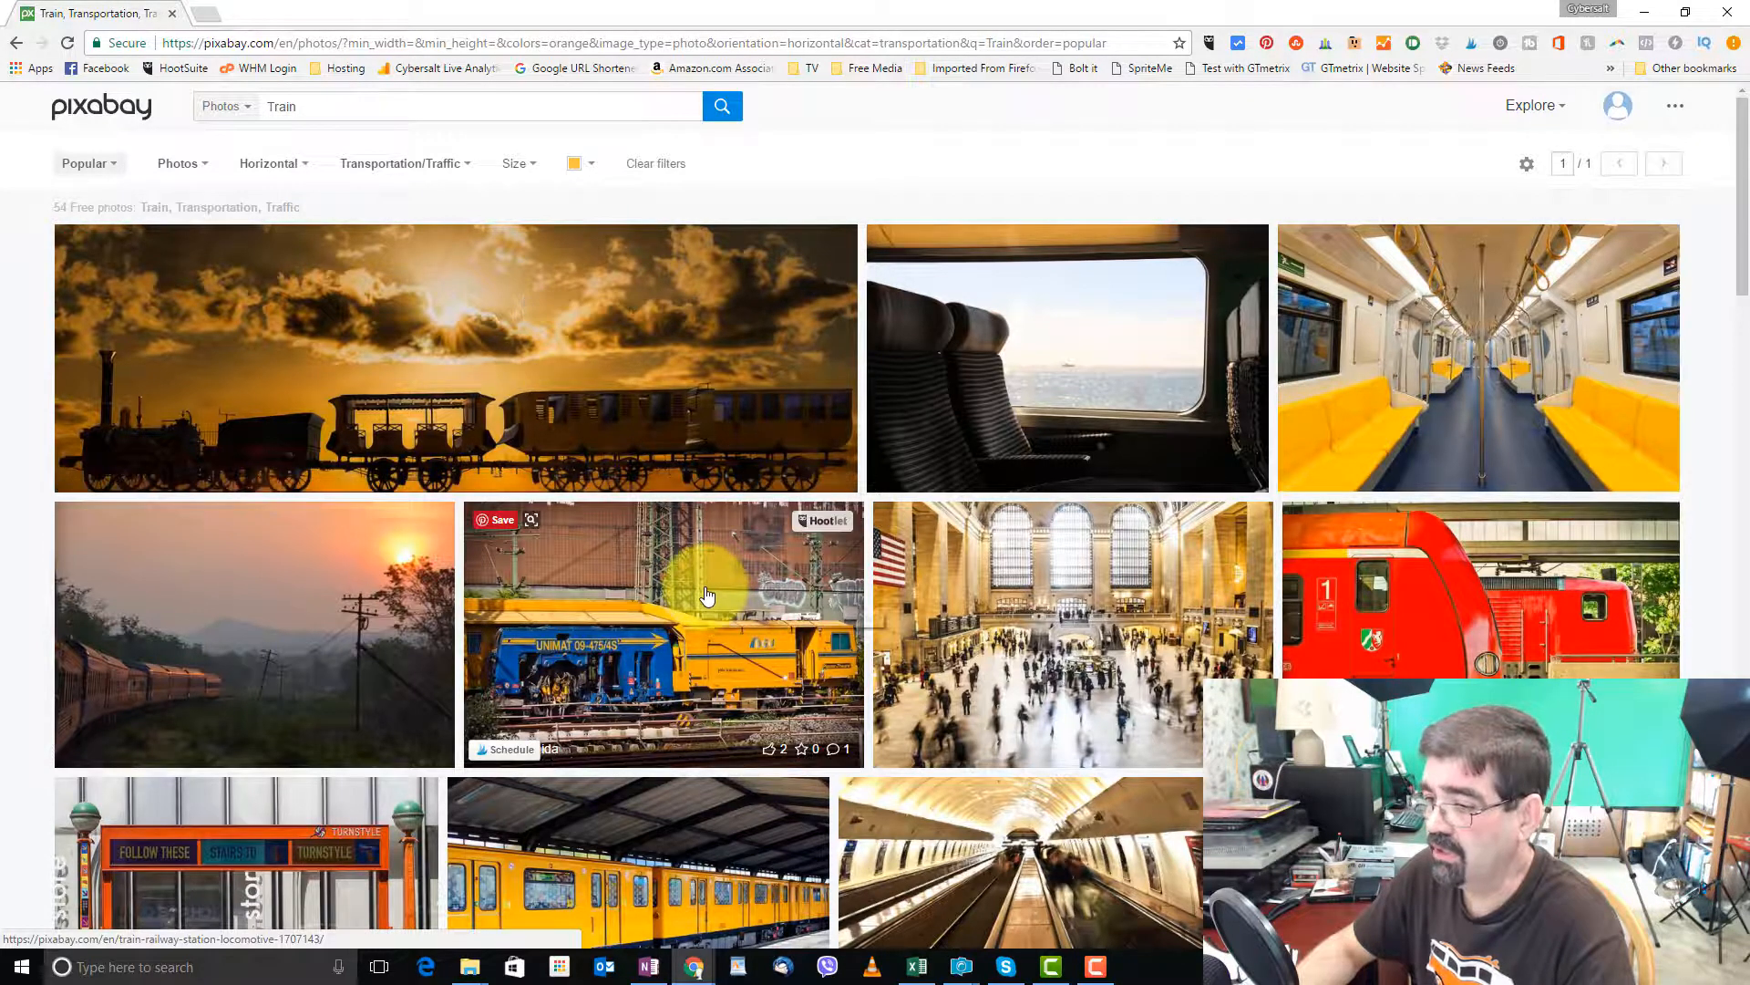
{"action": "mouse_move", "coordinate": [680, 585]}
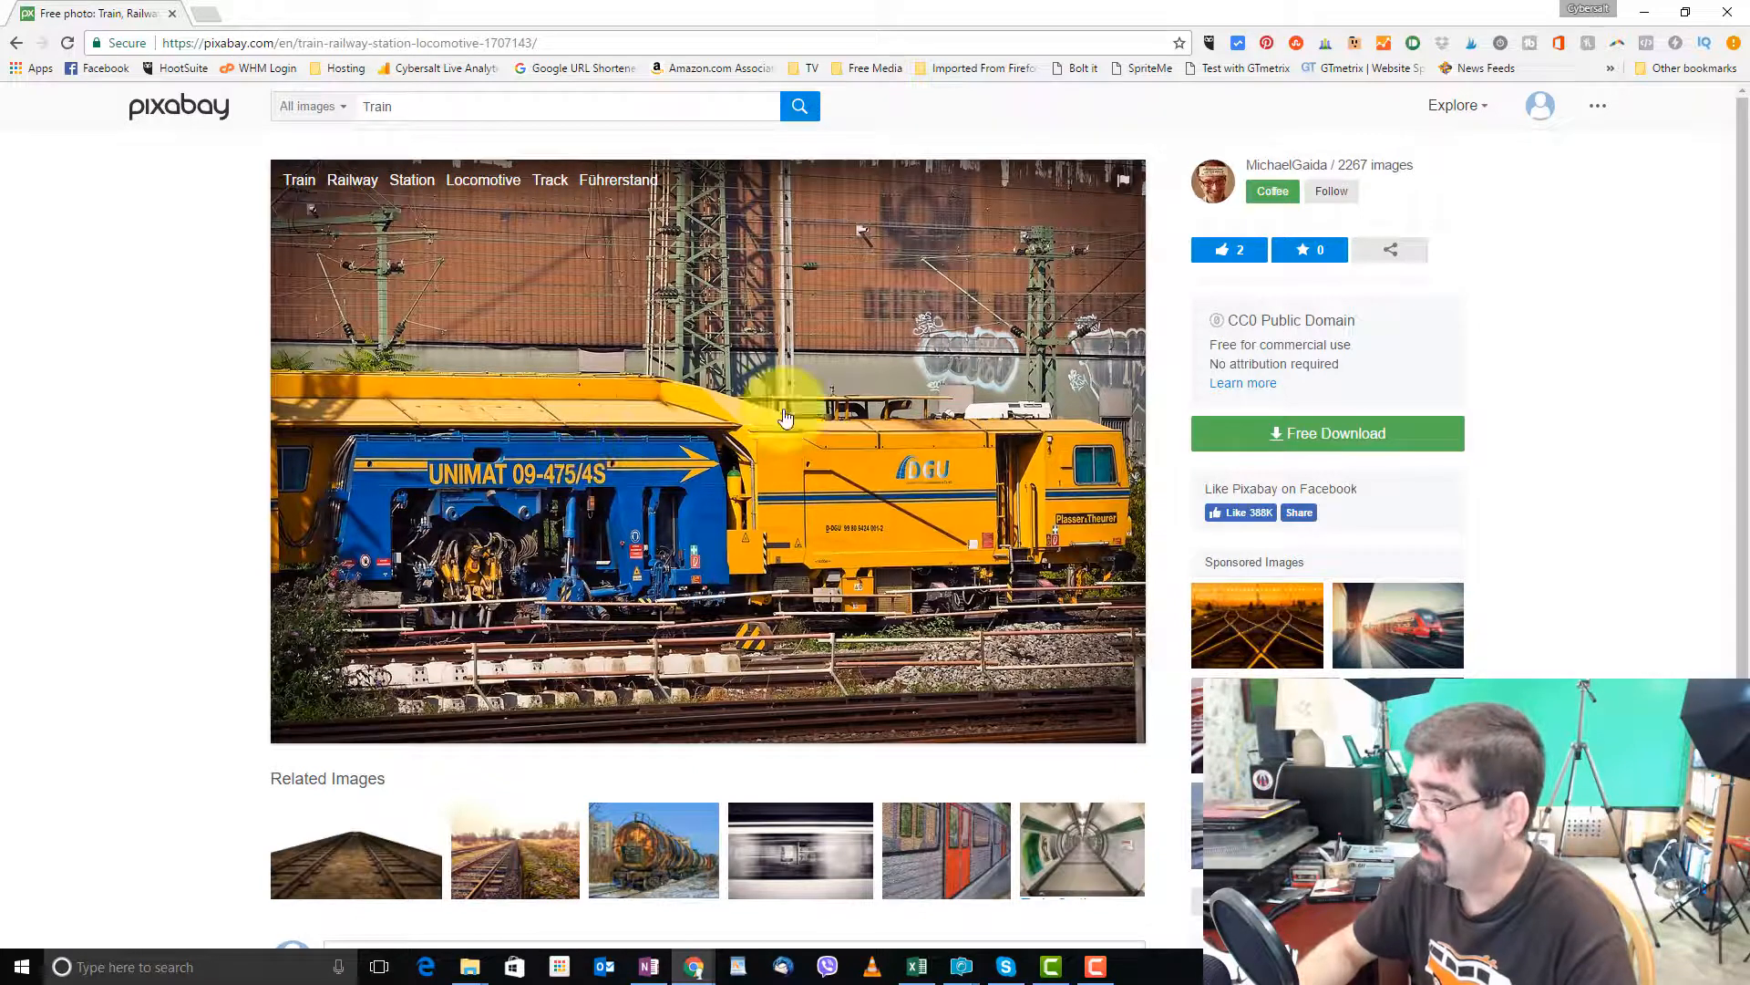
{"action": "mouse_move", "coordinate": [1373, 449]}
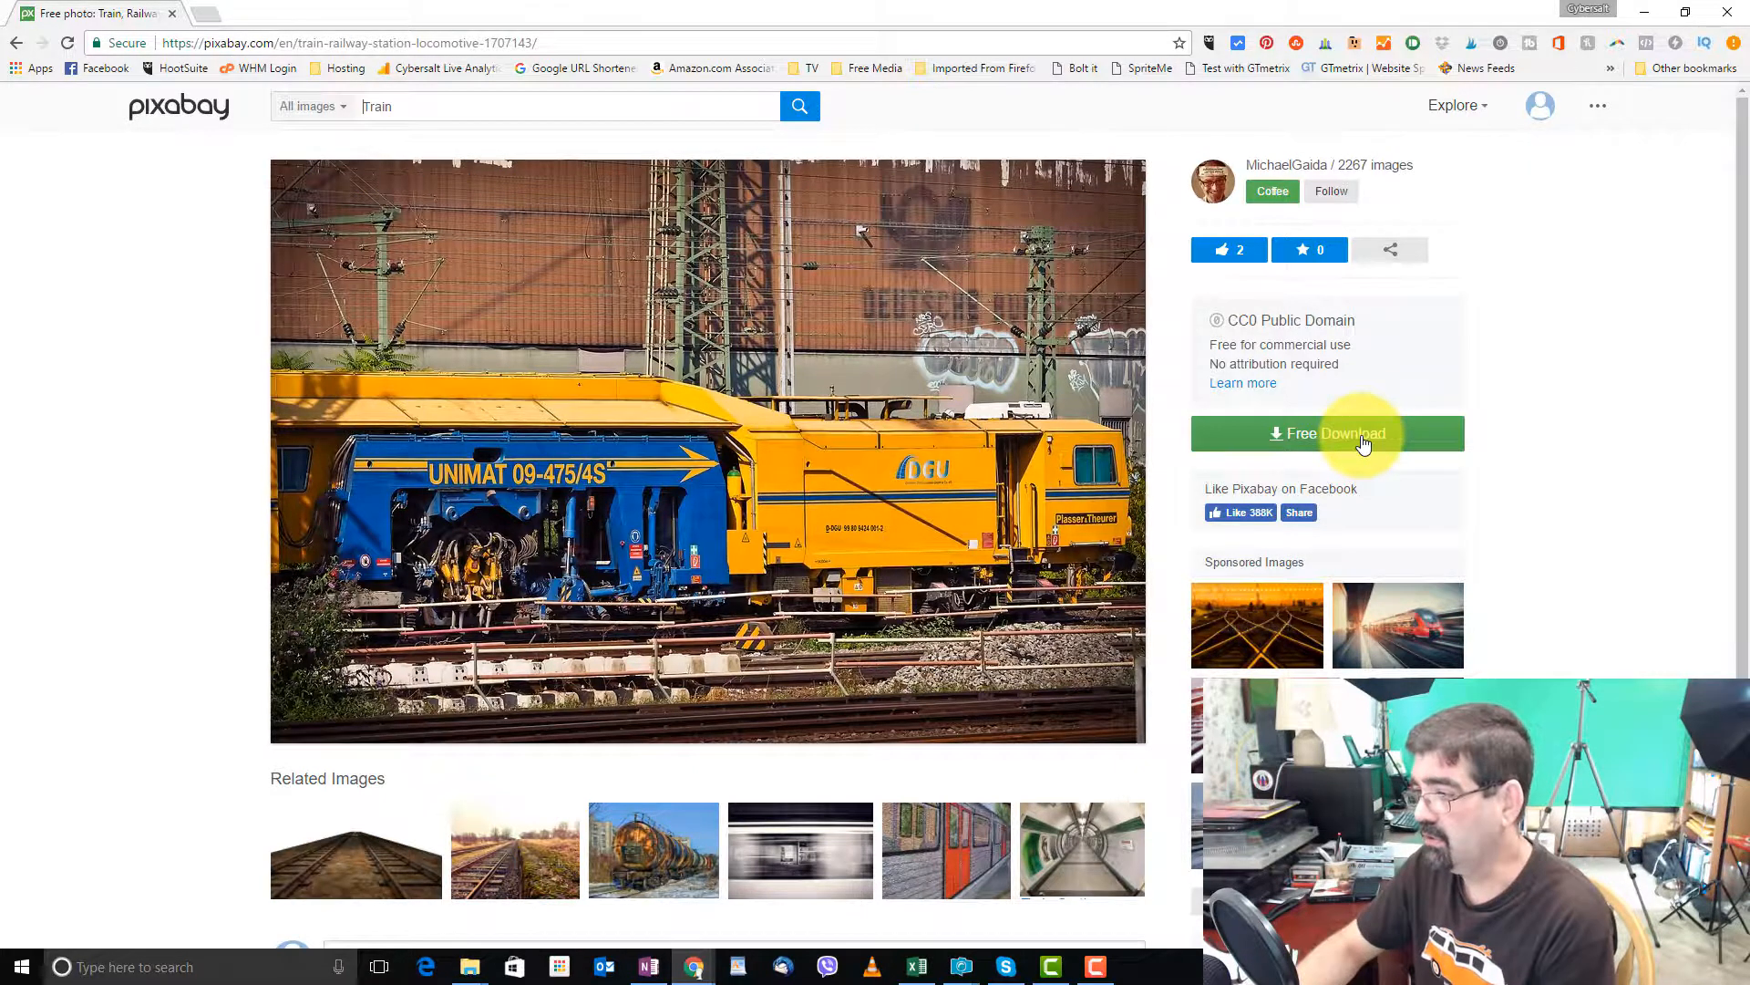
- Choose the 1280×853 JPG size for the train photo's Free Download
{"action": "left_click", "coordinate": [1328, 434]}
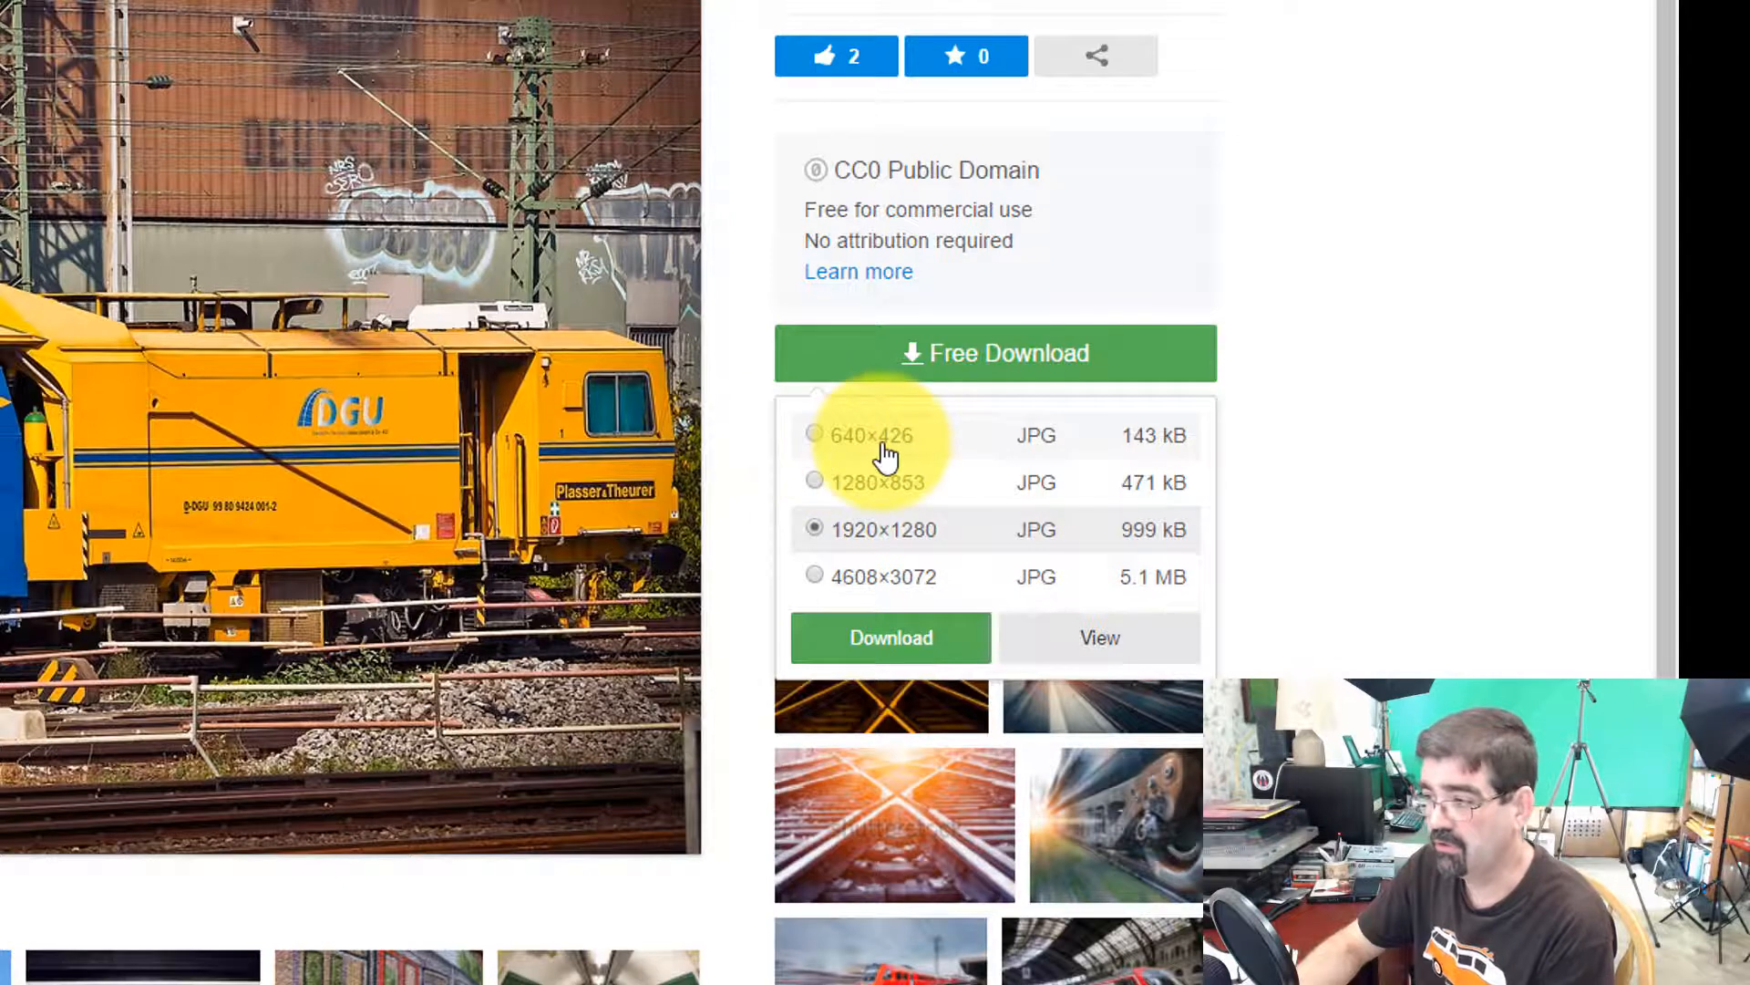
{"action": "mouse_move", "coordinate": [913, 499]}
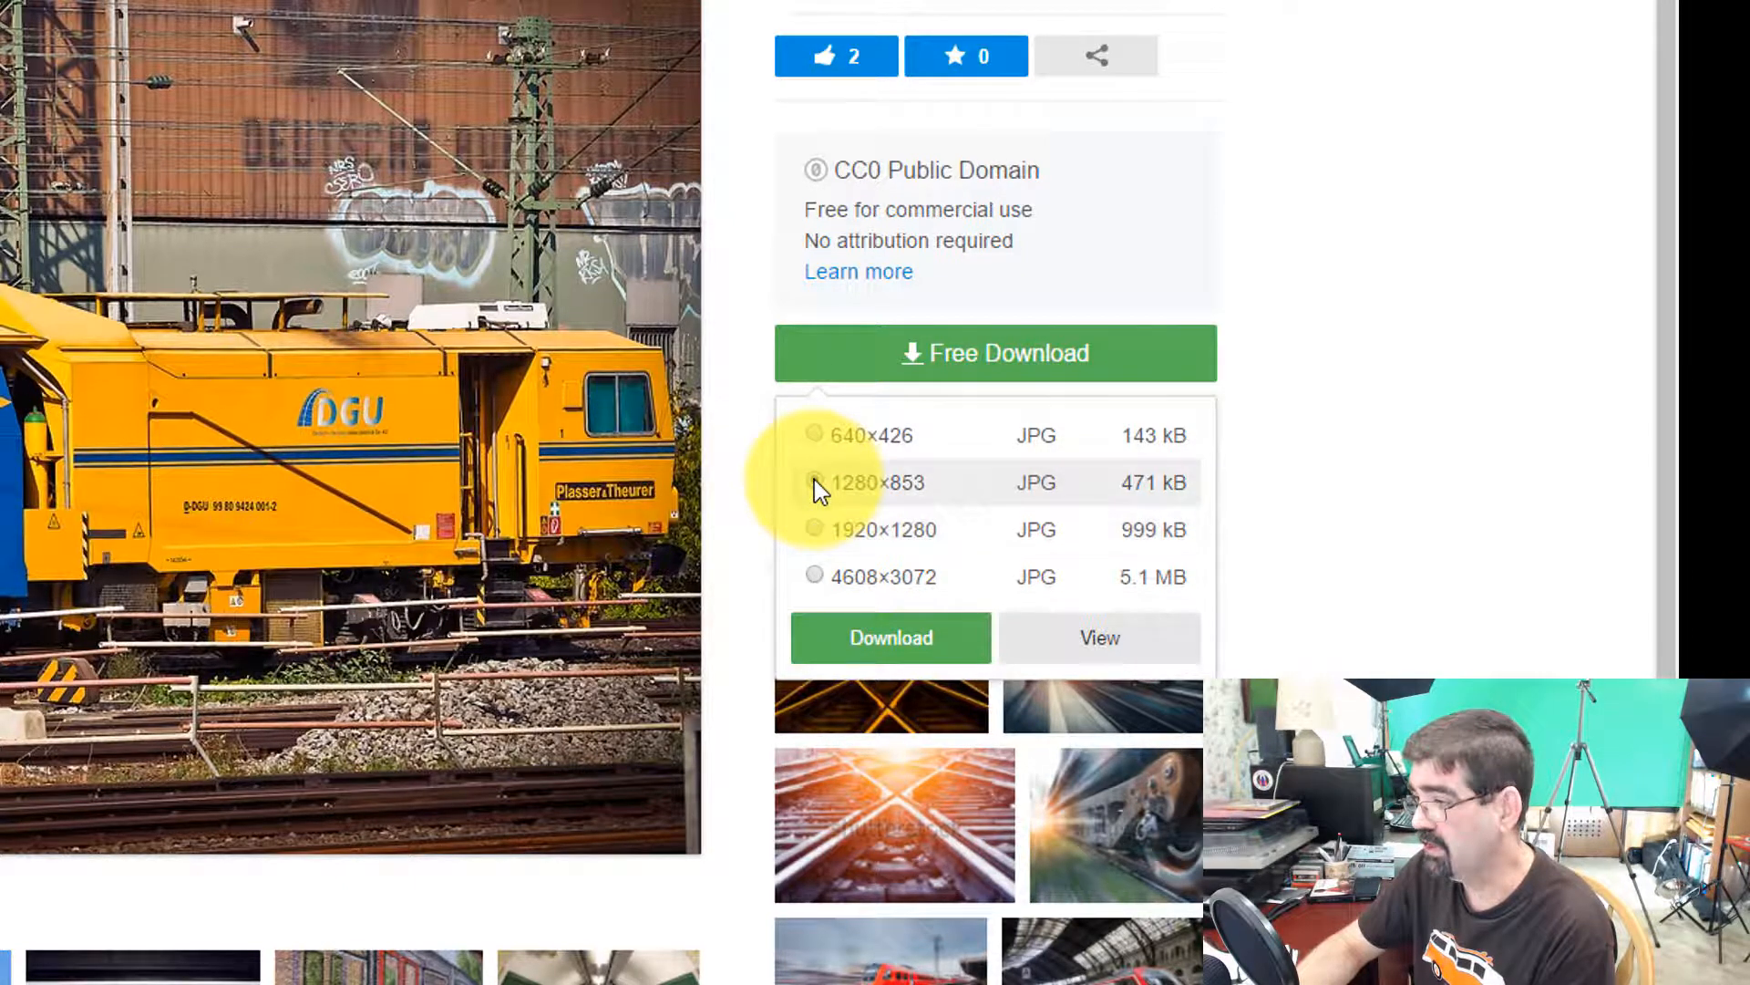
{"action": "left_click", "coordinate": [813, 482]}
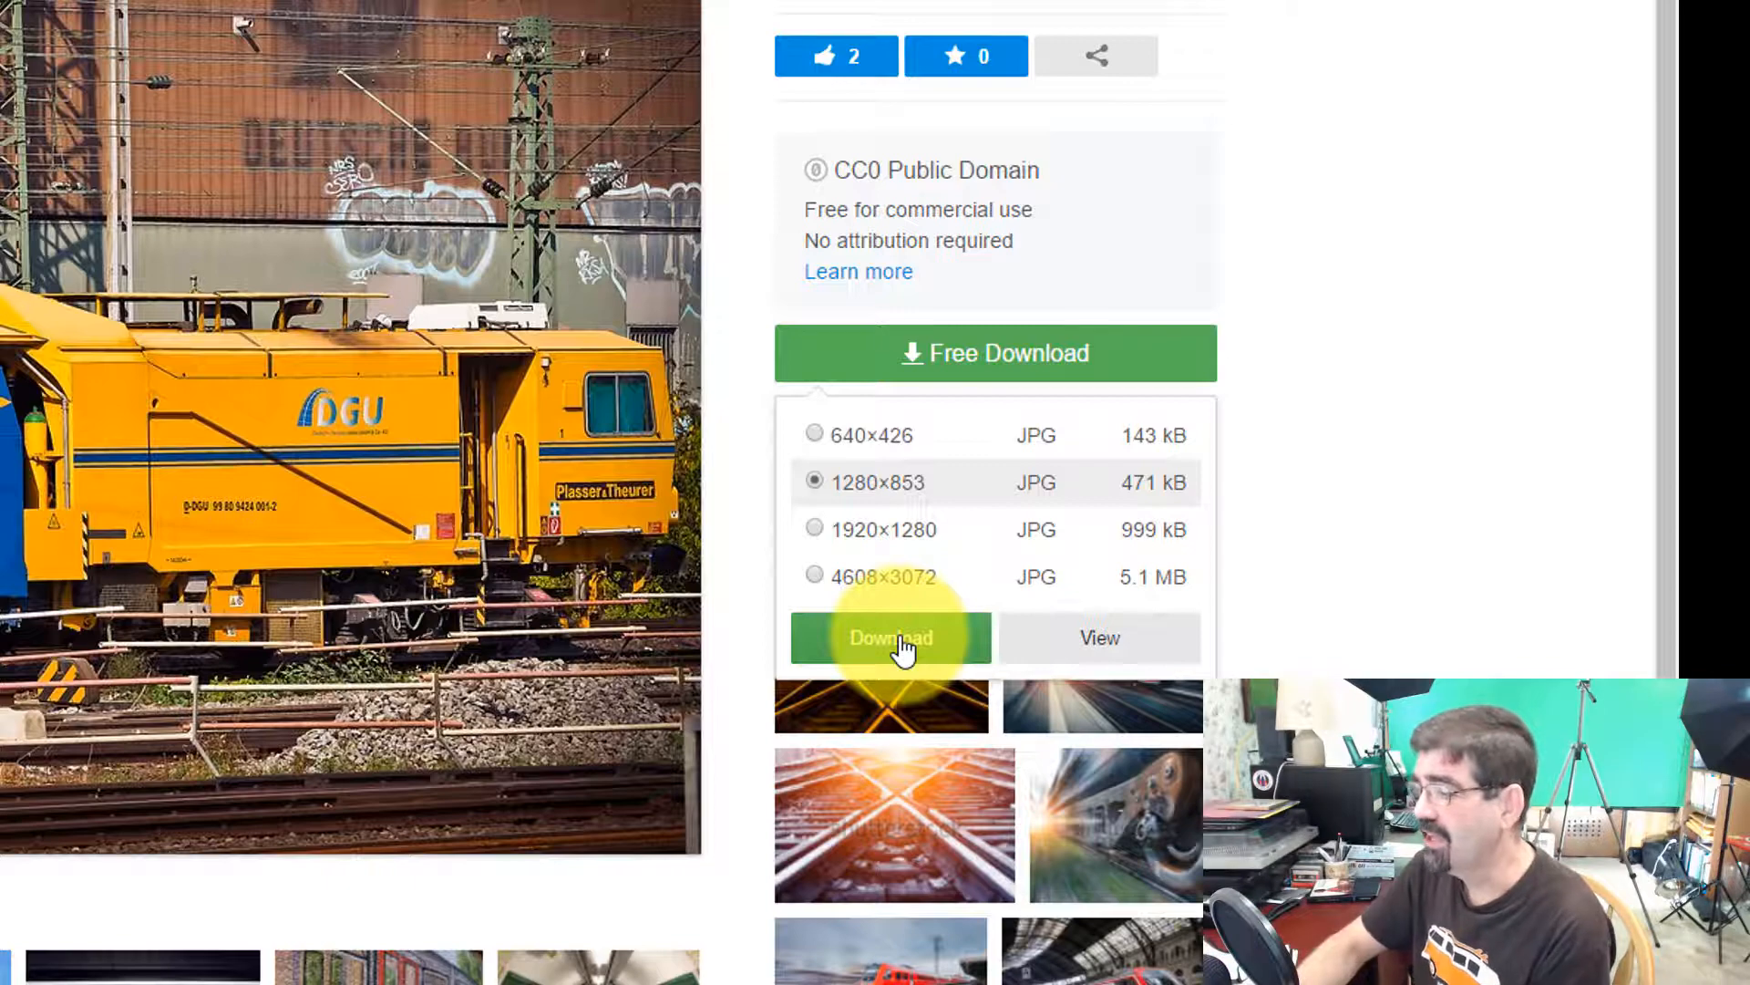
- Download and save train-1707143_1280.jpg into the desktop 'delete' folder
{"action": "left_click", "coordinate": [890, 638]}
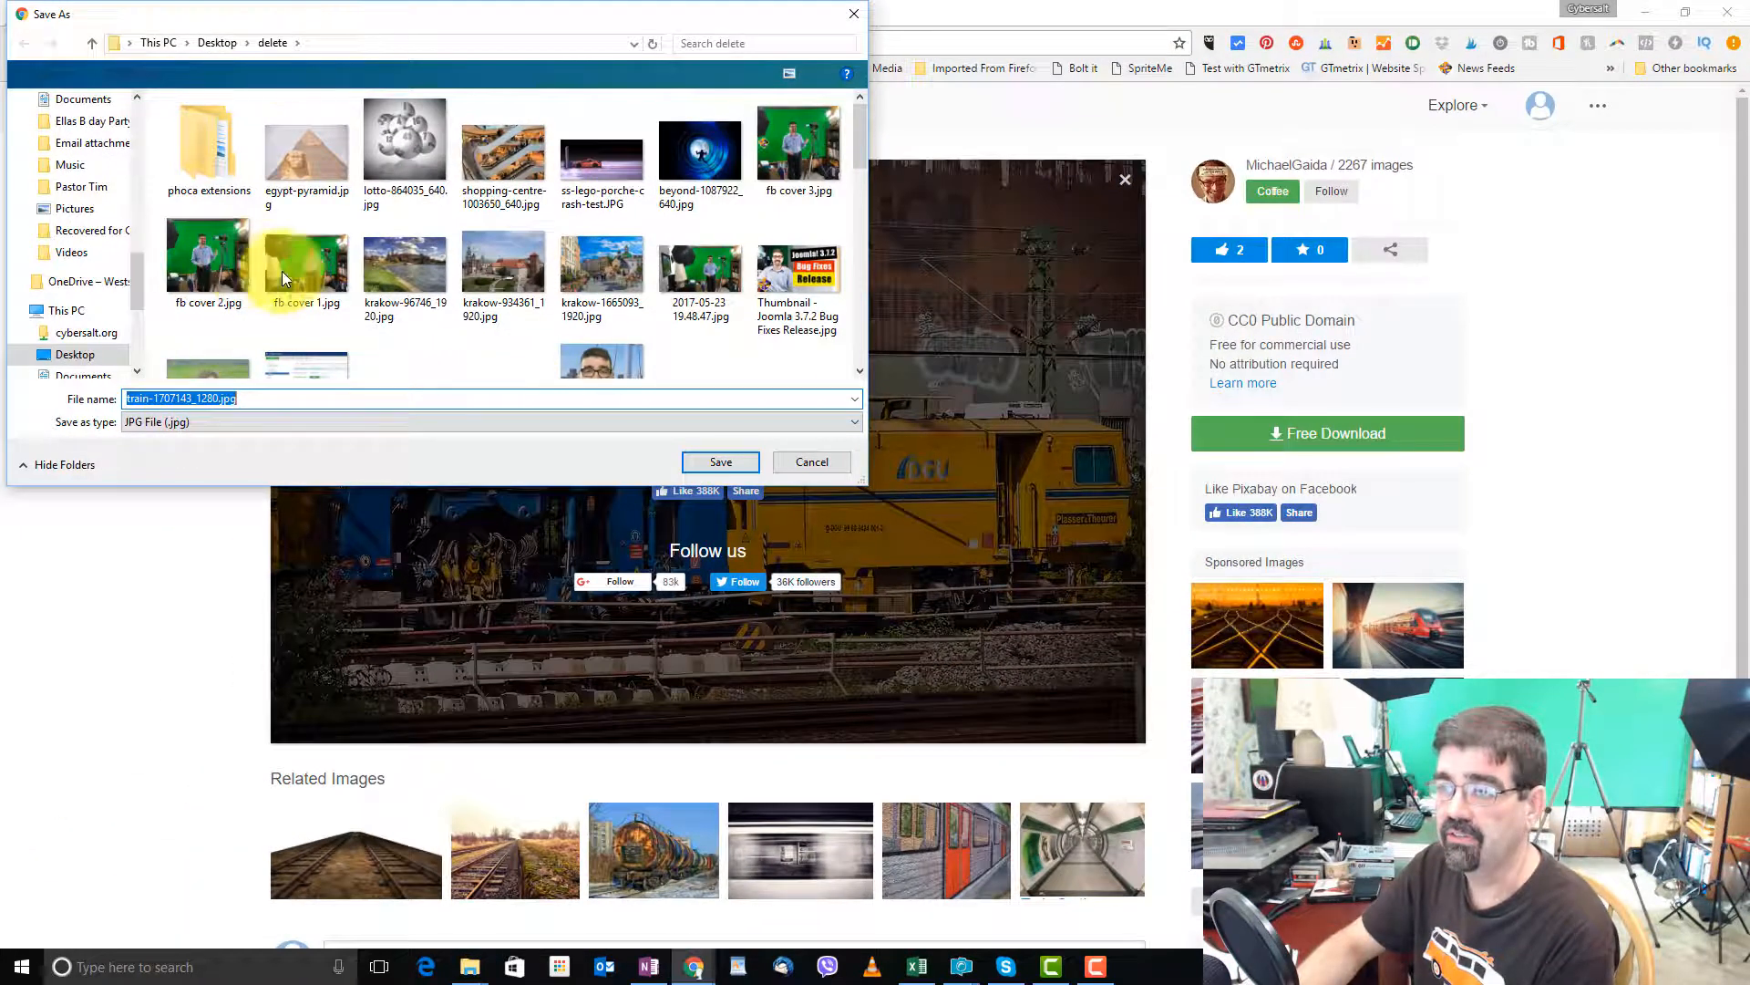
{"action": "mouse_move", "coordinate": [262, 352]}
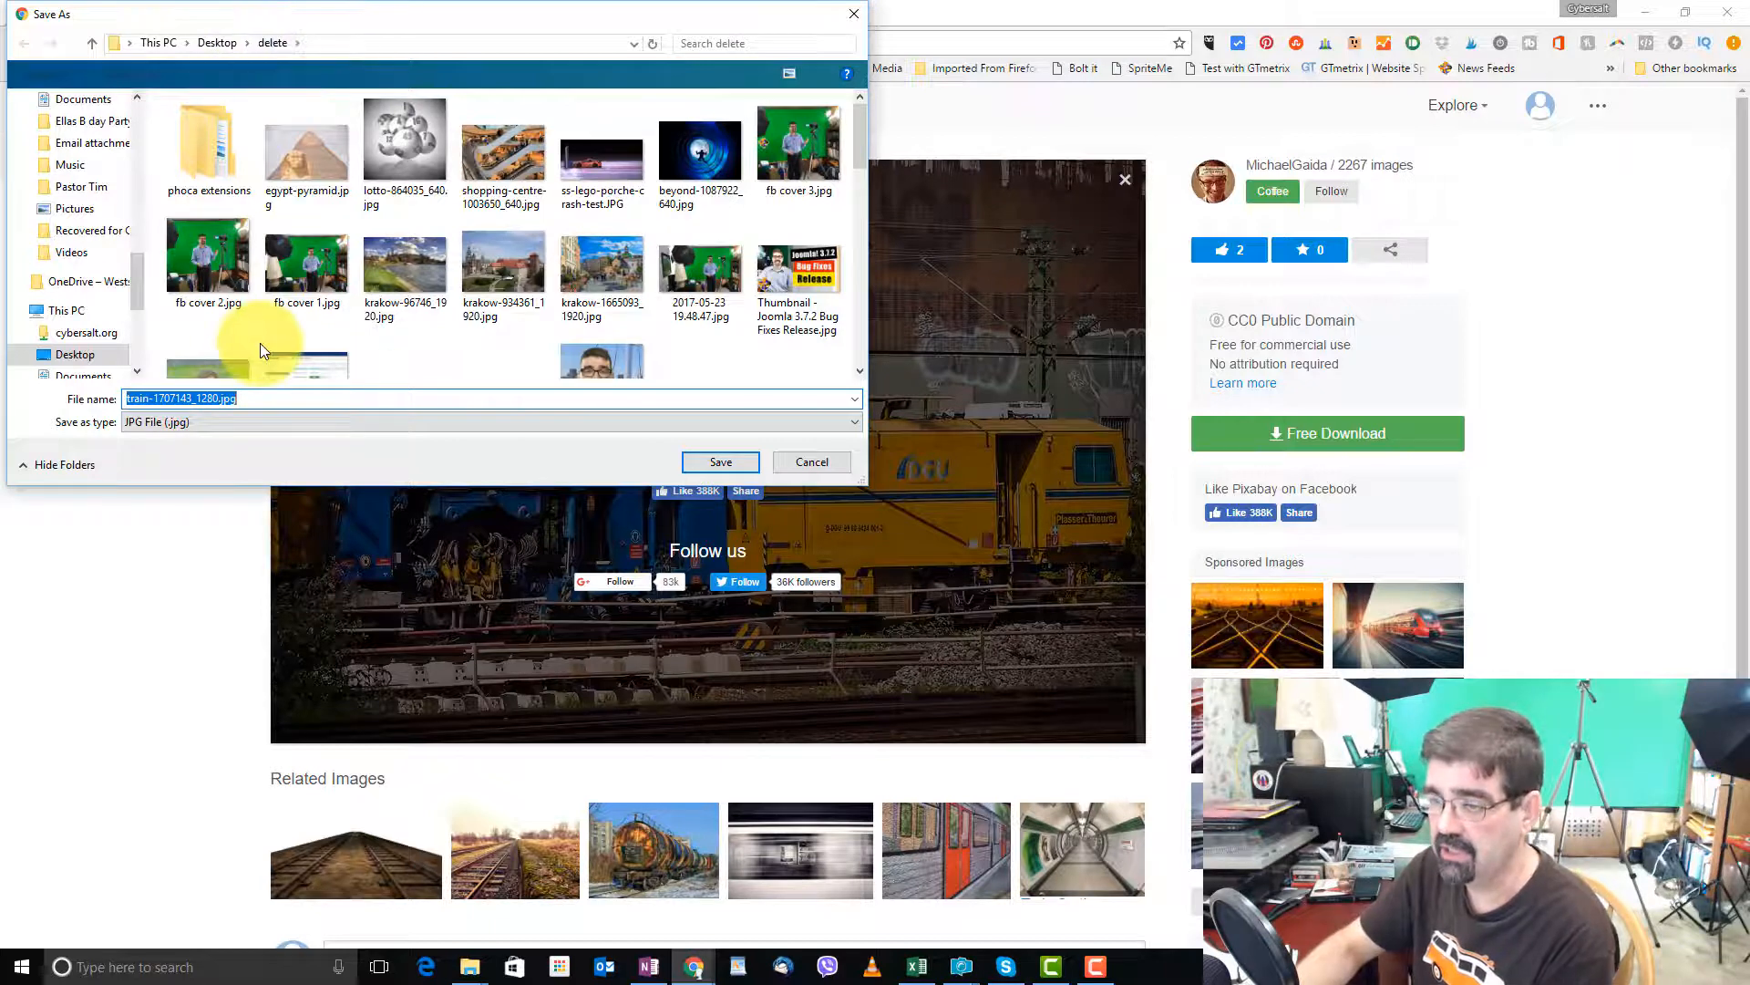
{"action": "left_click", "coordinate": [719, 462]}
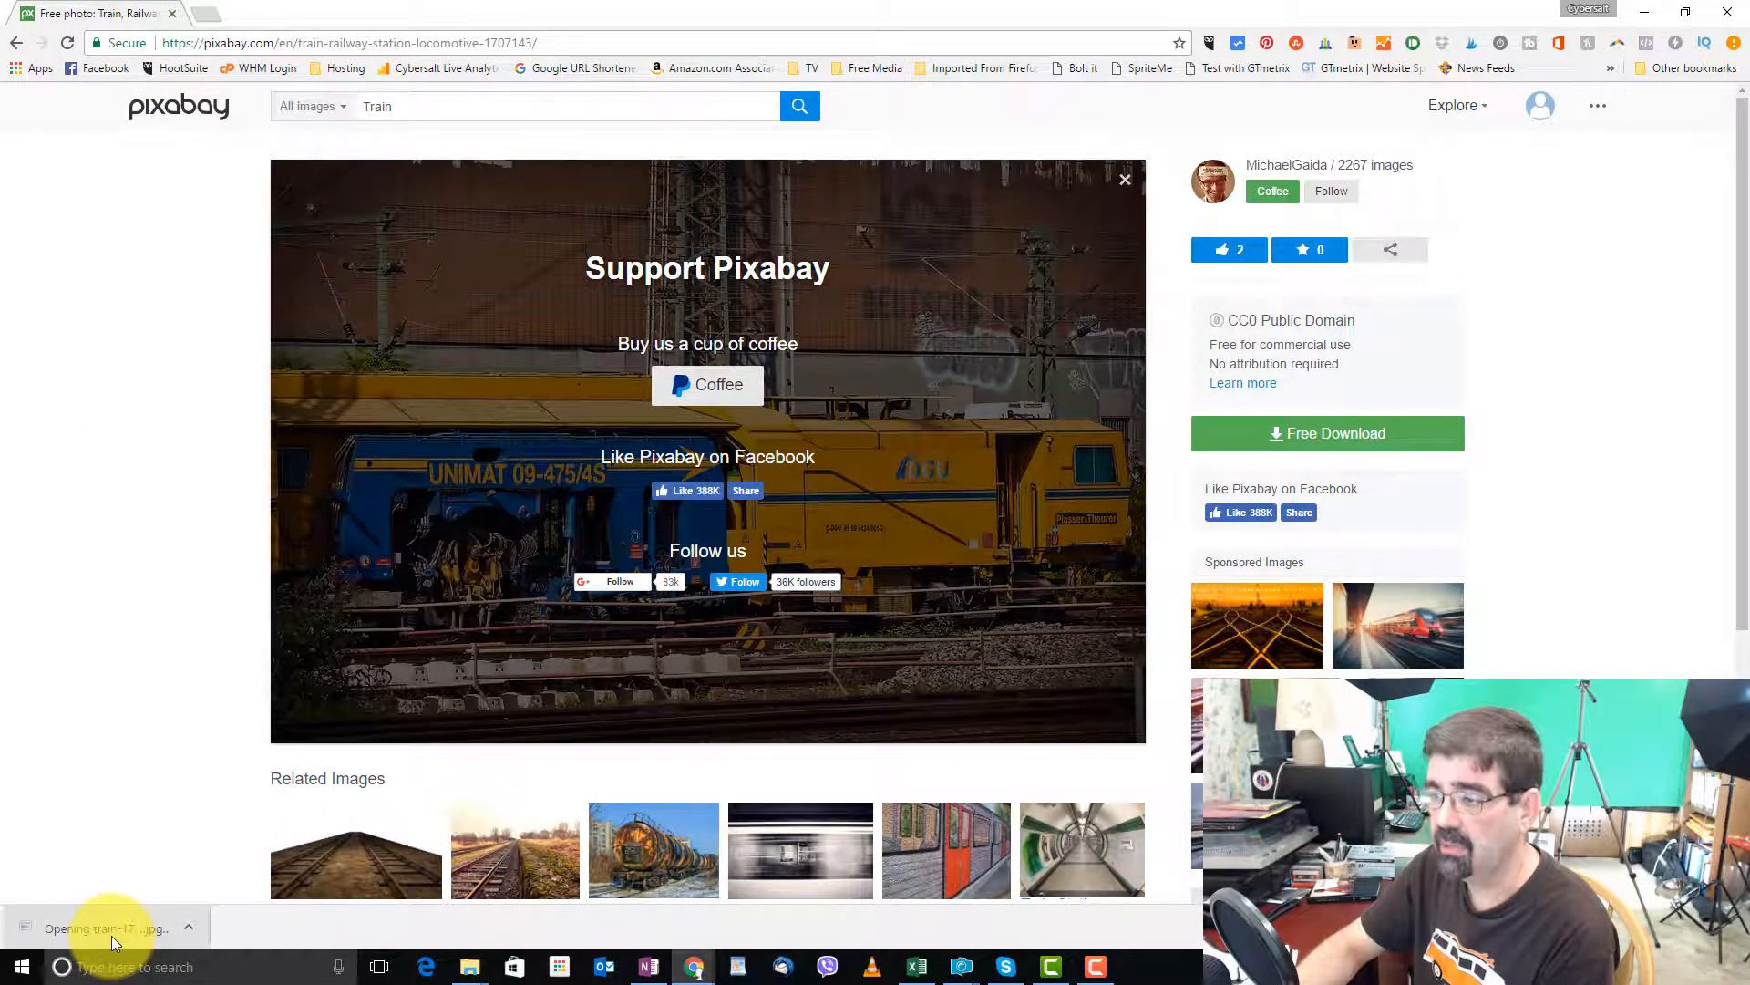
{"action": "left_click", "coordinate": [100, 928]}
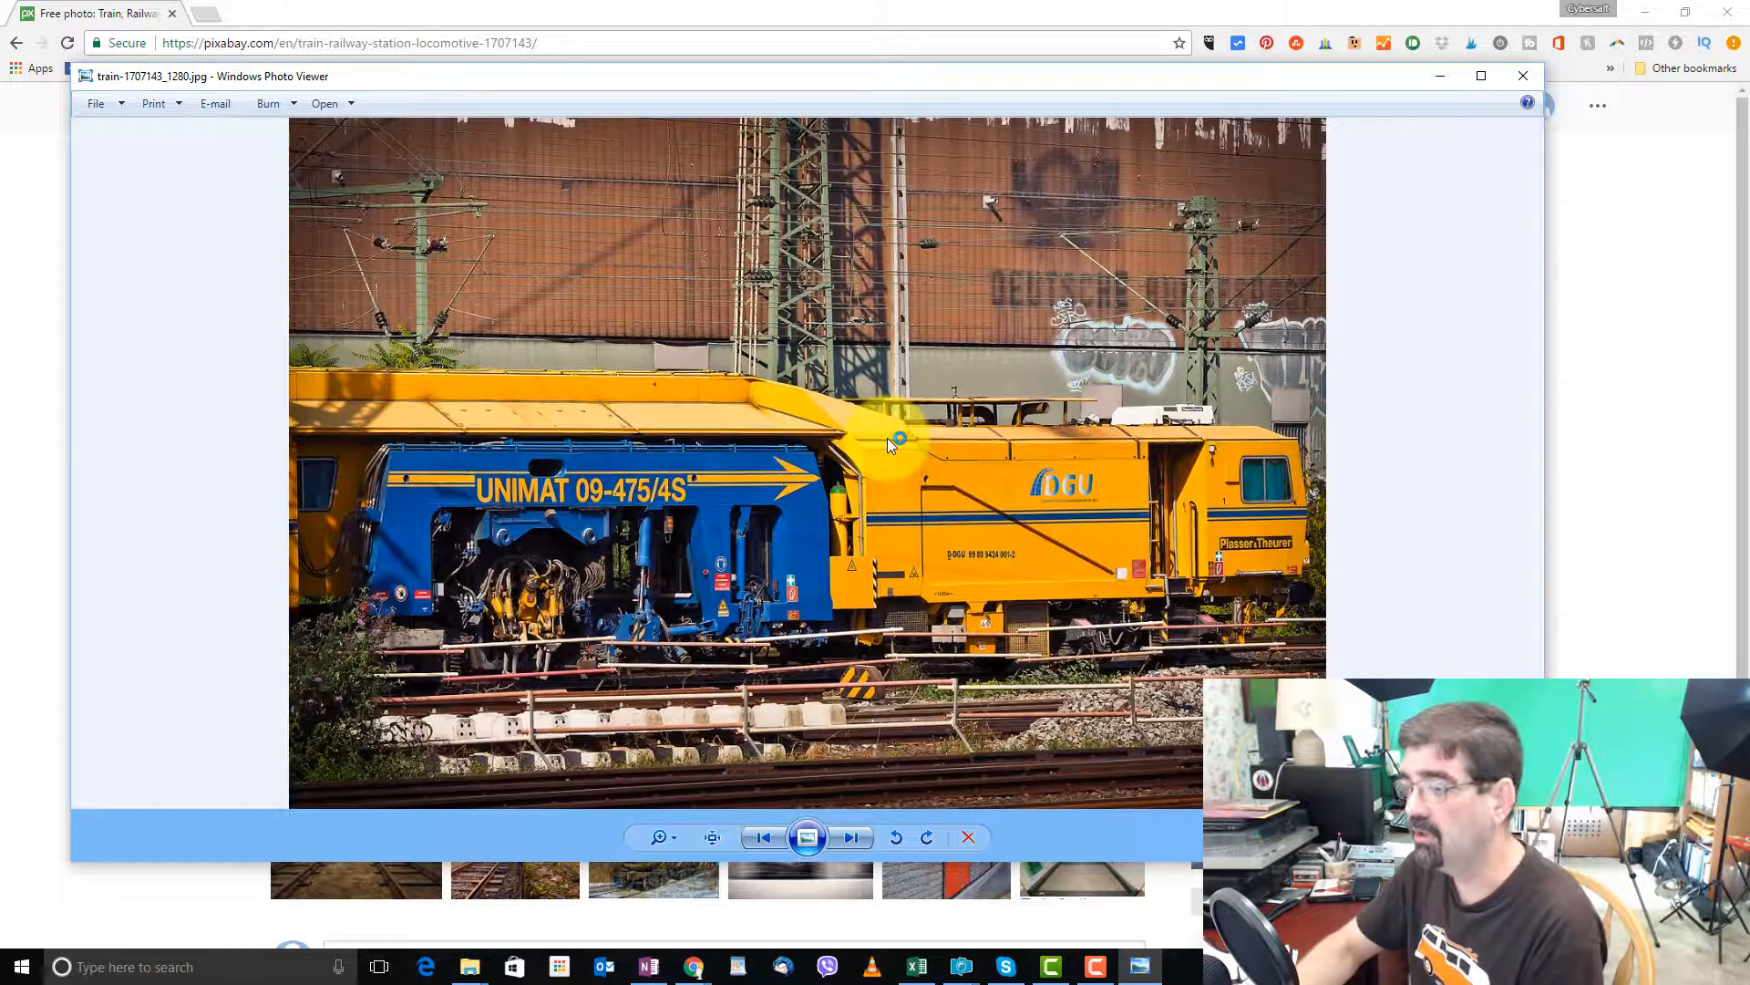
{"action": "mouse_move", "coordinate": [1523, 77]}
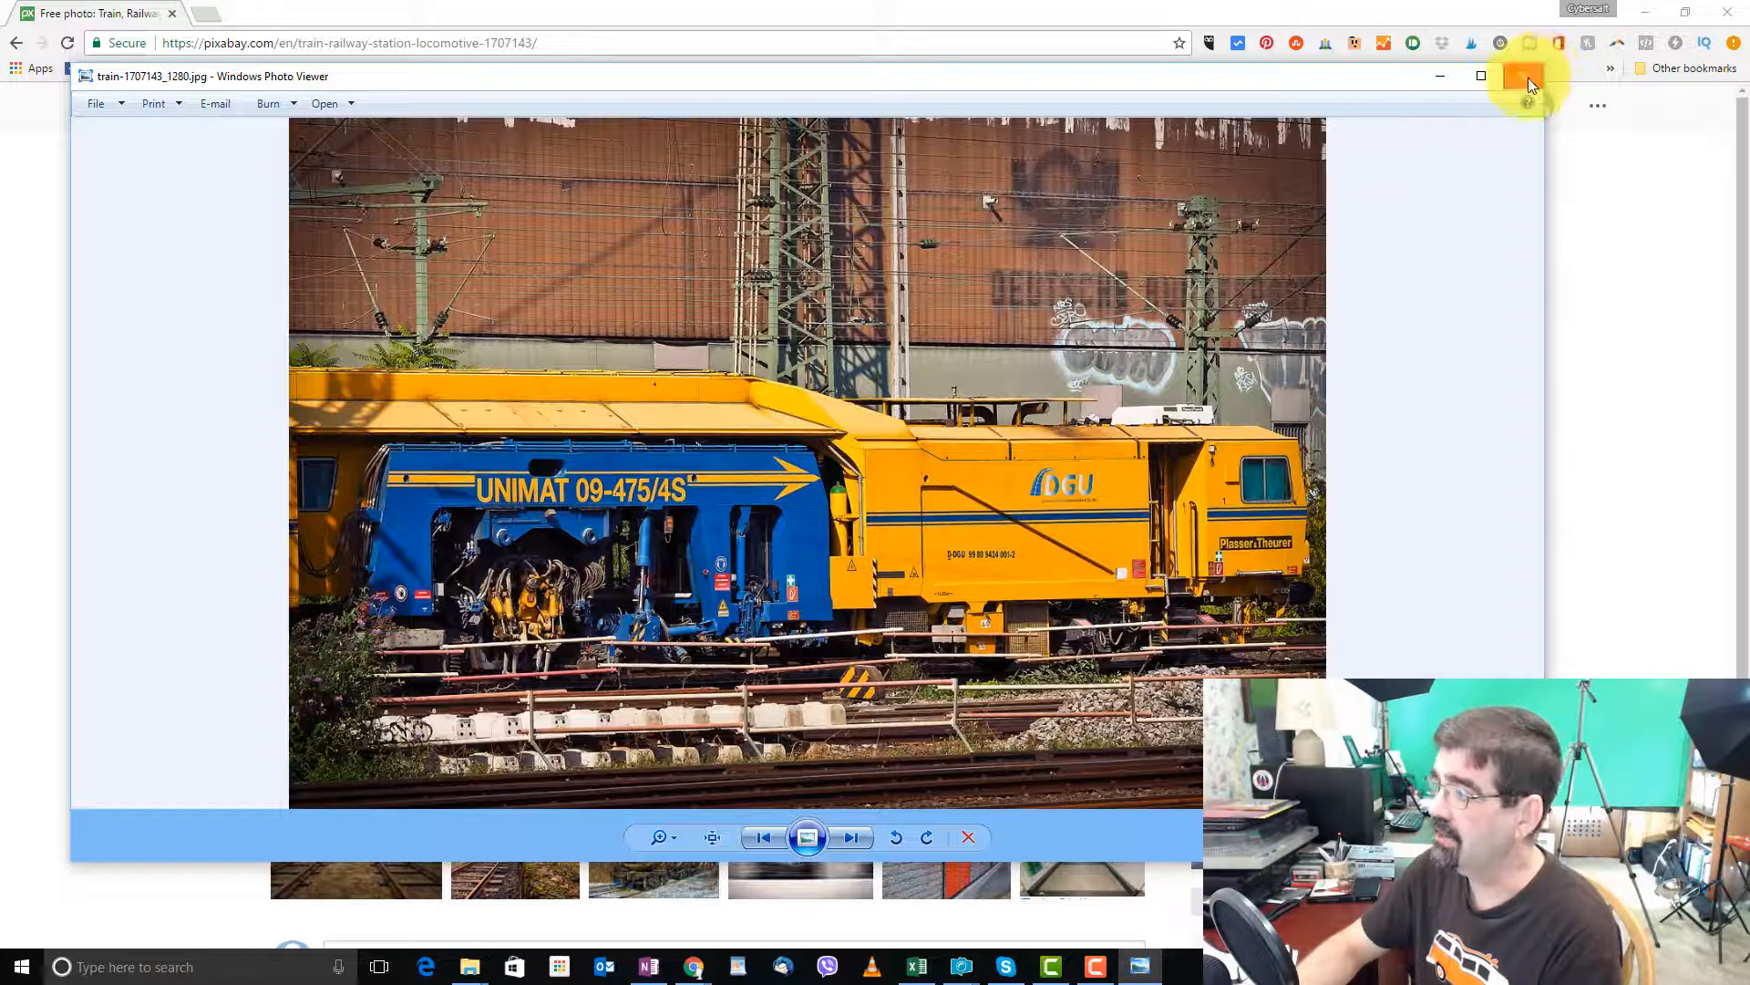
{"action": "left_click", "coordinate": [1528, 84]}
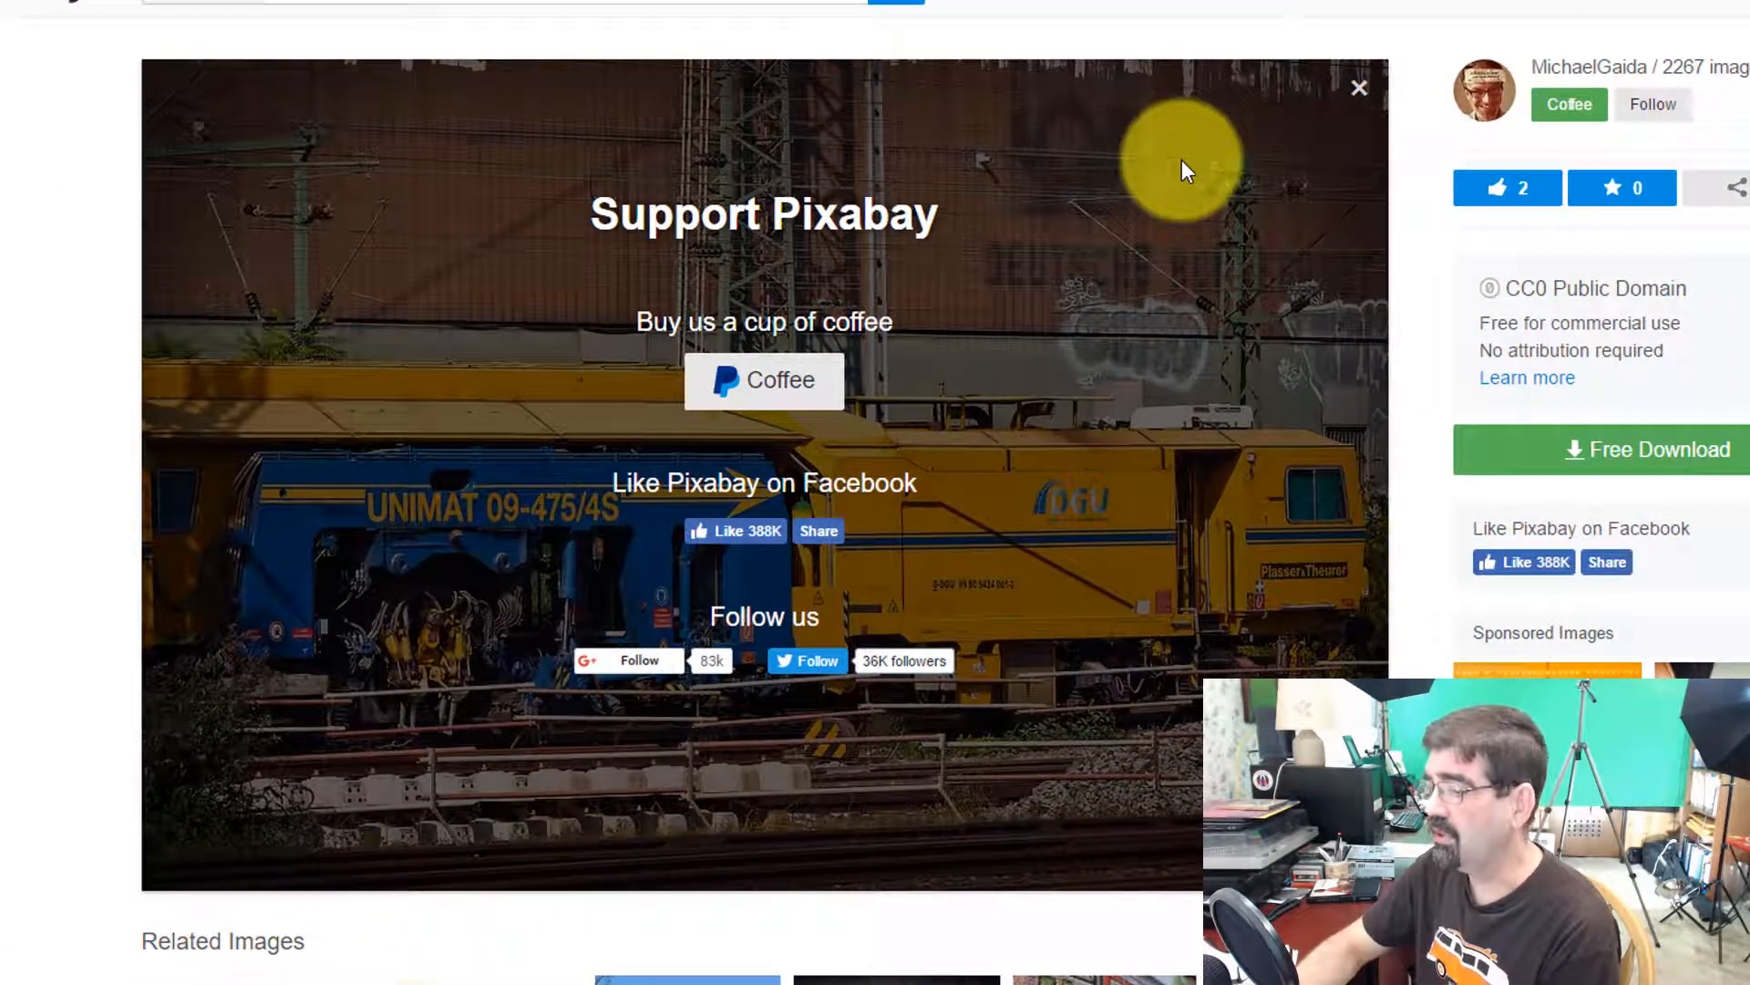
{"action": "mouse_move", "coordinate": [787, 301]}
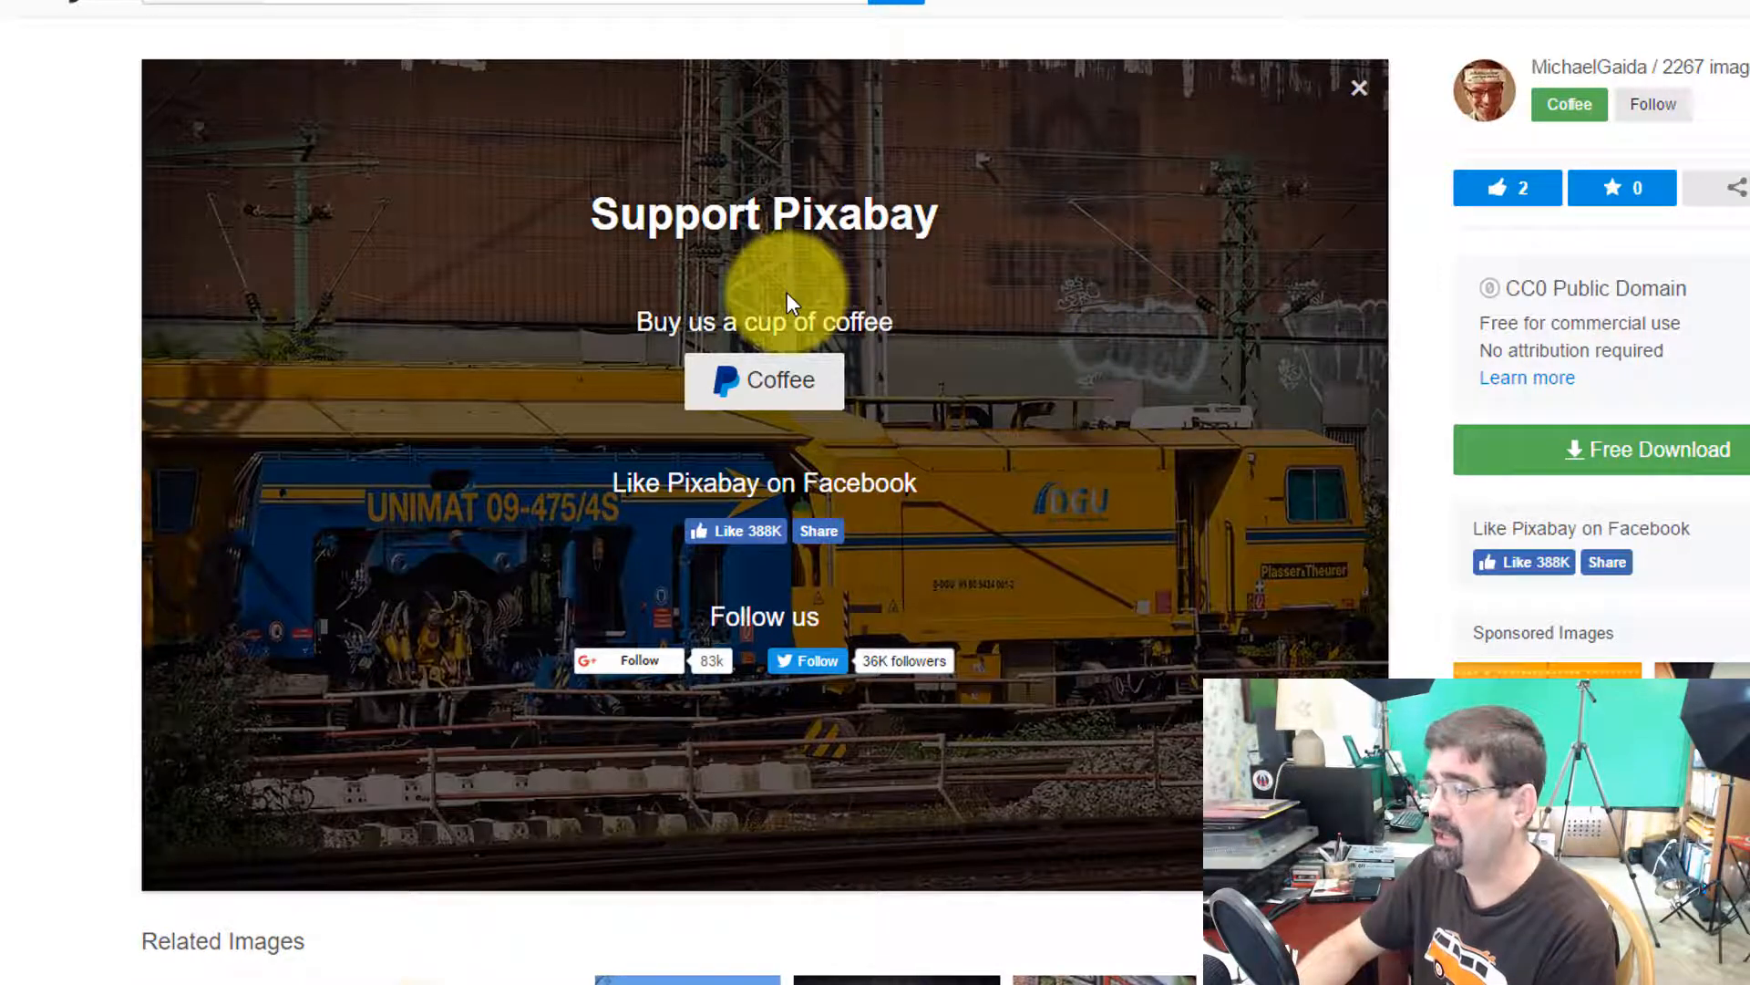
{"action": "mouse_move", "coordinate": [1625, 84]}
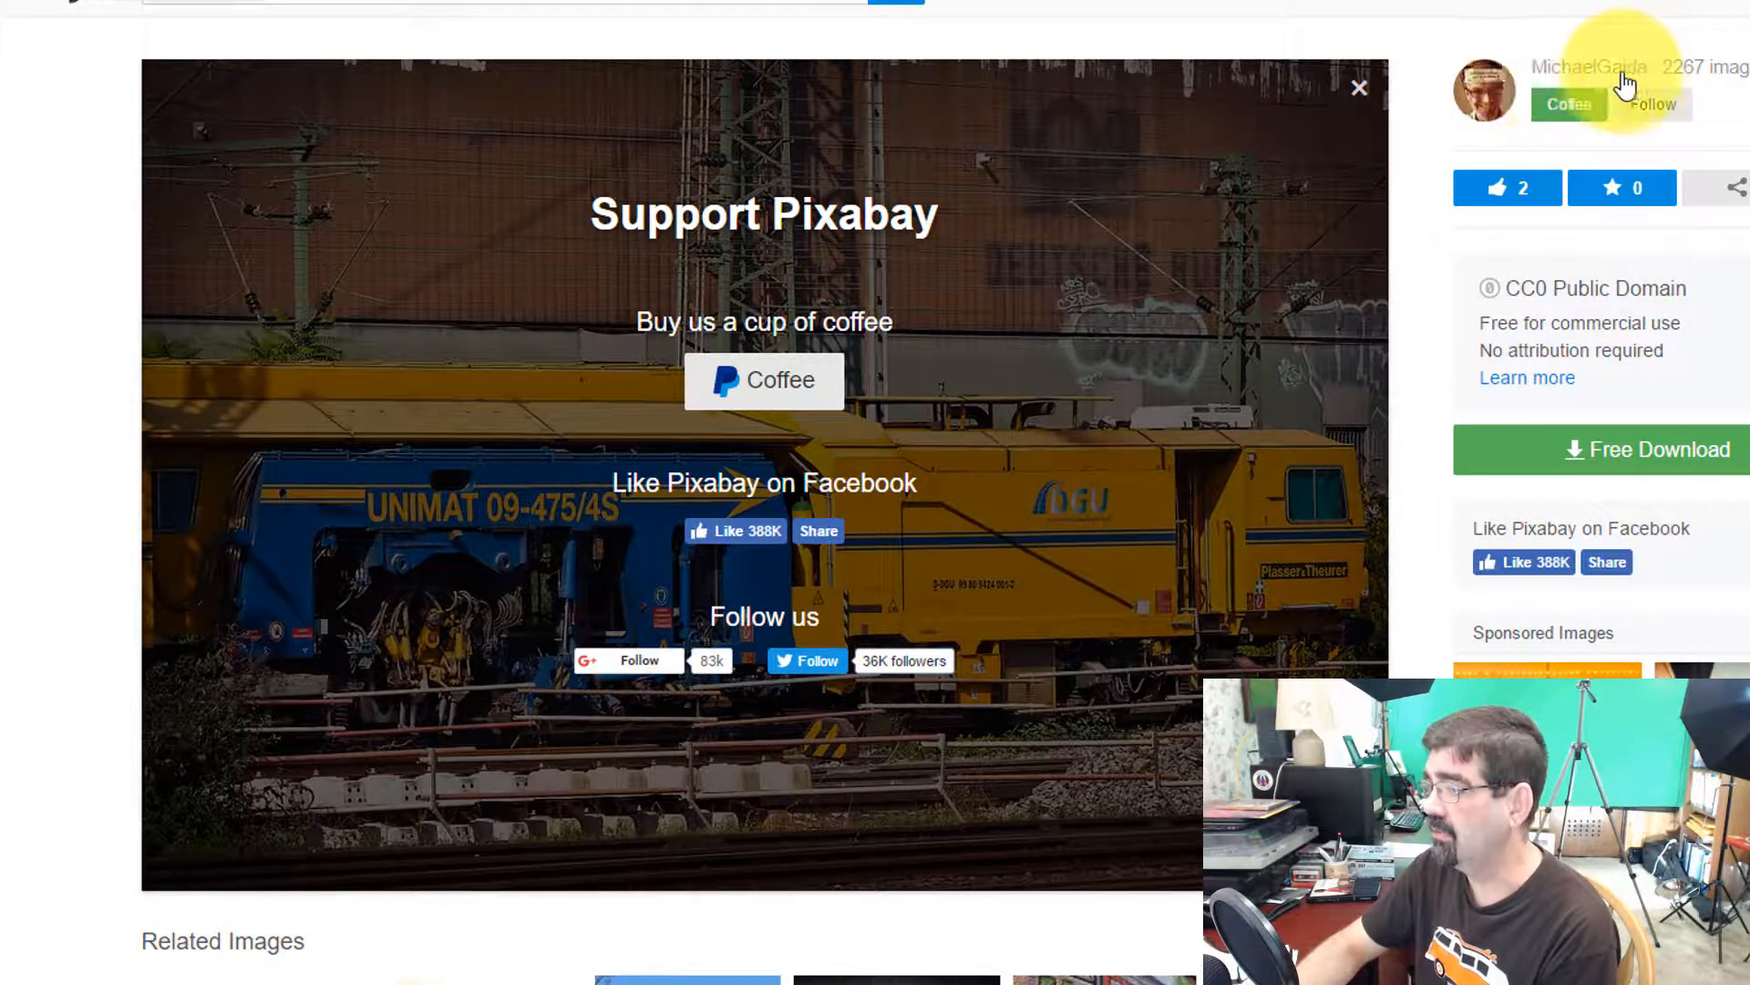
{"action": "mouse_move", "coordinate": [821, 379]}
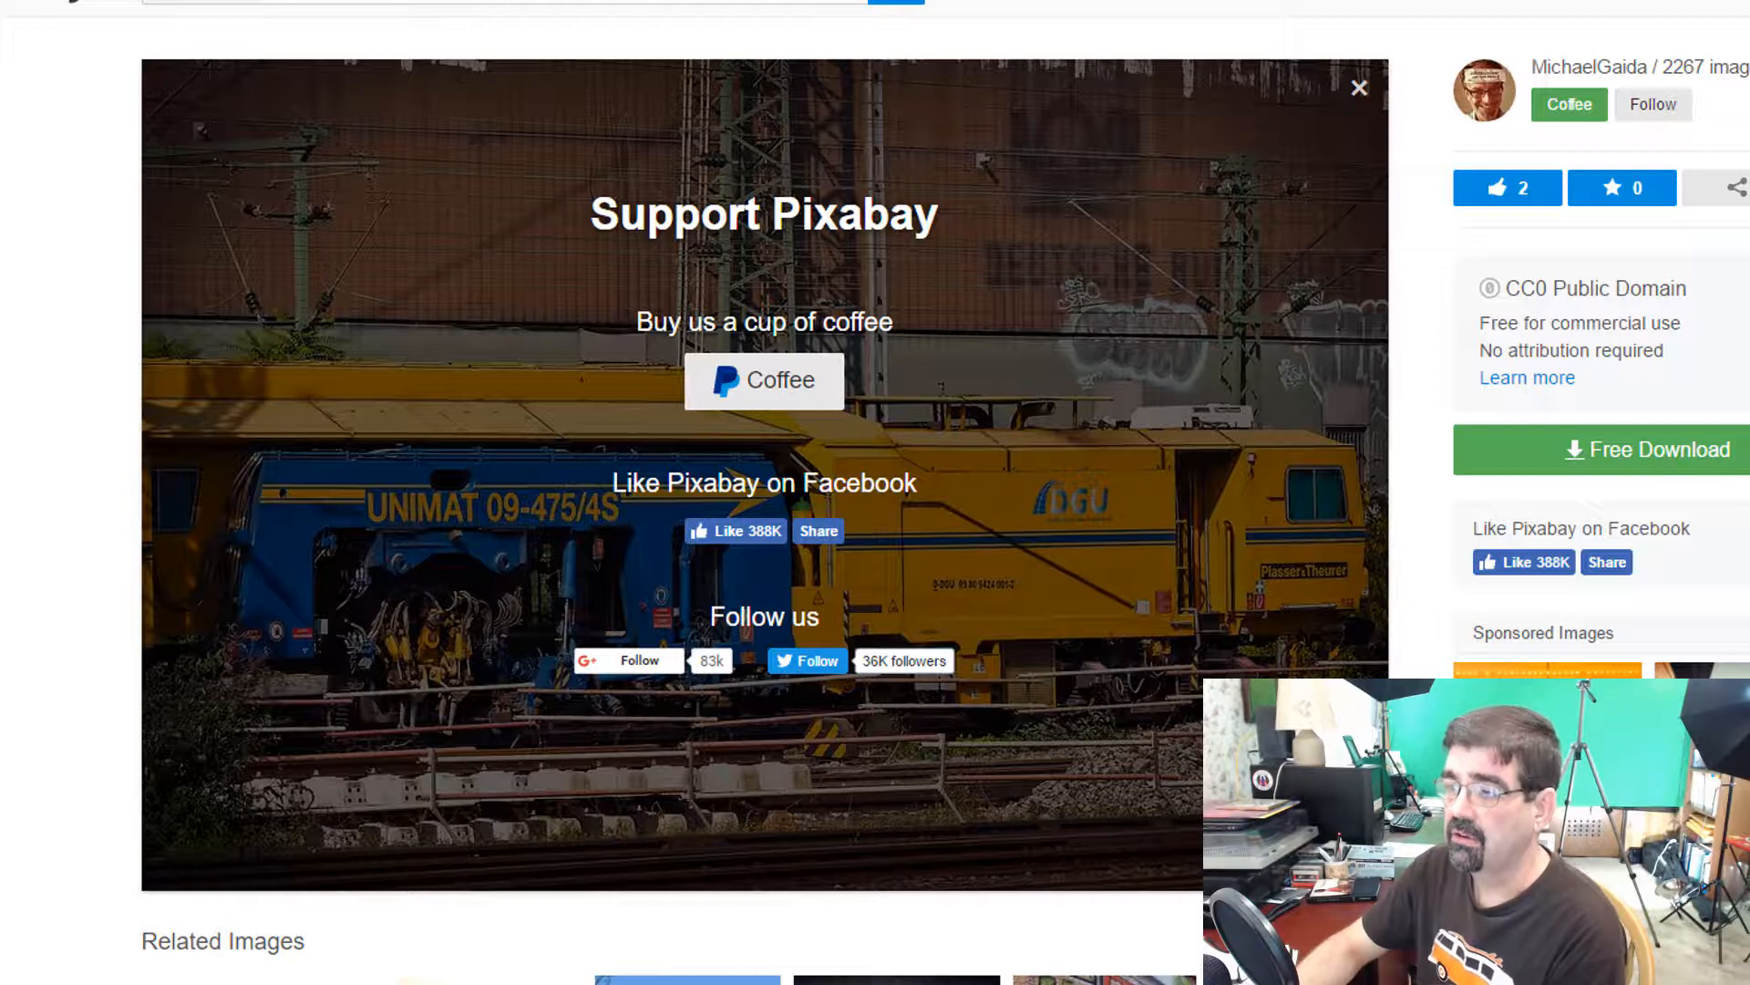
- Return to the Train results and switch the media type to Videos, showing 54 free videos
{"action": "left_click", "coordinate": [1359, 87]}
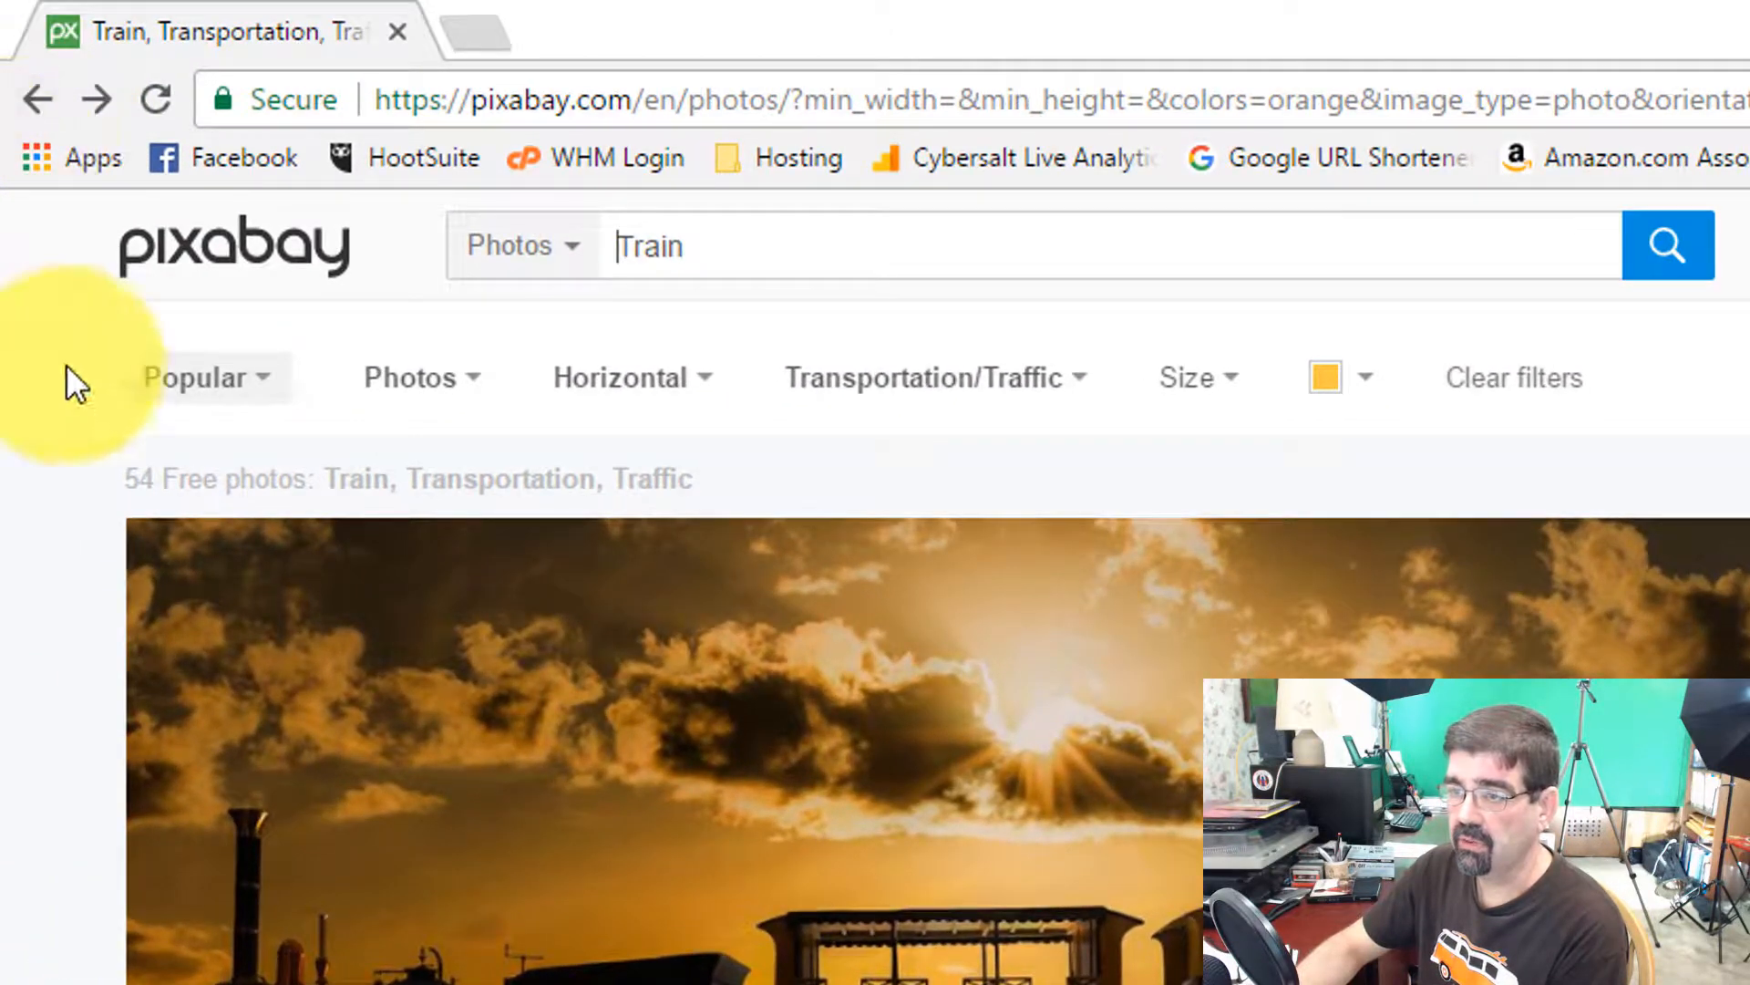
{"action": "left_click", "coordinate": [421, 376]}
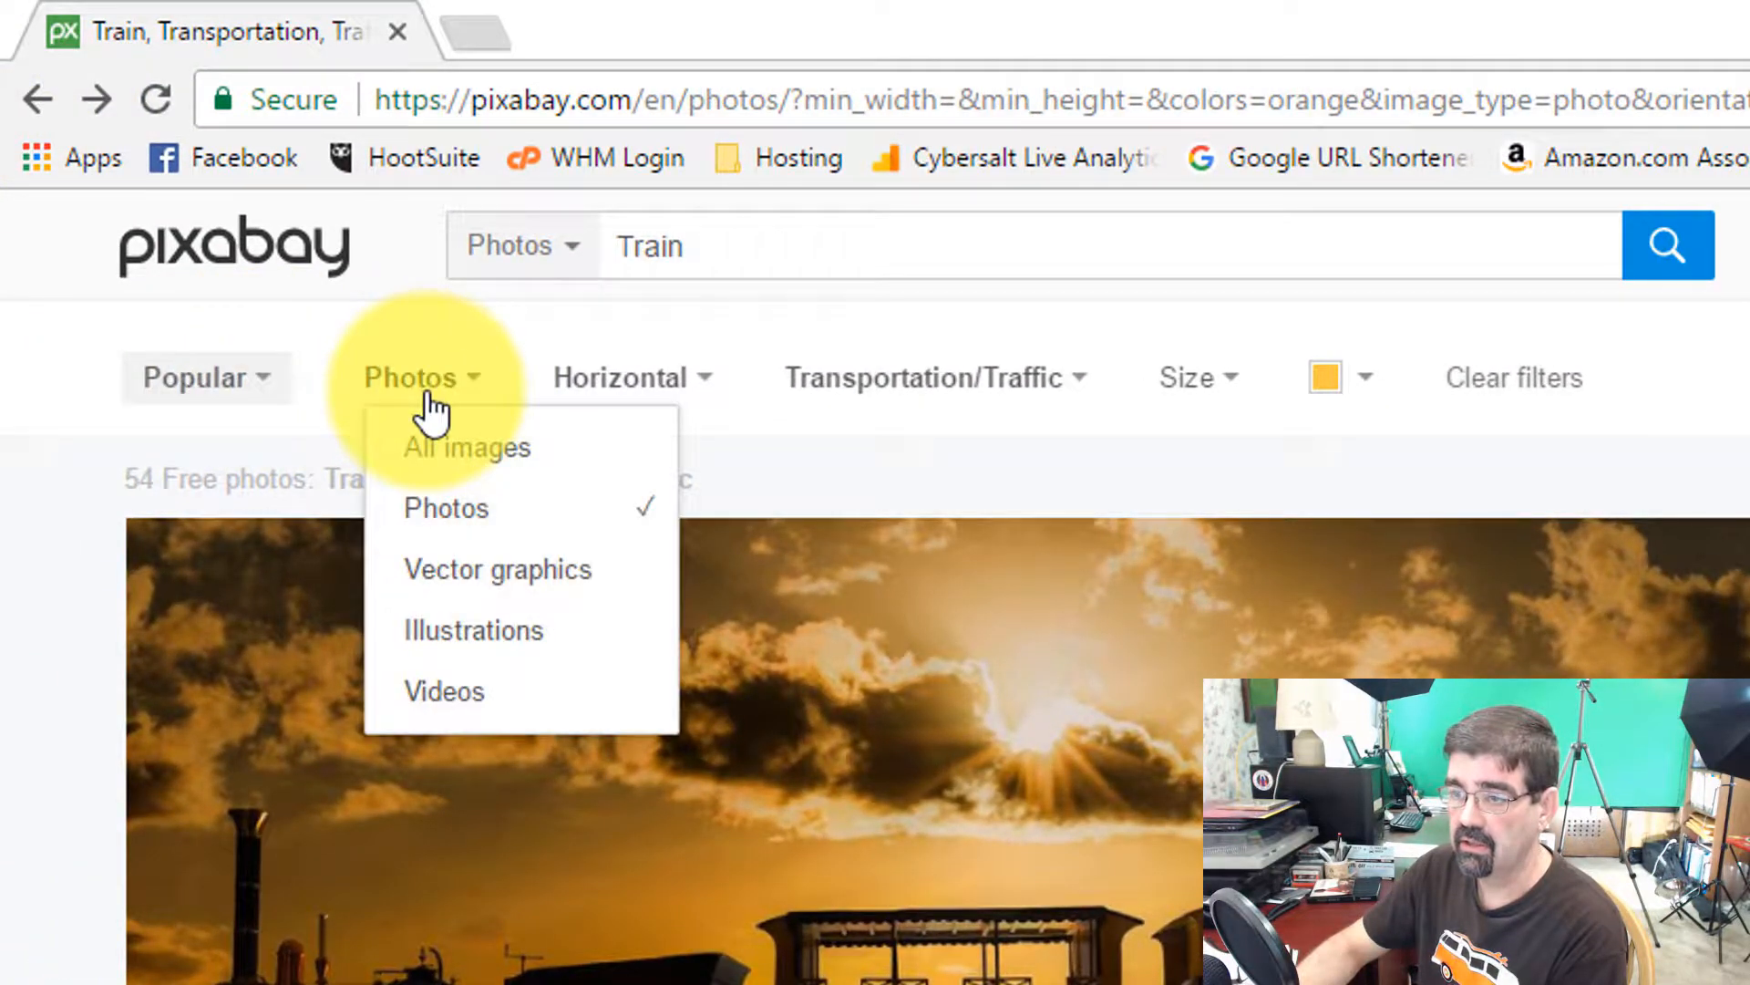
{"action": "left_click", "coordinate": [443, 691]}
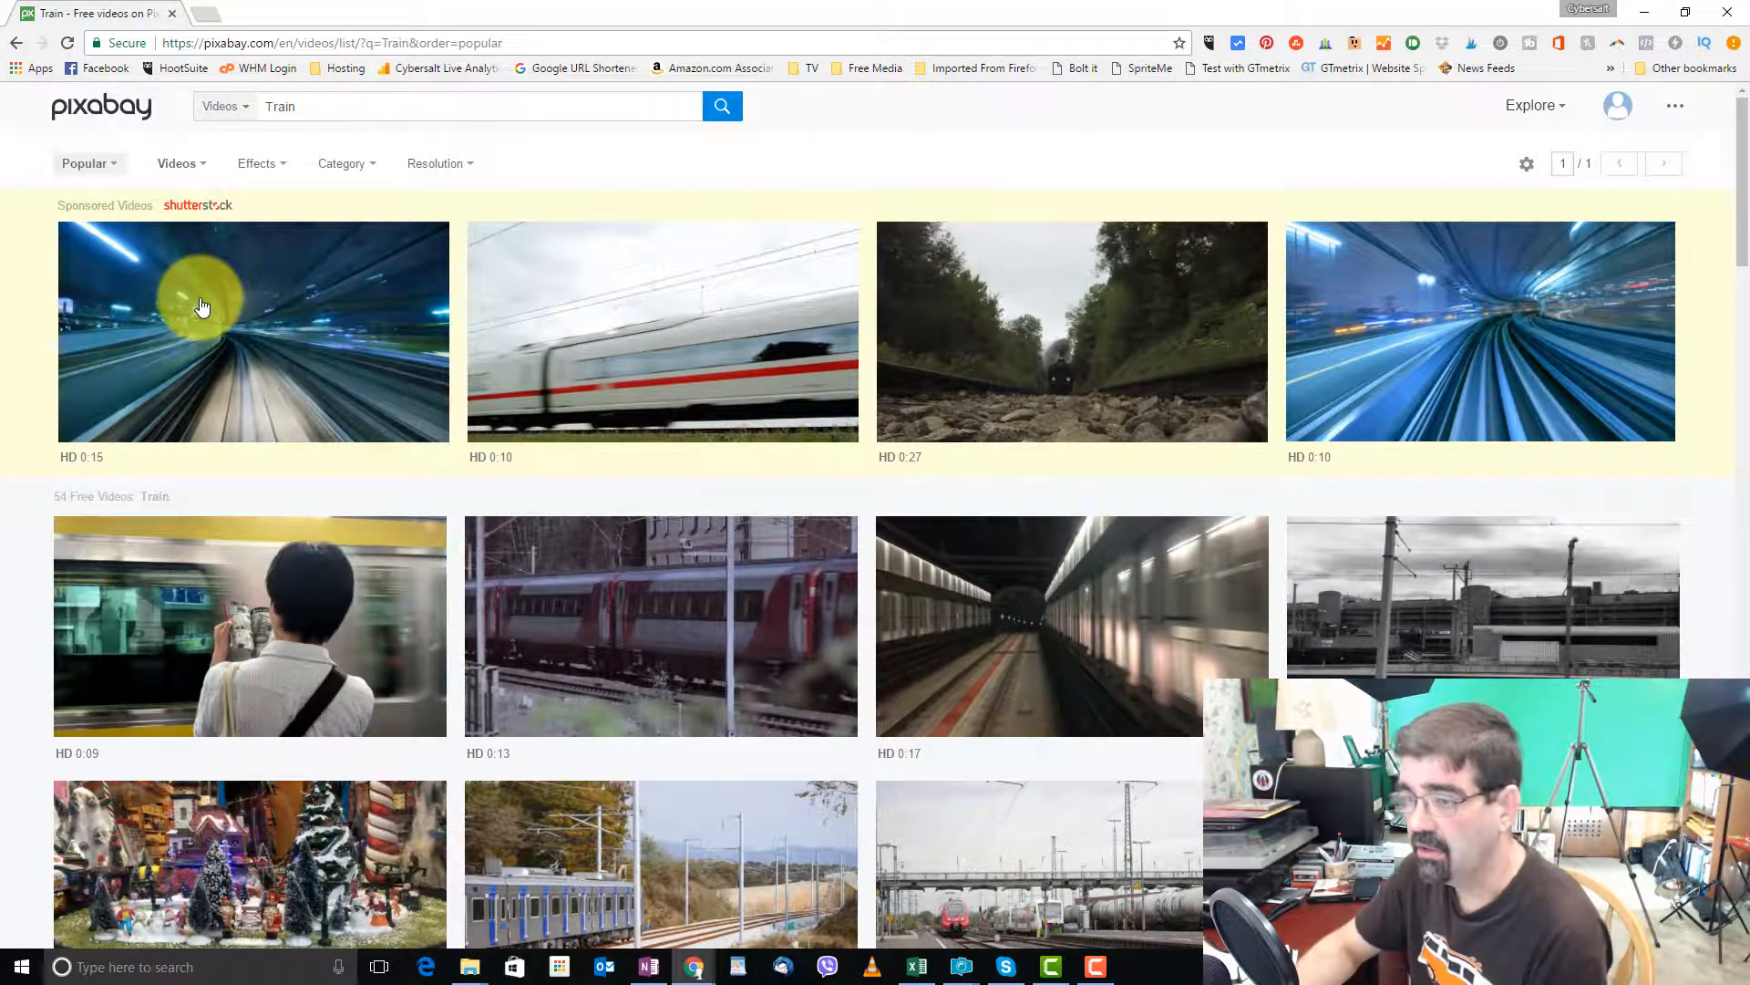
{"action": "mouse_move", "coordinate": [569, 357]}
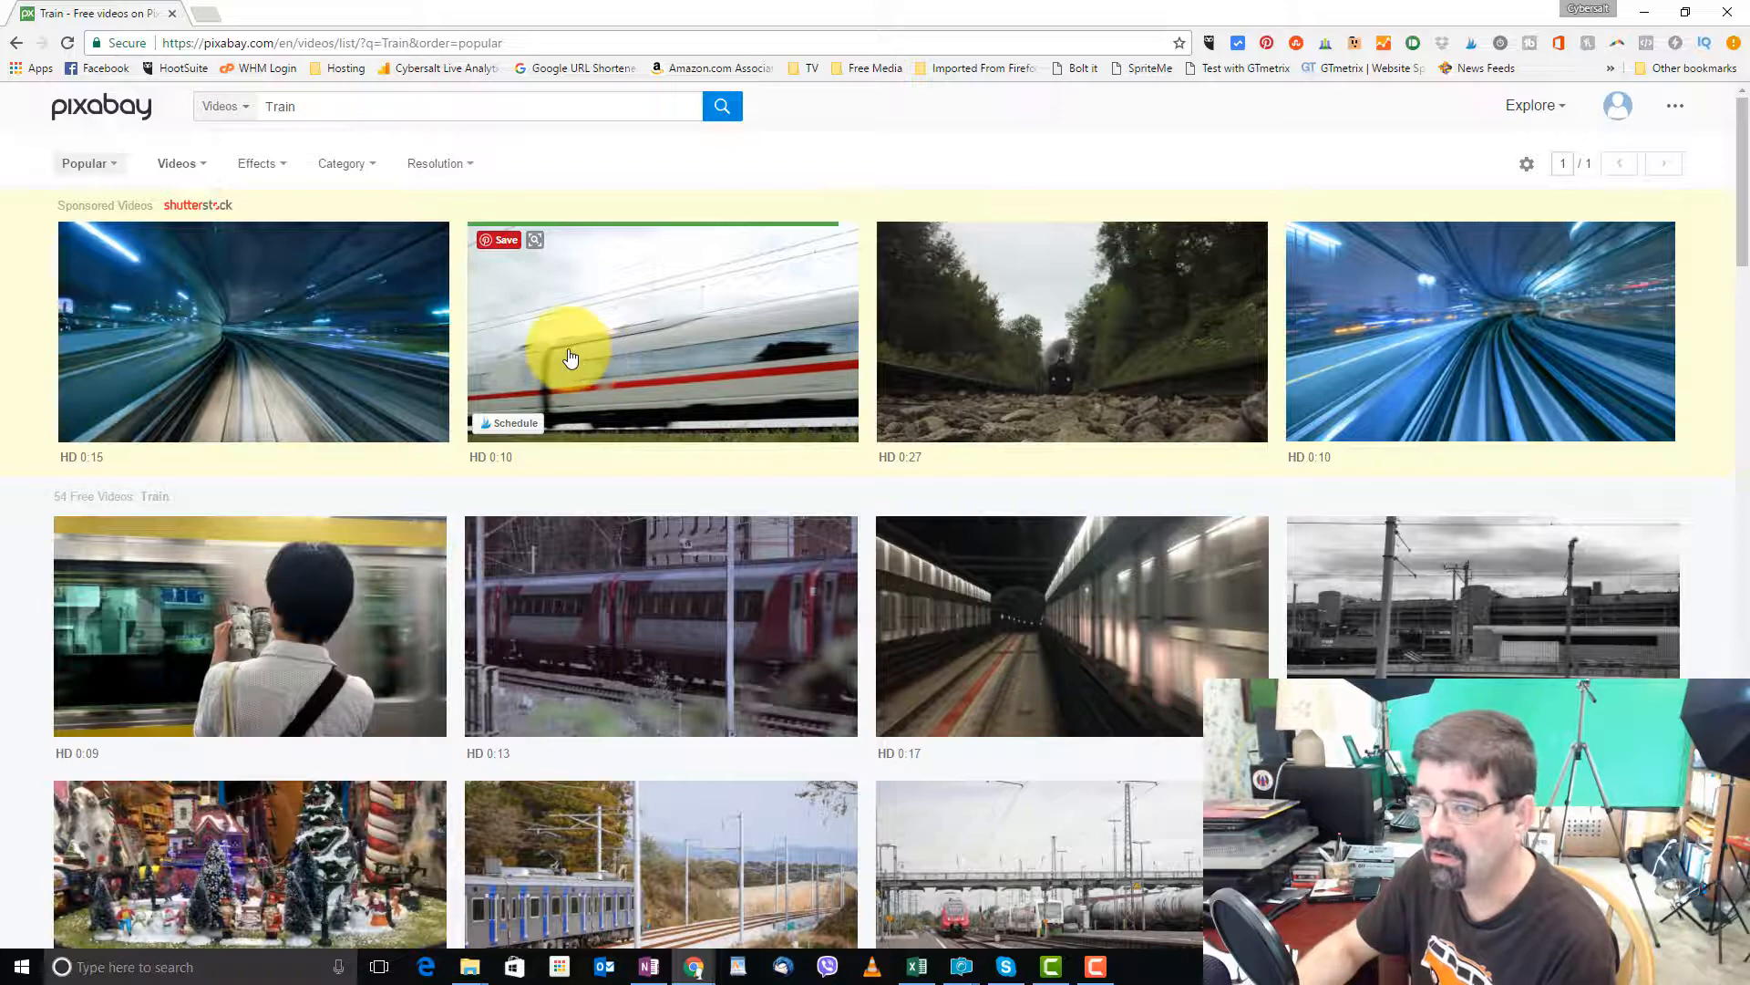
{"action": "mouse_move", "coordinate": [467, 377]}
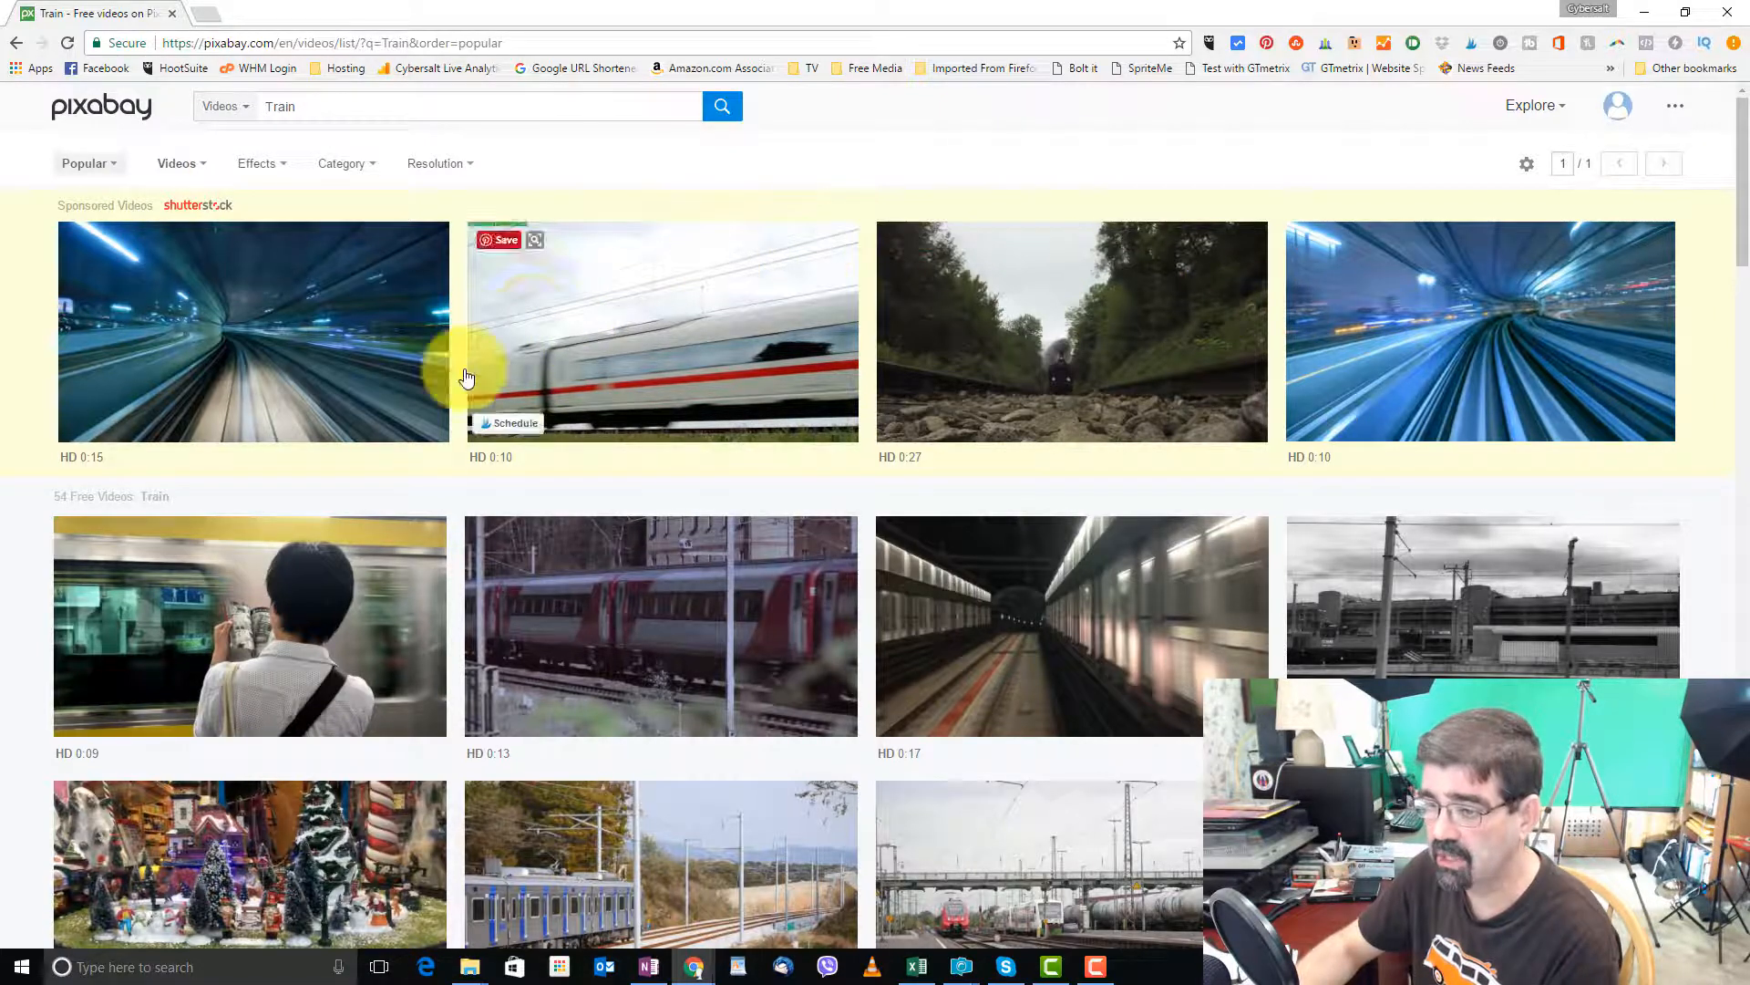